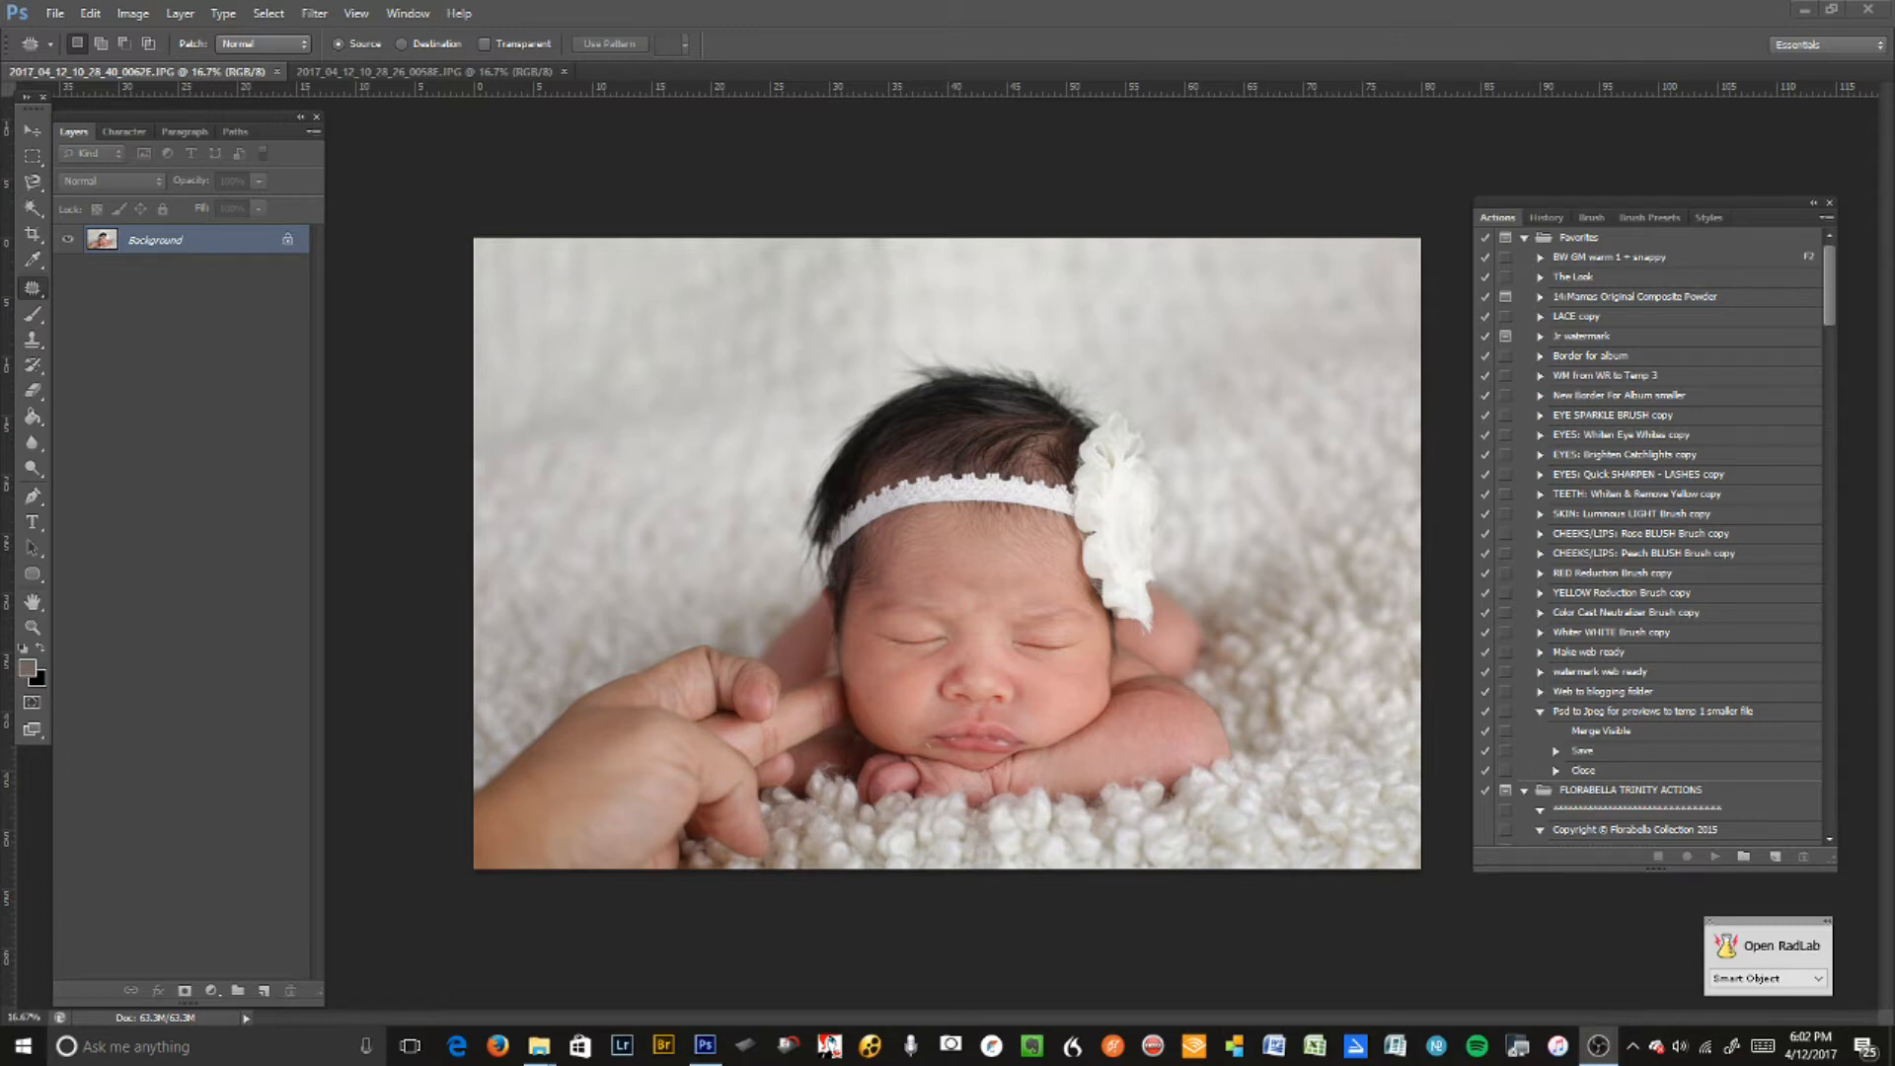
{"action": "mouse_move", "coordinate": [1168, 250]}
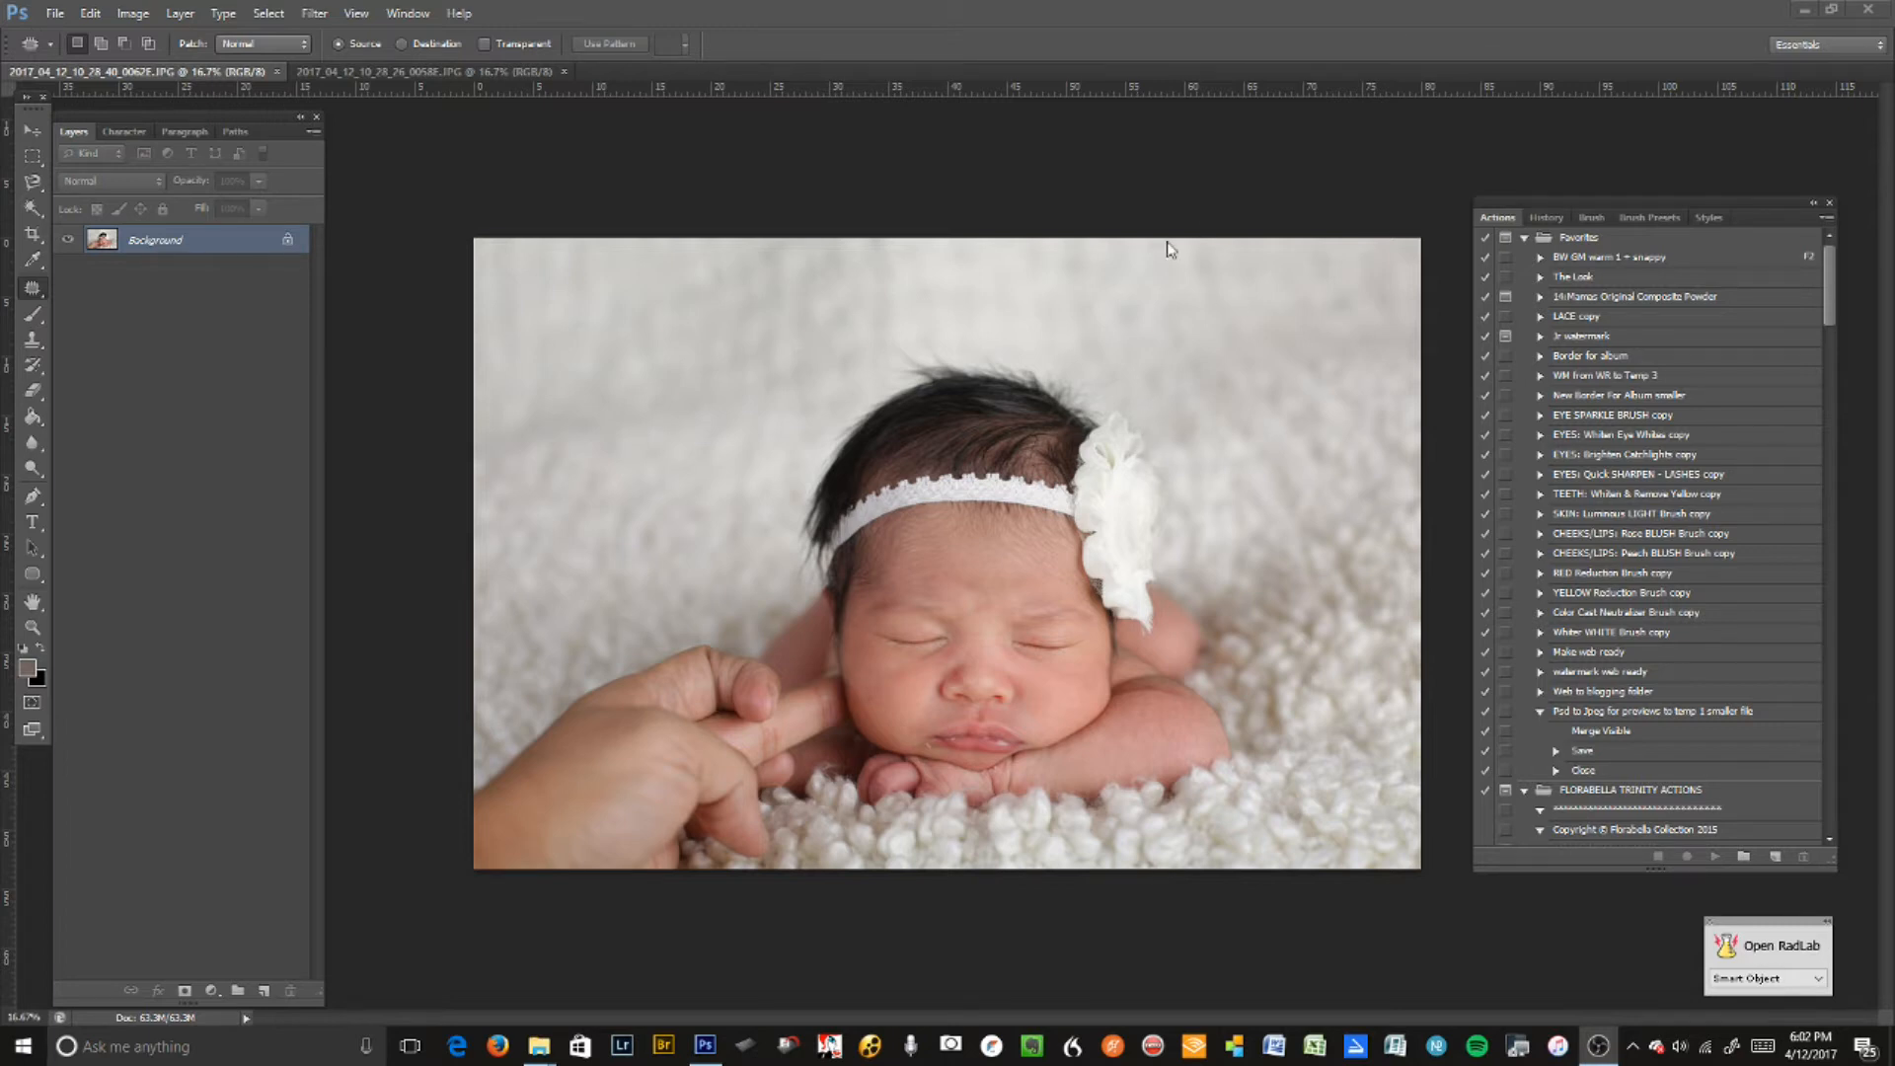
{"action": "mouse_move", "coordinate": [1028, 382]}
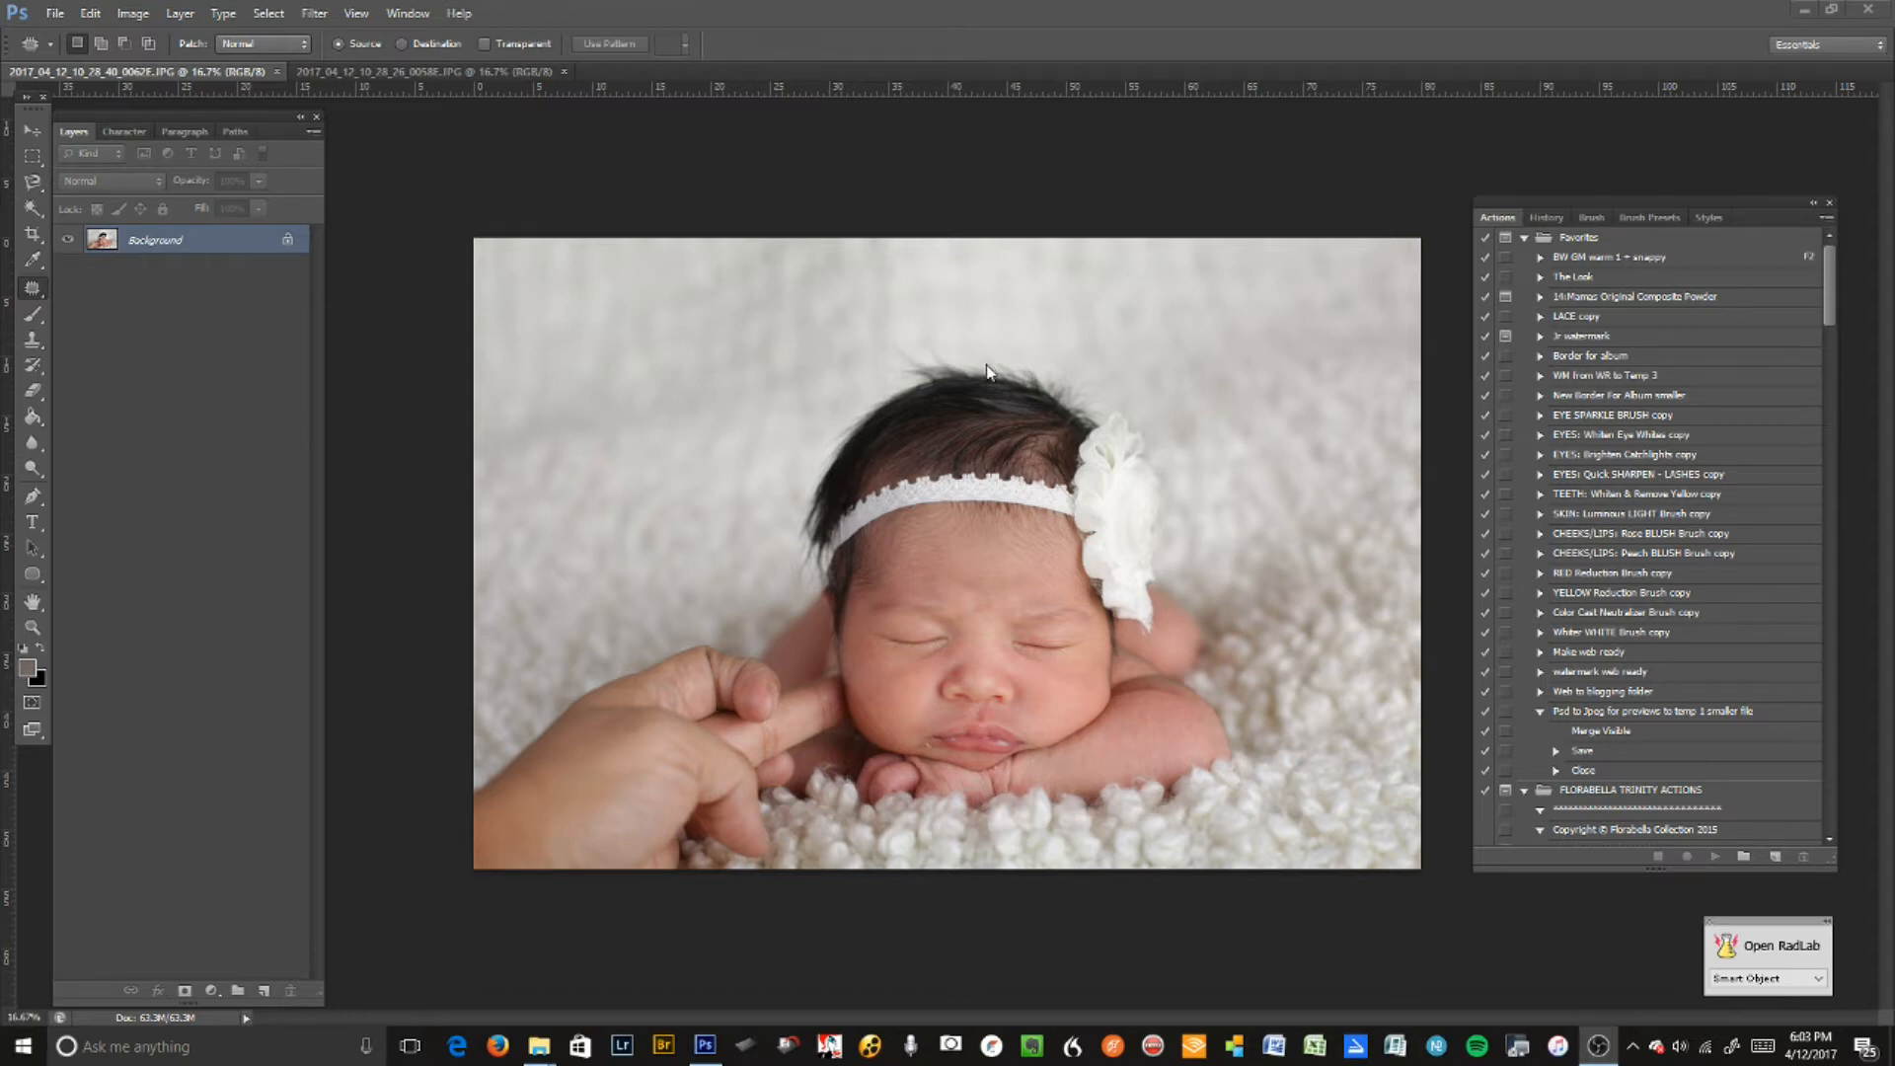
{"action": "mouse_move", "coordinate": [211, 79]}
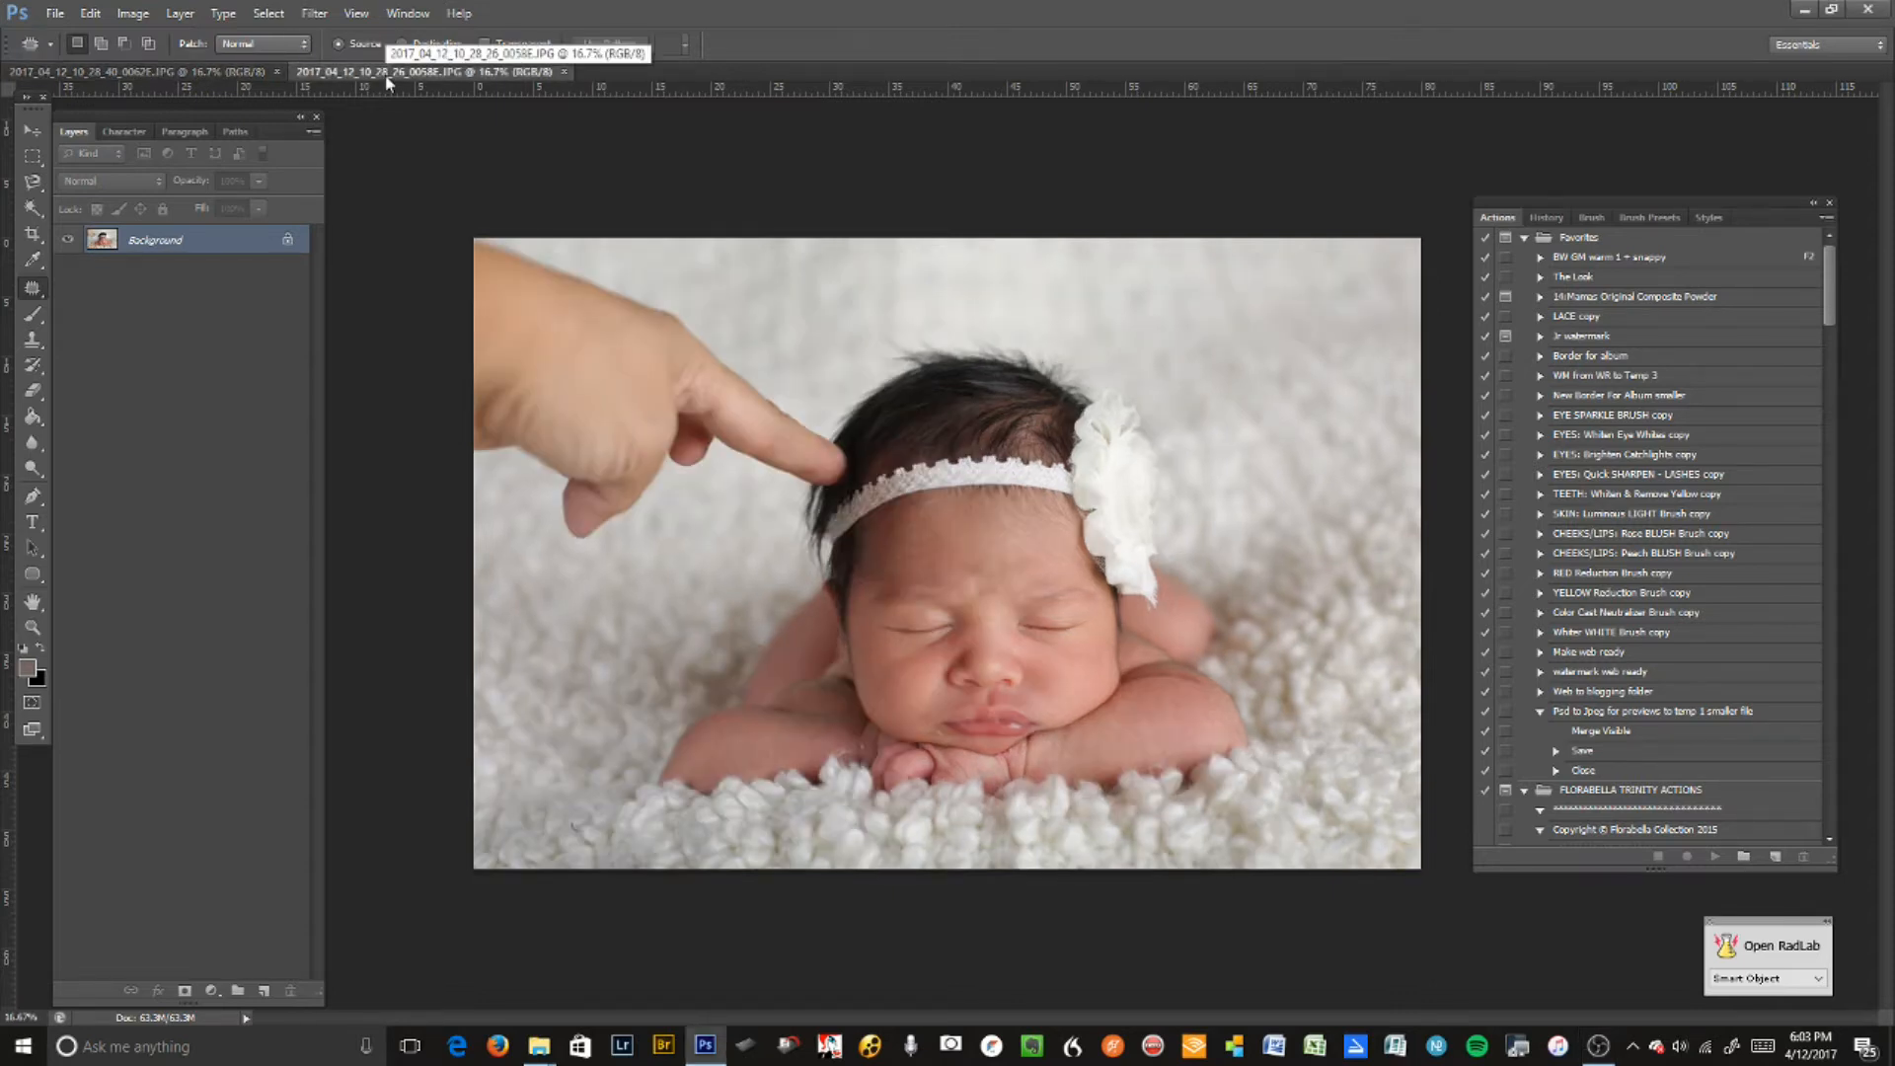
- Compare the hand-below and hand-above newborn shots
{"action": "left_click", "coordinate": [133, 71]}
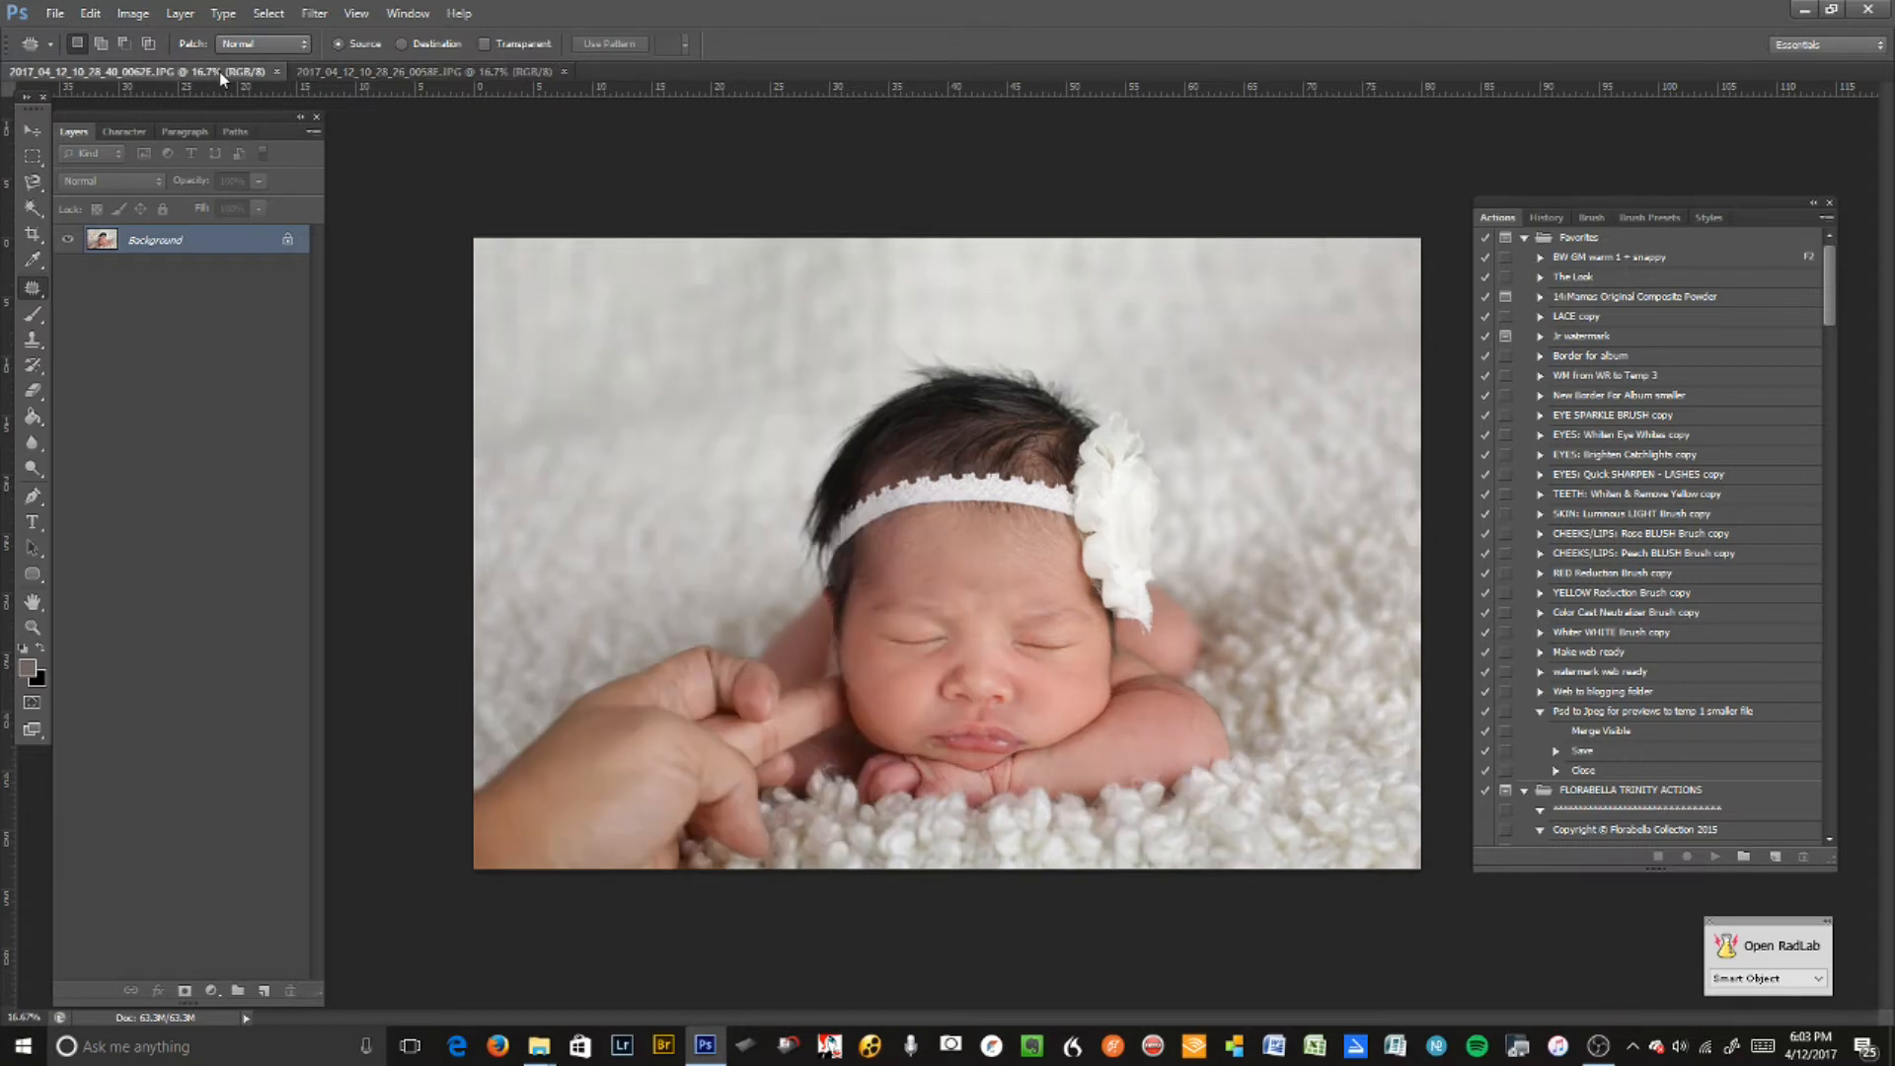
{"action": "left_click", "coordinate": [417, 71]}
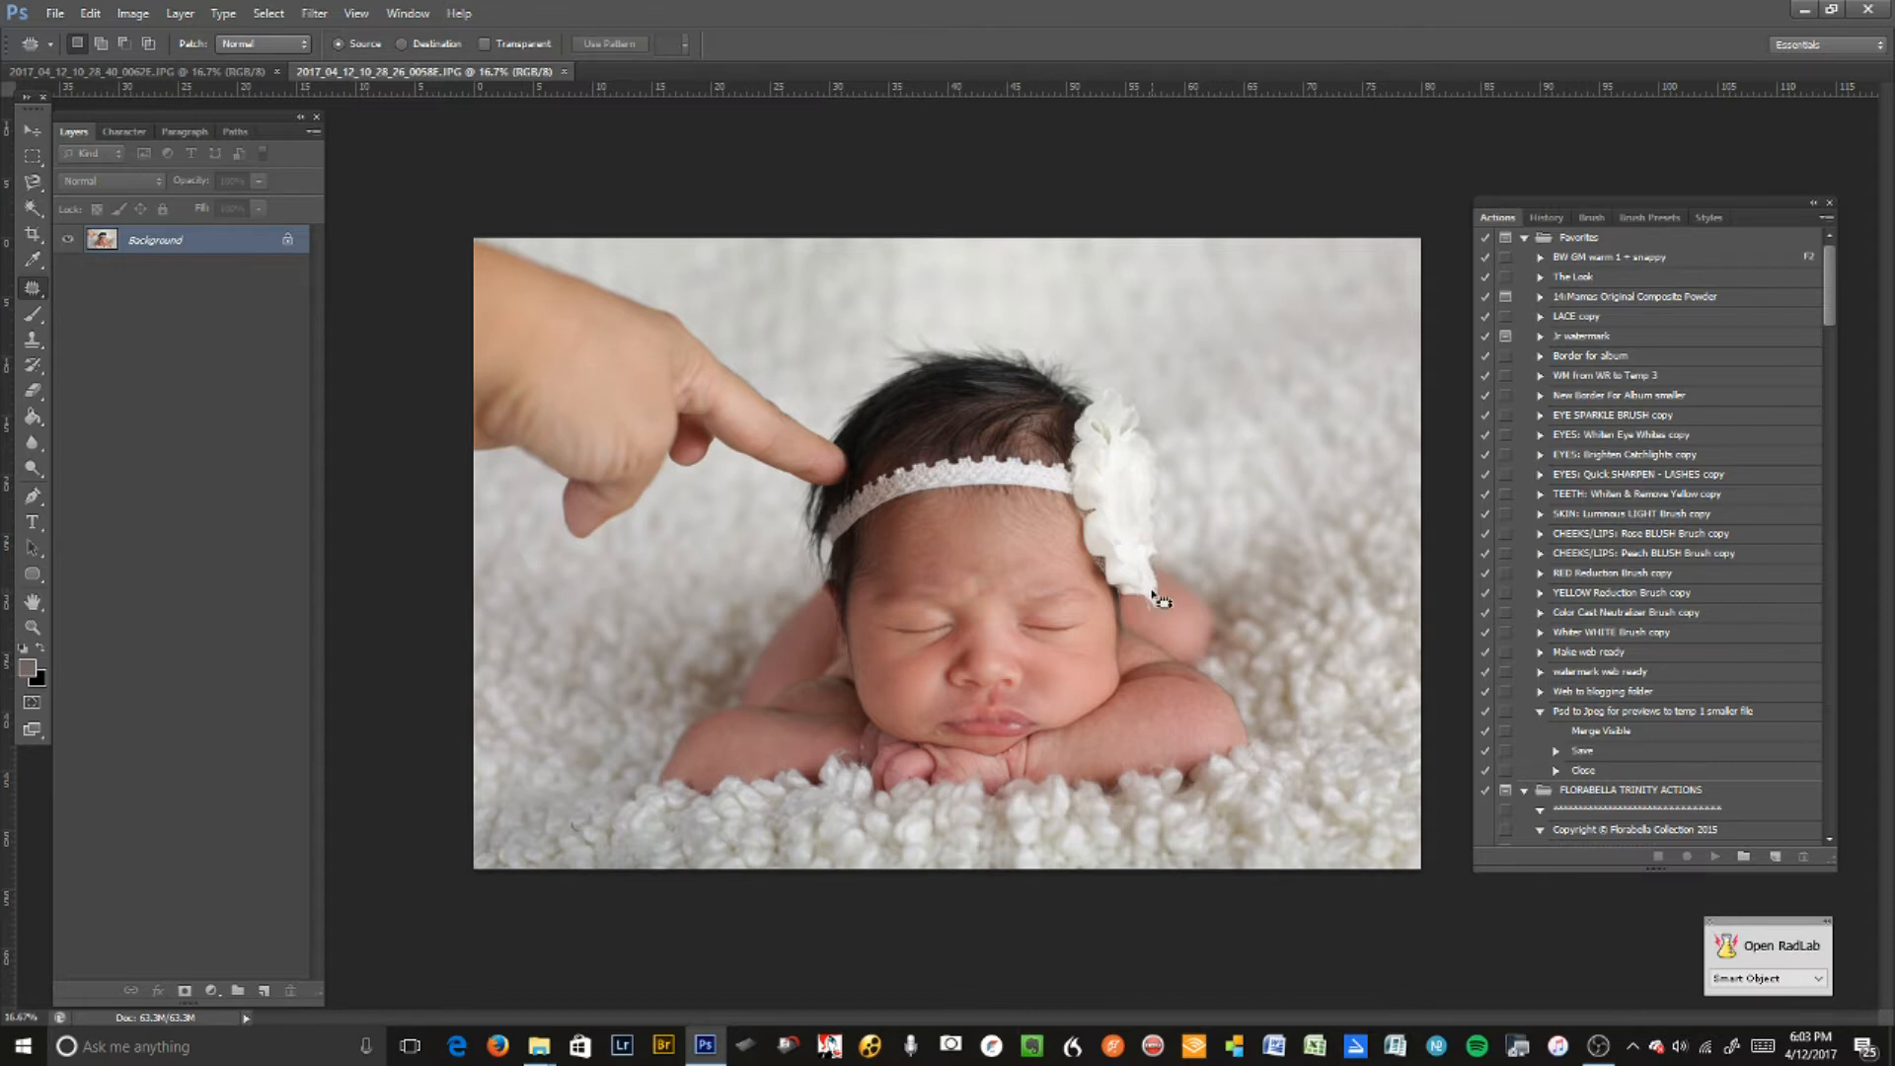
{"action": "mouse_move", "coordinate": [828, 554]}
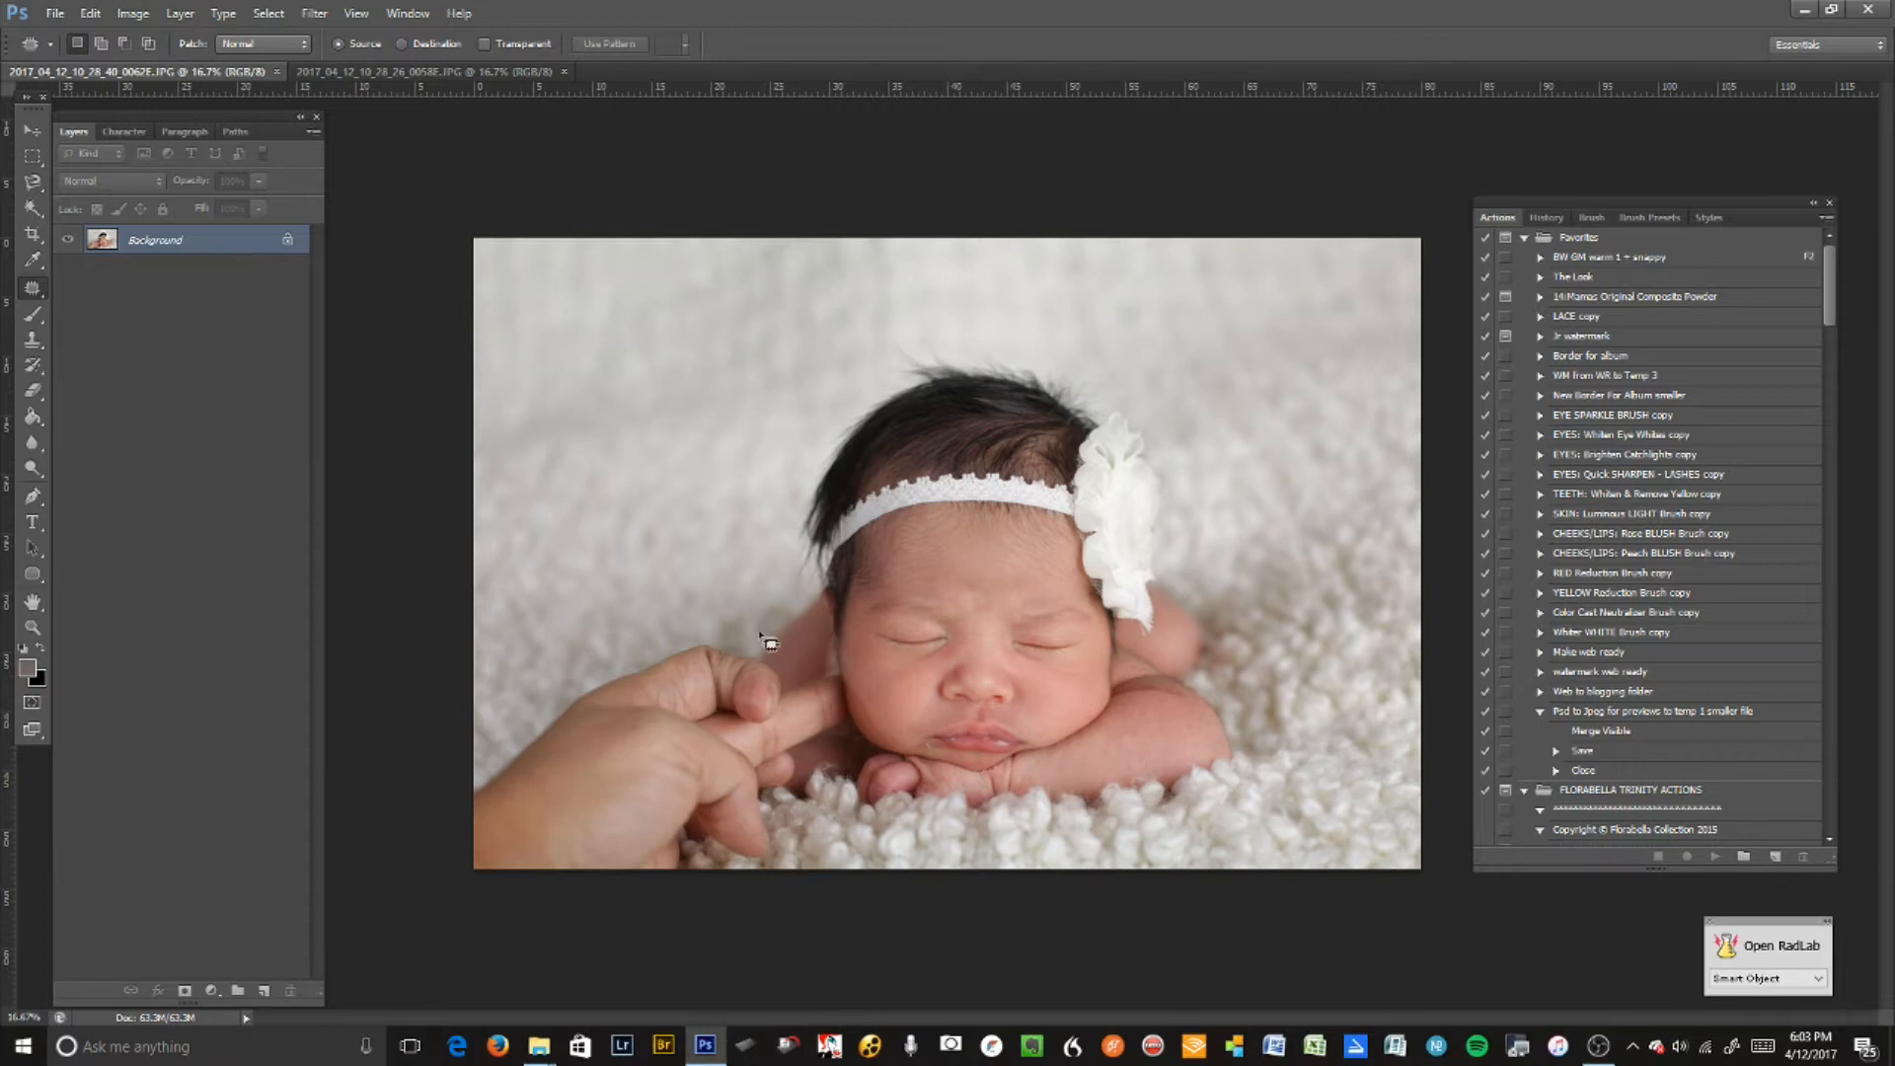
{"action": "mouse_move", "coordinate": [623, 437]}
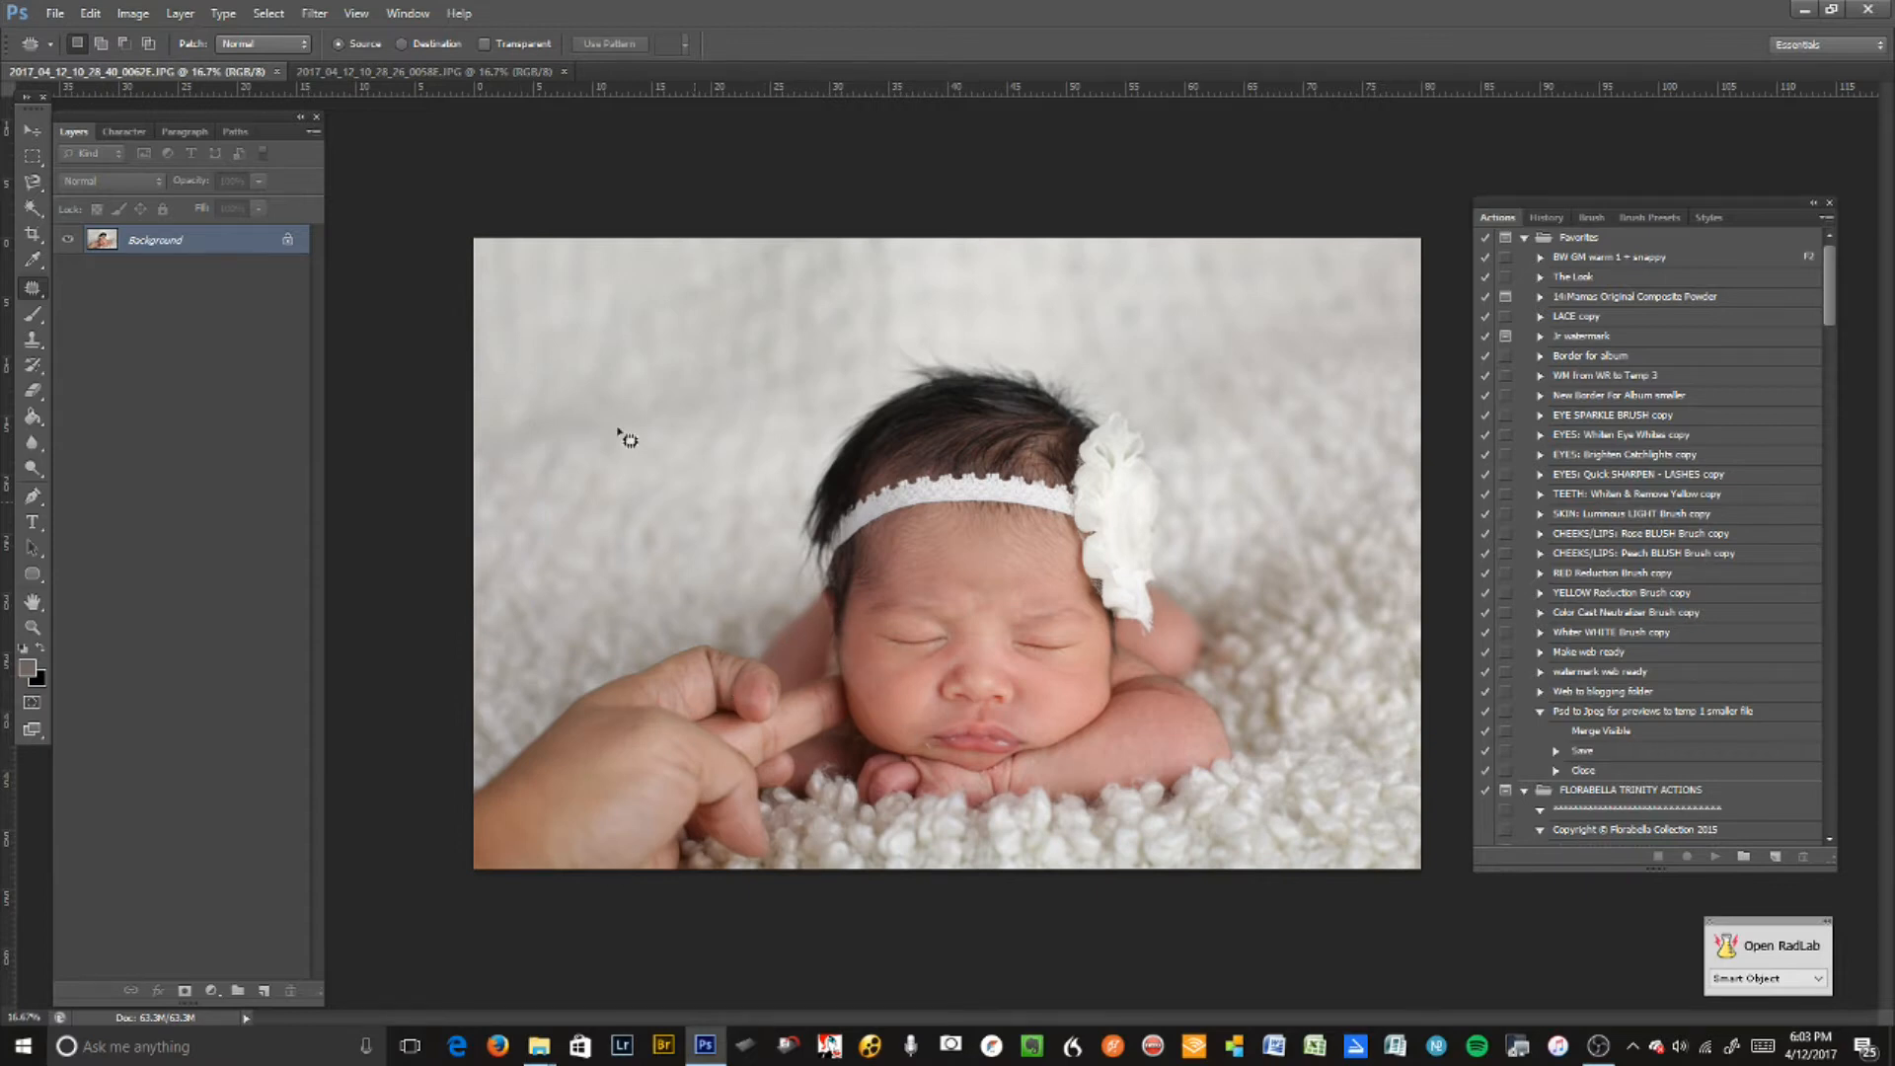
{"action": "mouse_move", "coordinate": [415, 76]}
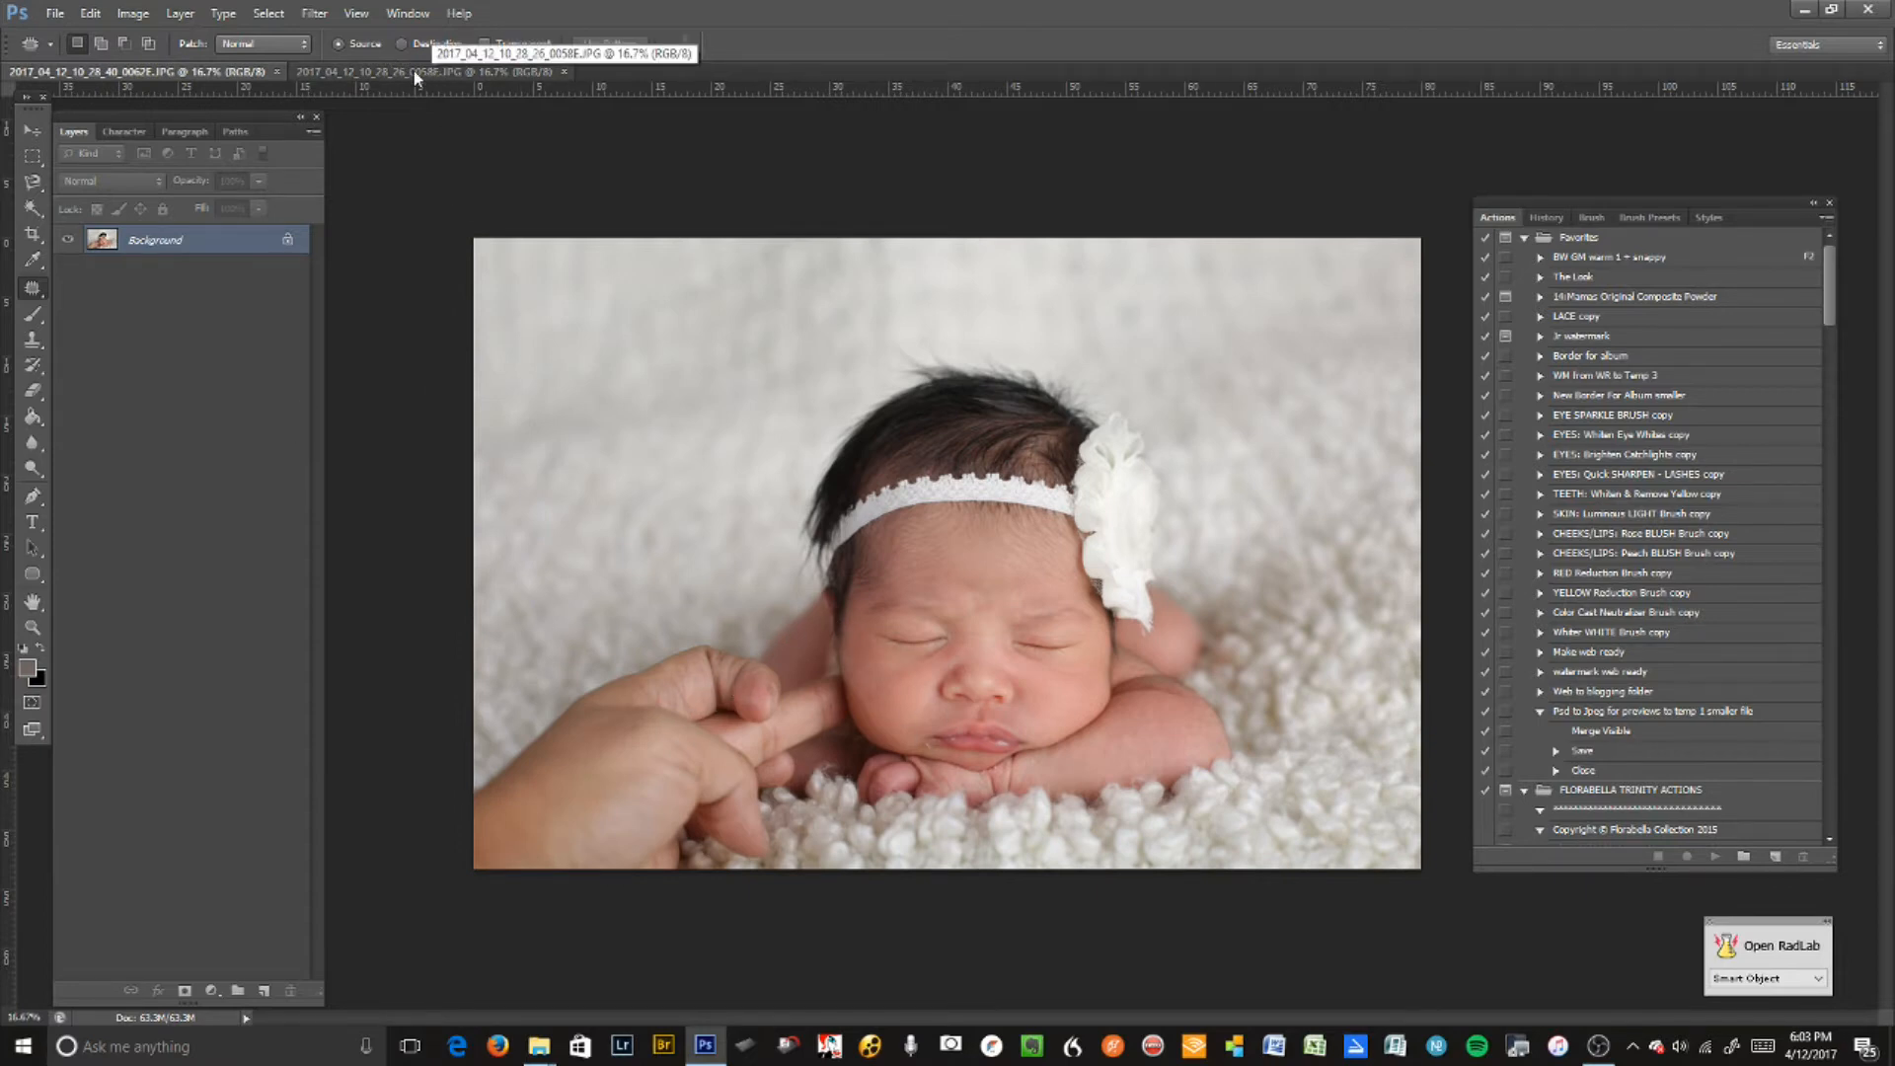
{"action": "left_click", "coordinate": [424, 71]}
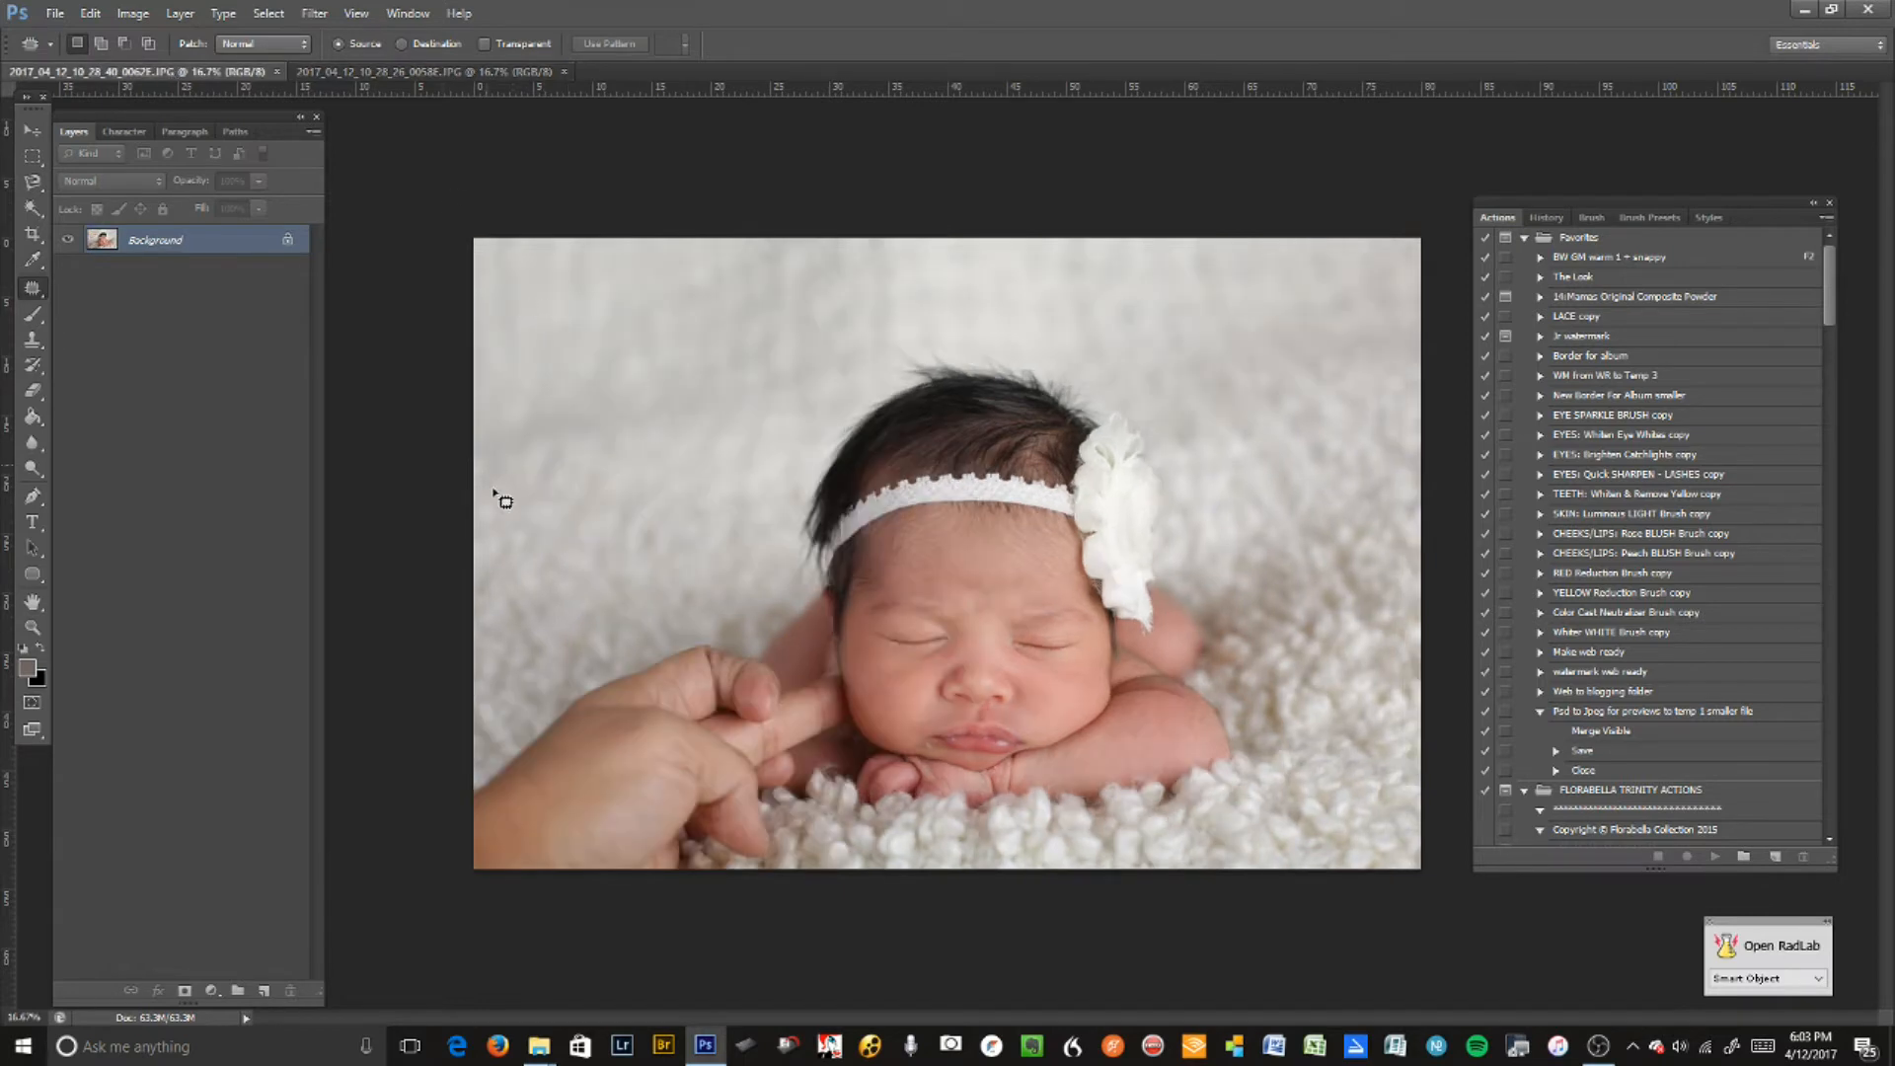
{"action": "mouse_move", "coordinate": [741, 544]}
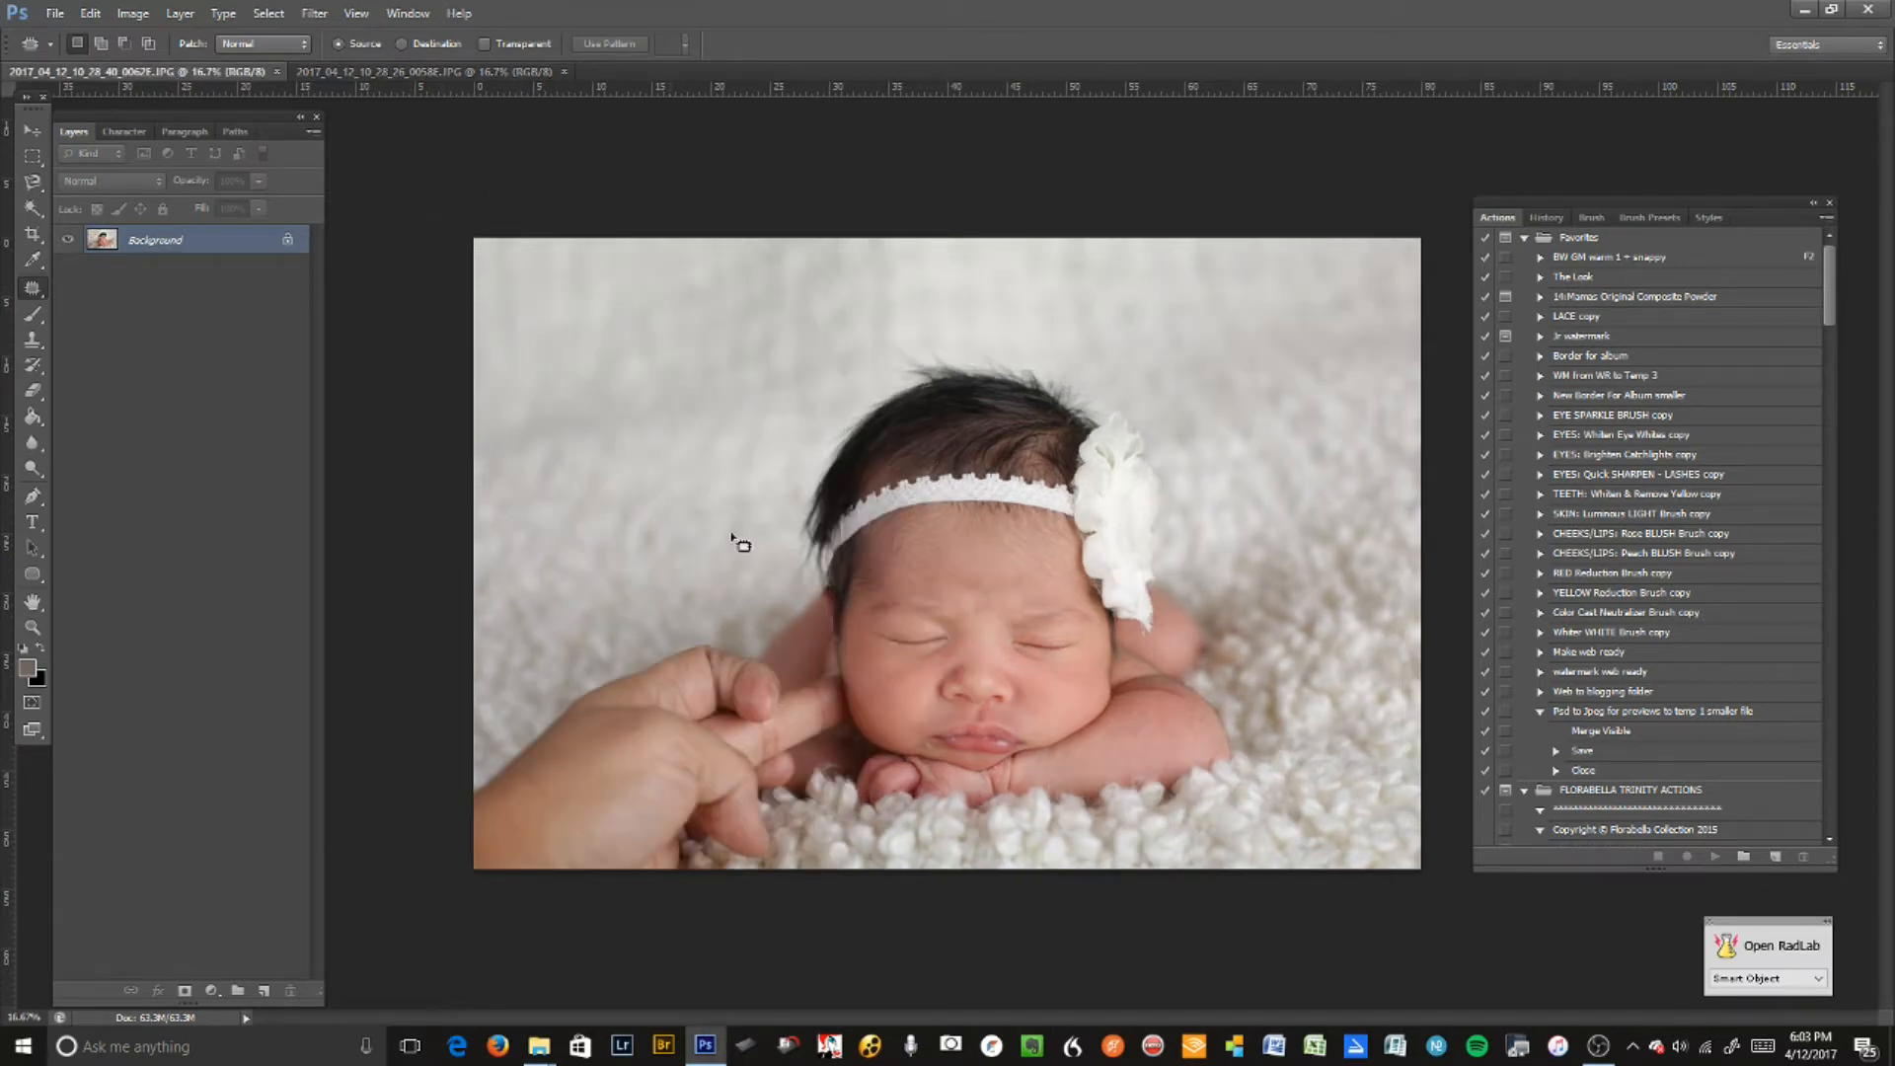
- Position the pasted blanket patch over the pointing hand with the Move tool
{"action": "left_click", "coordinate": [424, 71]}
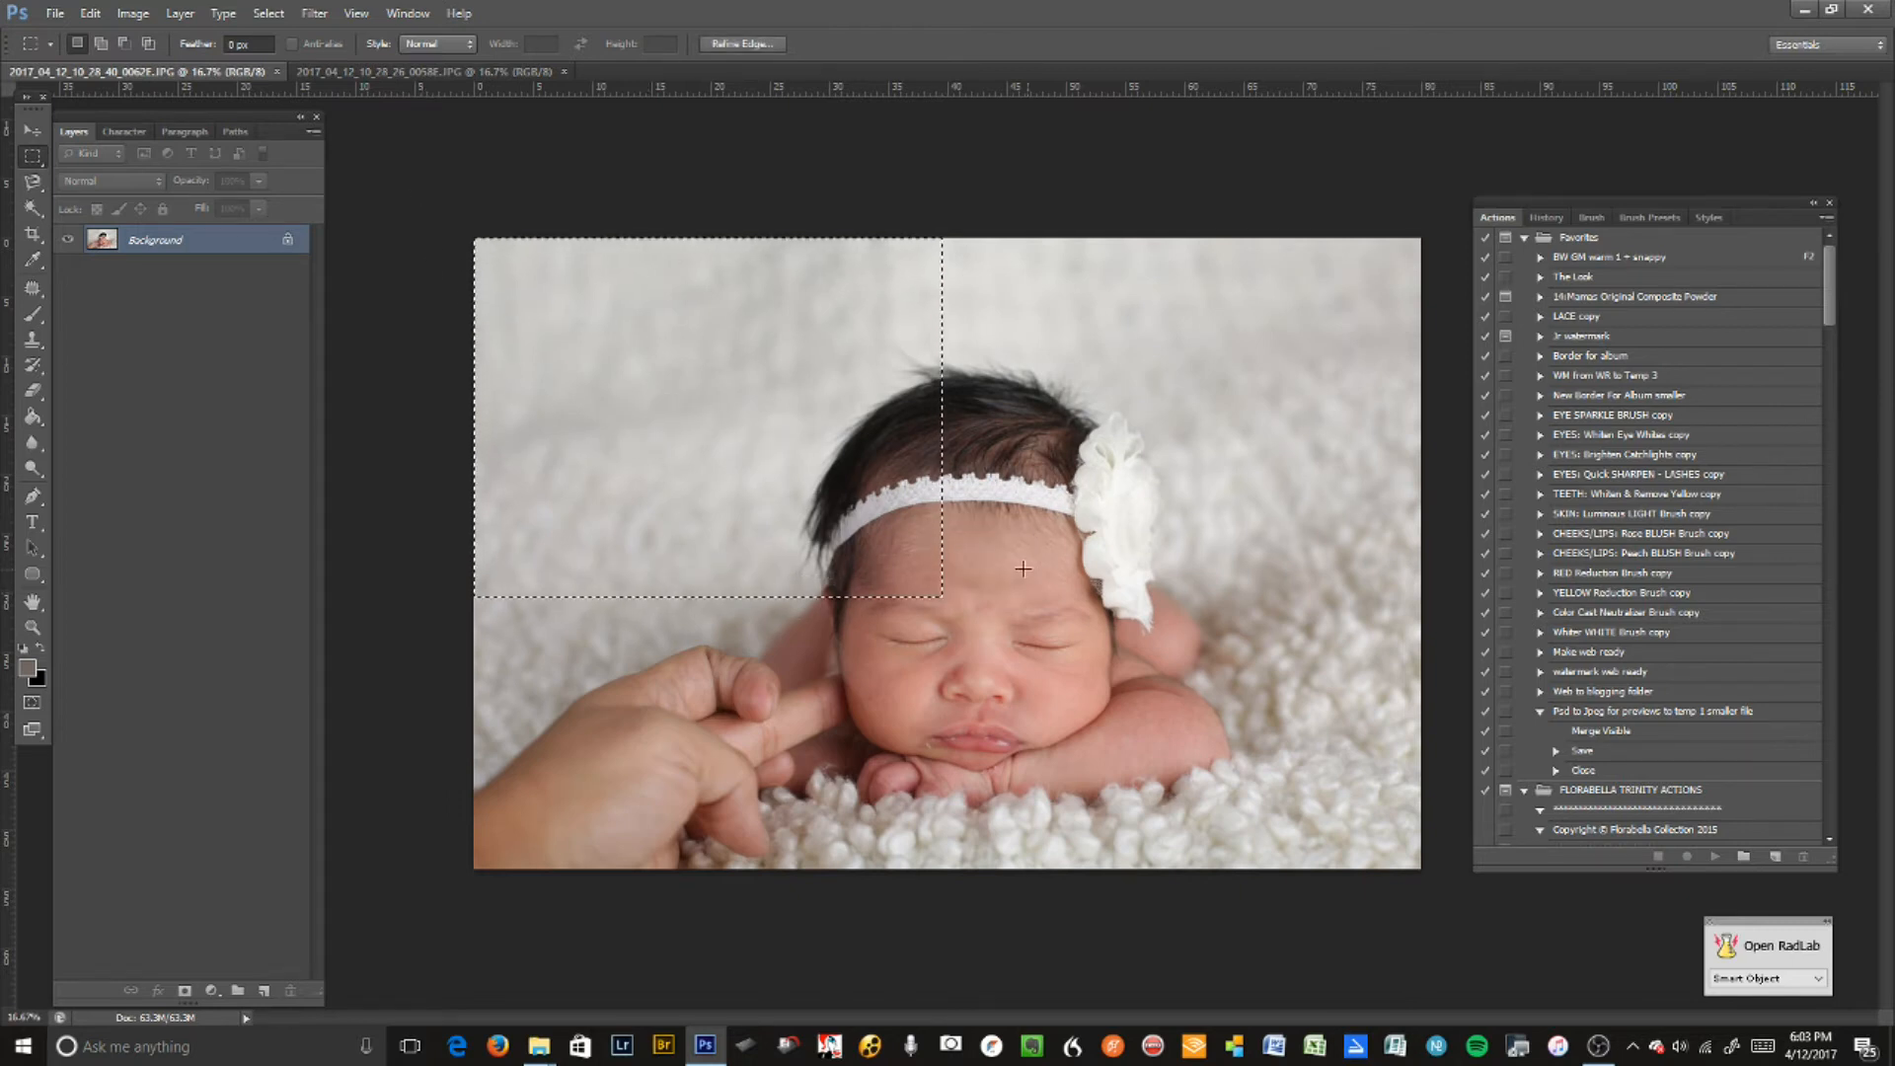
{"action": "mouse_move", "coordinate": [1022, 619]}
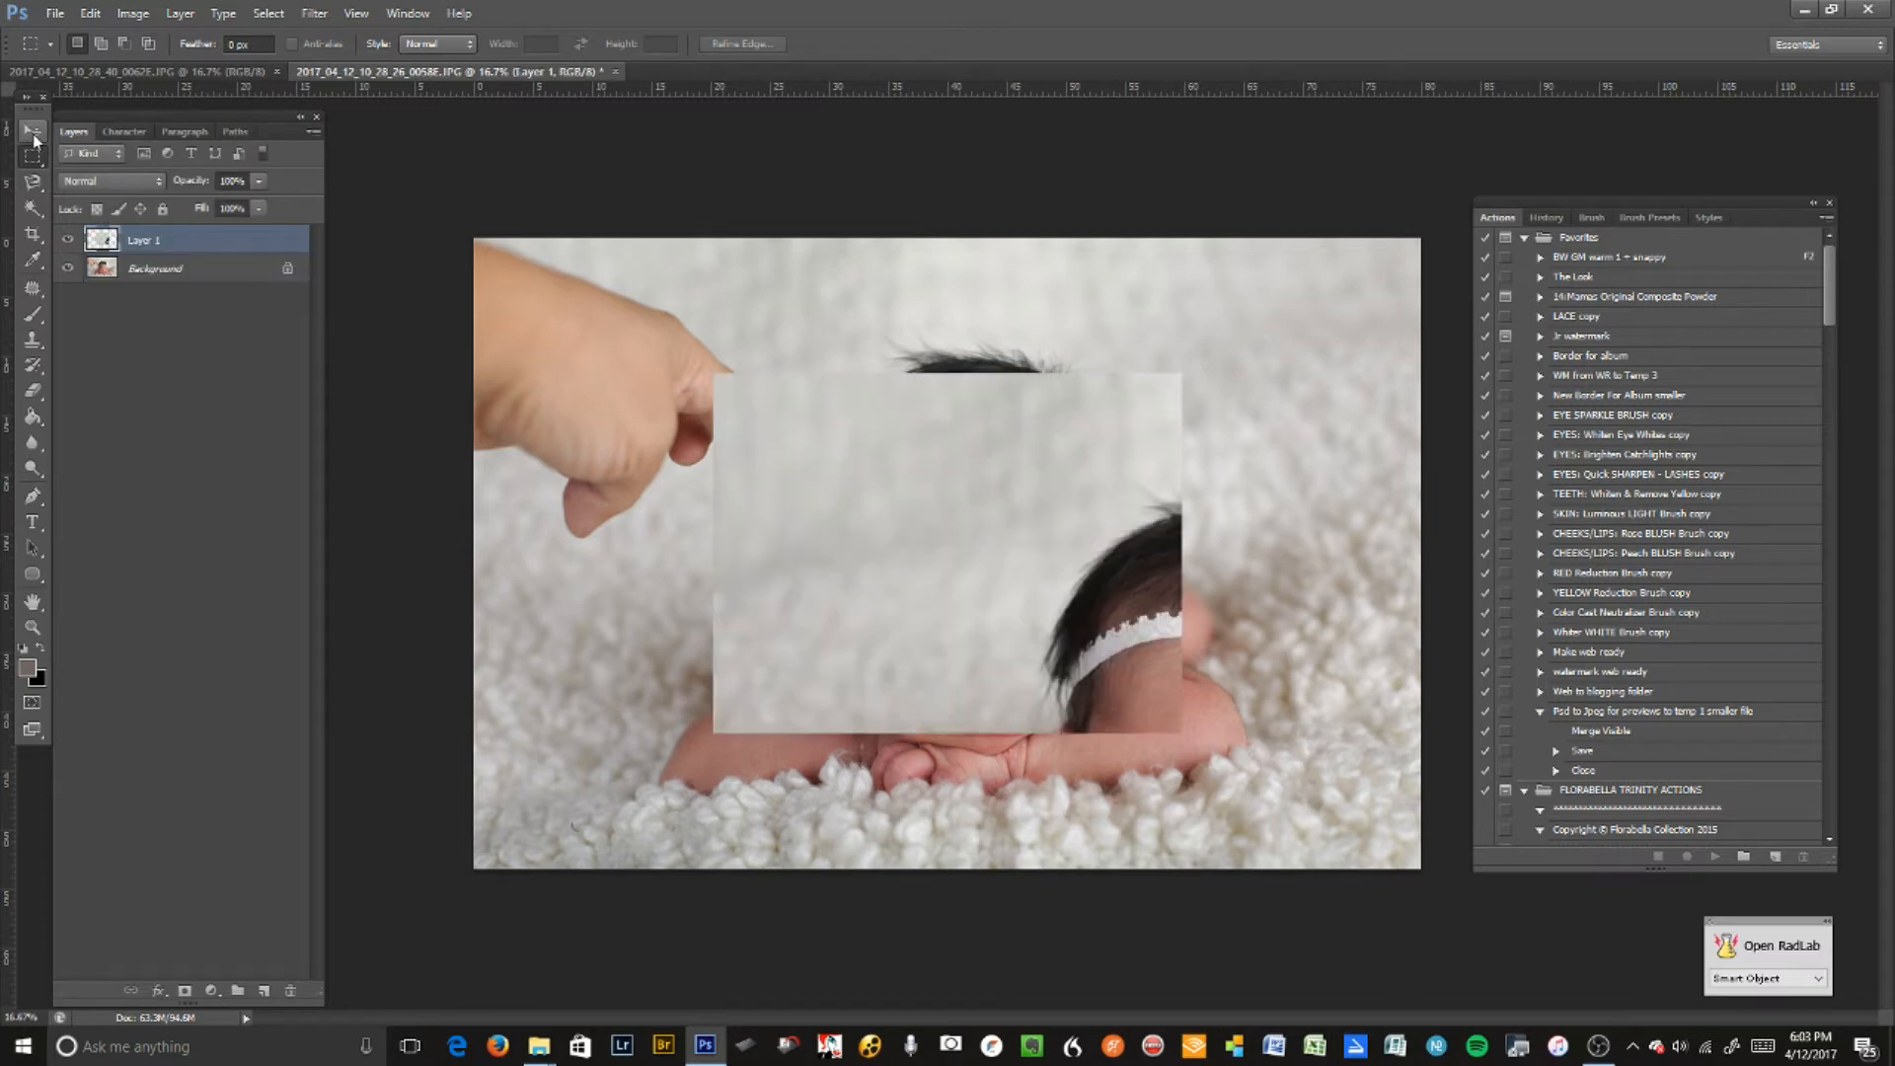
{"action": "left_click", "coordinate": [33, 129]}
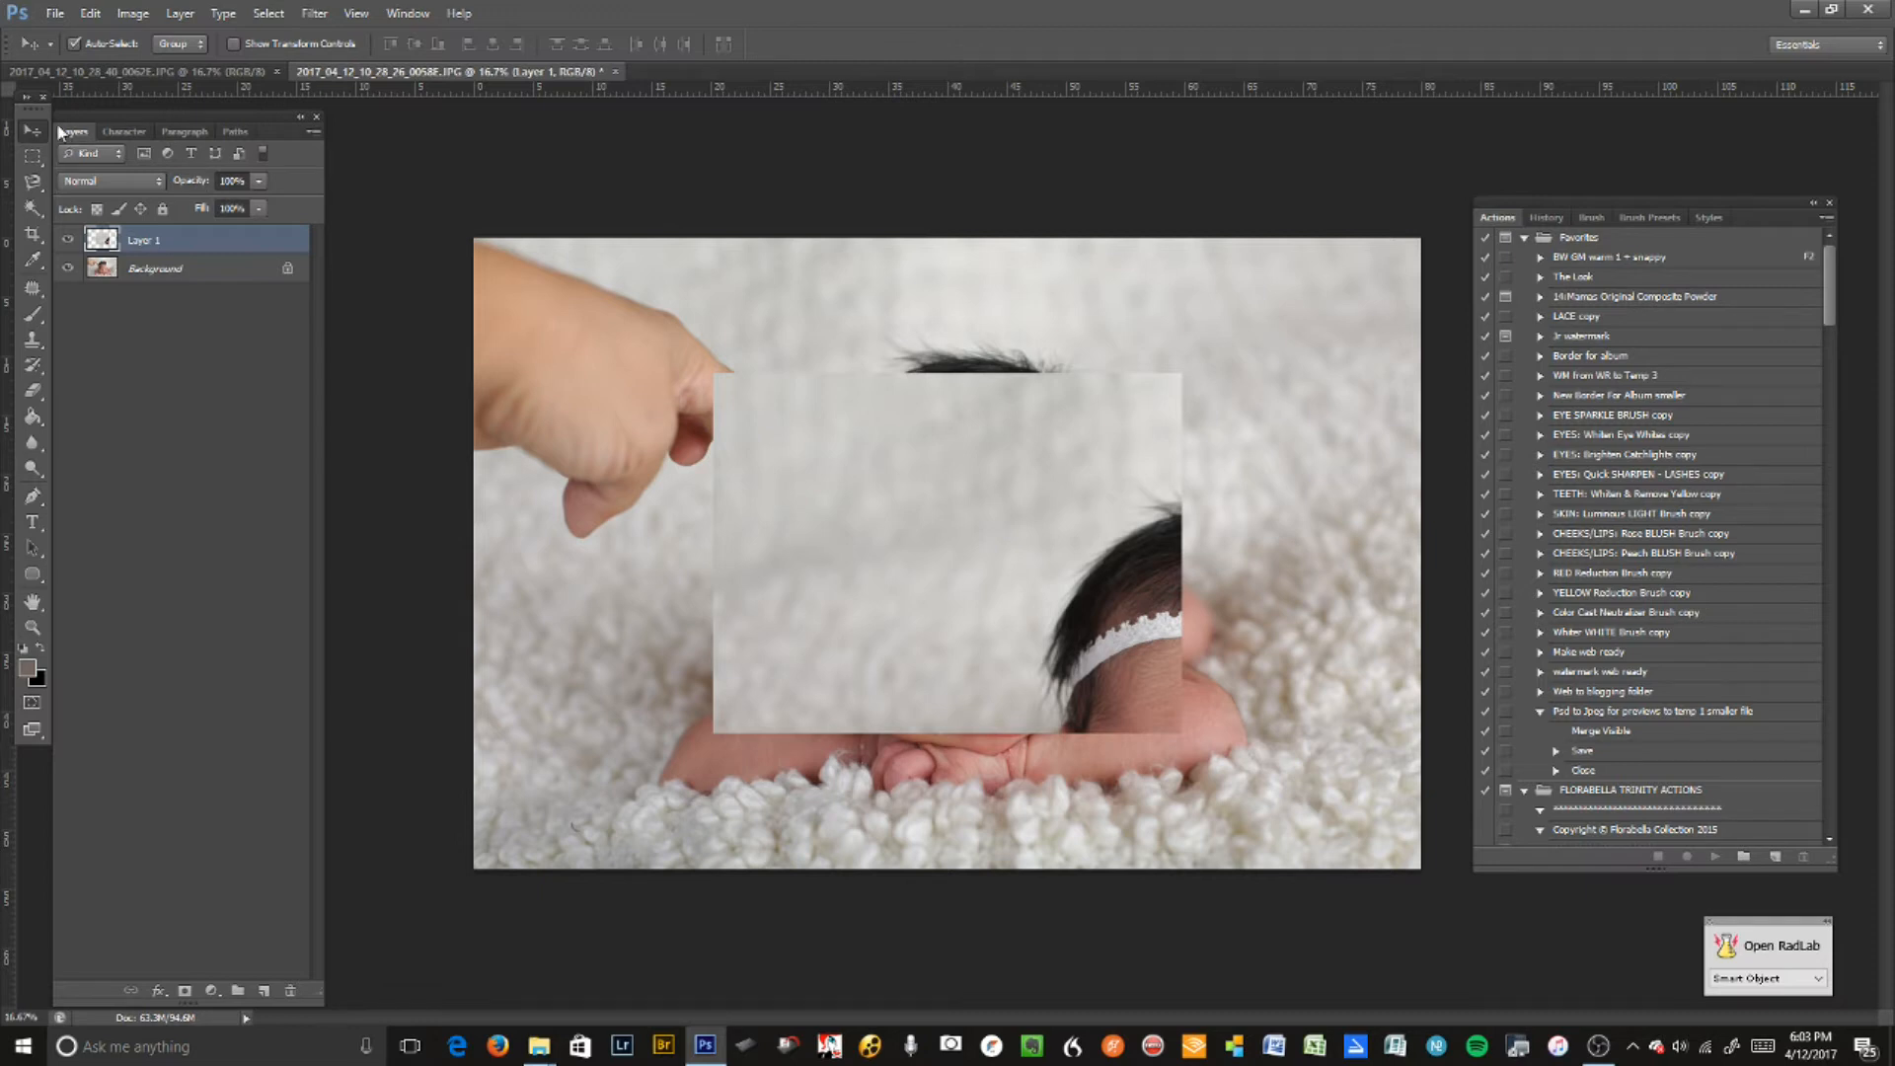
{"action": "left_click_drag", "start_coordinate": [256, 194], "coordinate": [220, 208]}
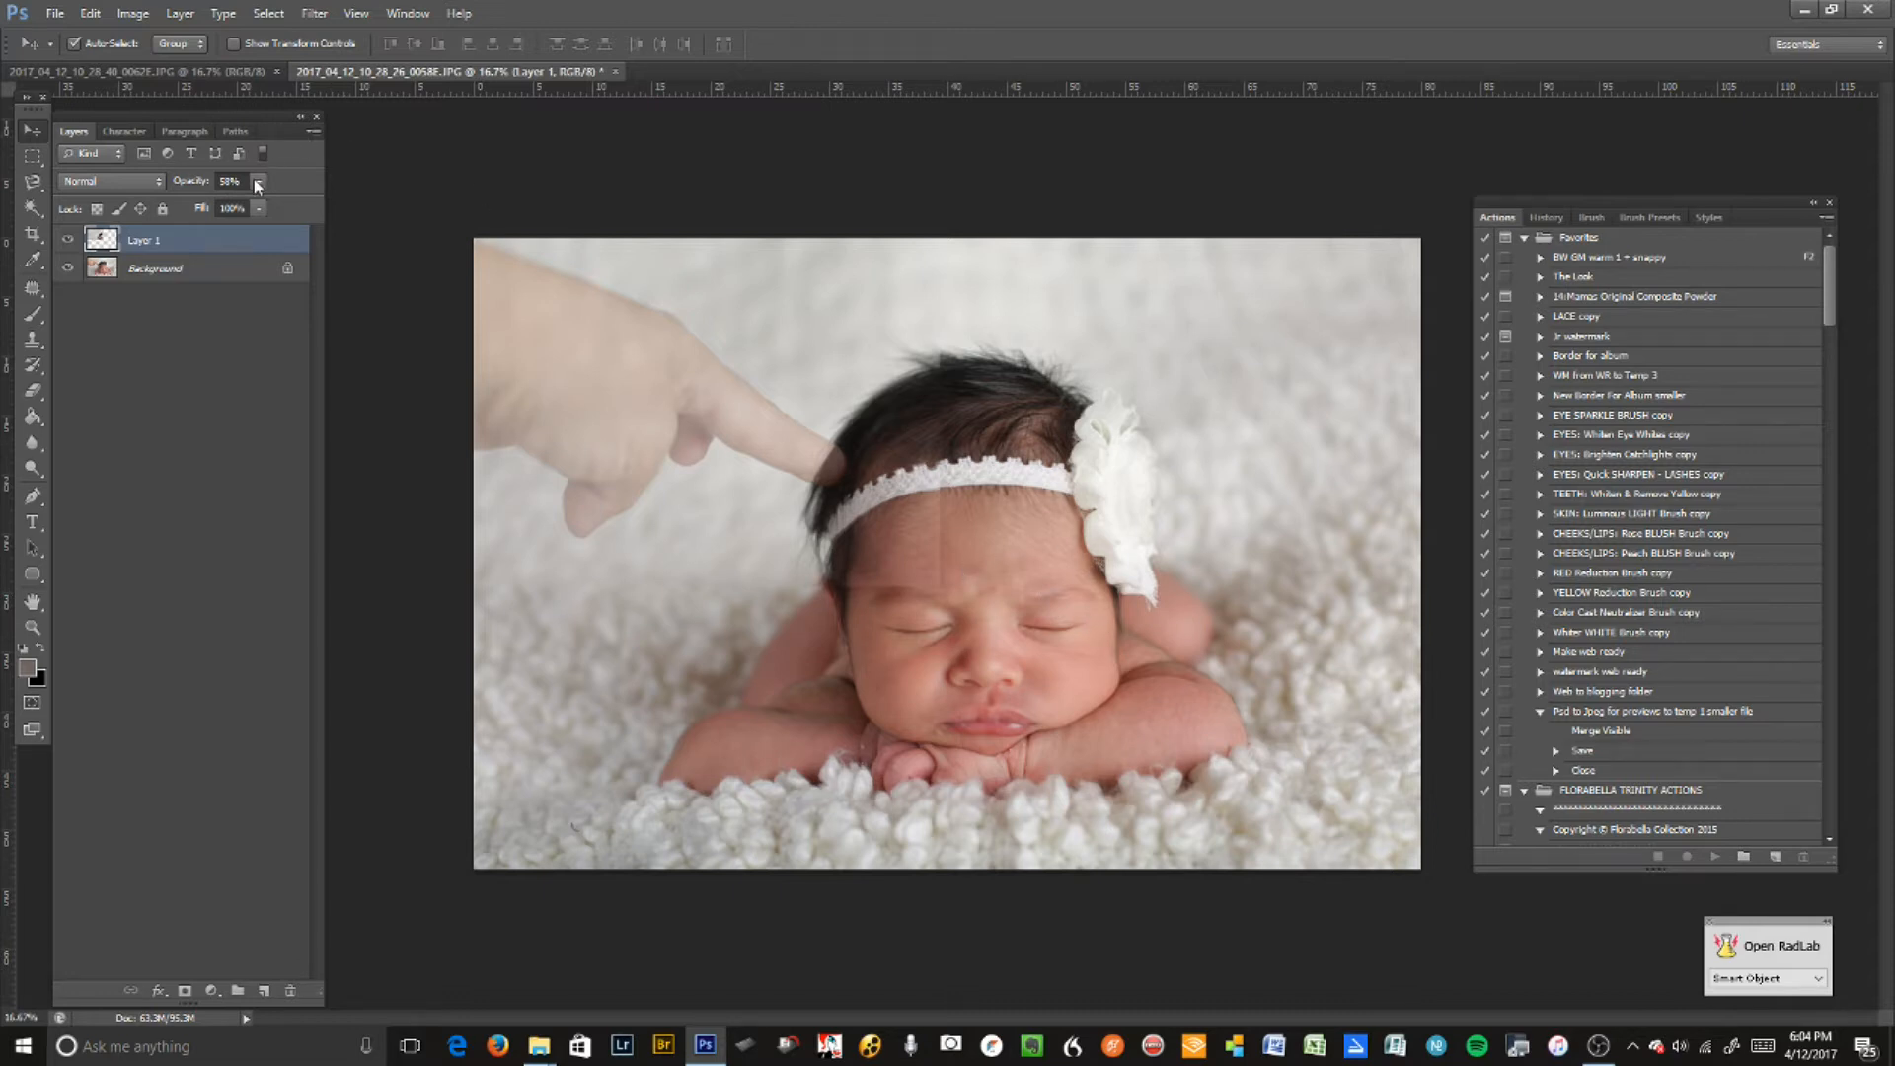
- Restore Layer 1 opacity to 100% so the patch hides the hand
{"action": "left_click_drag", "start_coordinate": [242, 201], "coordinate": [280, 201]}
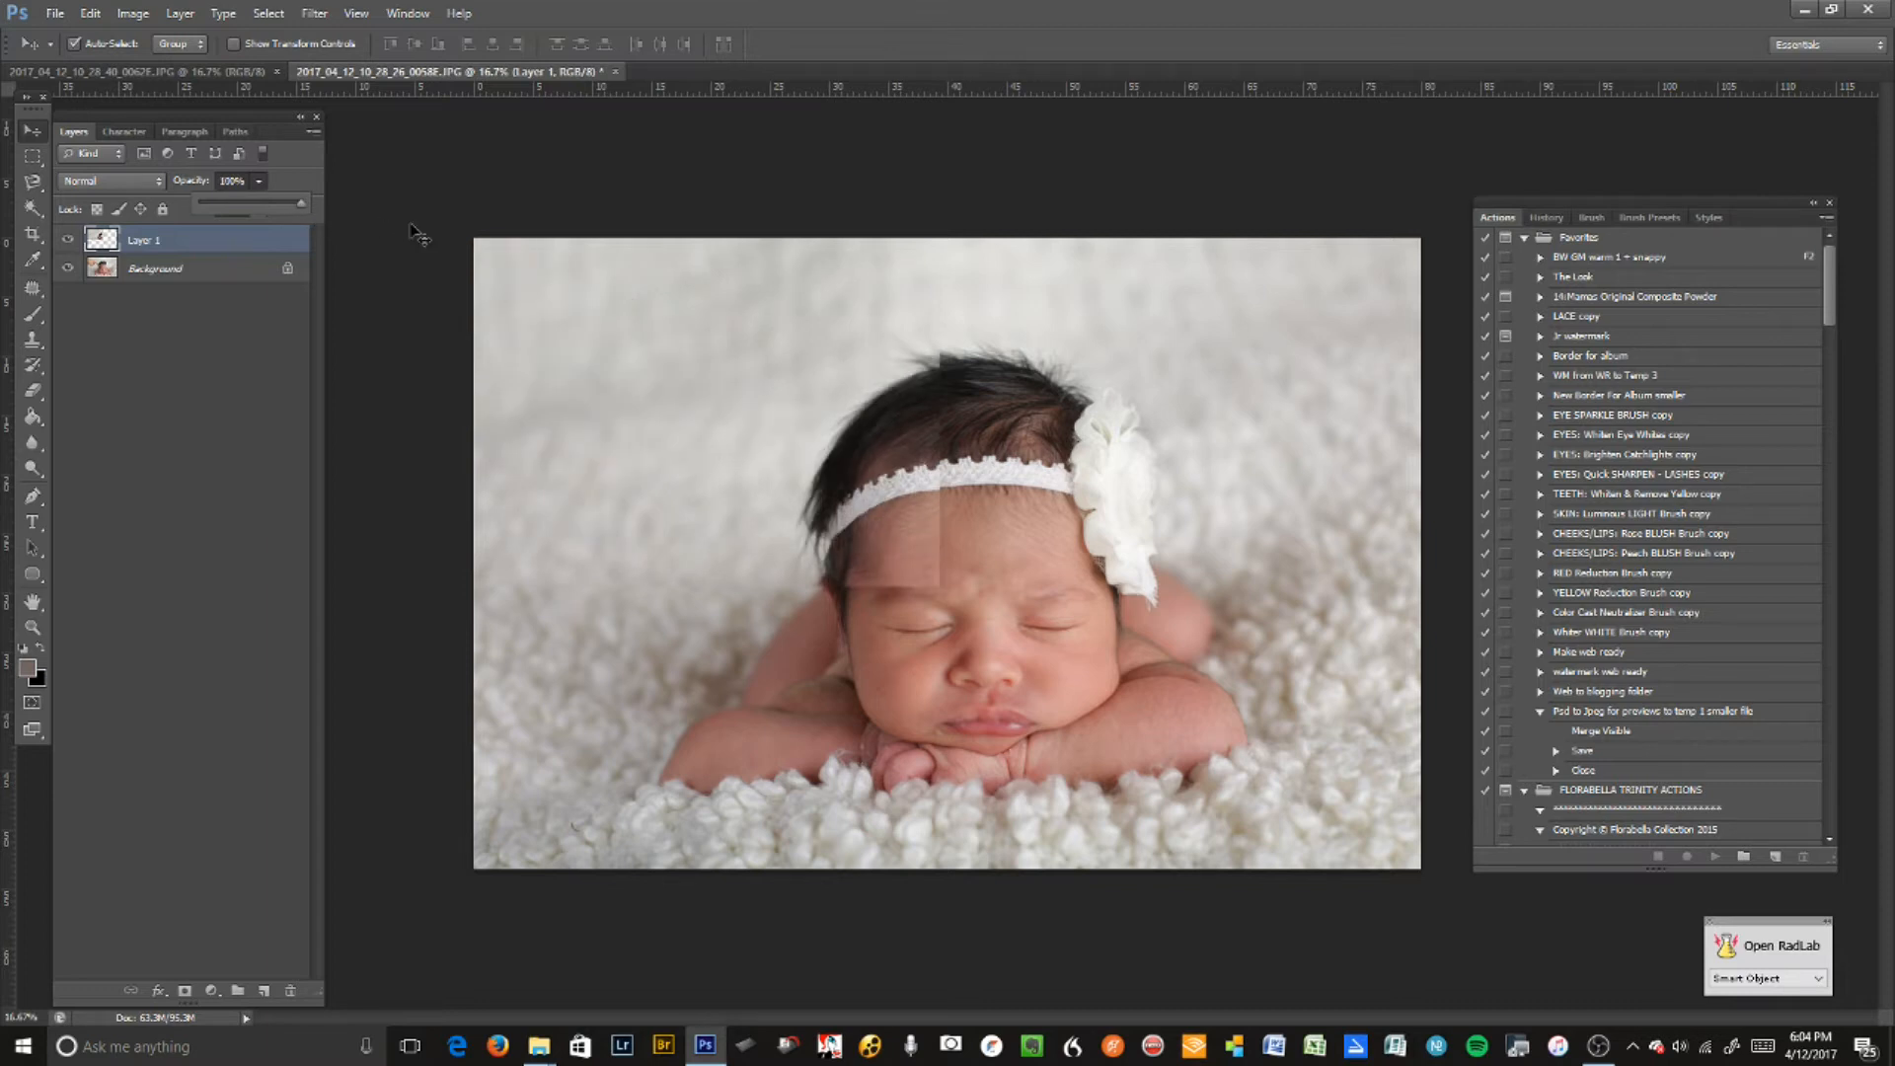
{"action": "mouse_move", "coordinate": [870, 587]}
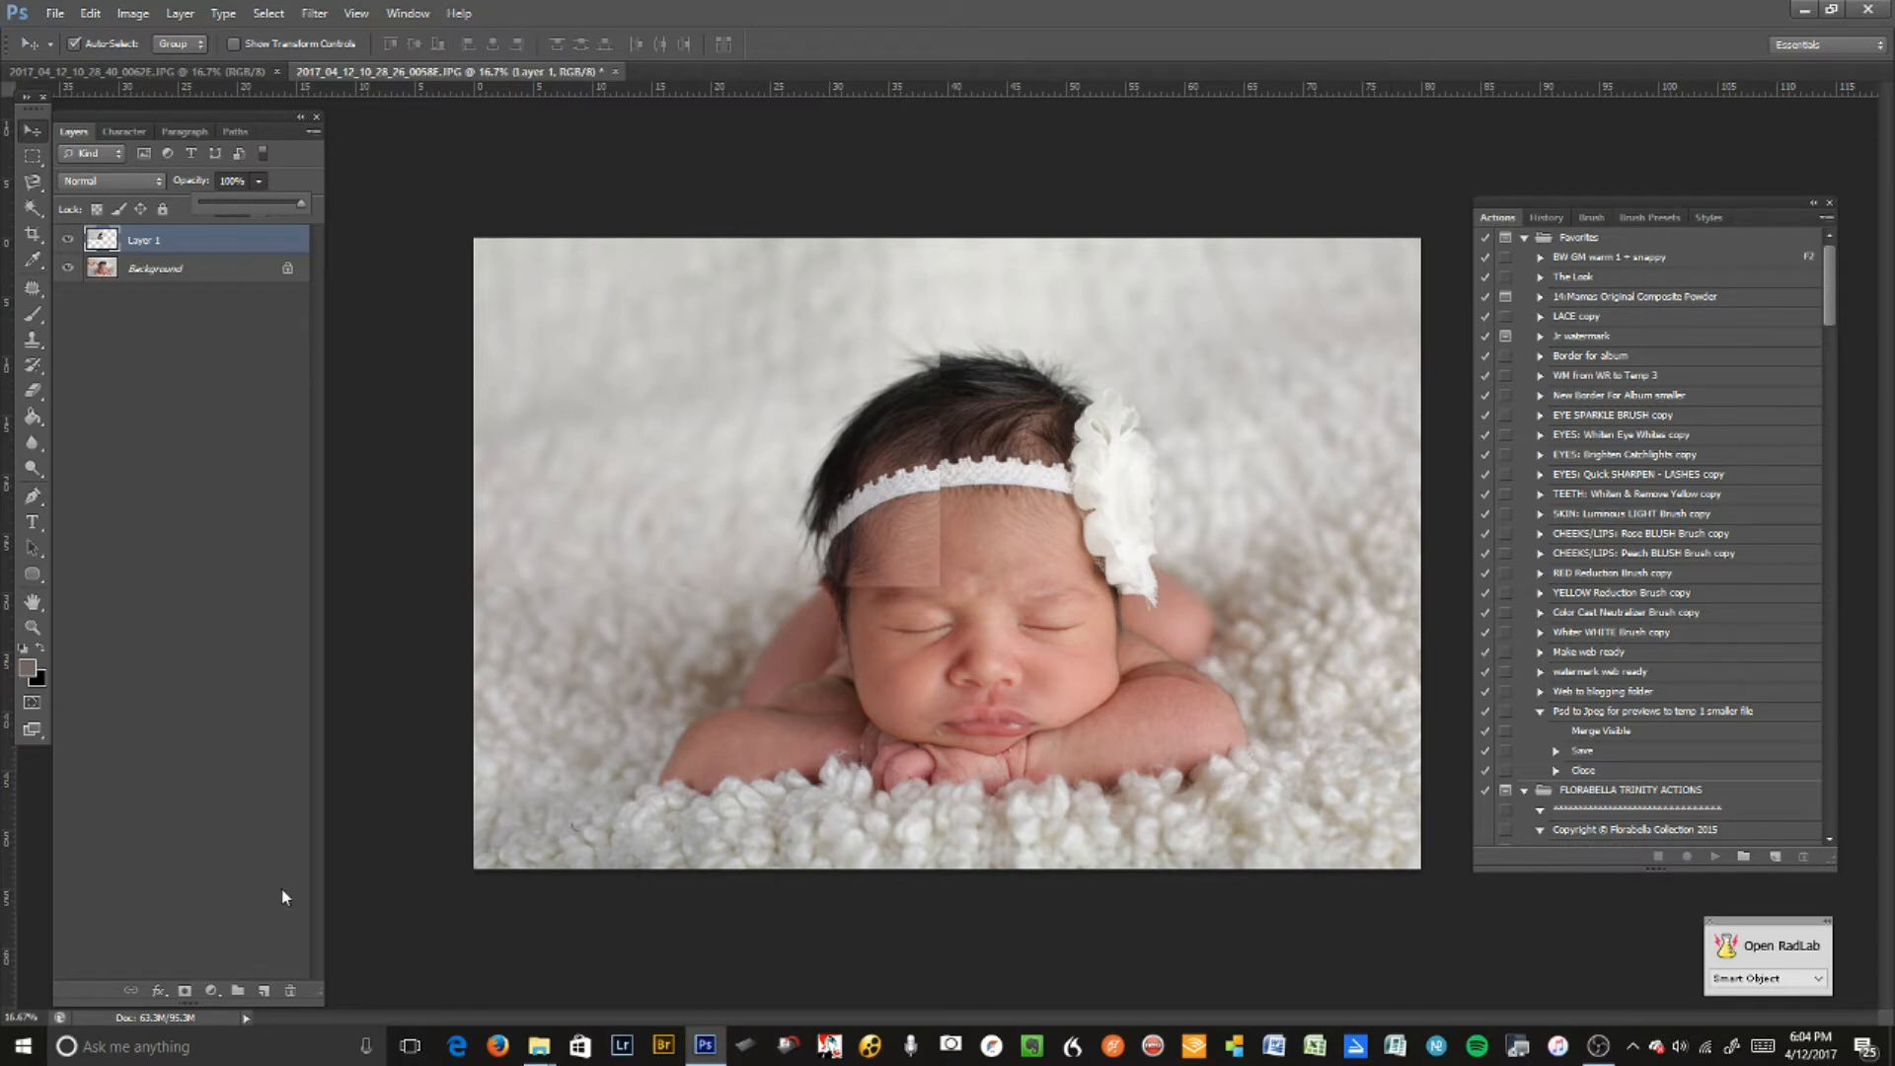
{"action": "mouse_move", "coordinate": [217, 985]}
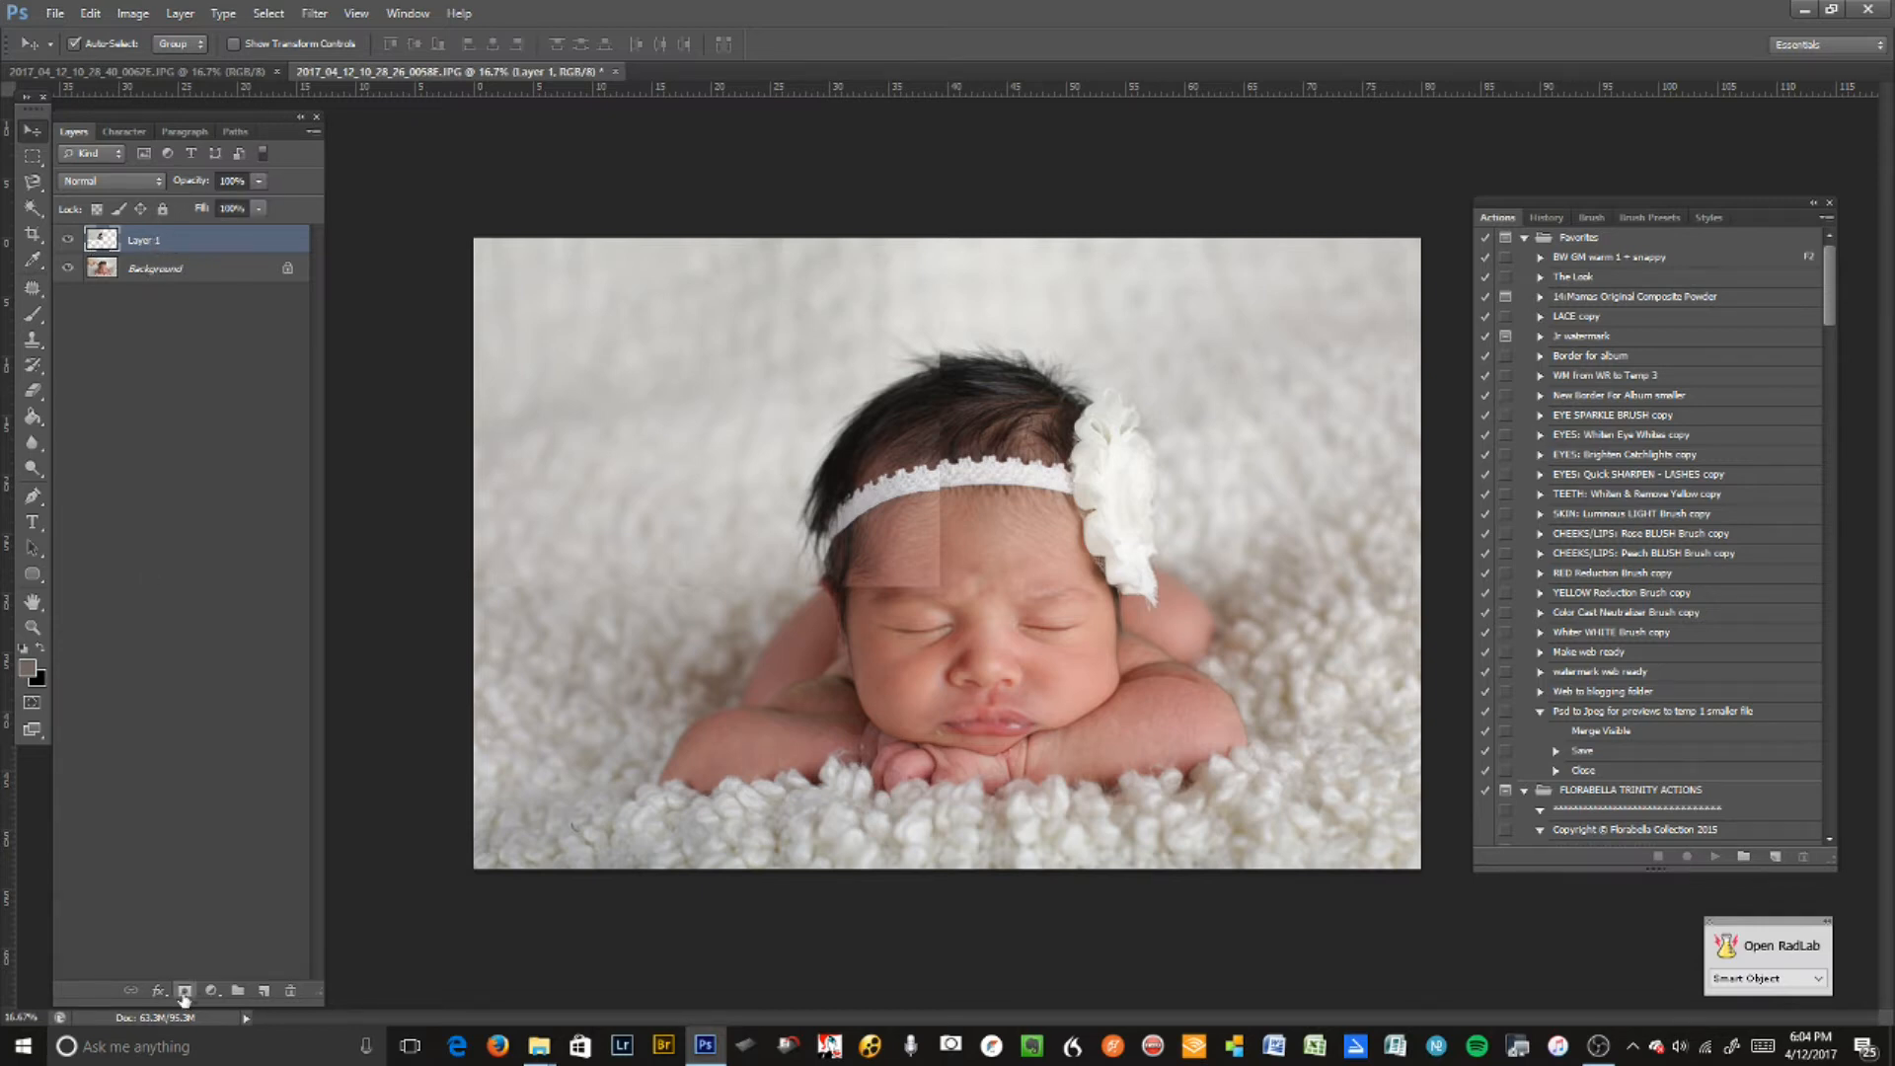
- Add a layer mask to the patch layer, target the mask, and open the brush settings
{"action": "left_click", "coordinate": [185, 991]}
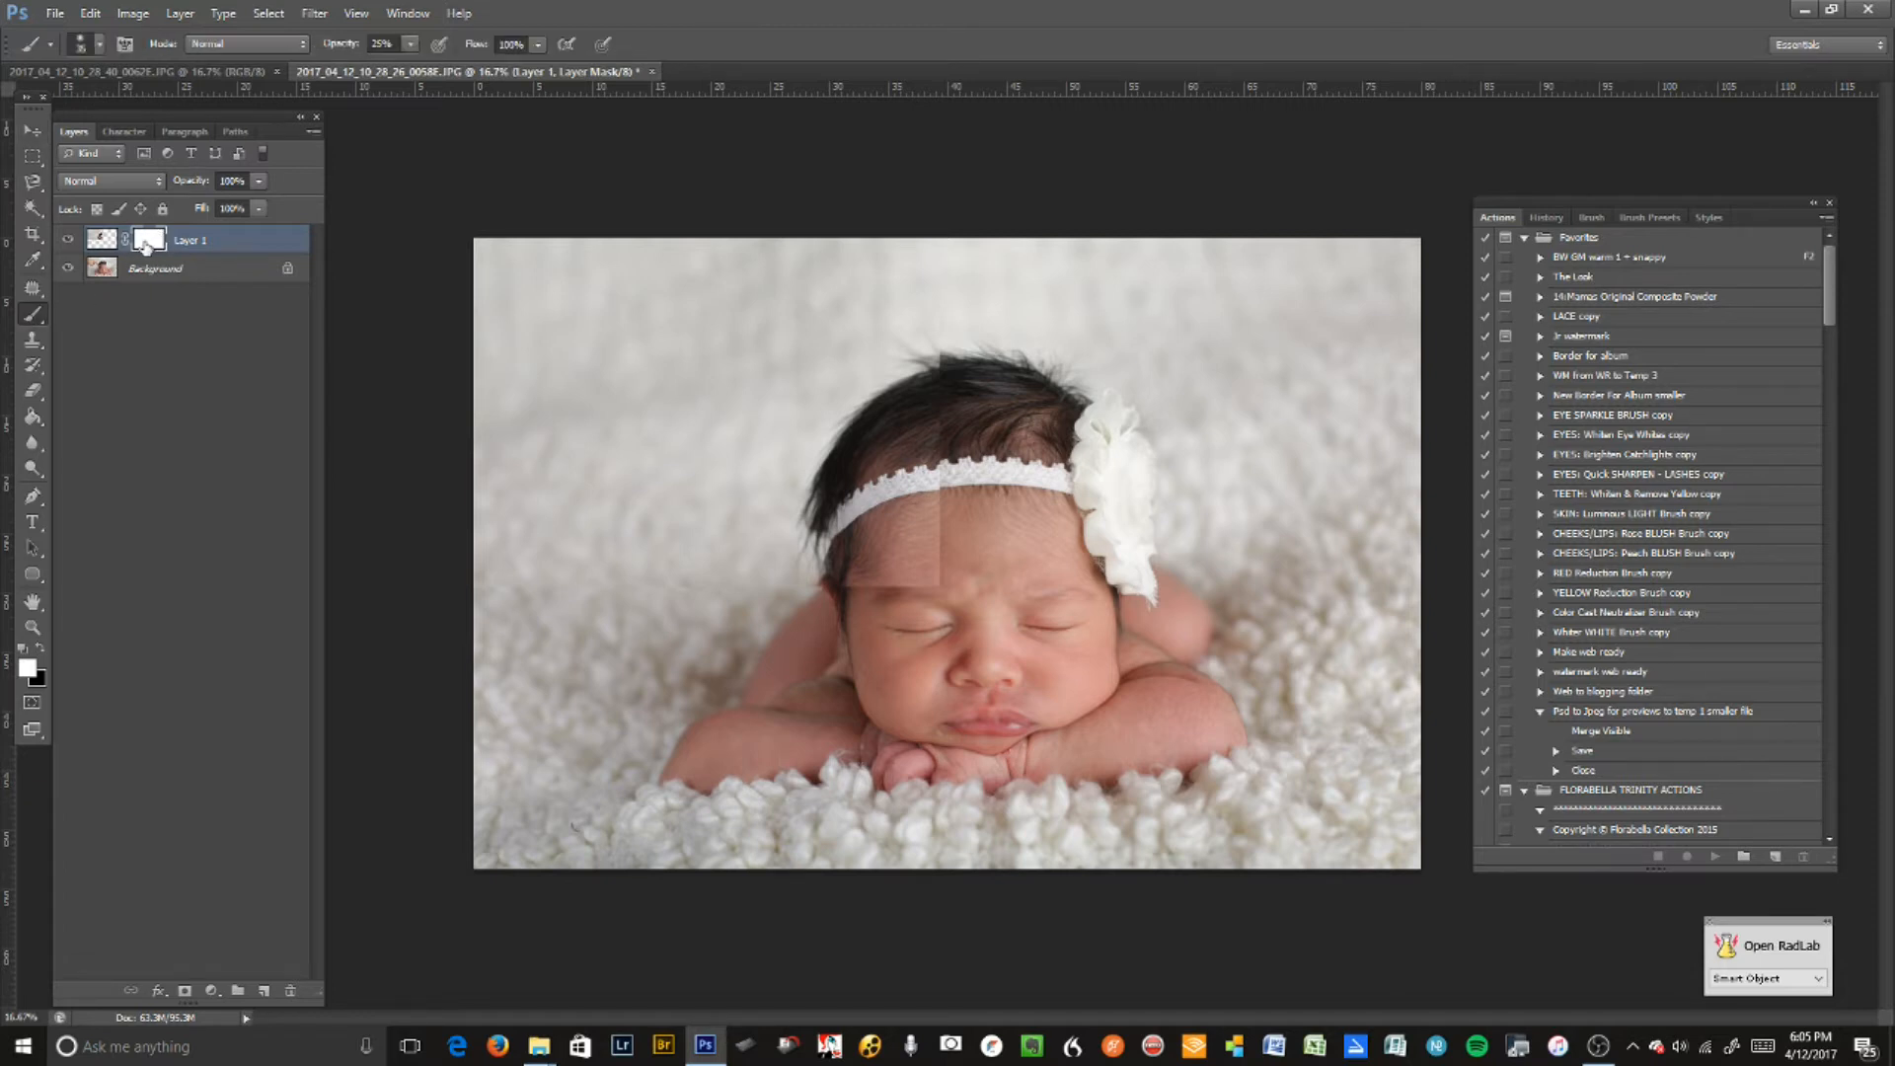
{"action": "left_click", "coordinate": [69, 269]}
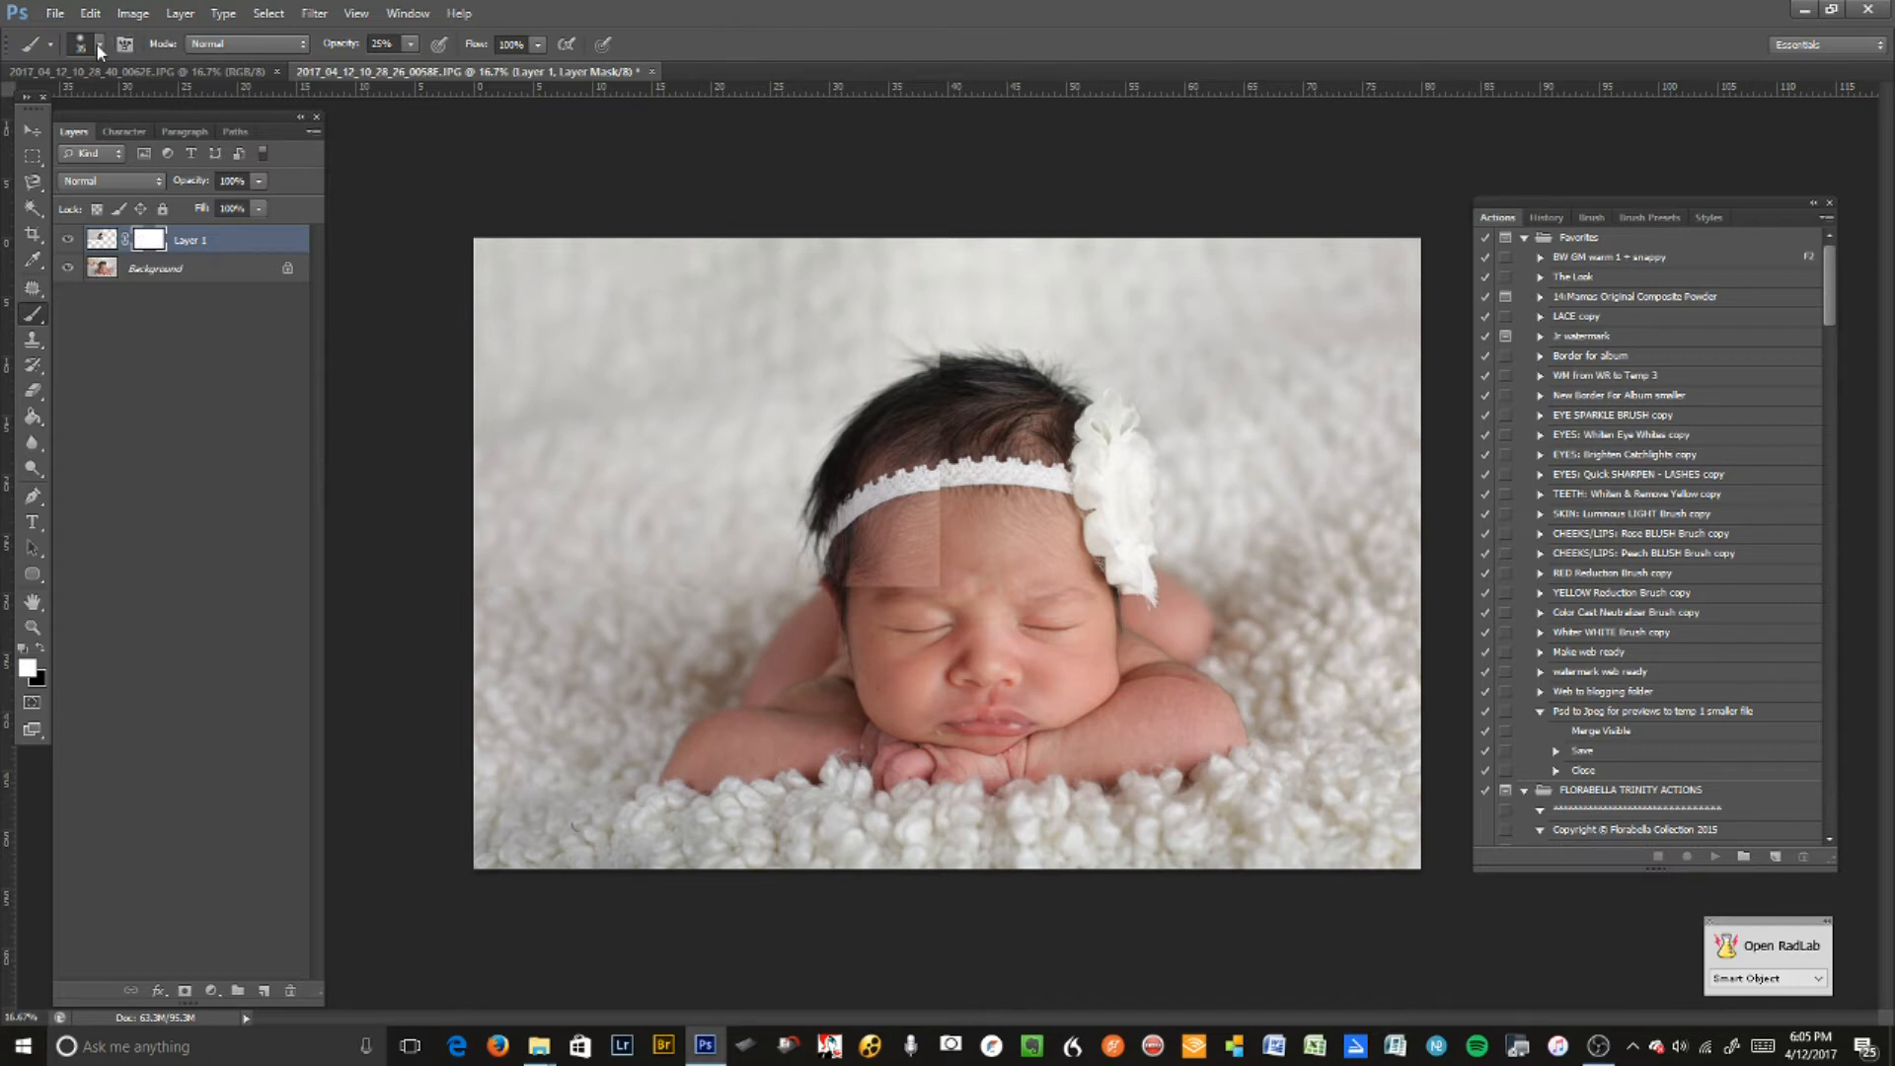
{"action": "left_click", "coordinate": [77, 44]}
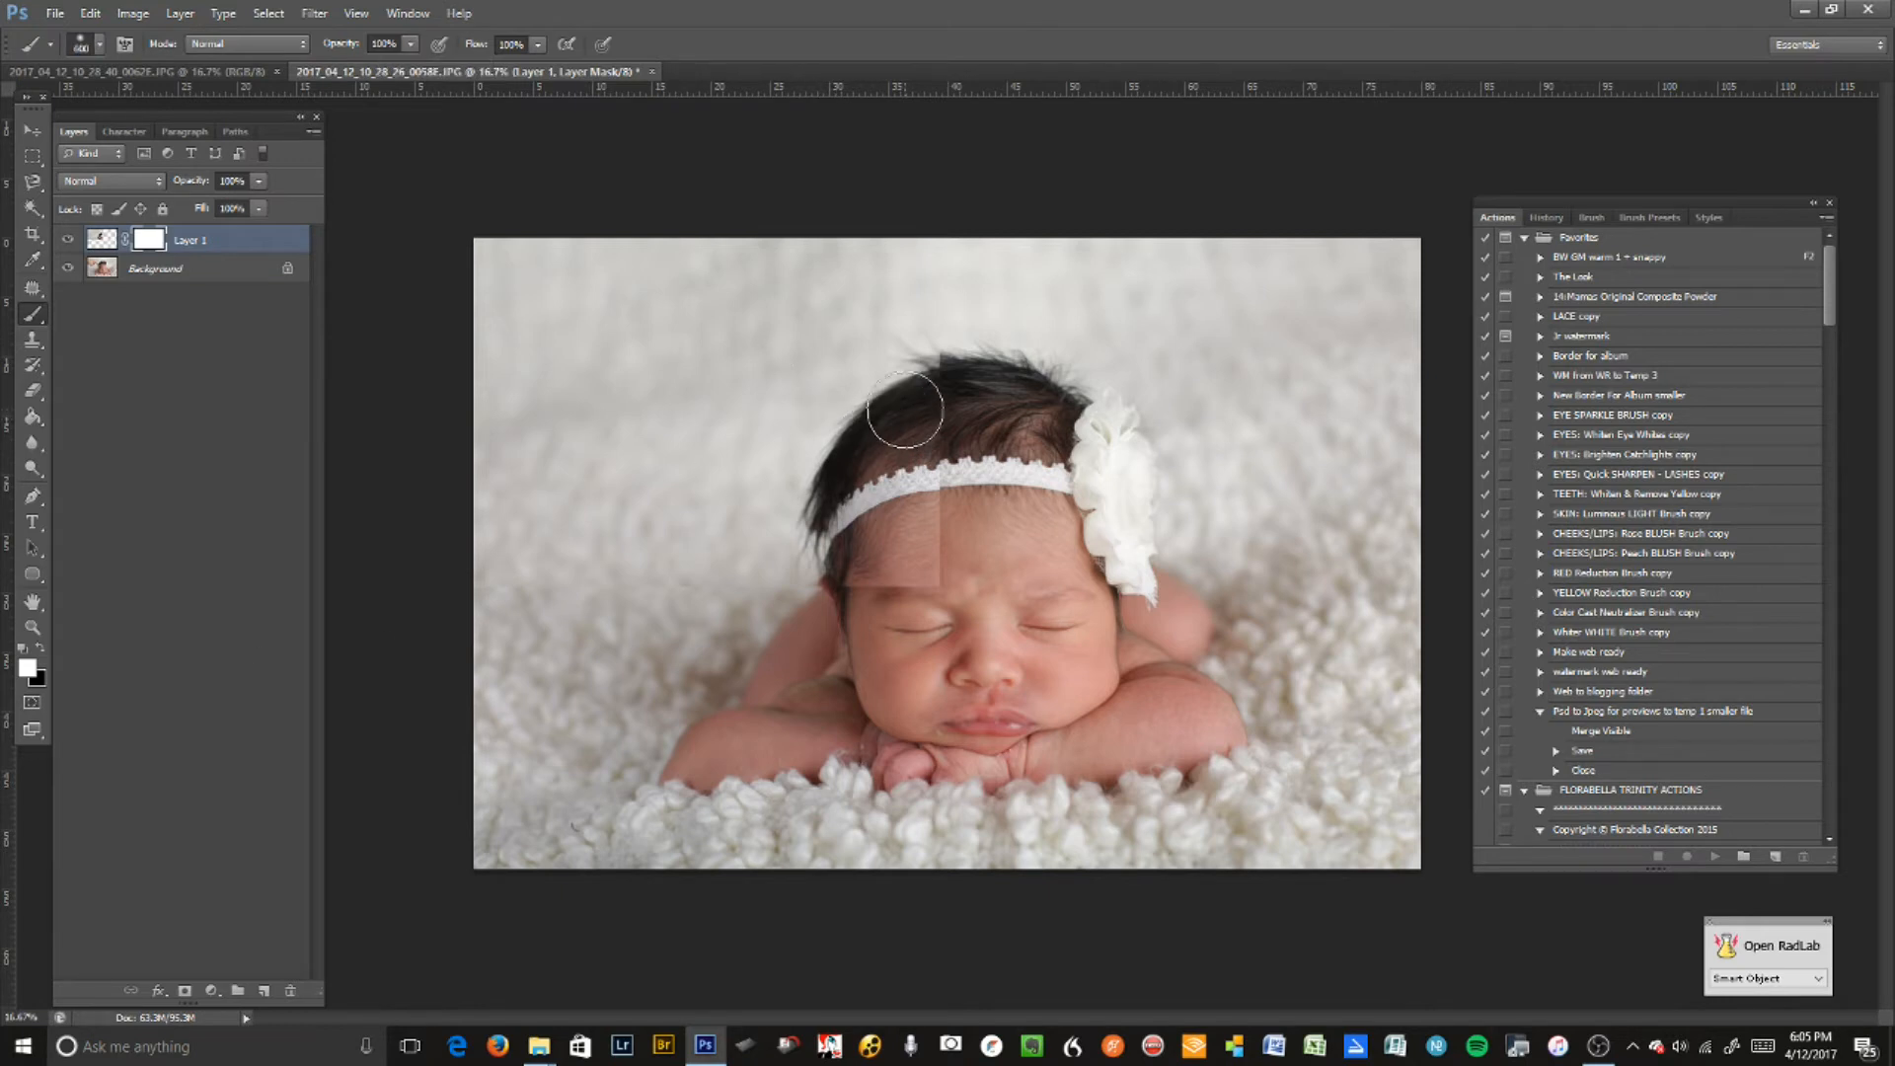
{"action": "mouse_move", "coordinate": [894, 356]}
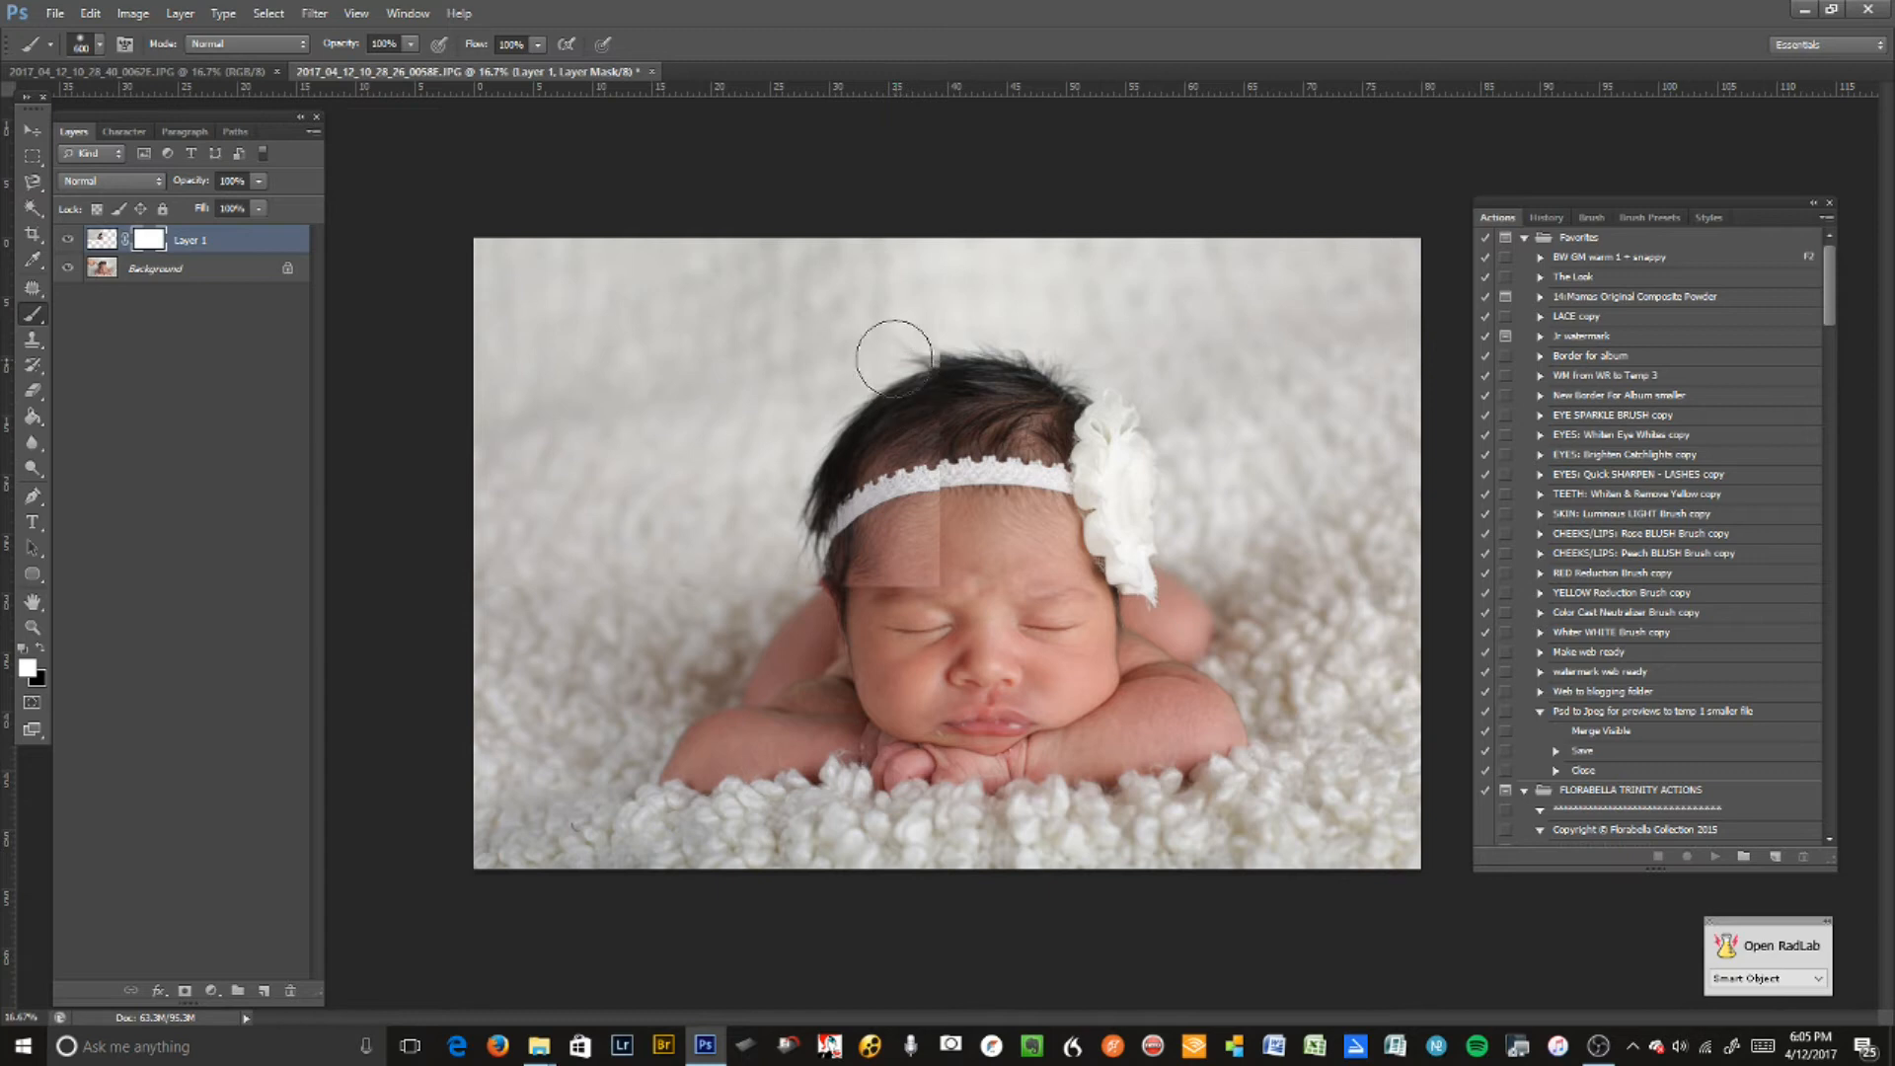
{"action": "mouse_move", "coordinate": [904, 397]}
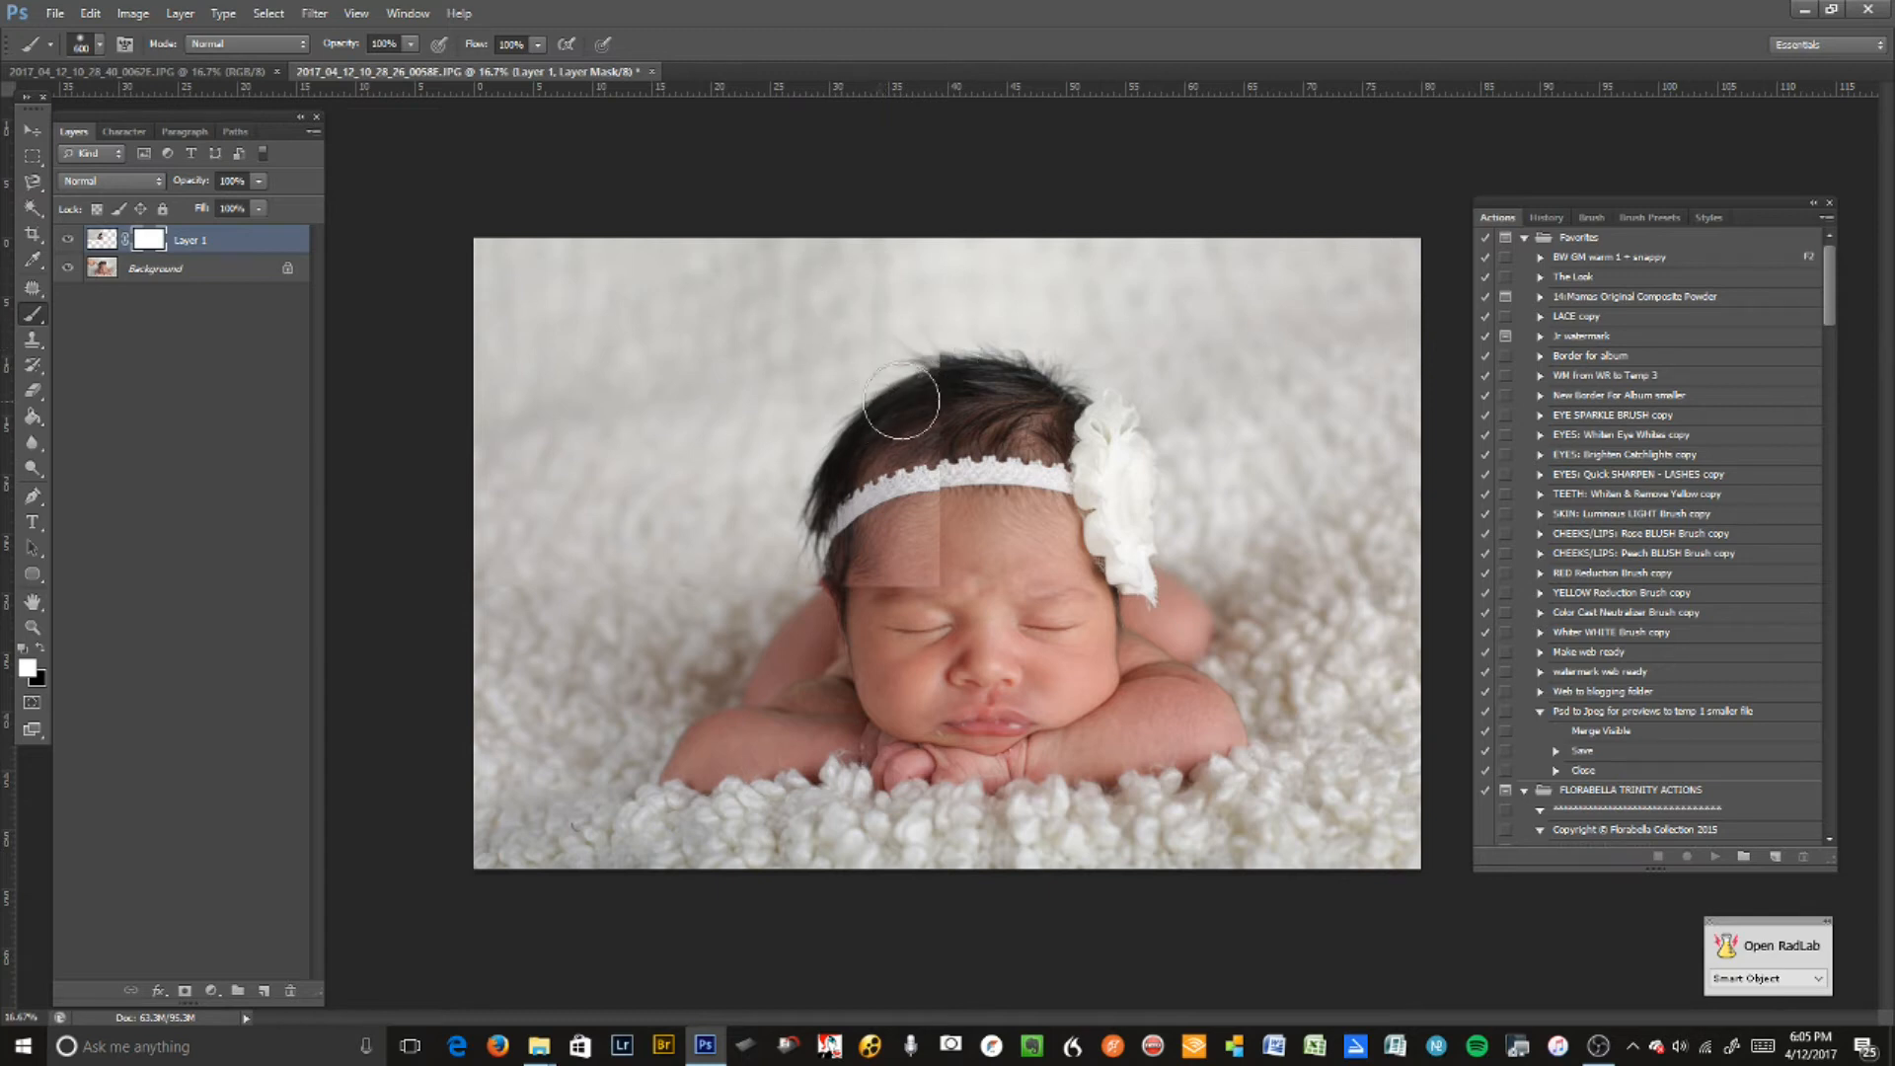
{"action": "mouse_move", "coordinate": [973, 375]}
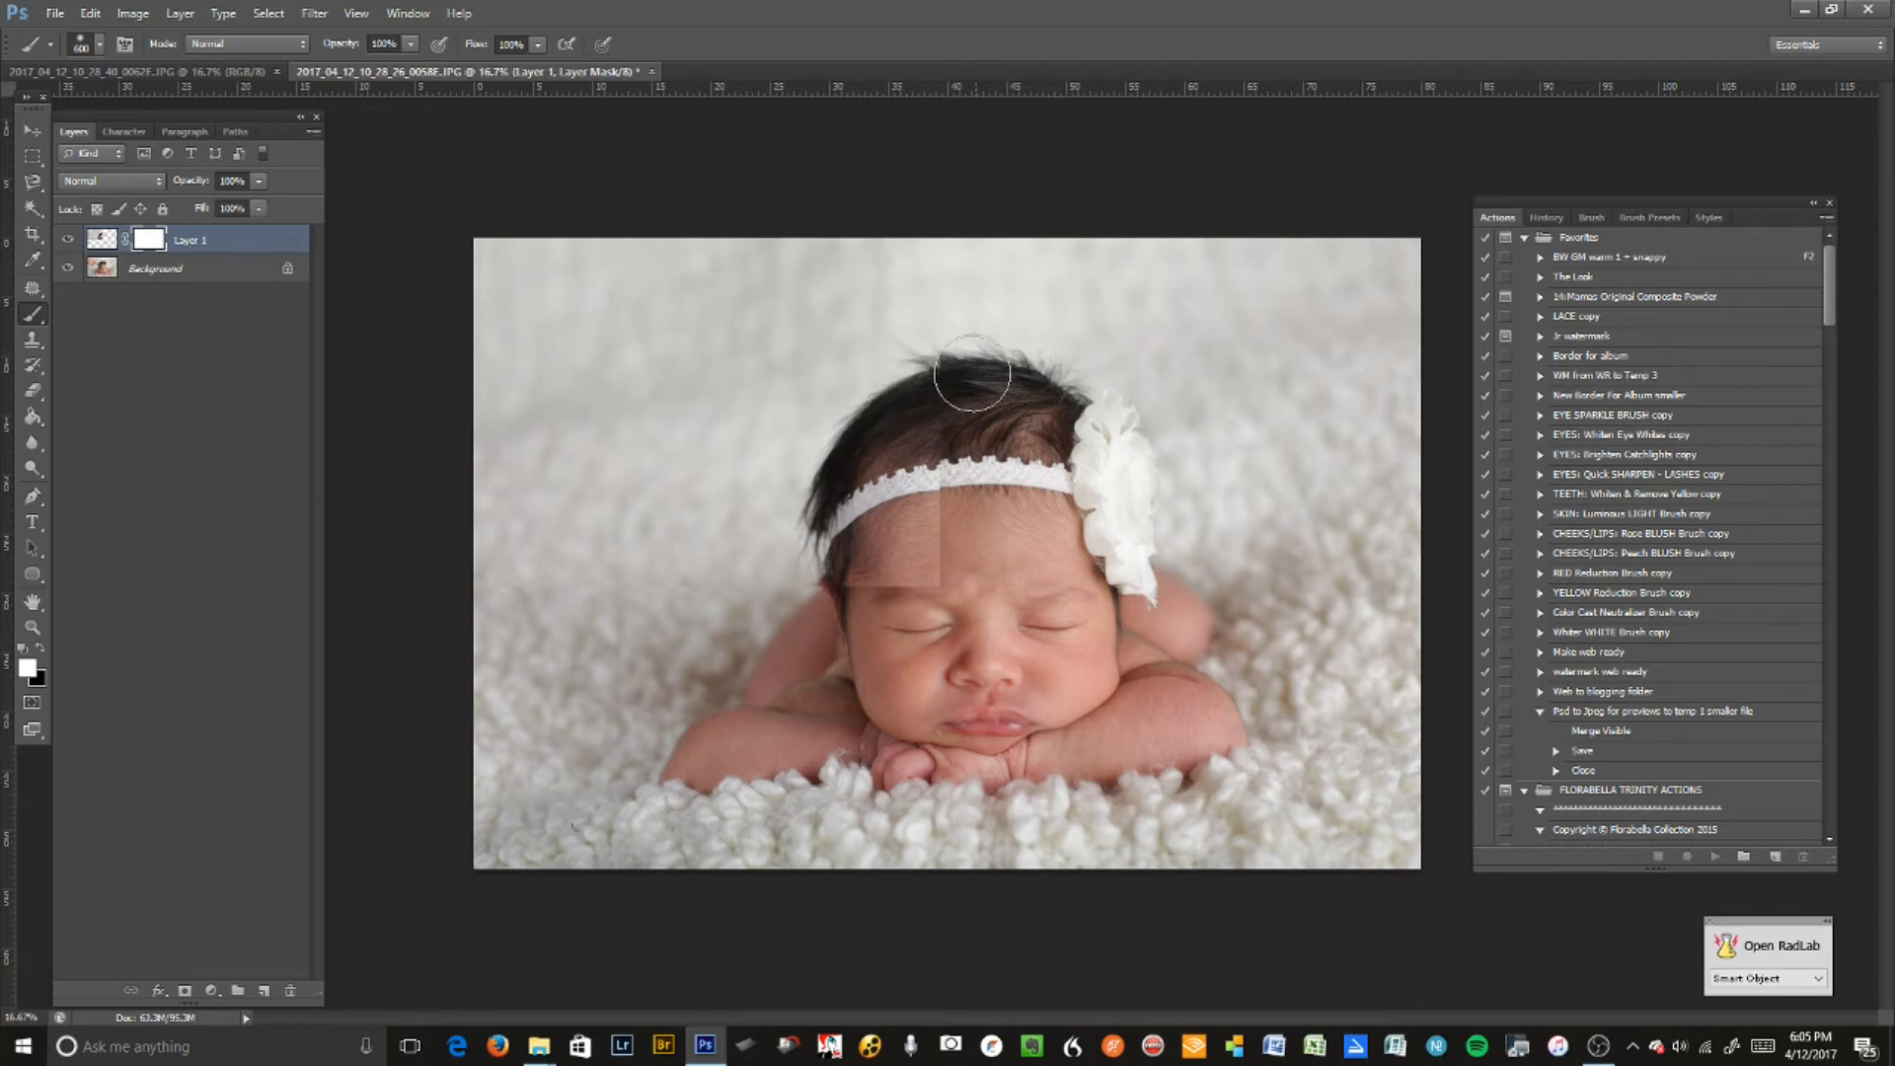
{"action": "mouse_move", "coordinate": [957, 361]}
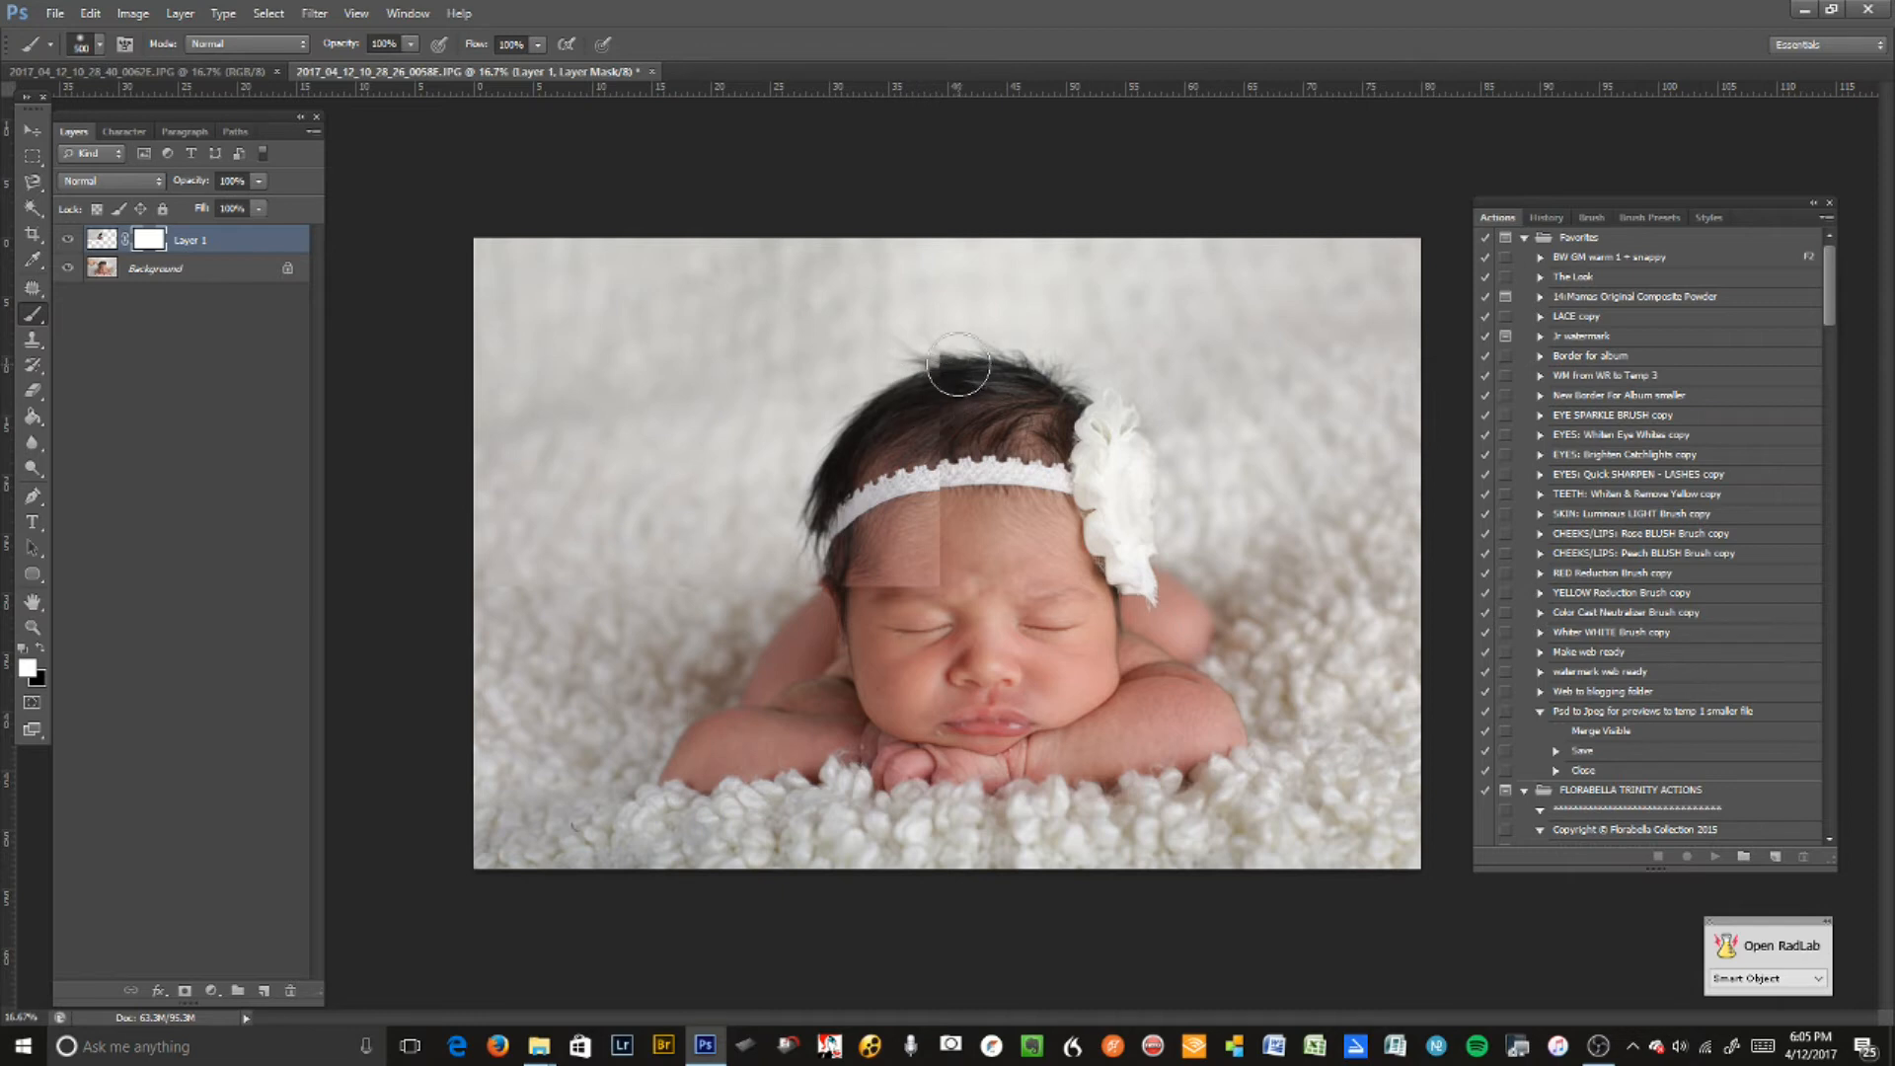
{"action": "mouse_move", "coordinate": [1001, 387]}
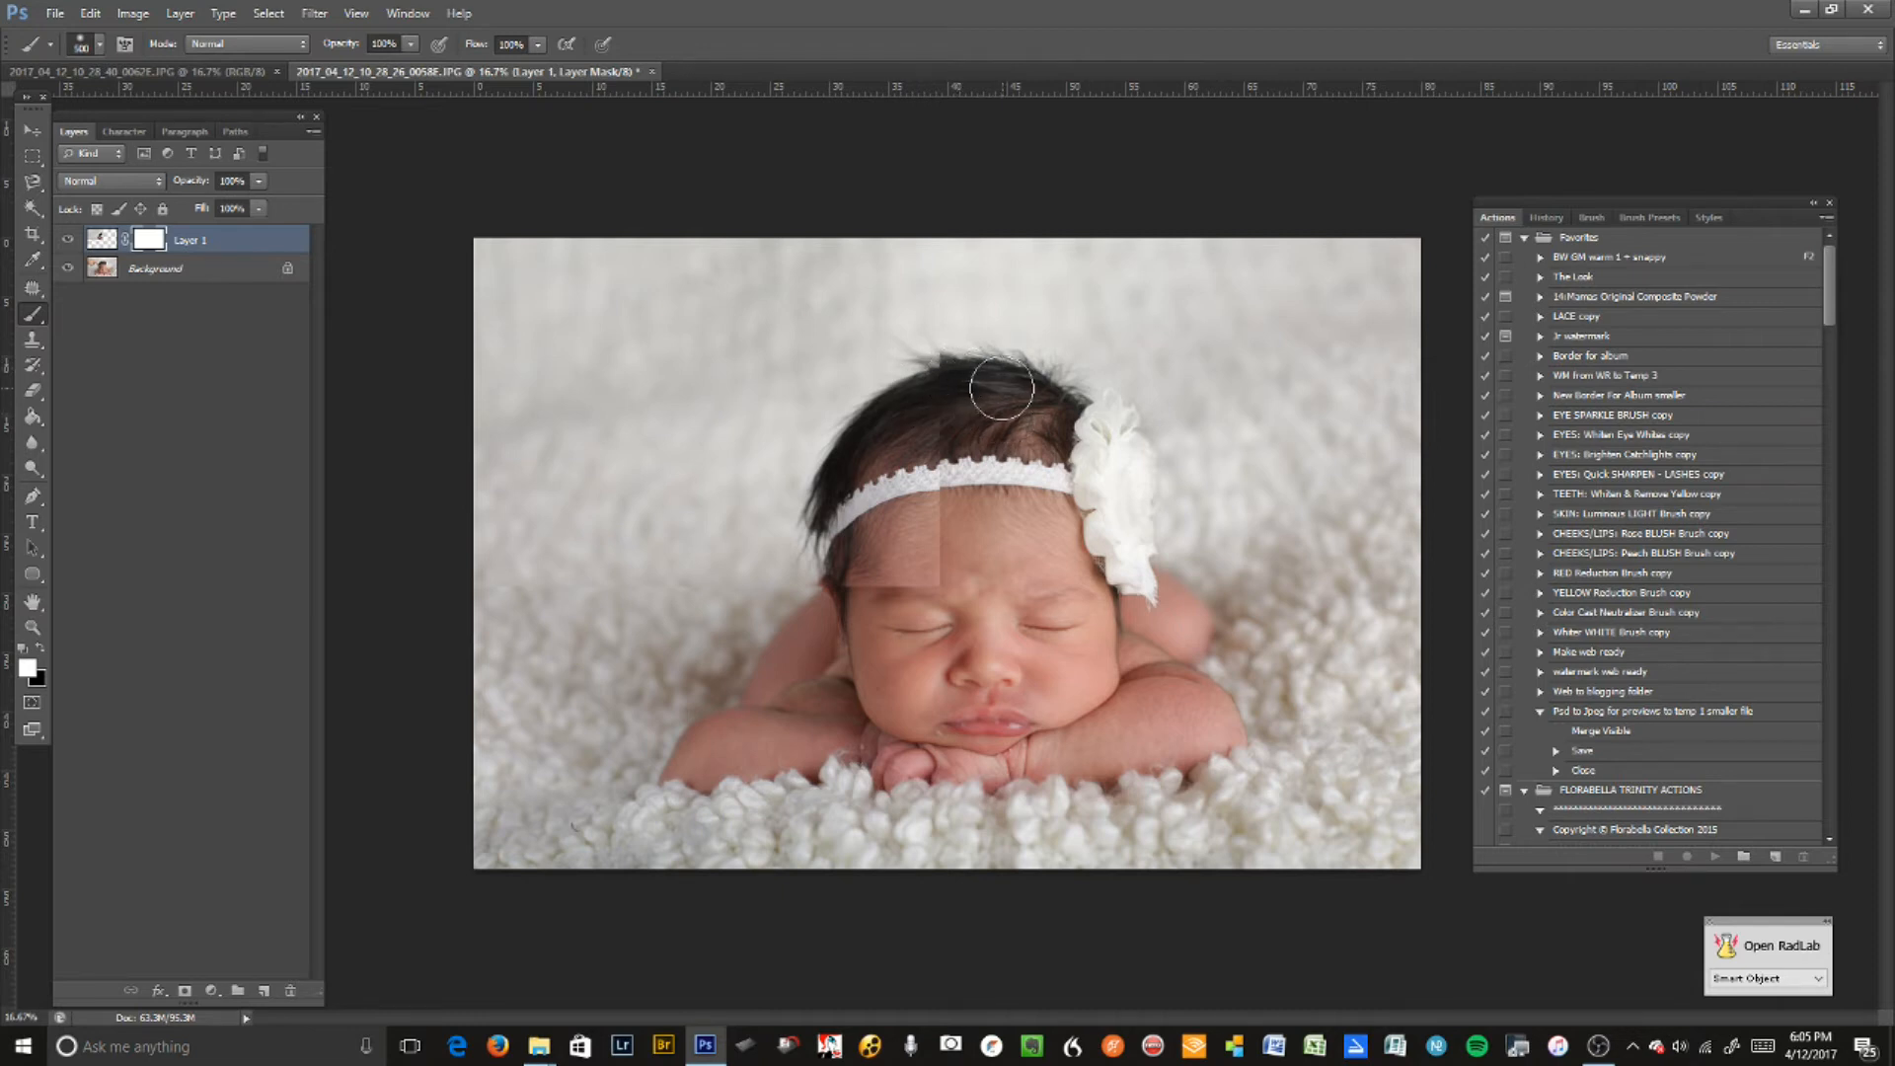
{"action": "mouse_move", "coordinate": [963, 372]}
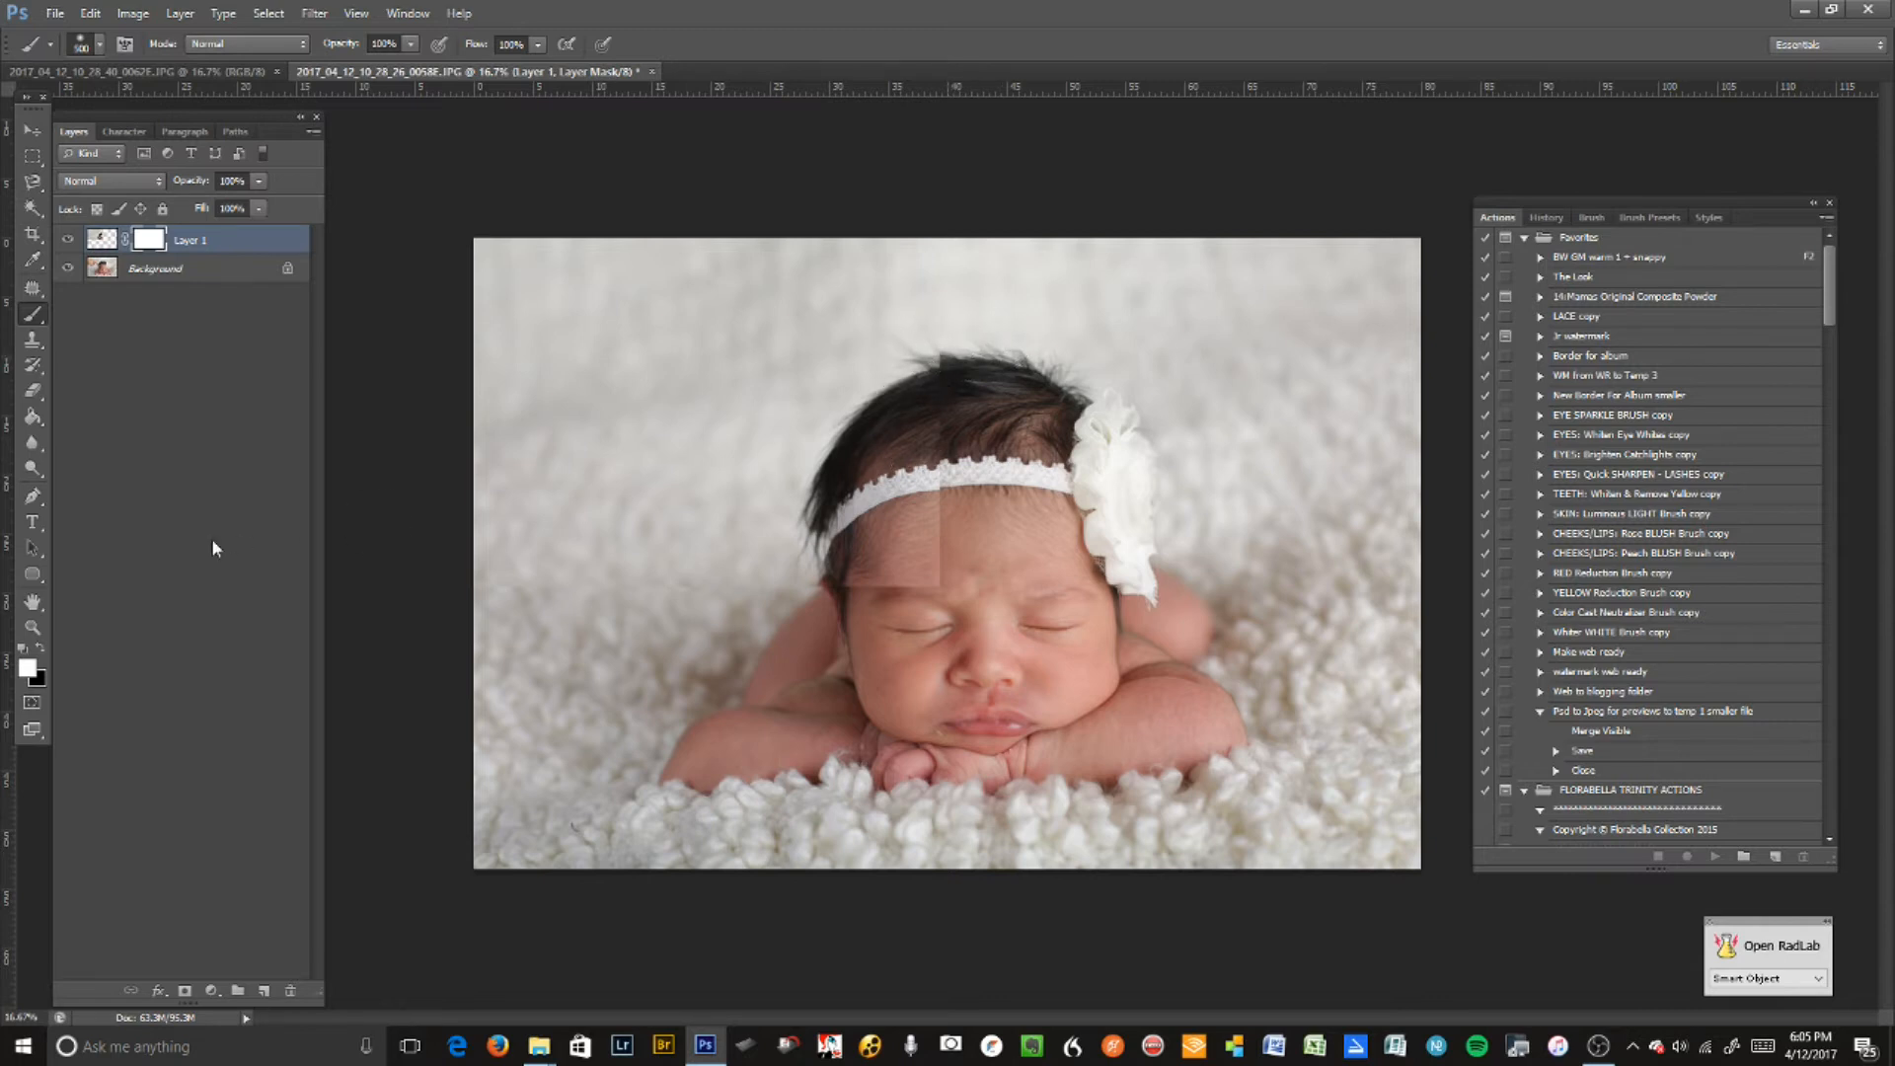
{"action": "mouse_move", "coordinate": [141, 673]}
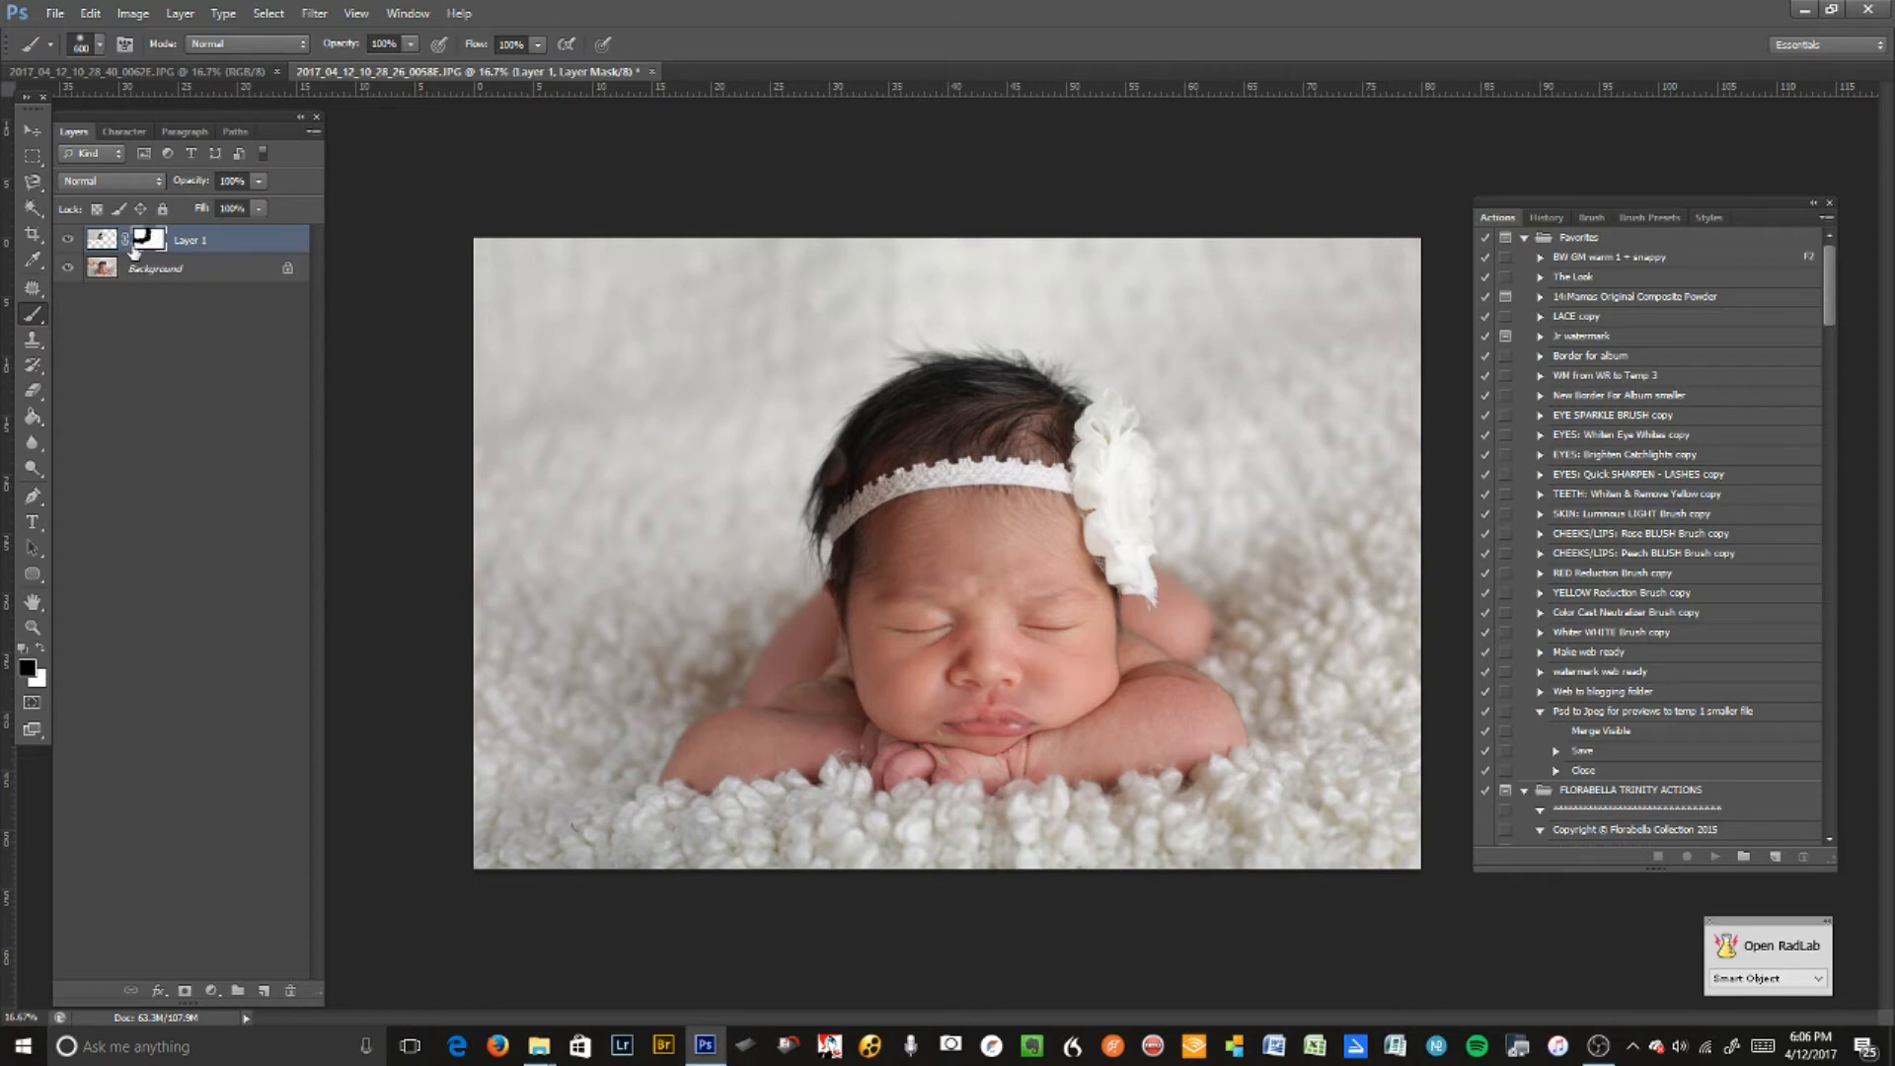
{"action": "mouse_move", "coordinate": [931, 274]}
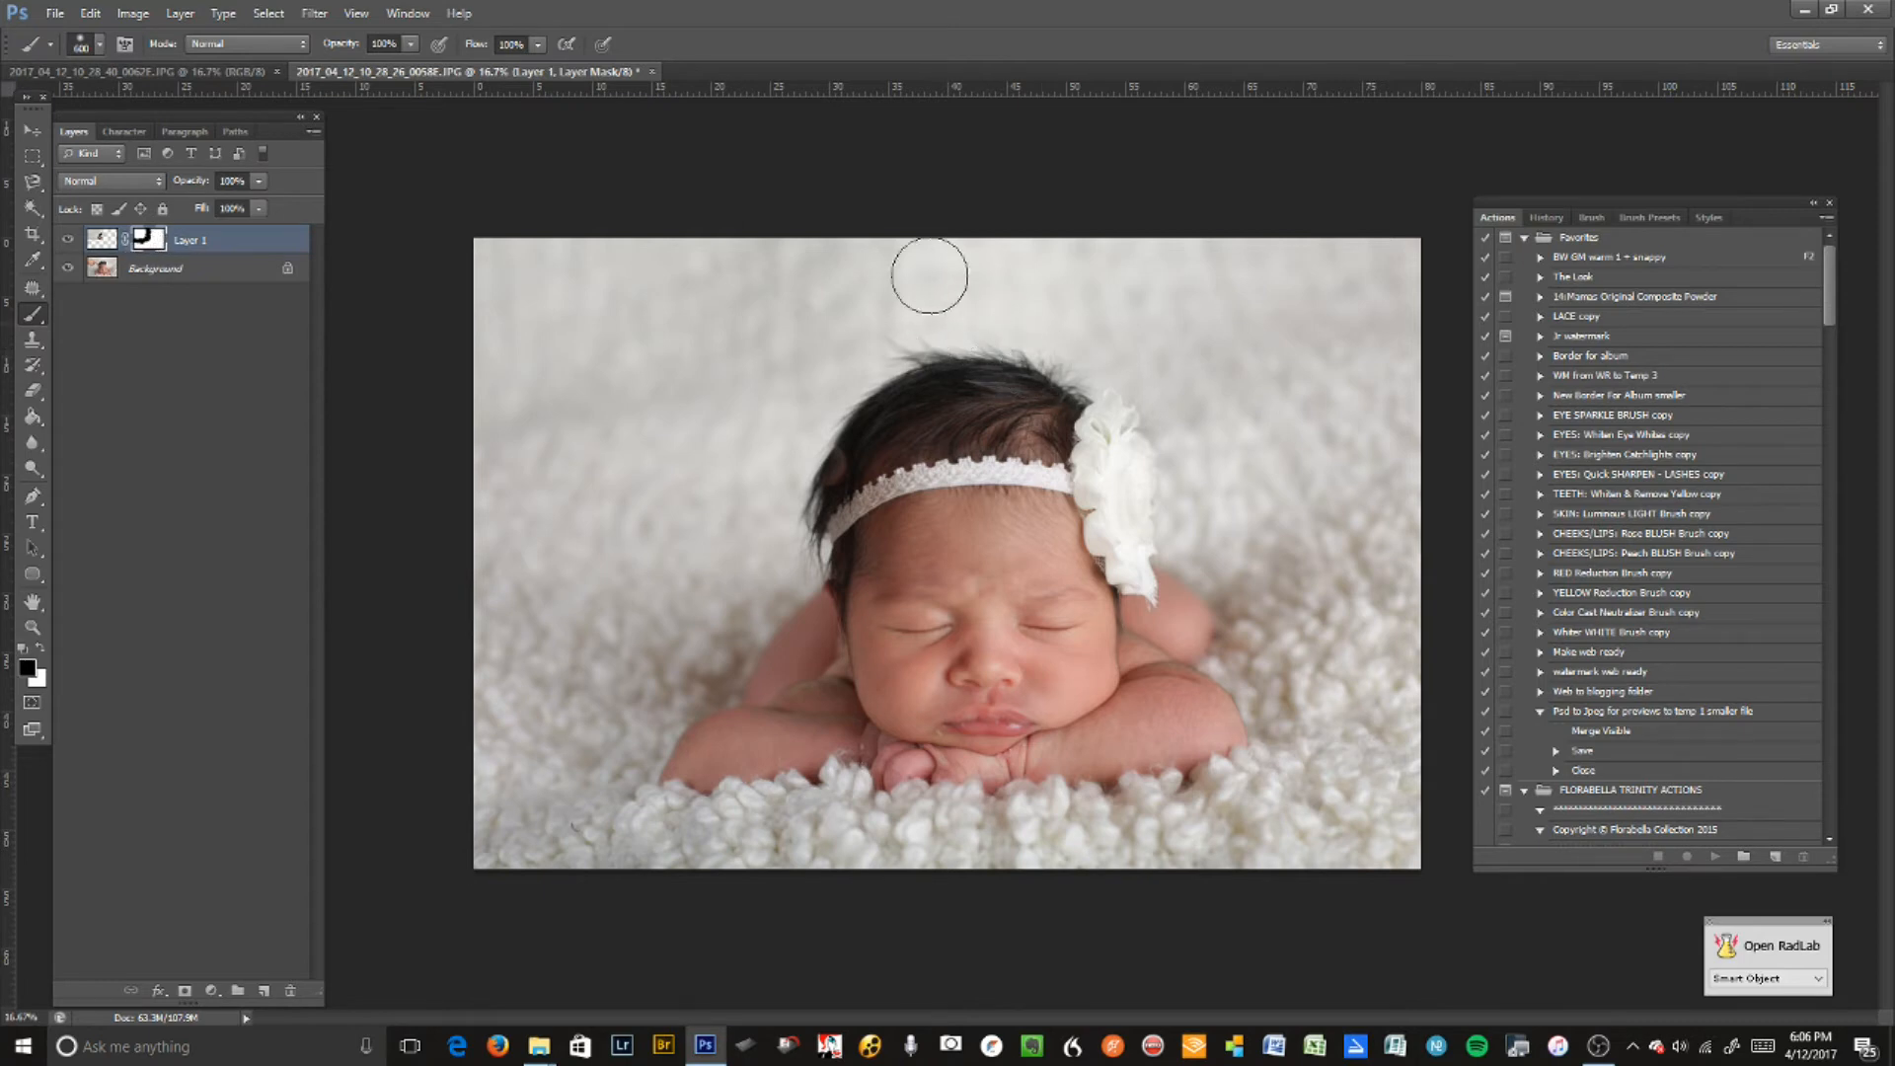
{"action": "mouse_move", "coordinate": [893, 475]}
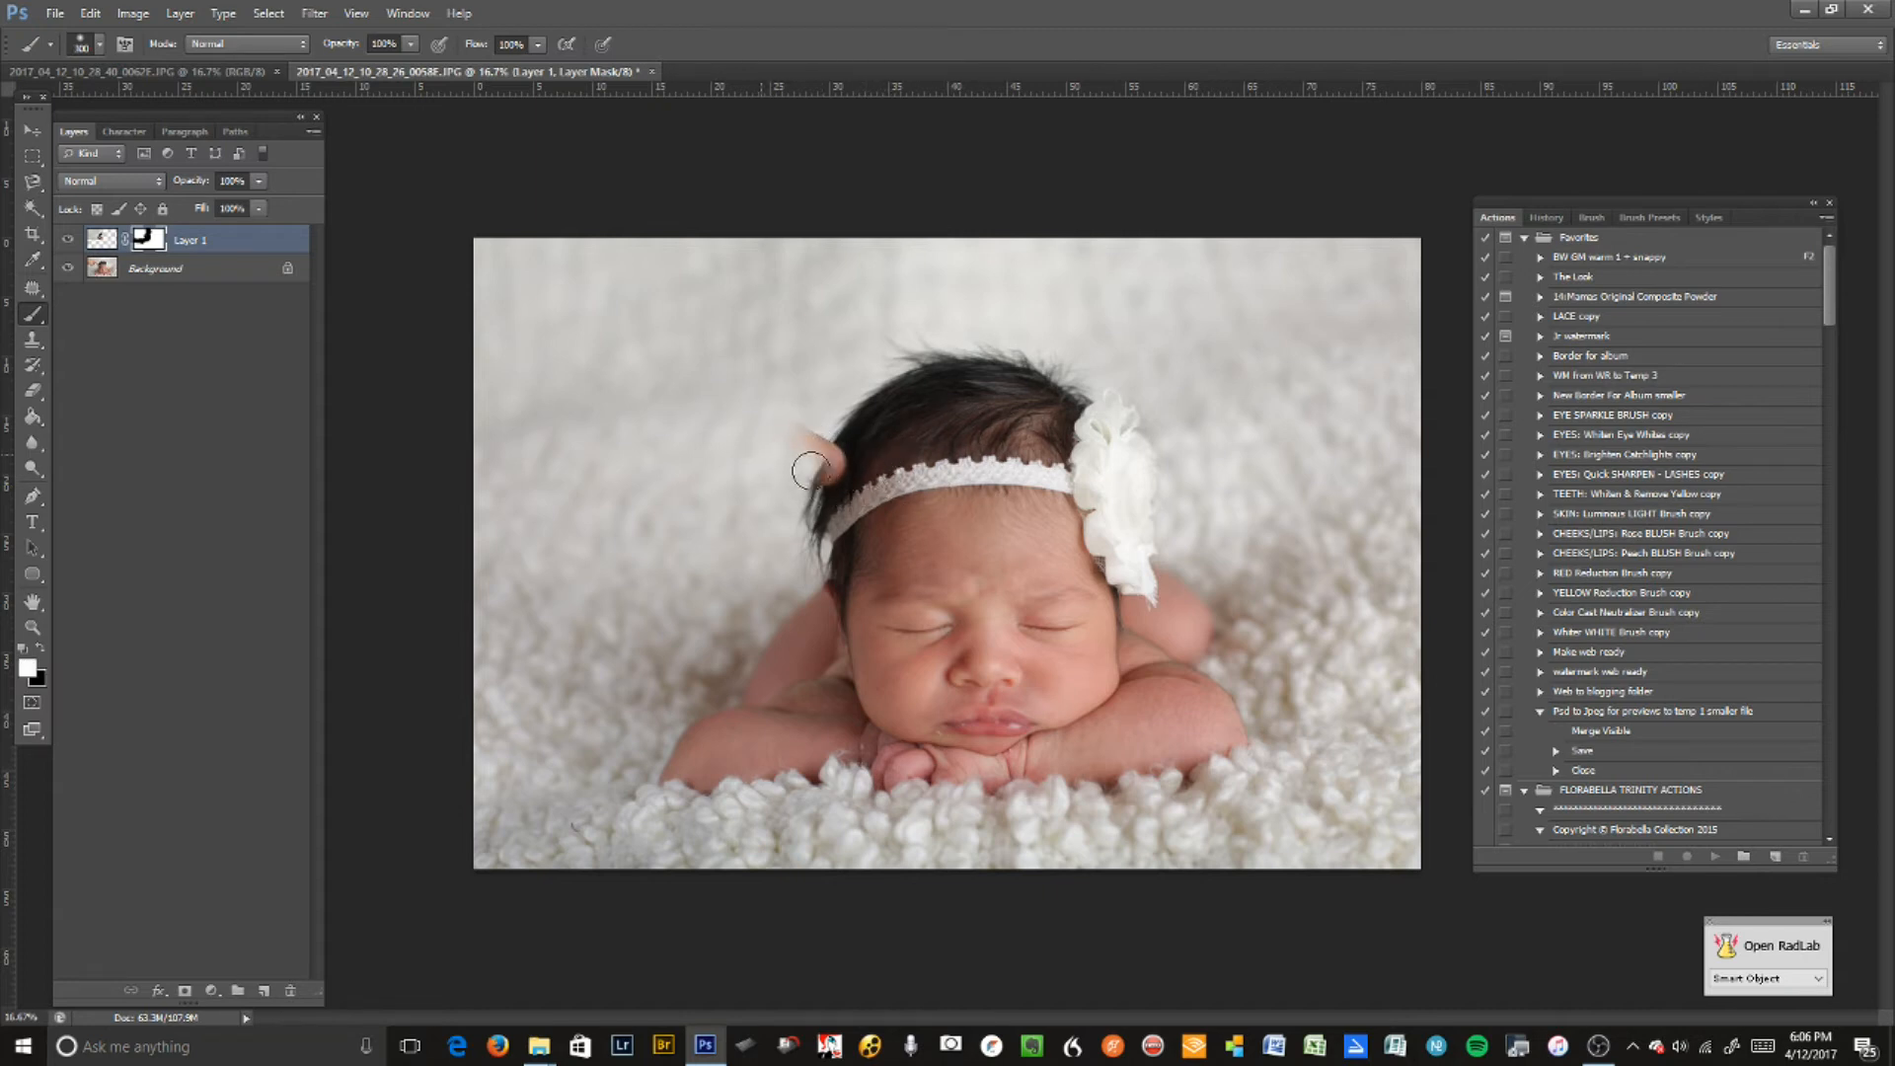
{"action": "mouse_move", "coordinate": [785, 429]}
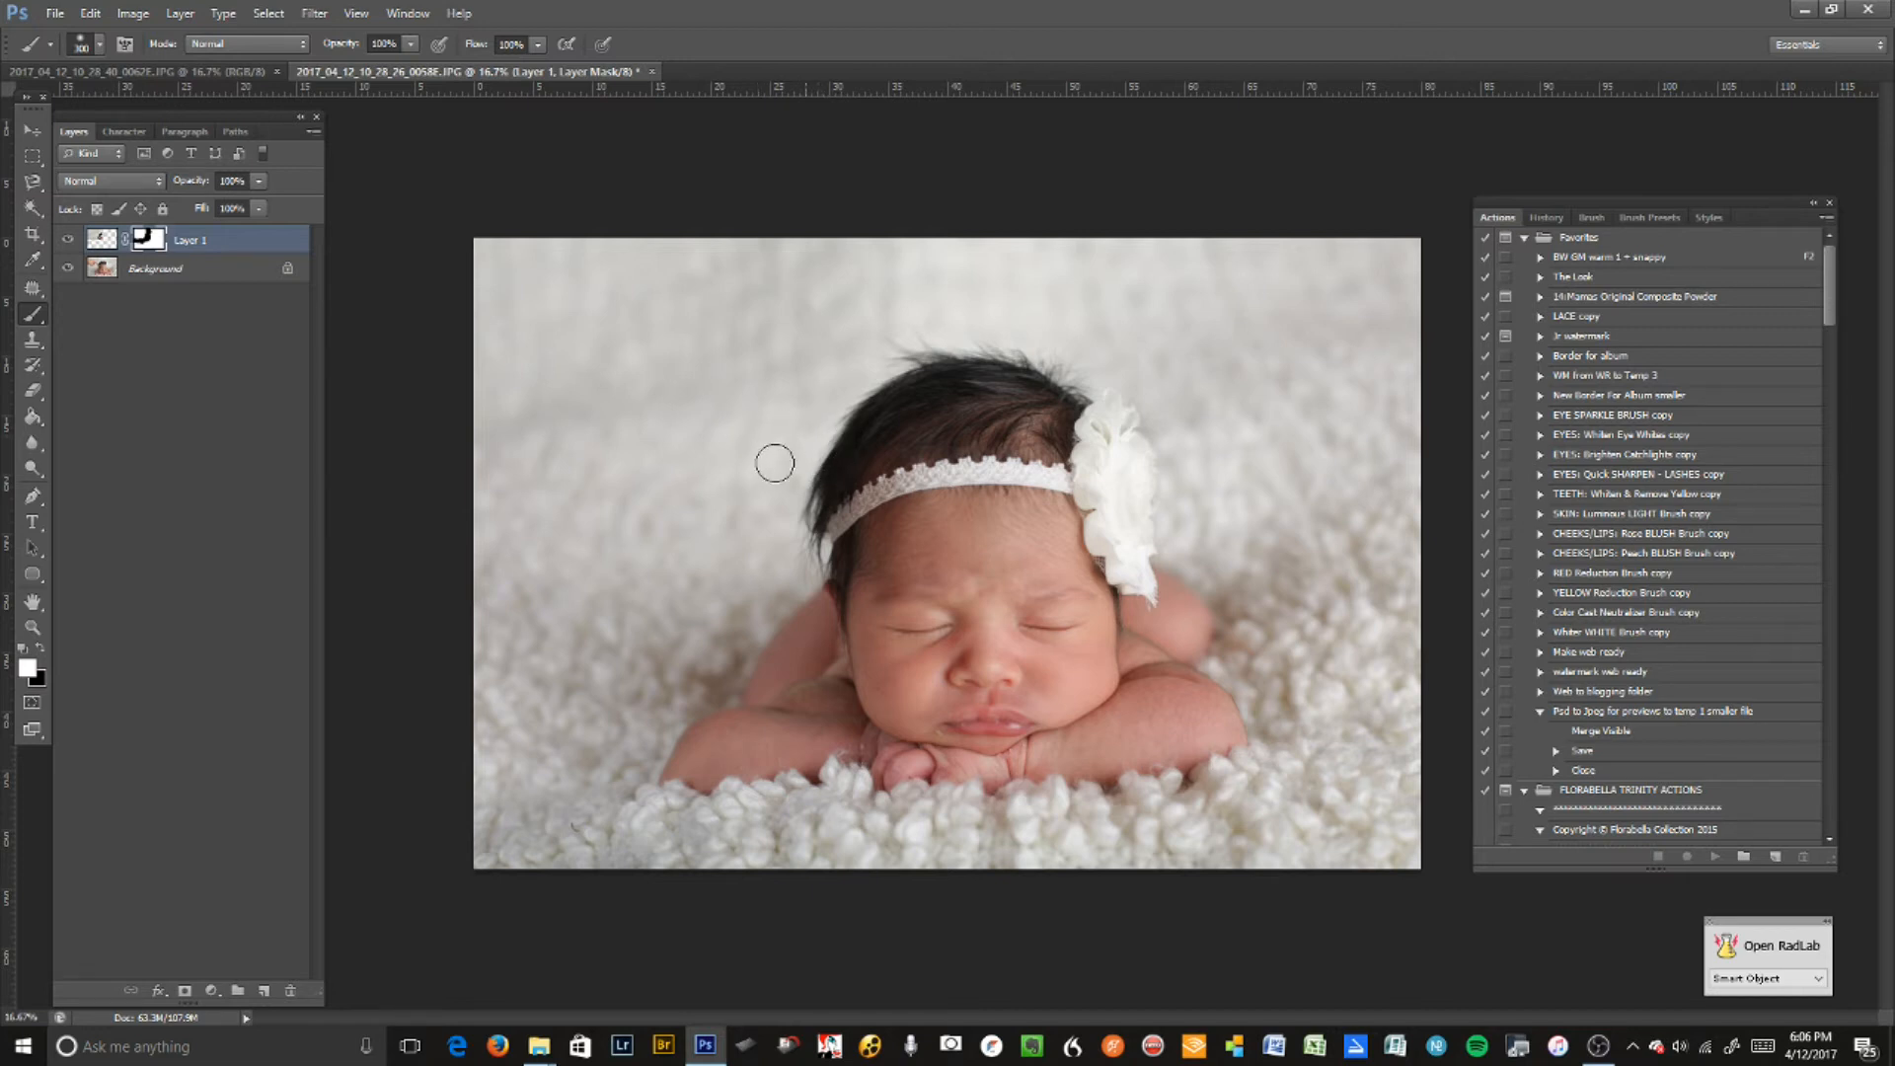
{"action": "mouse_move", "coordinate": [986, 559]}
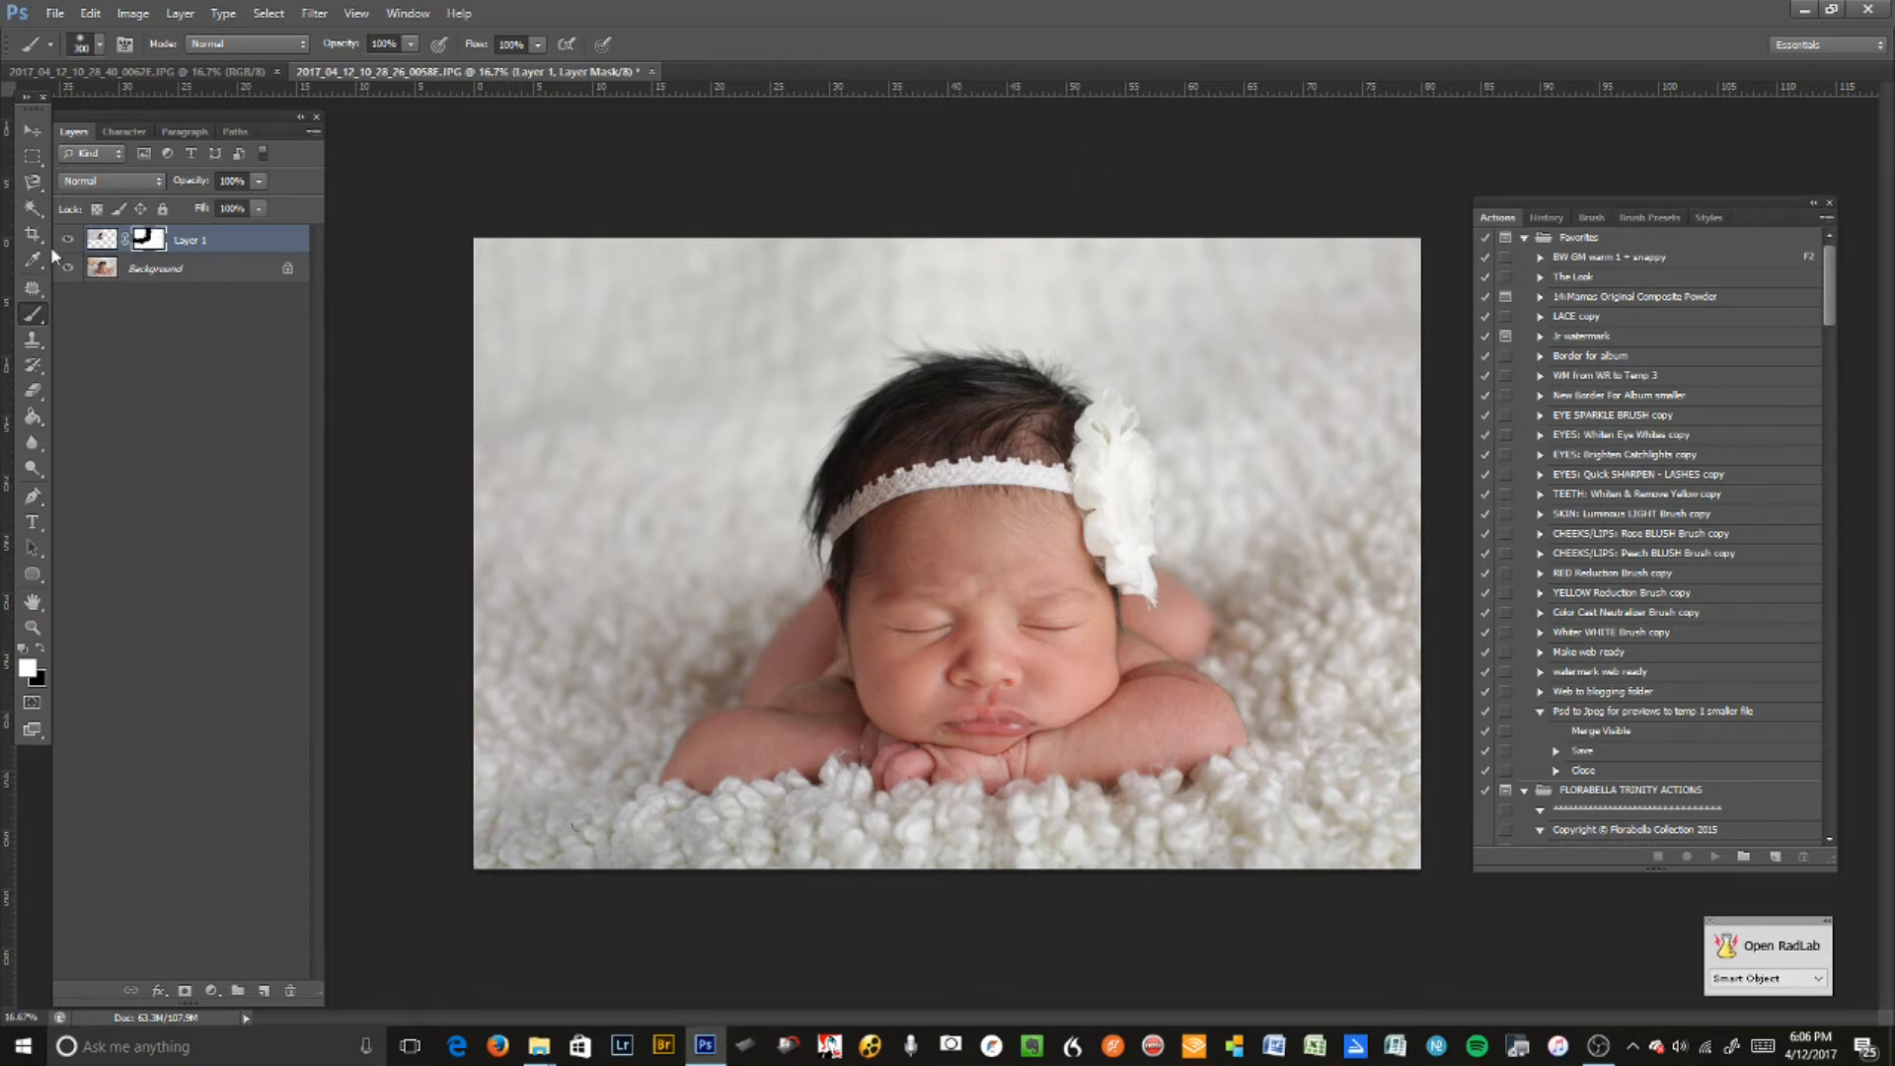
{"action": "left_click", "coordinate": [69, 238]}
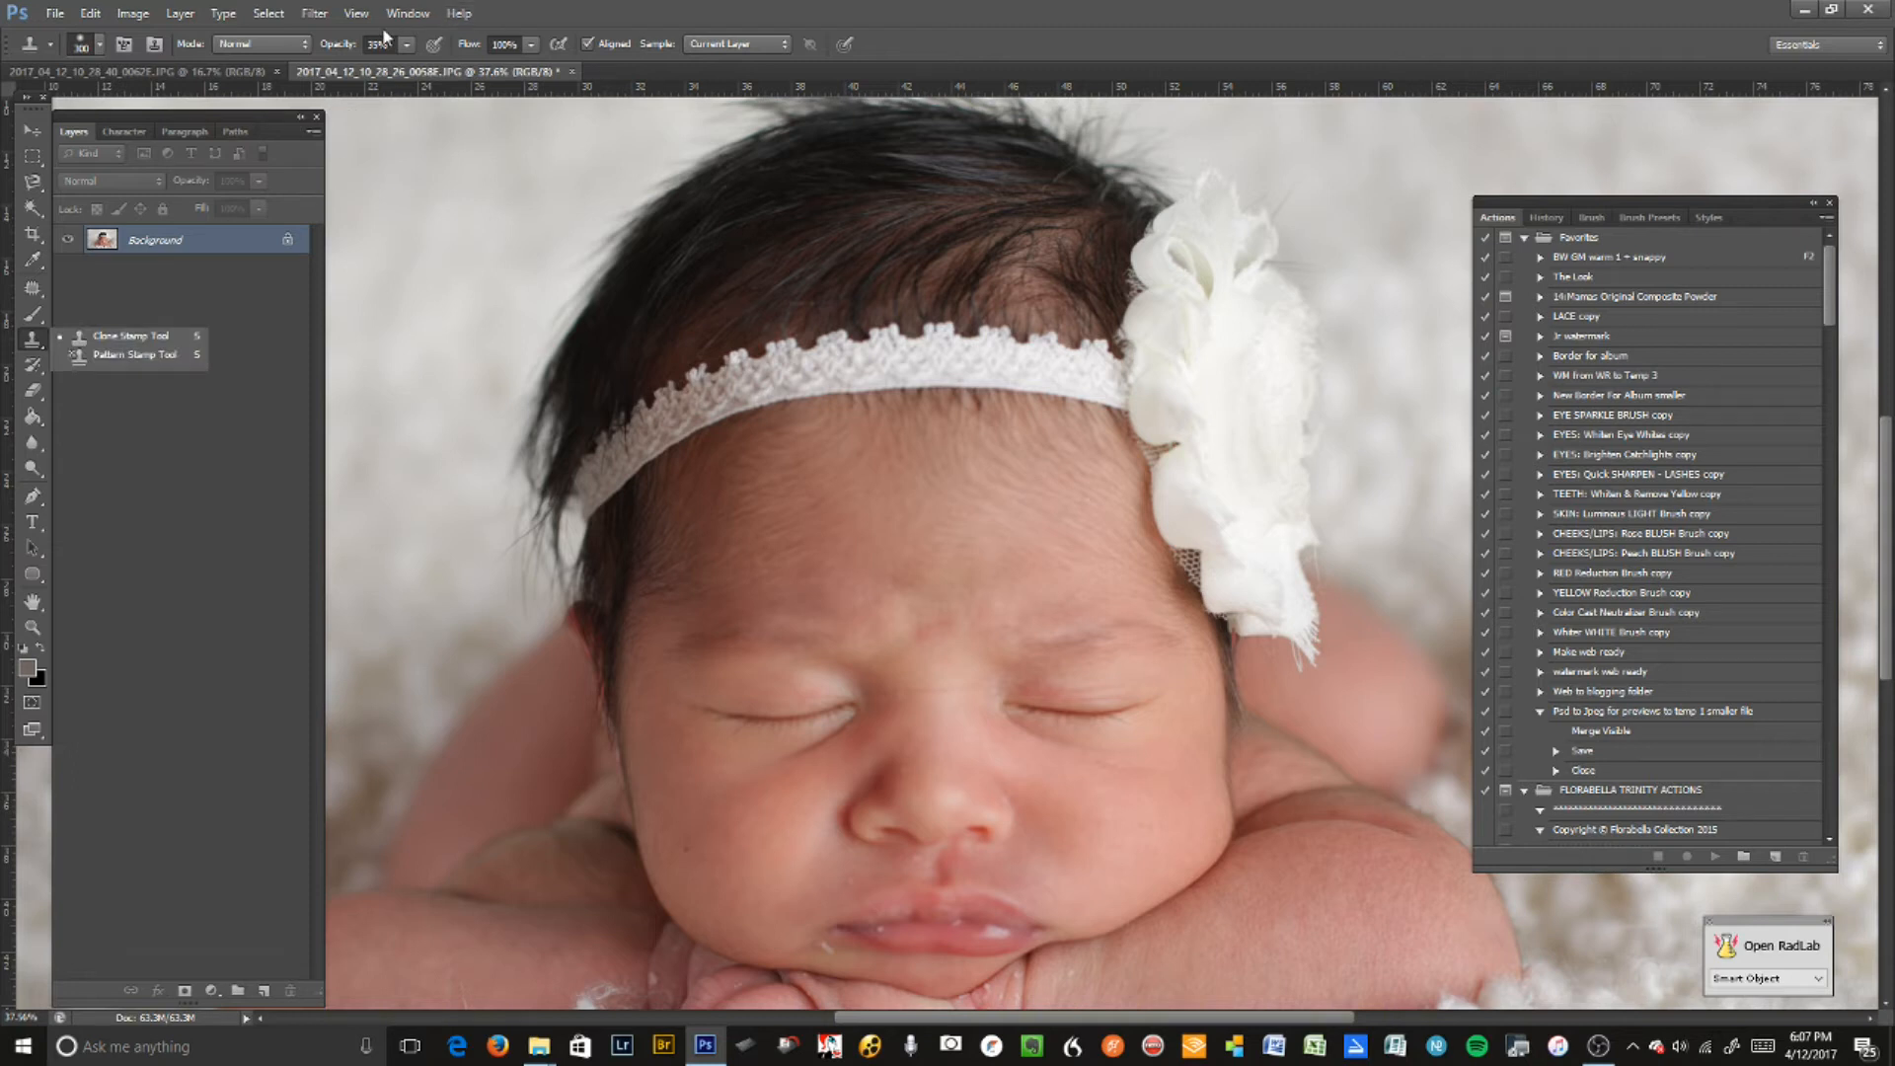
{"action": "mouse_move", "coordinate": [997, 632]}
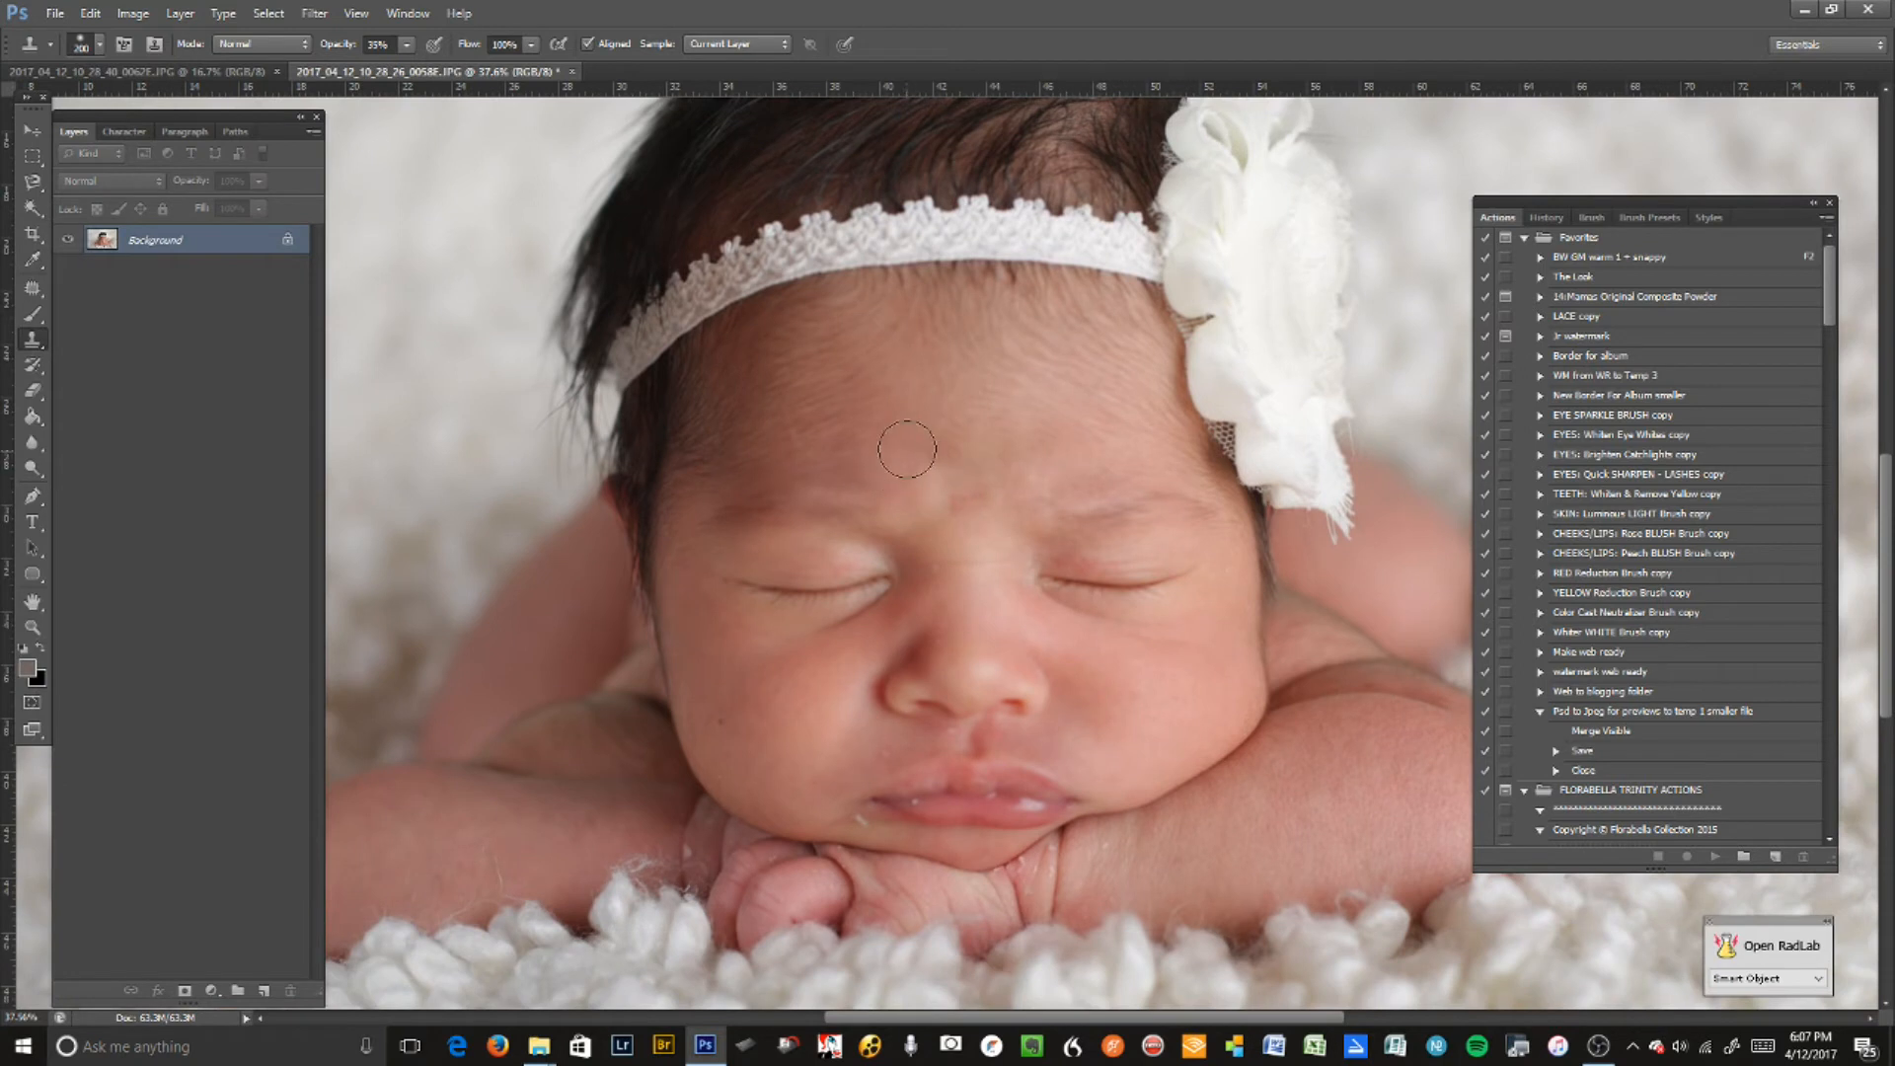
- Enlarge the Clone Stamp, sample clean skin, and paint over the forehead blotches at 35%
{"action": "key", "text": "alt"}
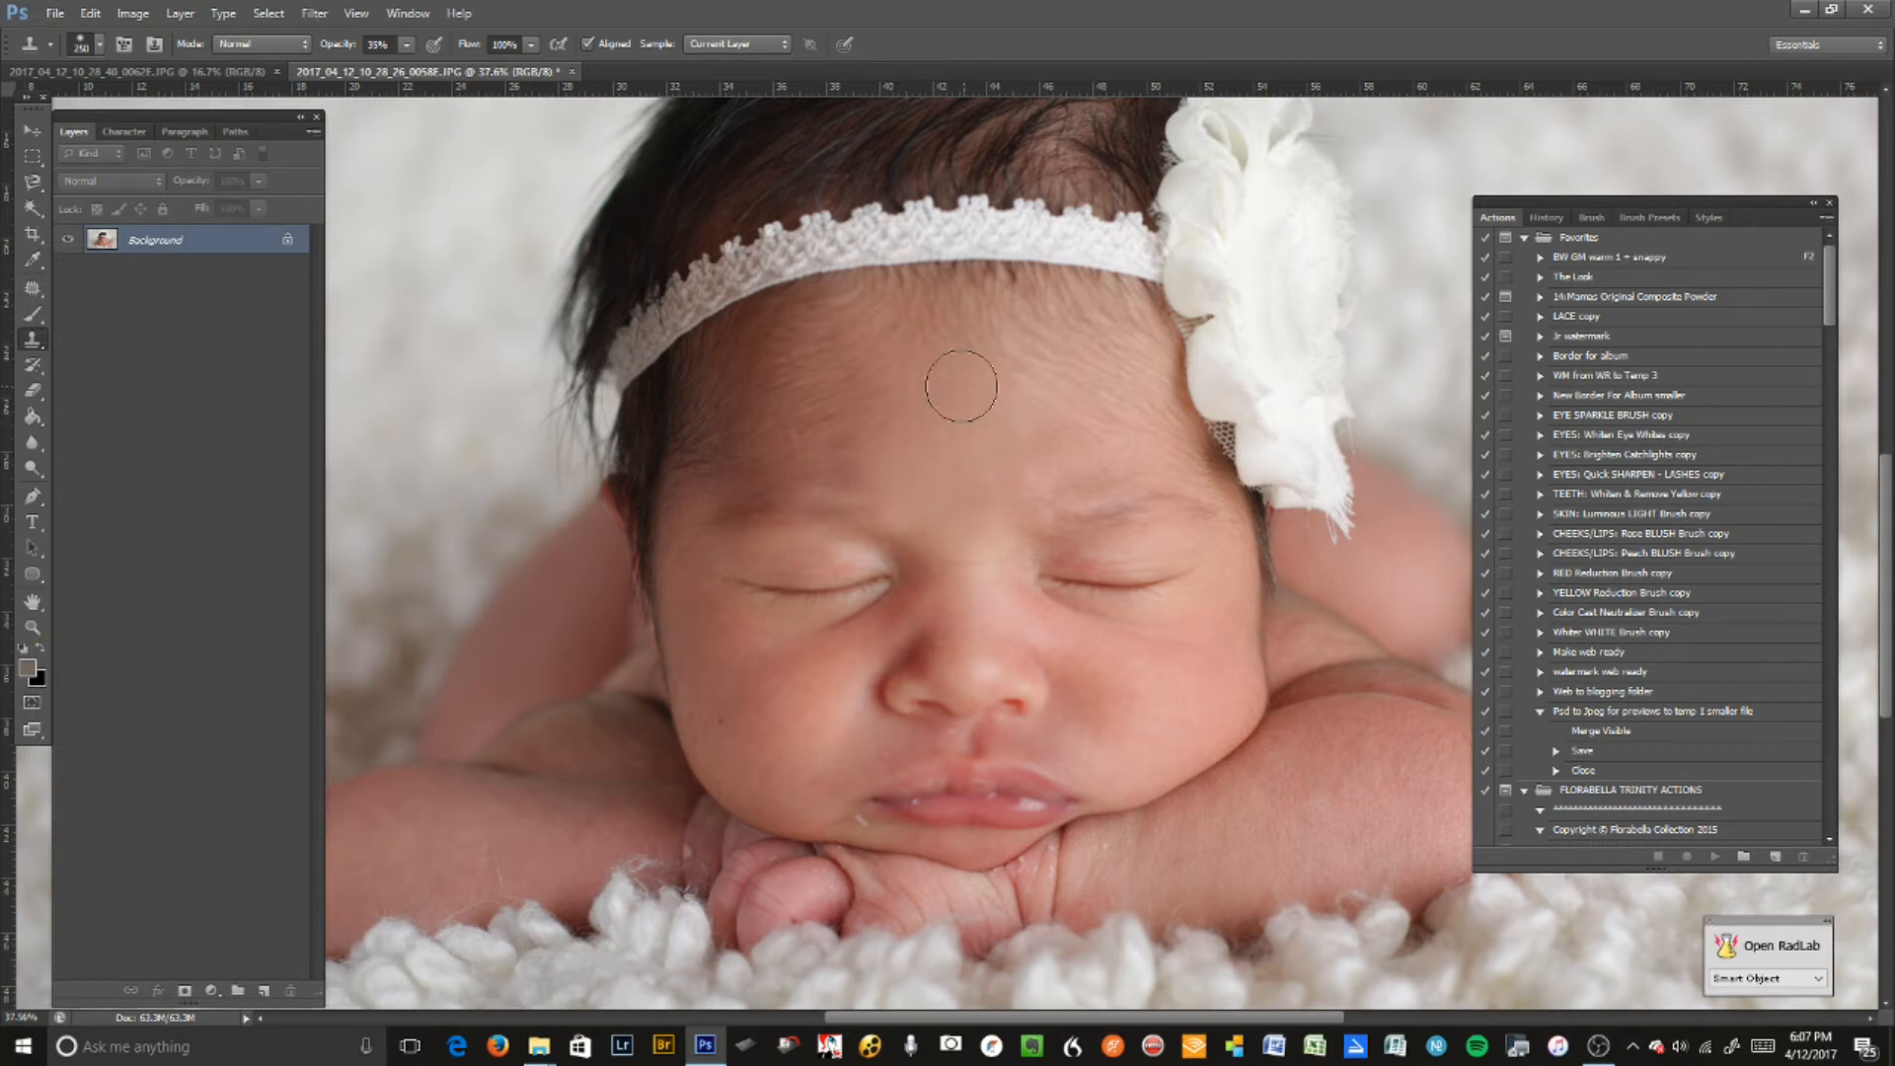
{"action": "mouse_move", "coordinate": [790, 399]}
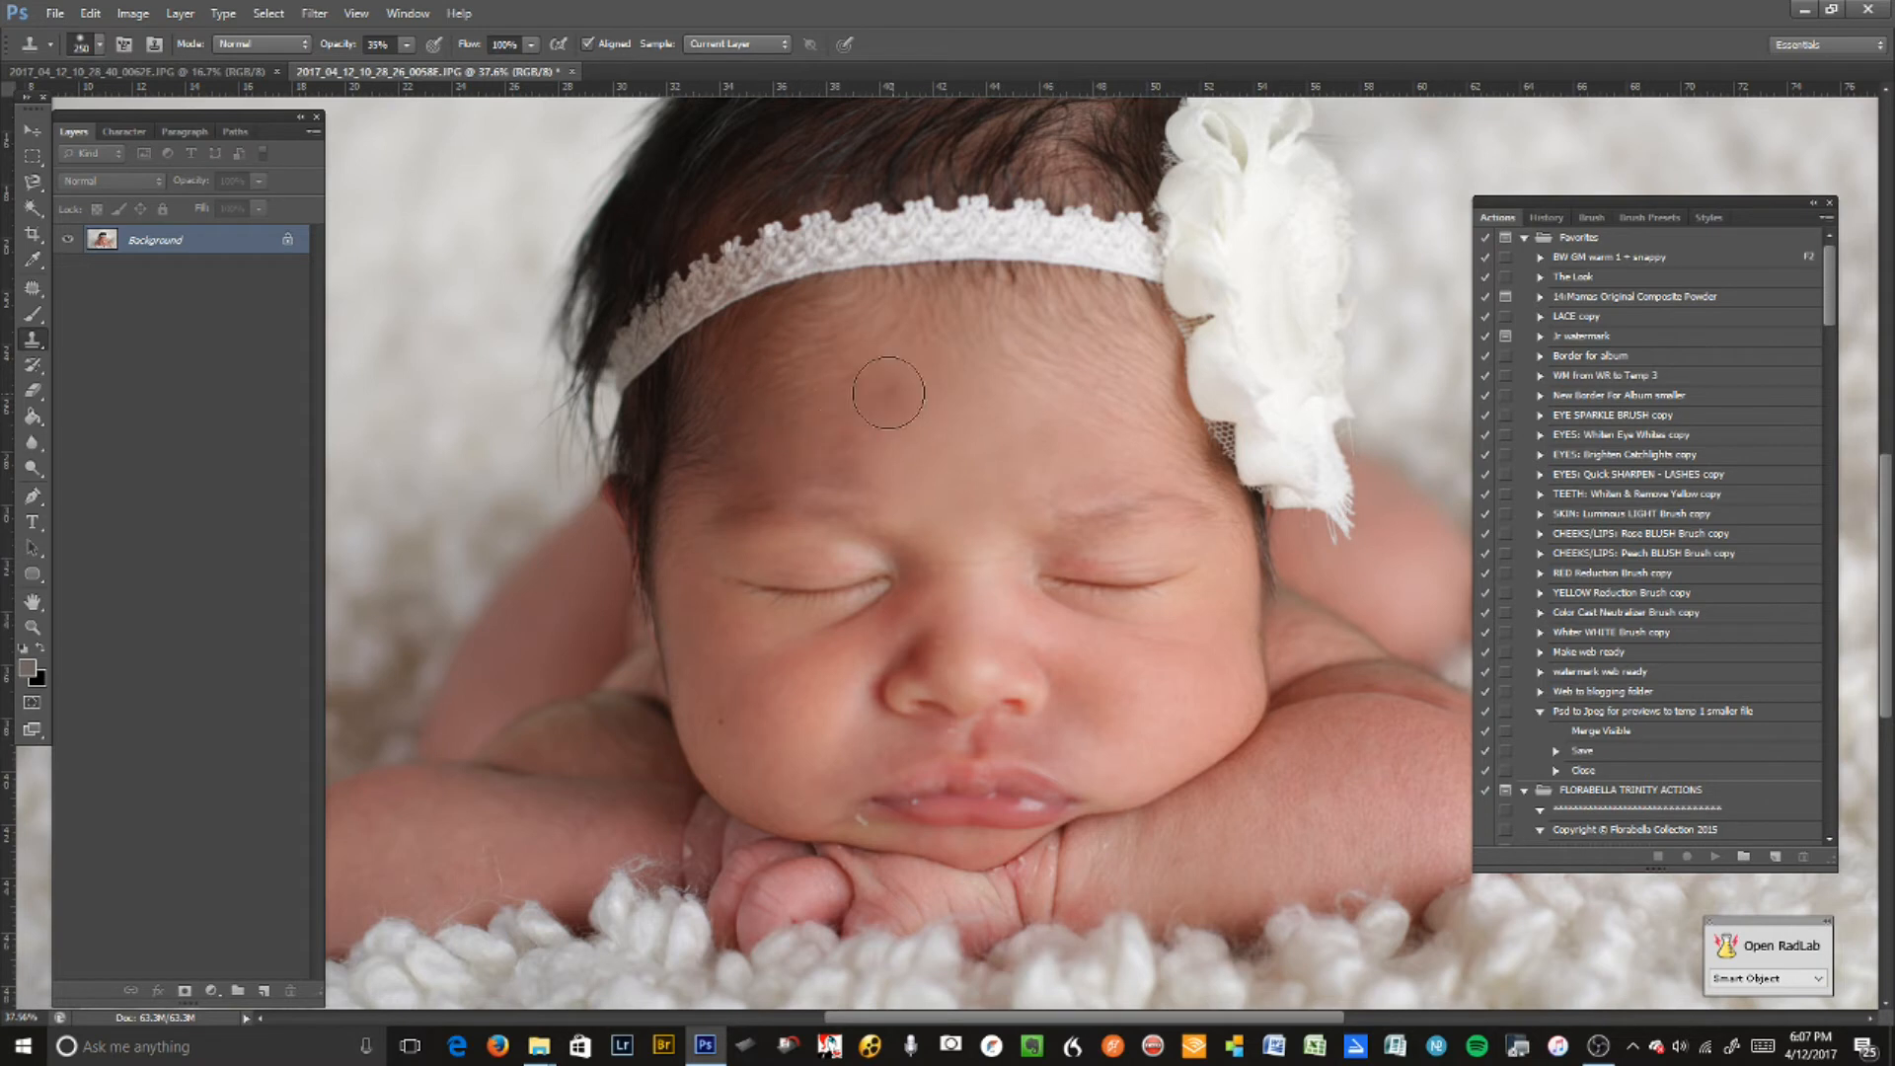
{"action": "key", "text": "alt"}
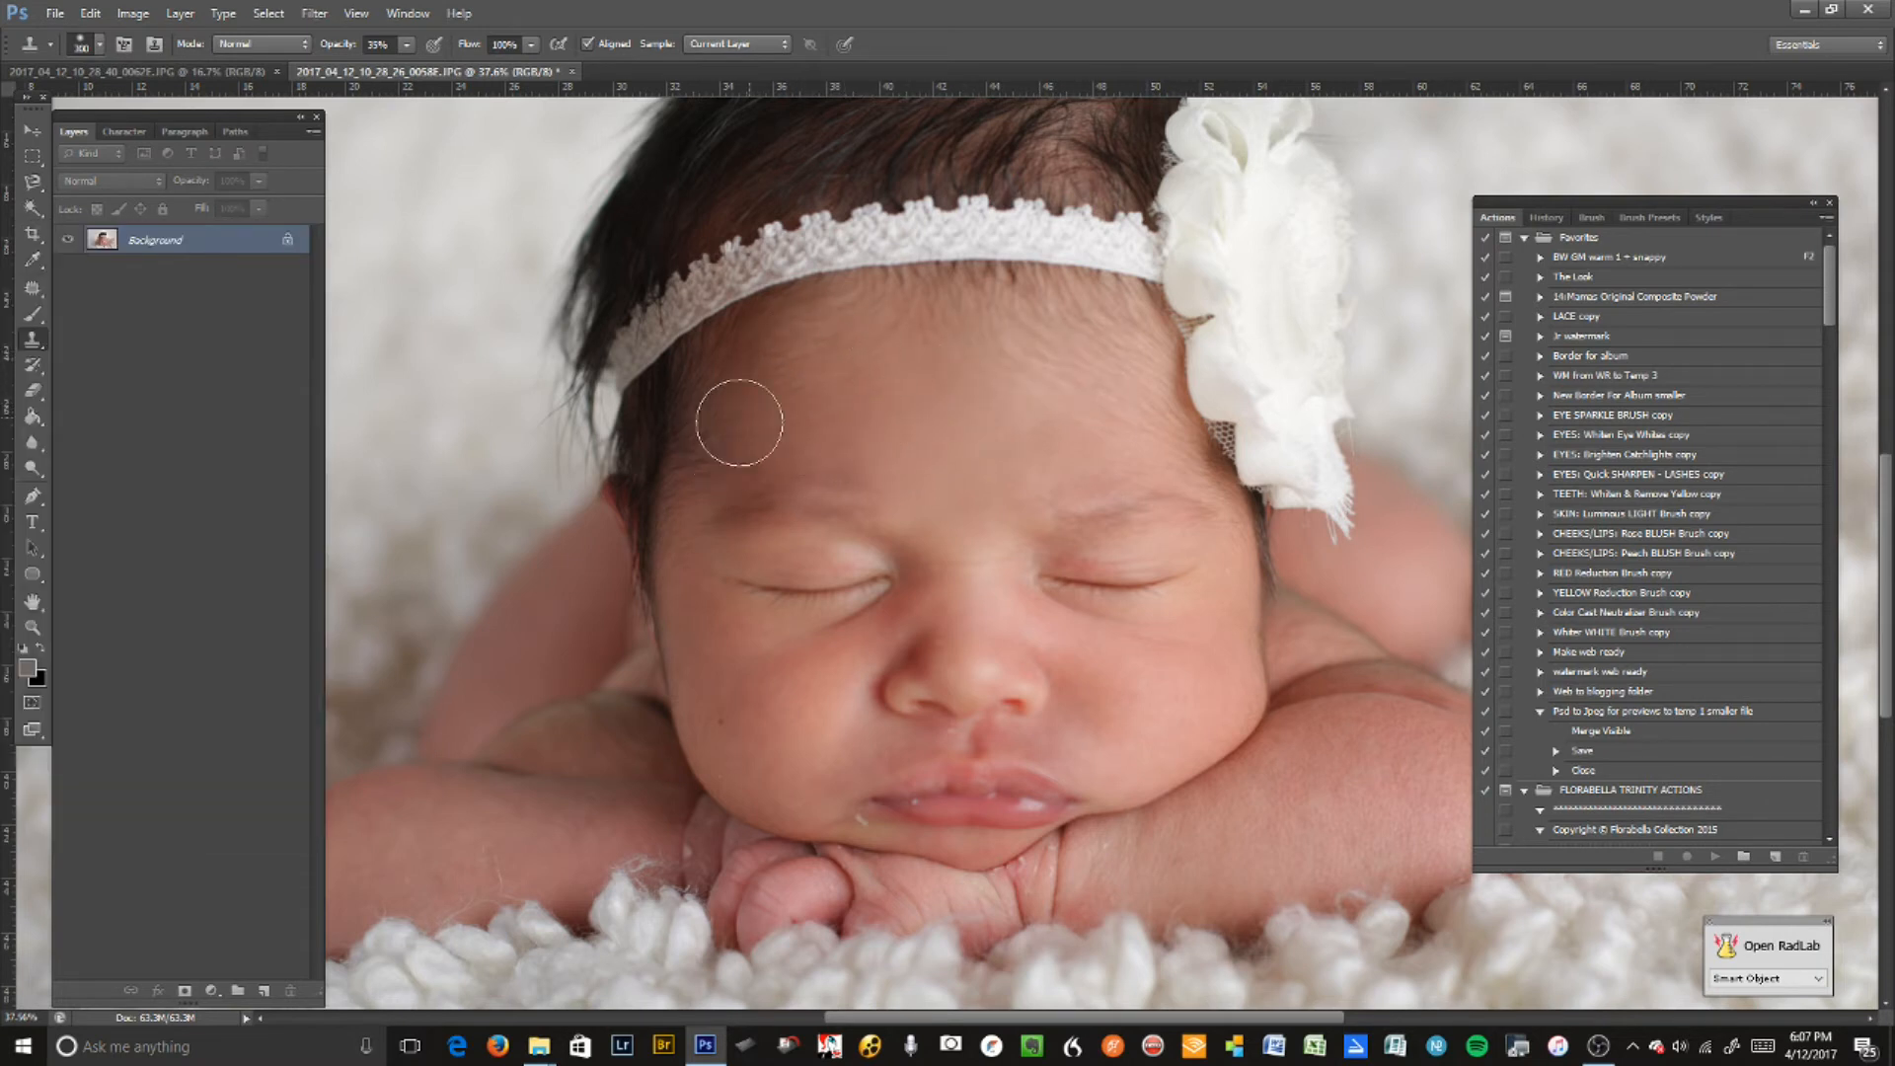
{"action": "left_click_drag", "start_coordinate": [737, 421], "coordinate": [1051, 351]}
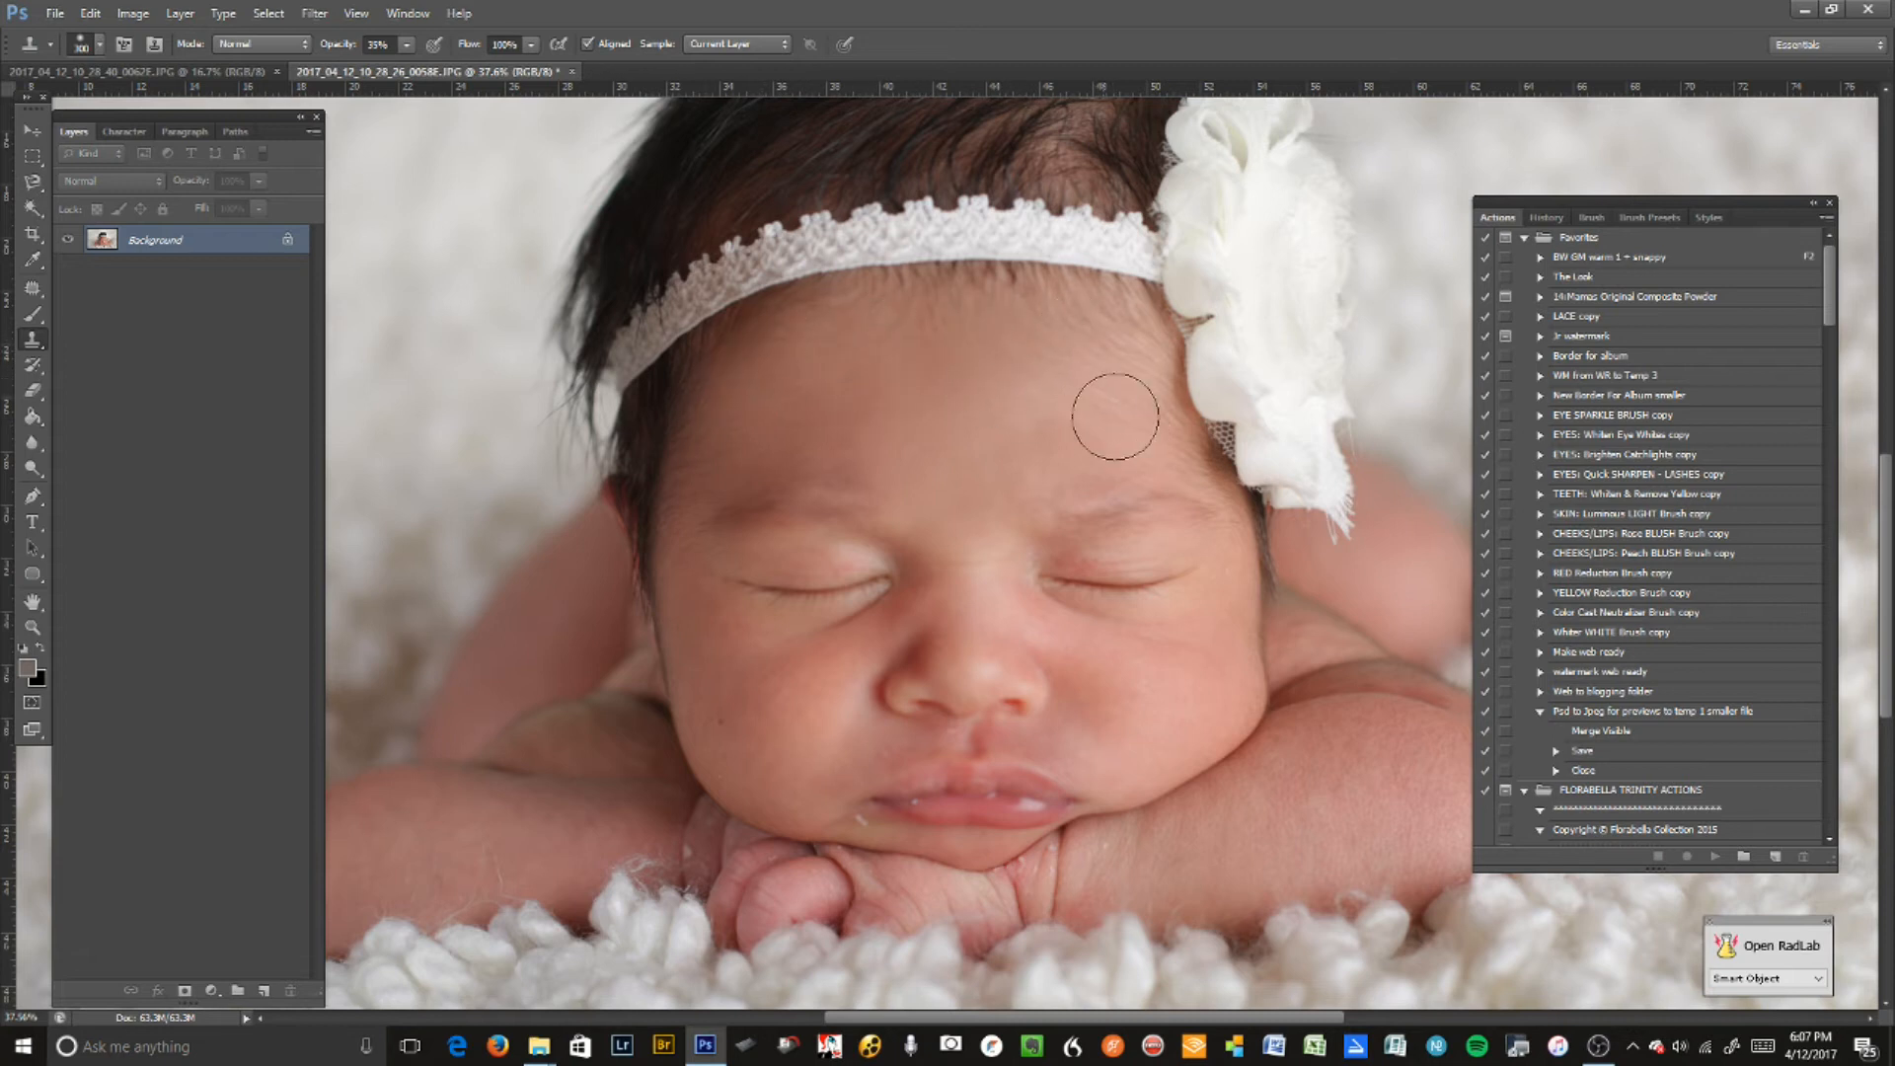
{"action": "mouse_move", "coordinate": [1088, 362]}
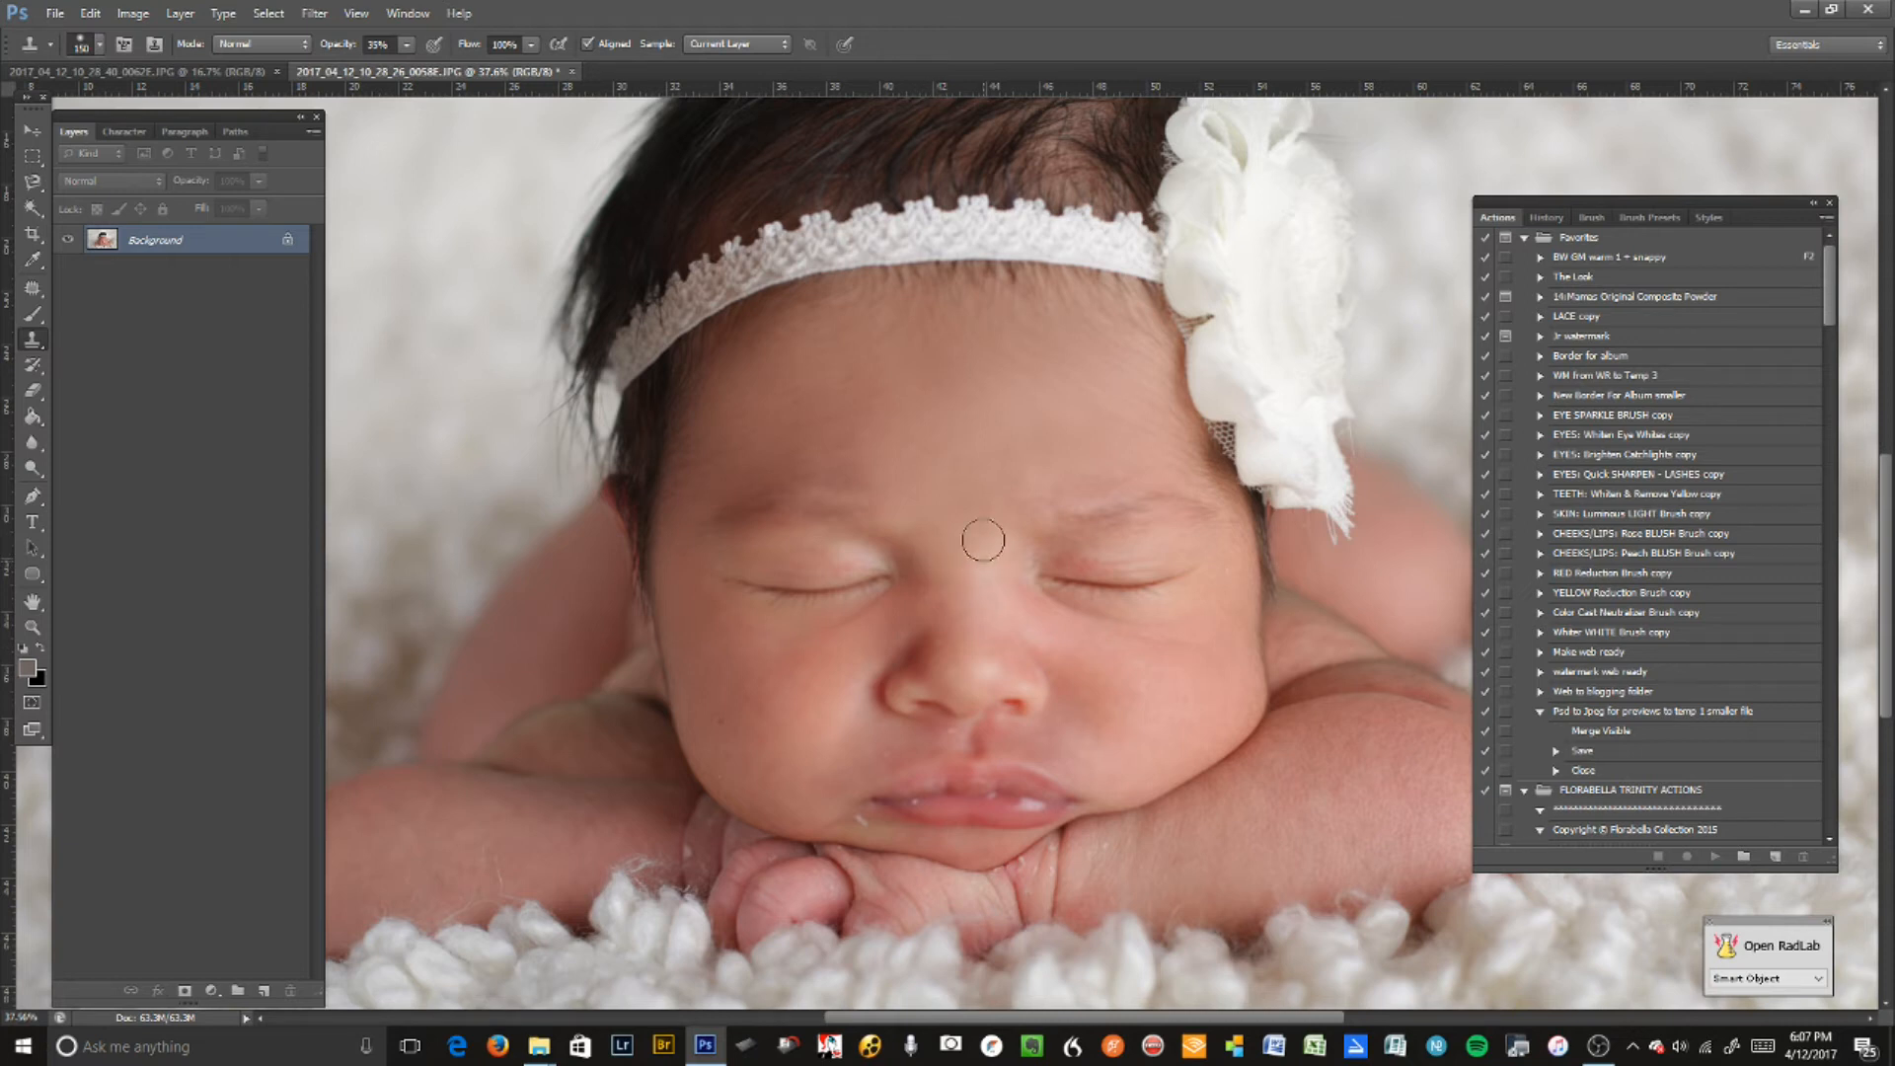
{"action": "mouse_move", "coordinate": [991, 480]}
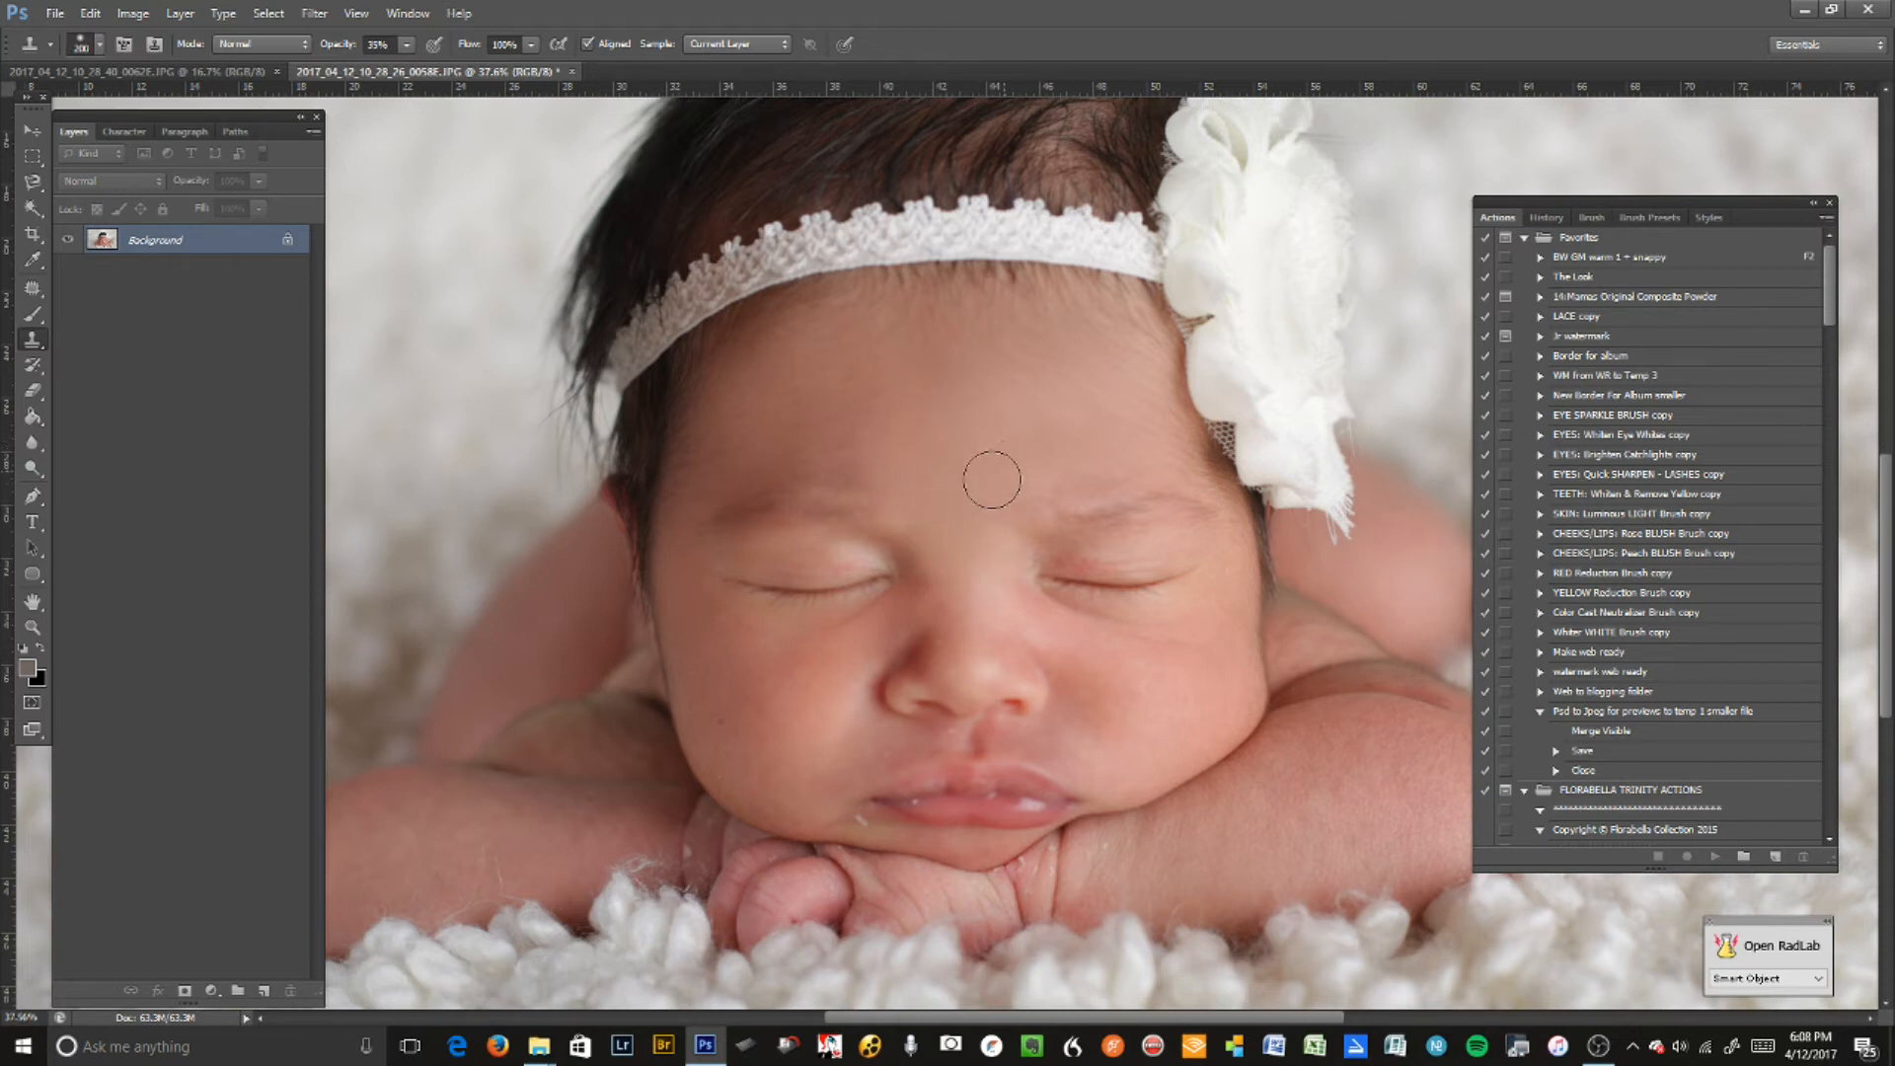
{"action": "mouse_move", "coordinate": [1018, 447]}
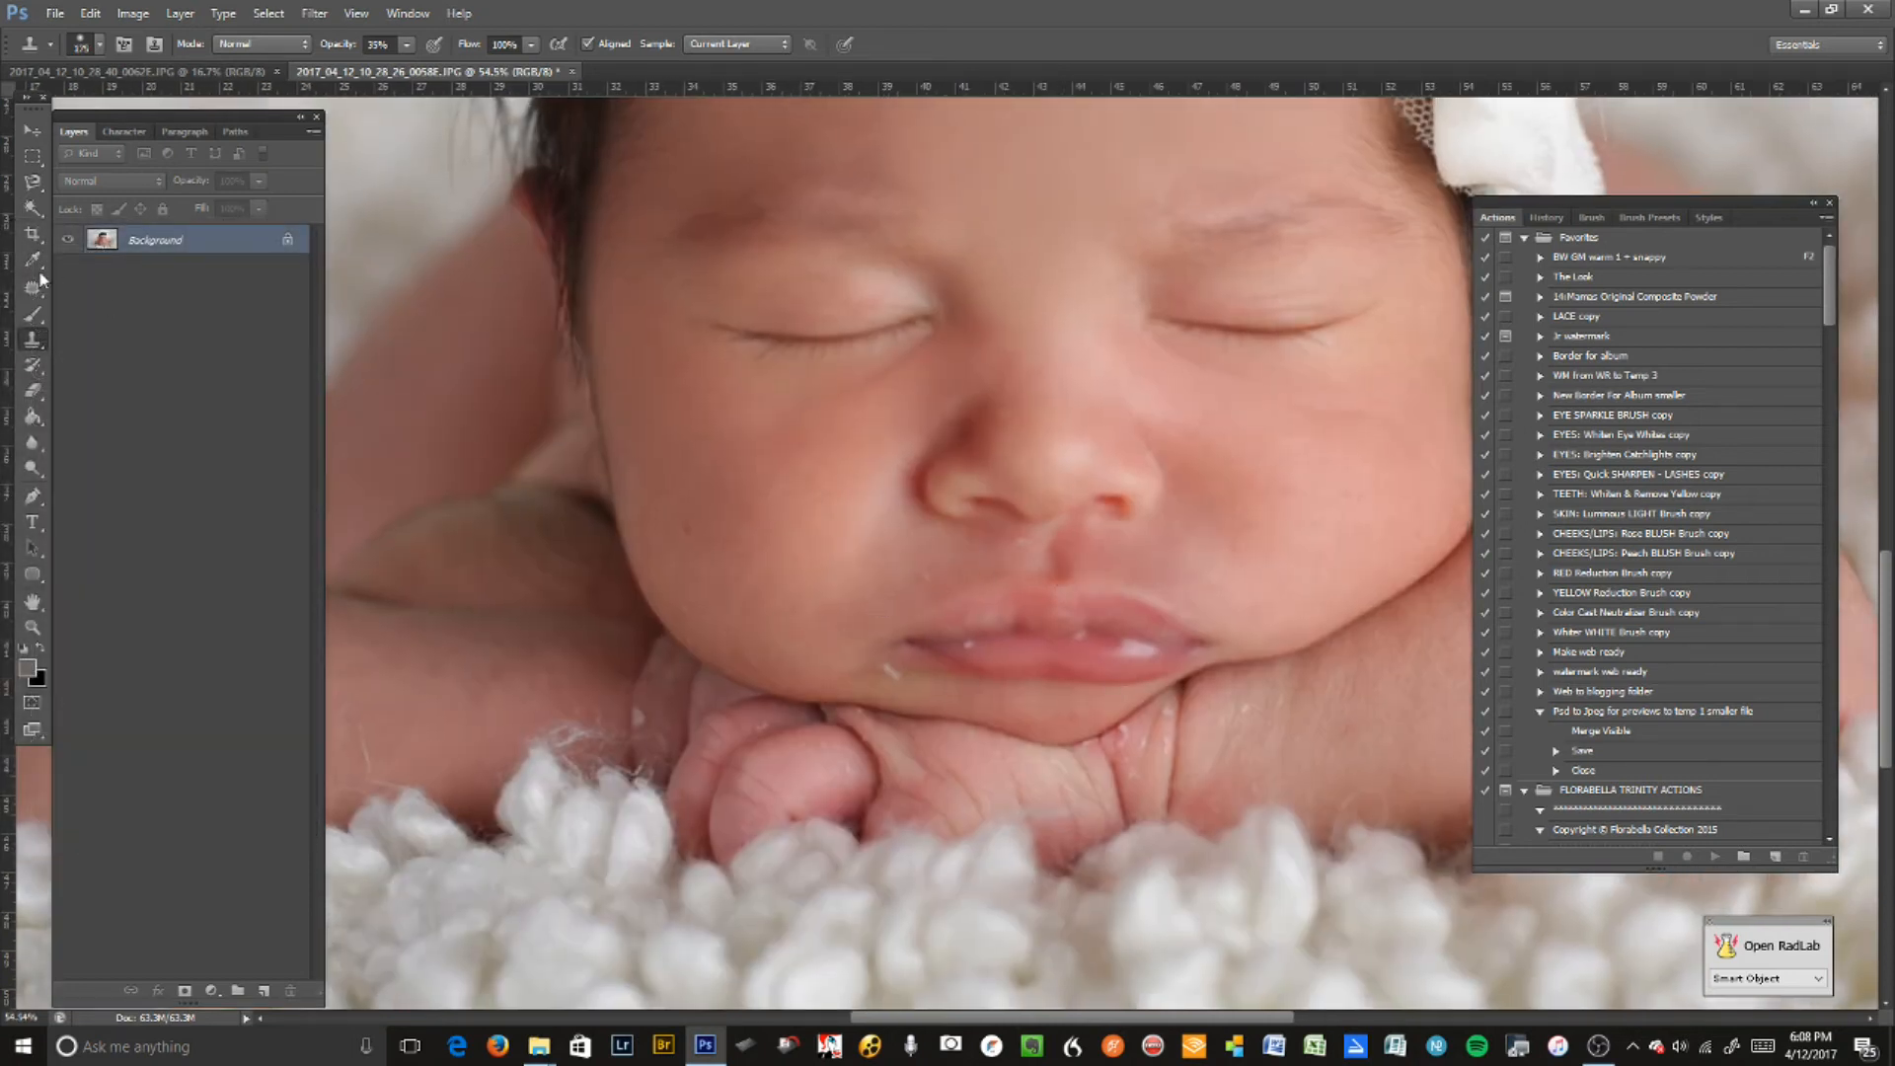
- Use the Patch Tool to remove the flaky spots below and on the lip
{"action": "left_click", "coordinate": [33, 287]}
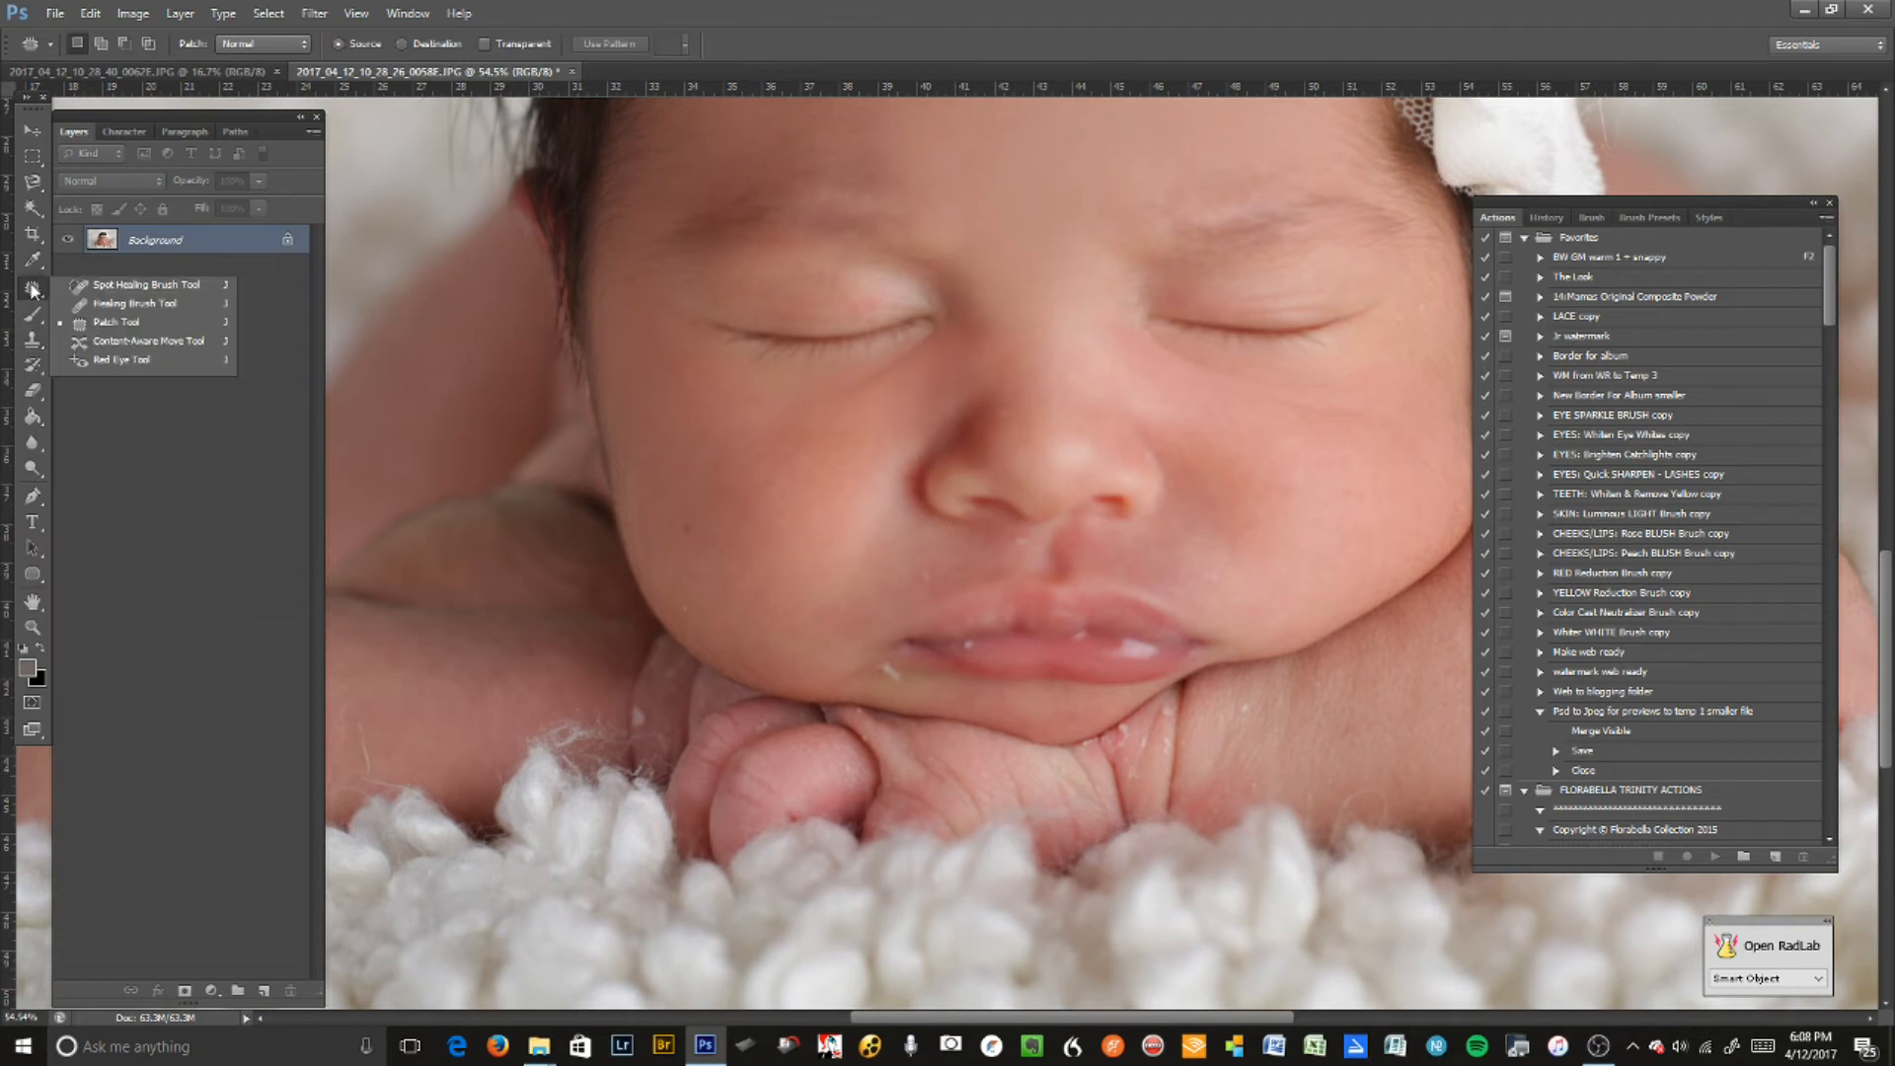
{"action": "left_click", "coordinate": [34, 290]}
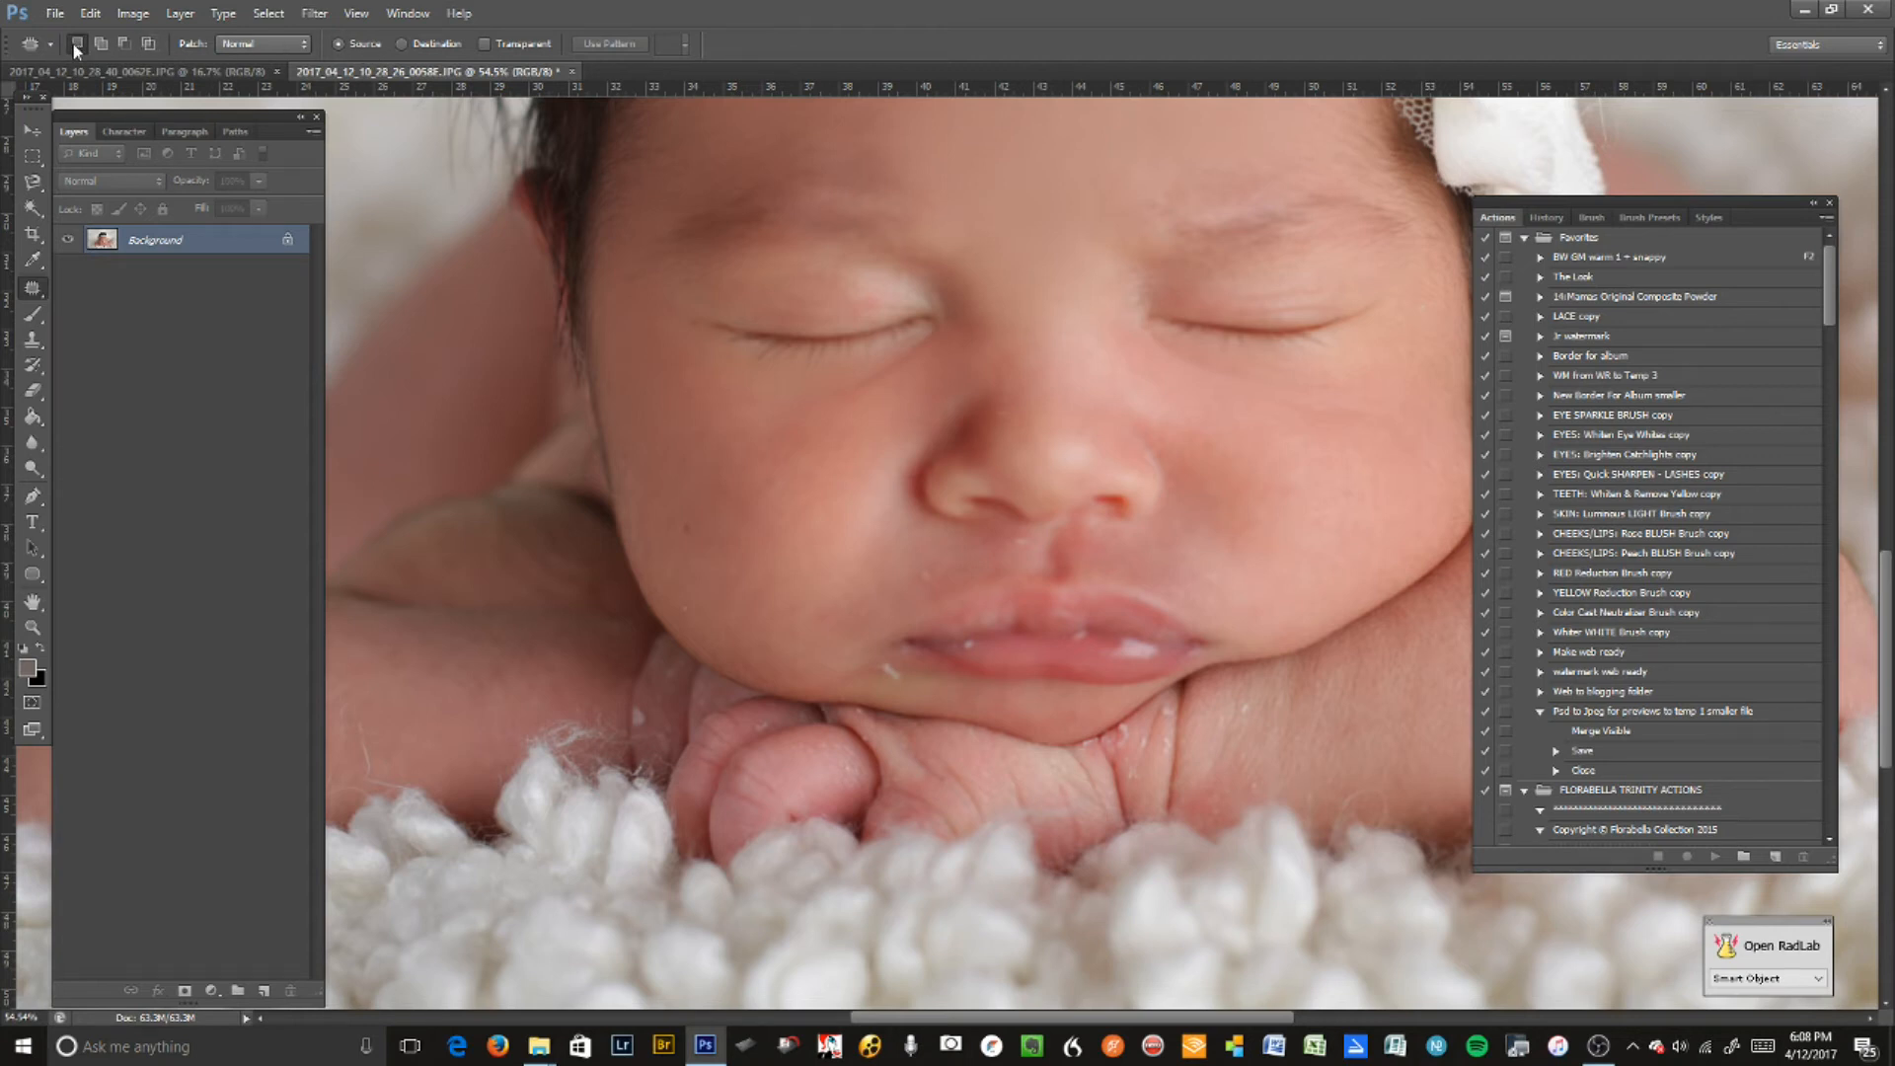
{"action": "mouse_move", "coordinate": [916, 677]}
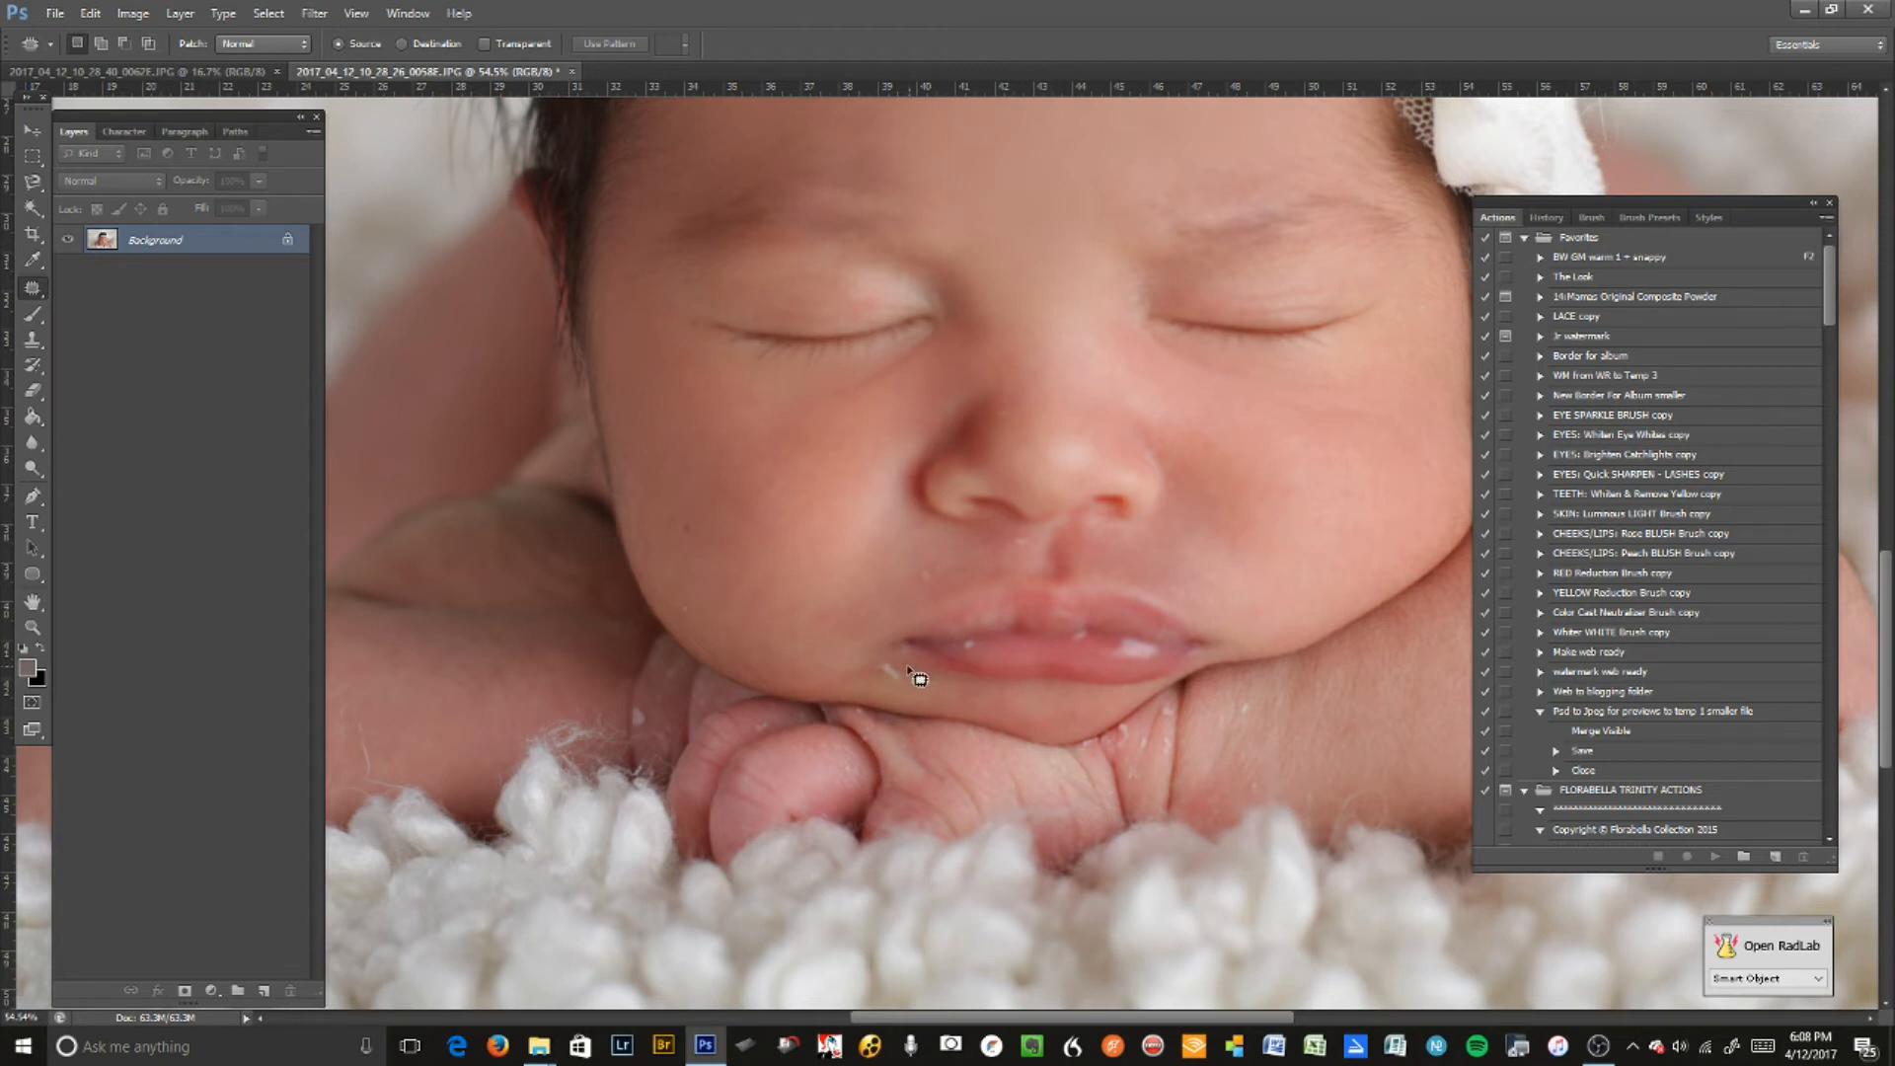
{"action": "left_click_drag", "start_coordinate": [865, 668], "coordinate": [925, 683]}
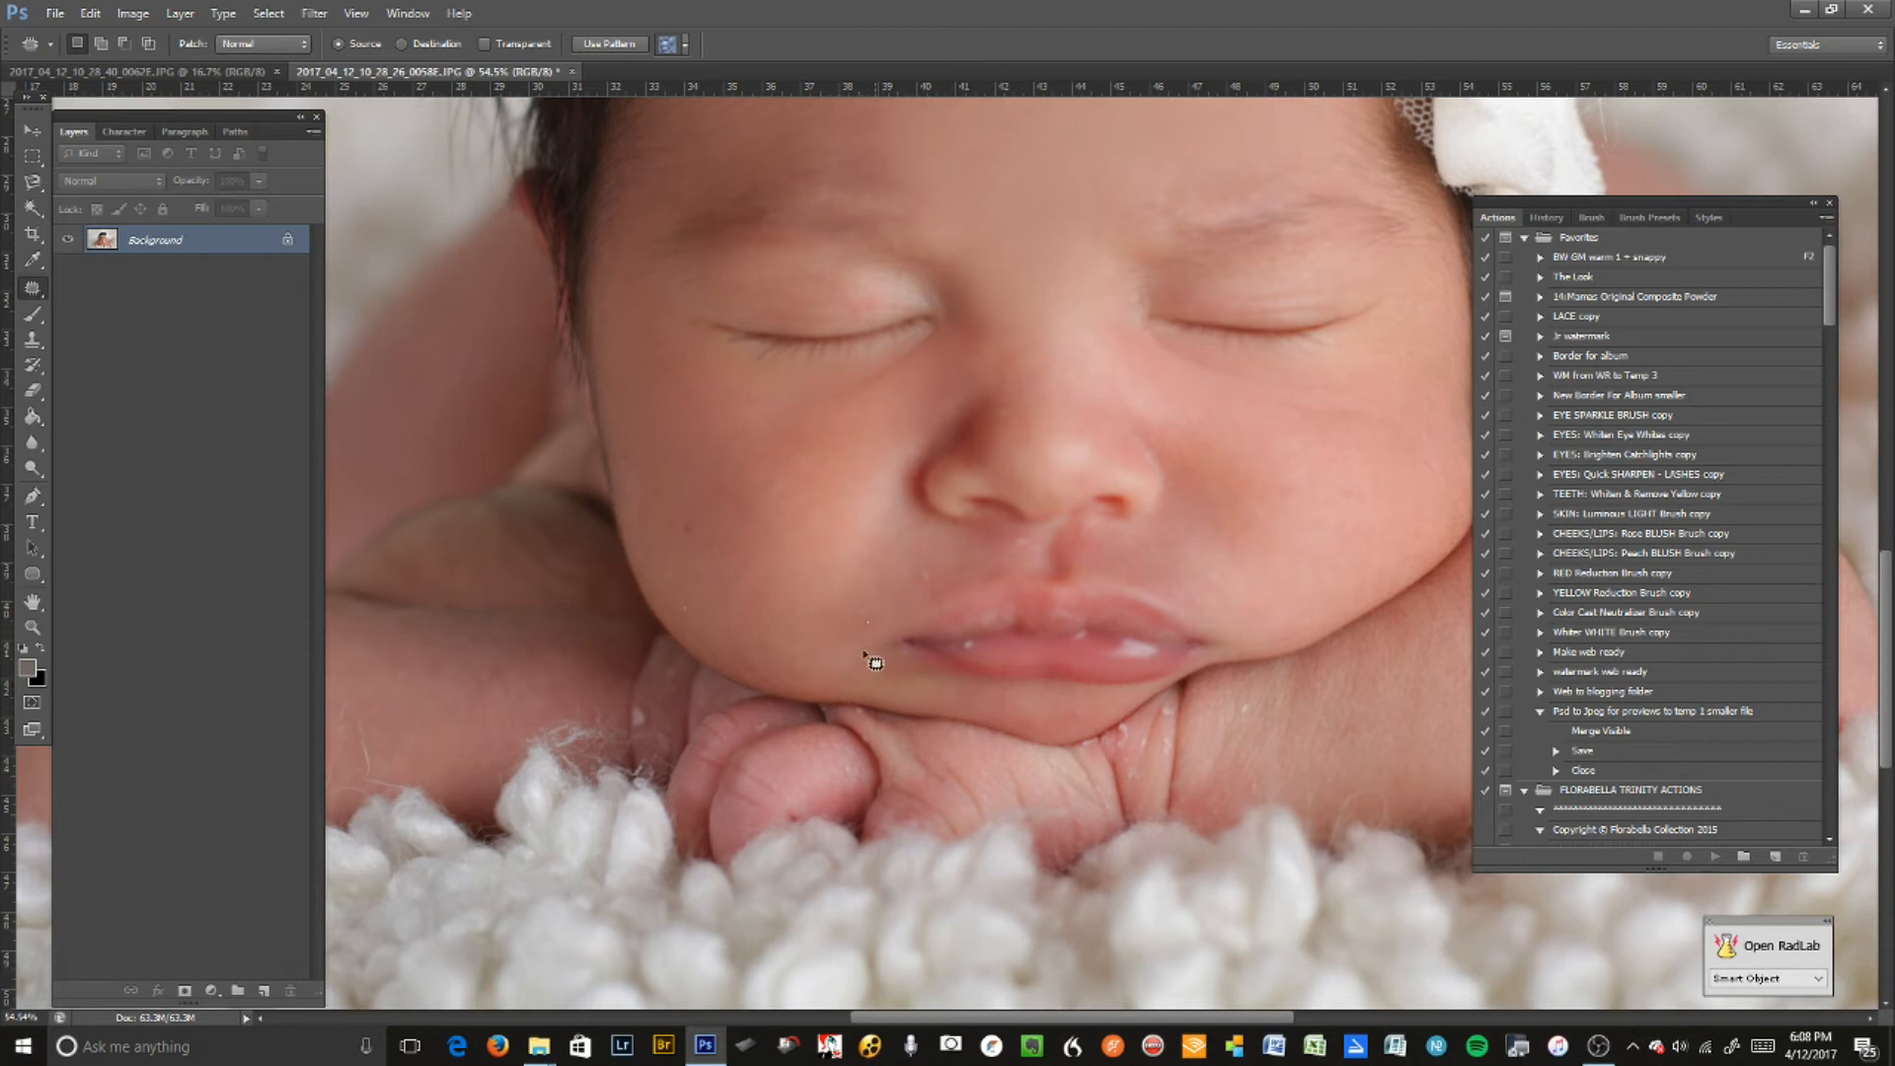
{"action": "mouse_move", "coordinate": [693, 601]}
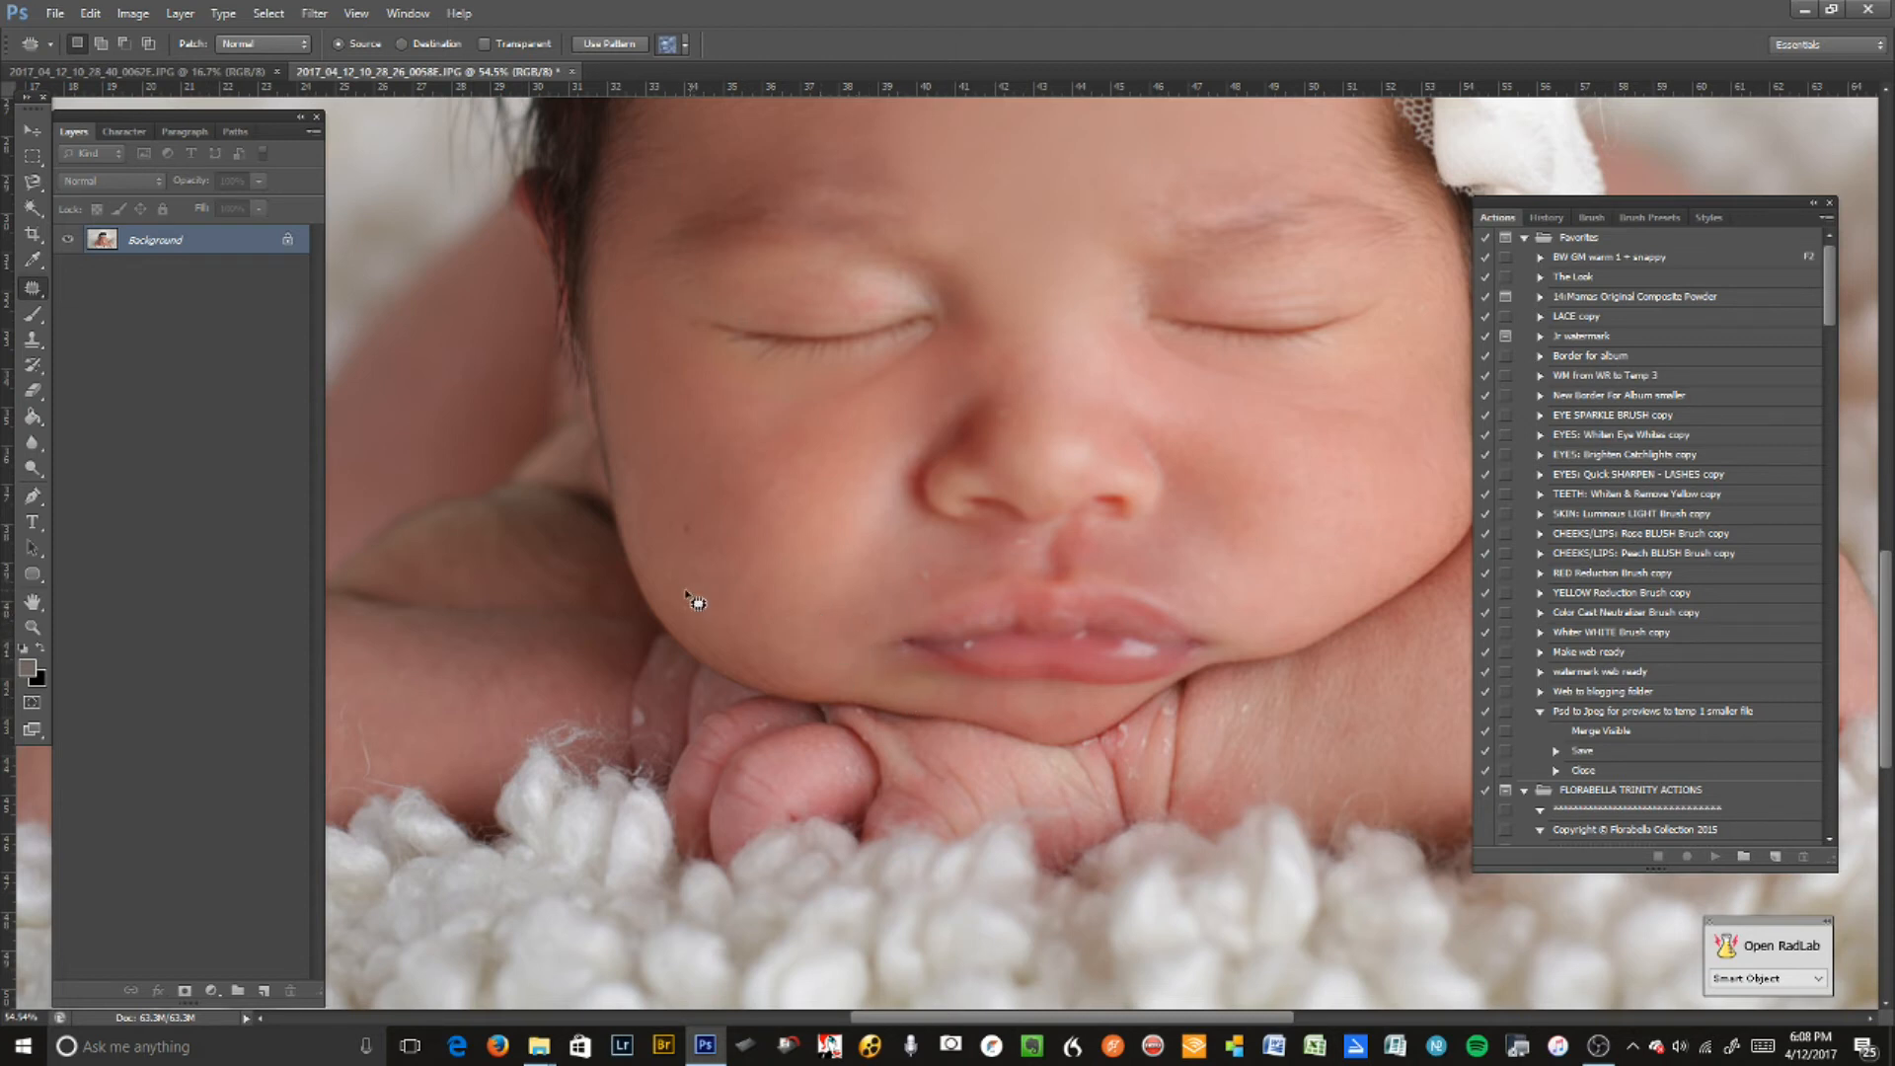
{"action": "mouse_move", "coordinate": [858, 580]}
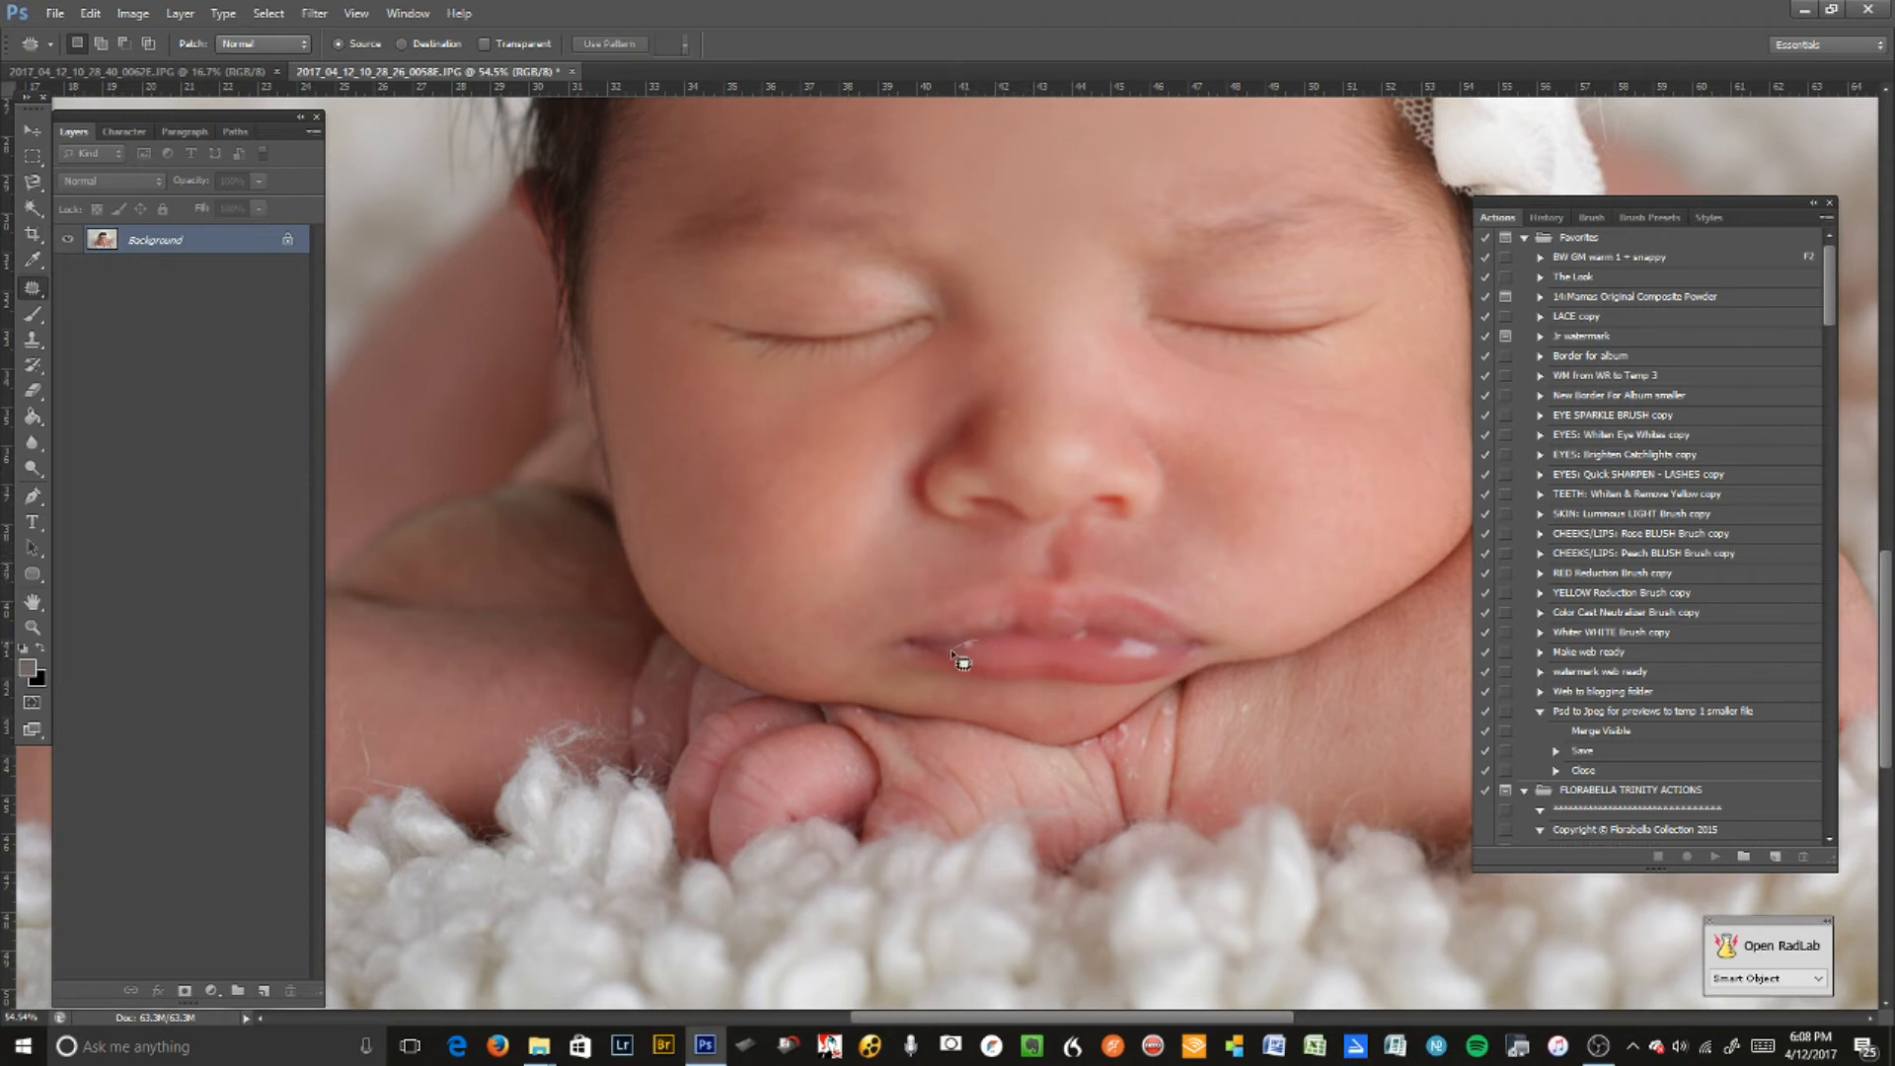
{"action": "mouse_move", "coordinate": [1076, 646]}
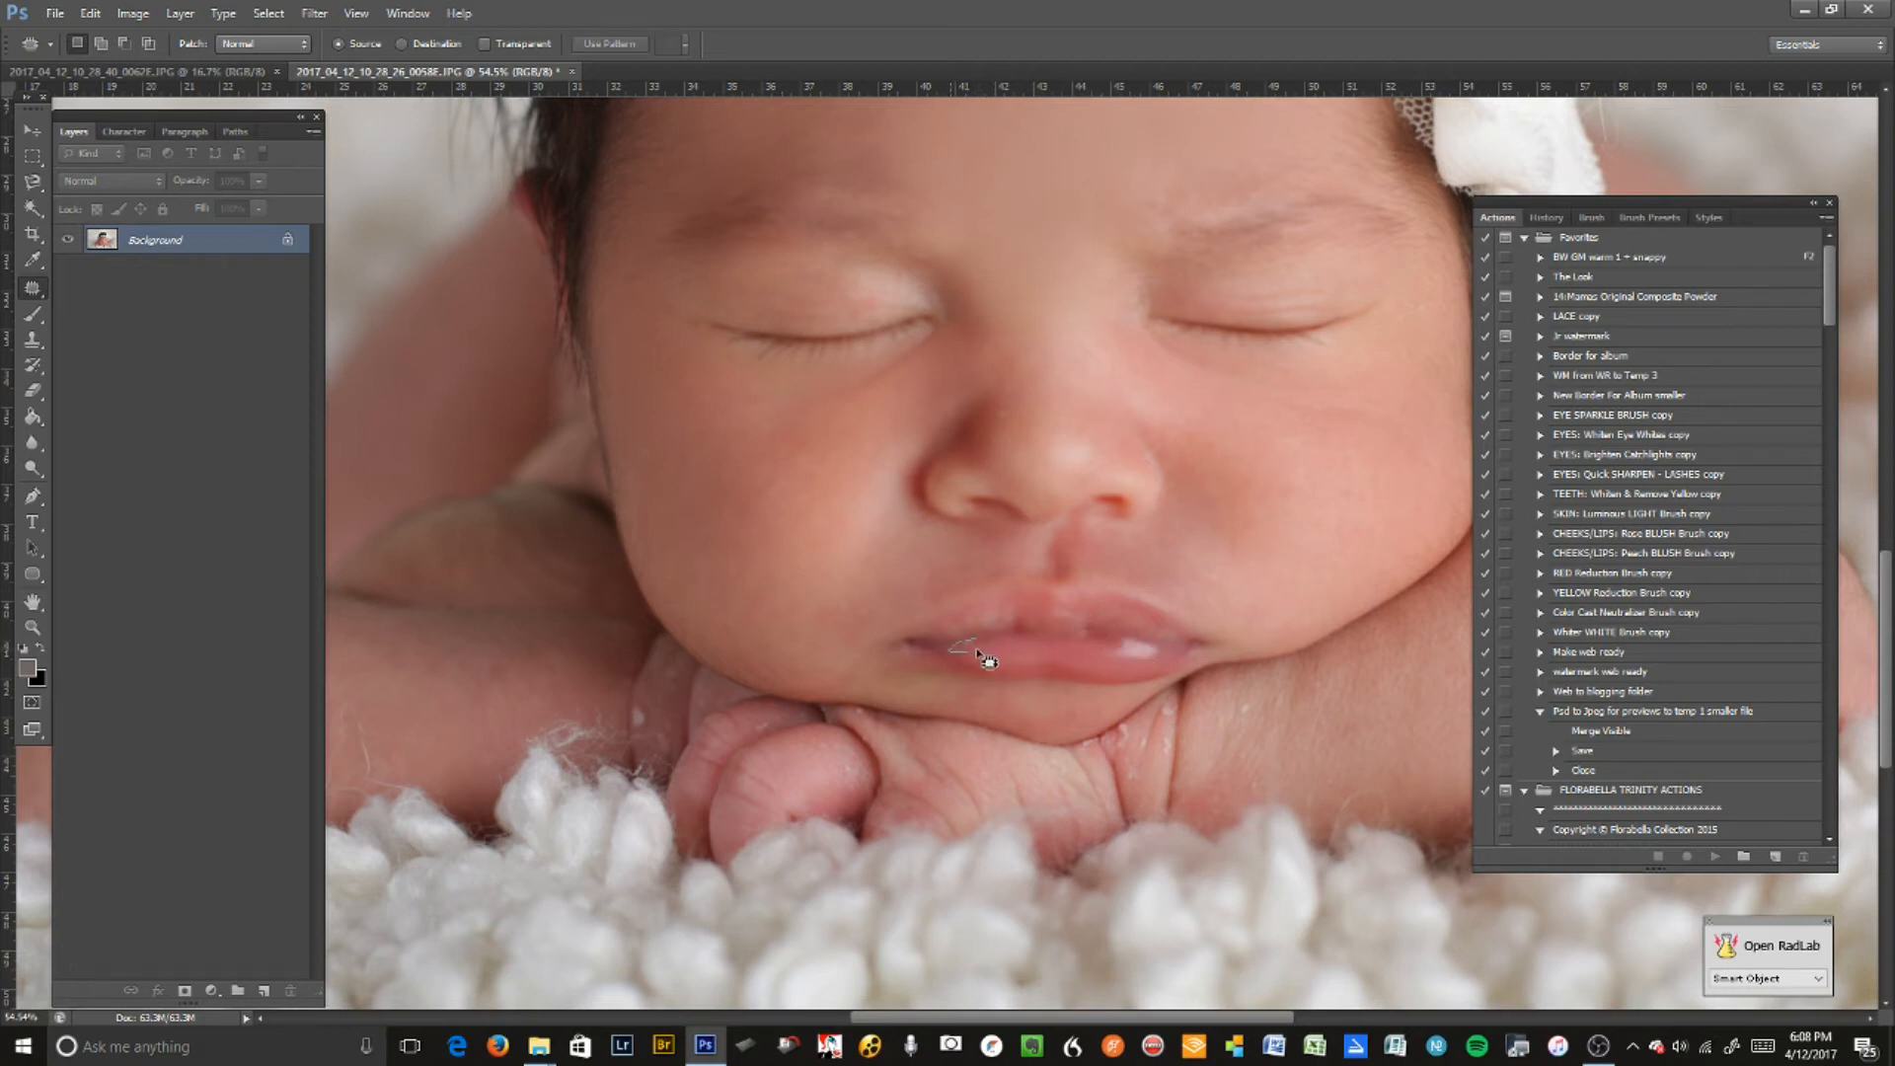
{"action": "left_click_drag", "start_coordinate": [968, 646], "coordinate": [1239, 719]}
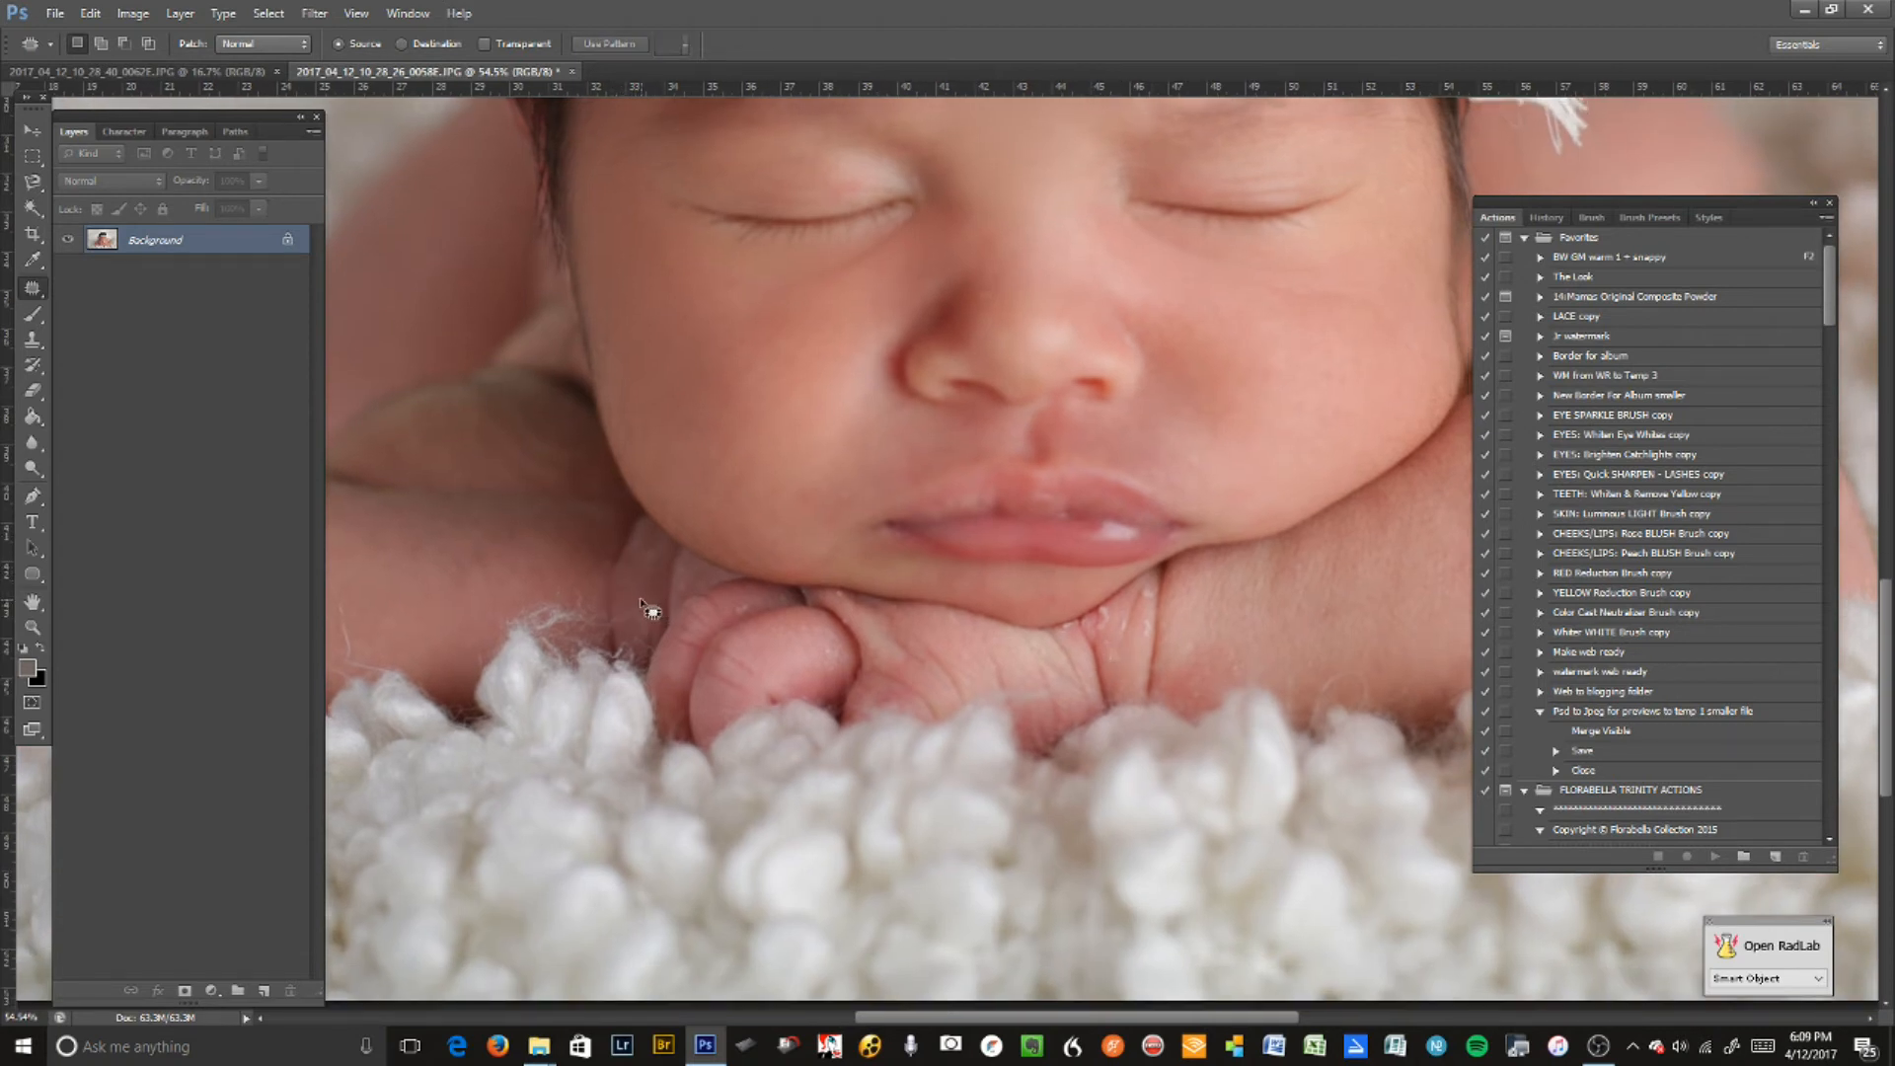
{"action": "mouse_move", "coordinate": [819, 451]}
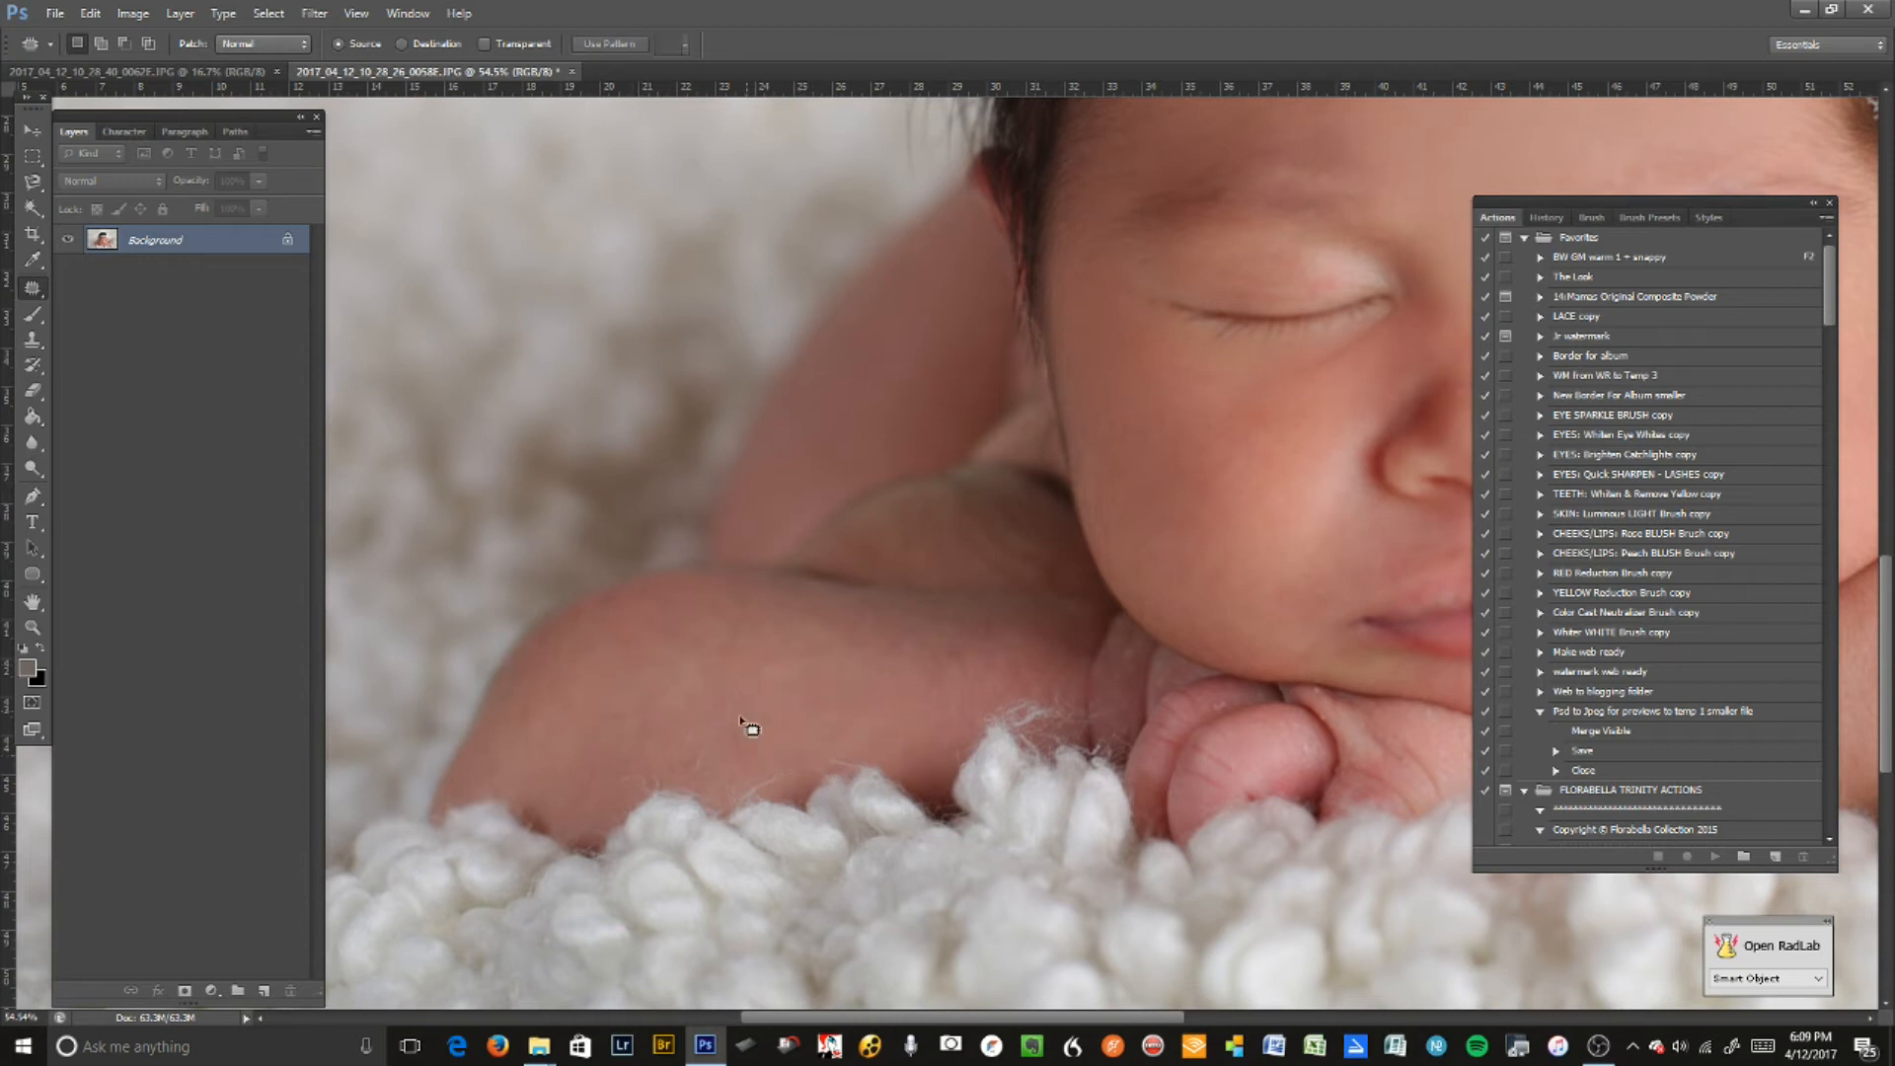
{"action": "mouse_move", "coordinate": [1149, 716]}
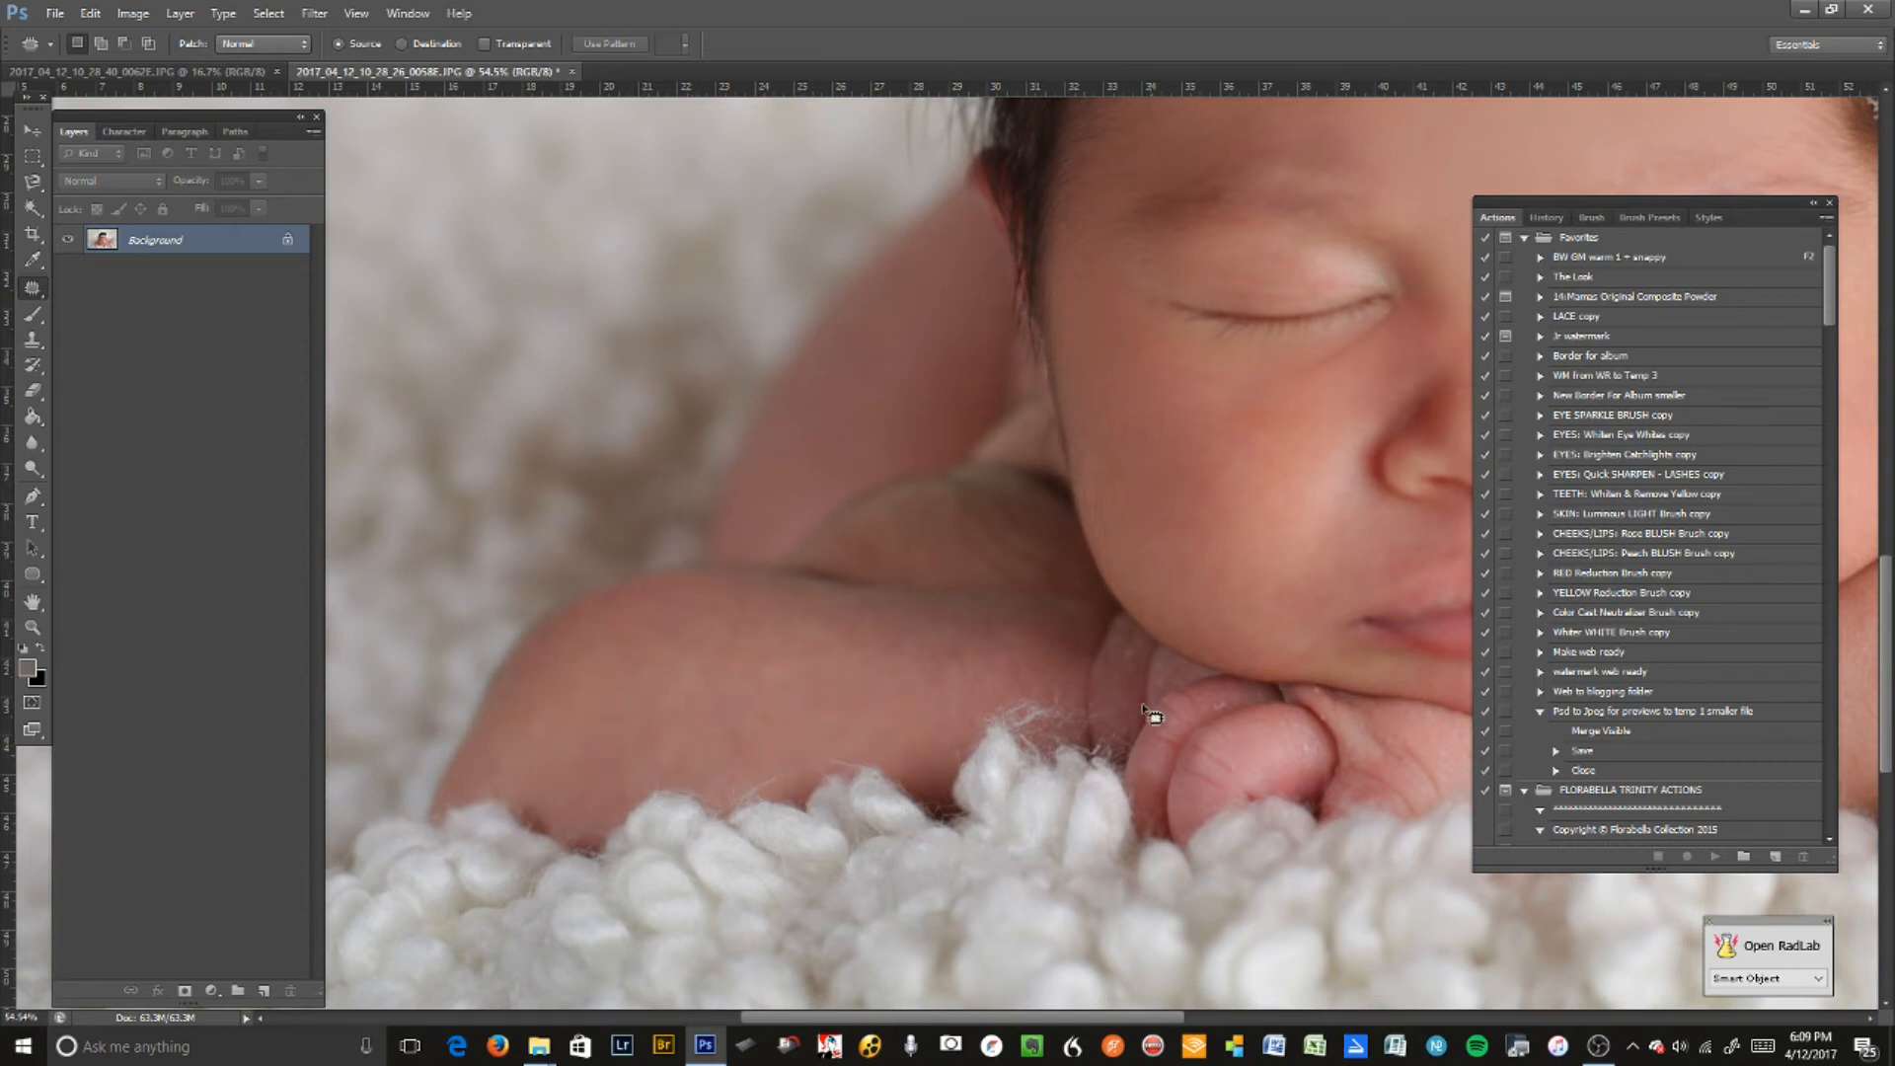
- Patch the spots where the arm meets the hand and on the forearm
{"action": "left_click_drag", "start_coordinate": [1148, 713], "coordinate": [1057, 701]}
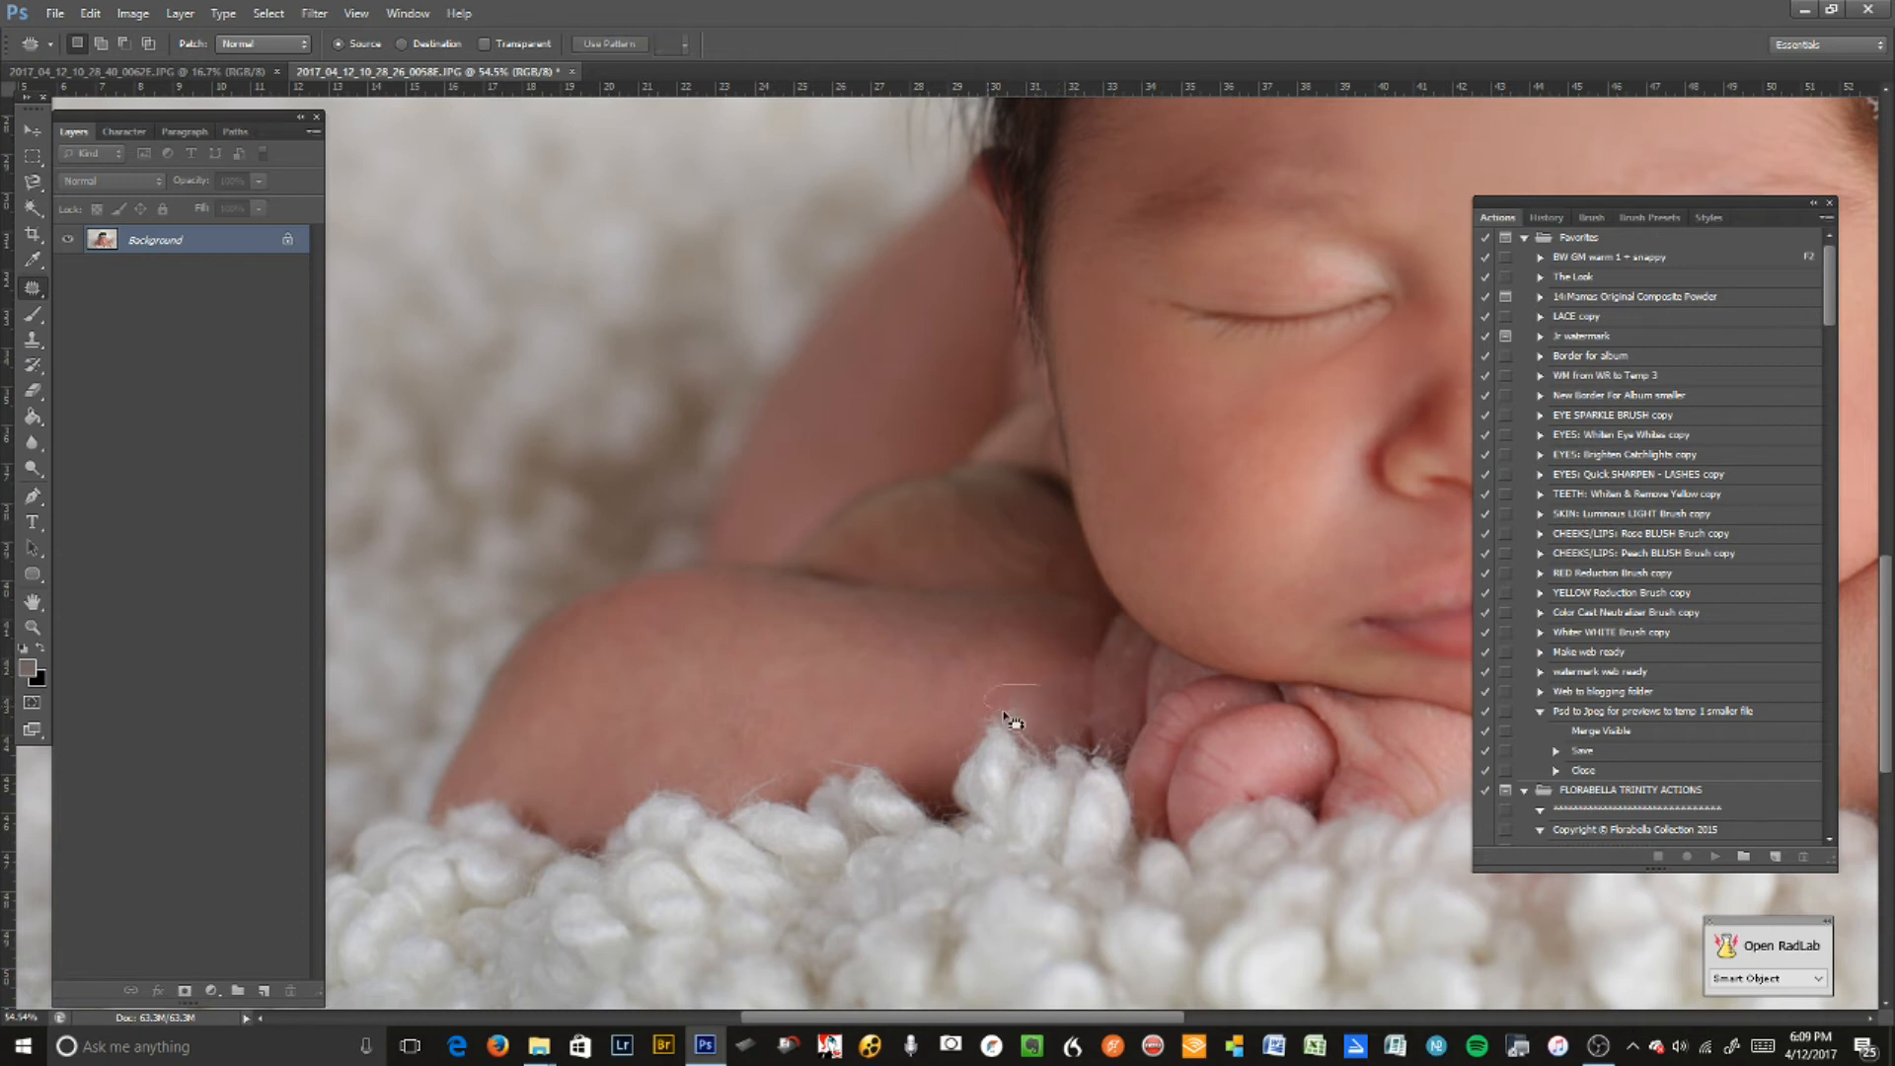
{"action": "left_click_drag", "start_coordinate": [1008, 713], "coordinate": [1113, 700]}
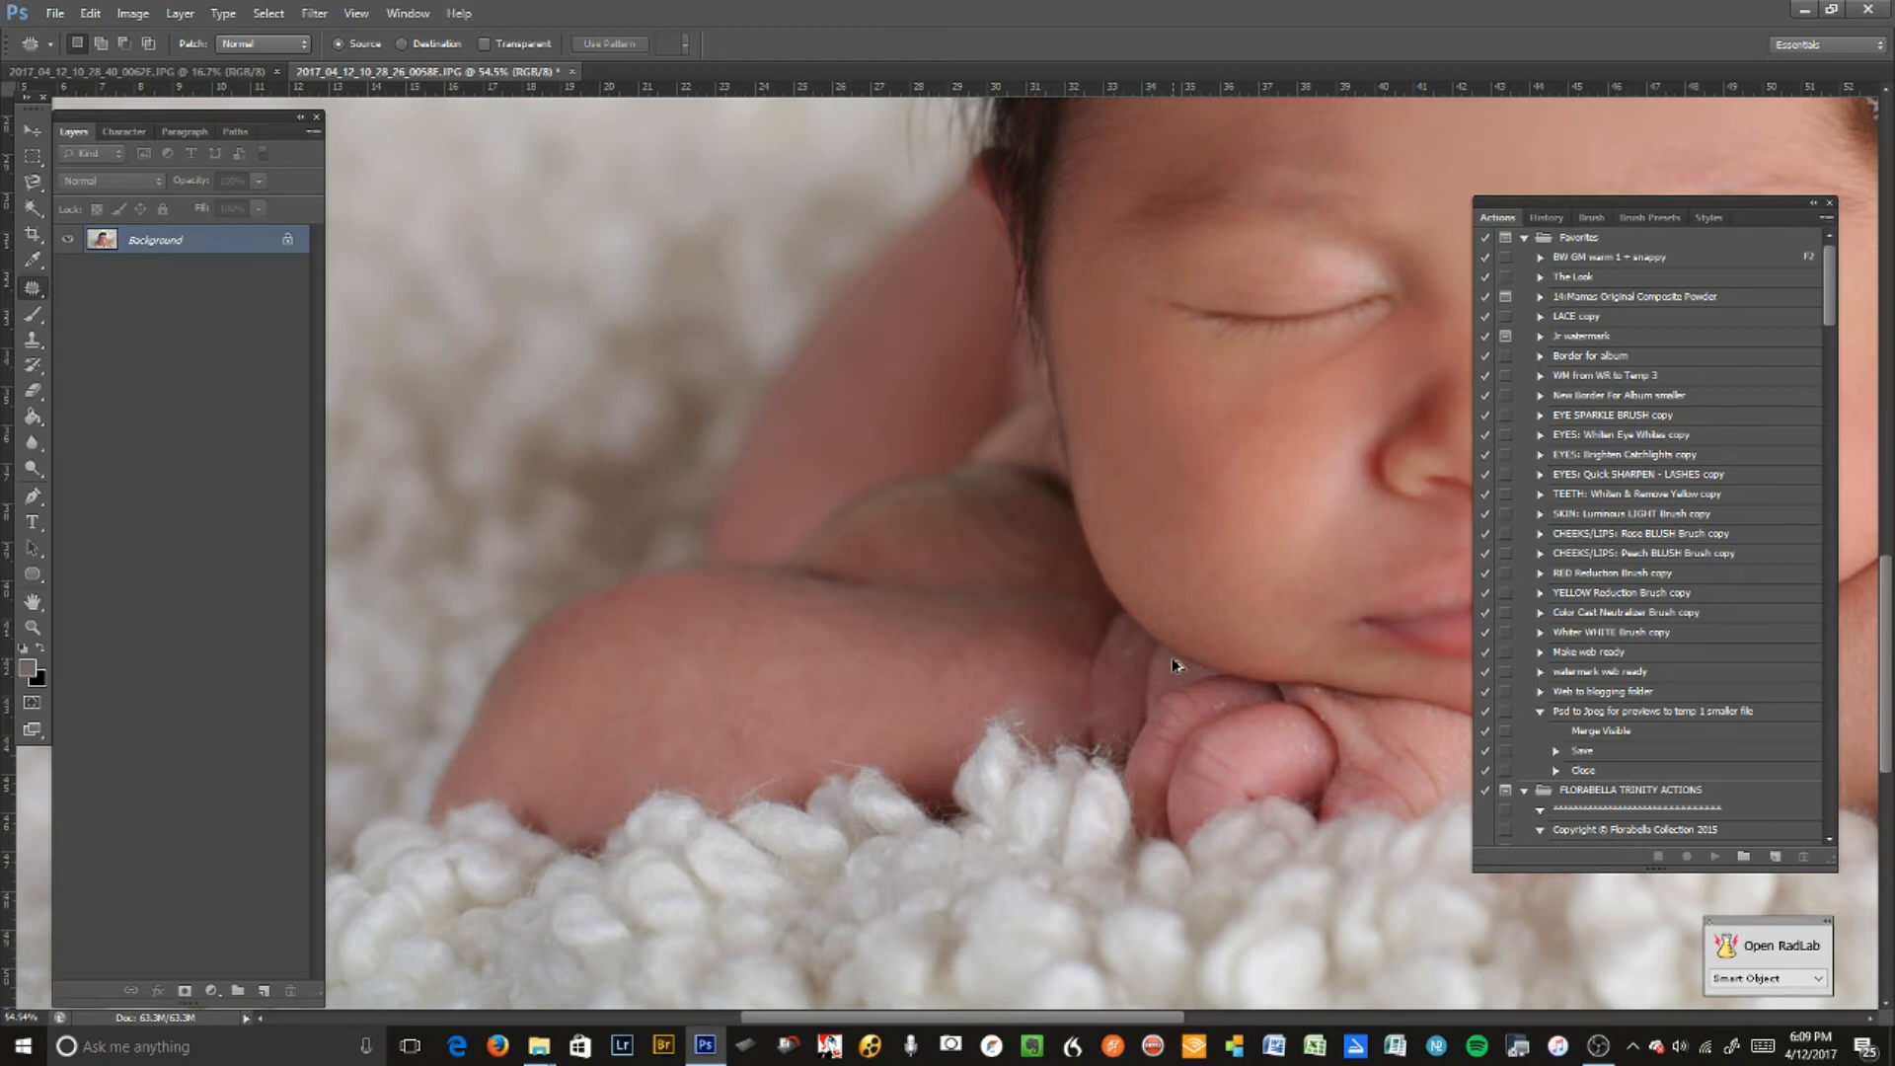
{"action": "mouse_move", "coordinate": [1196, 656]}
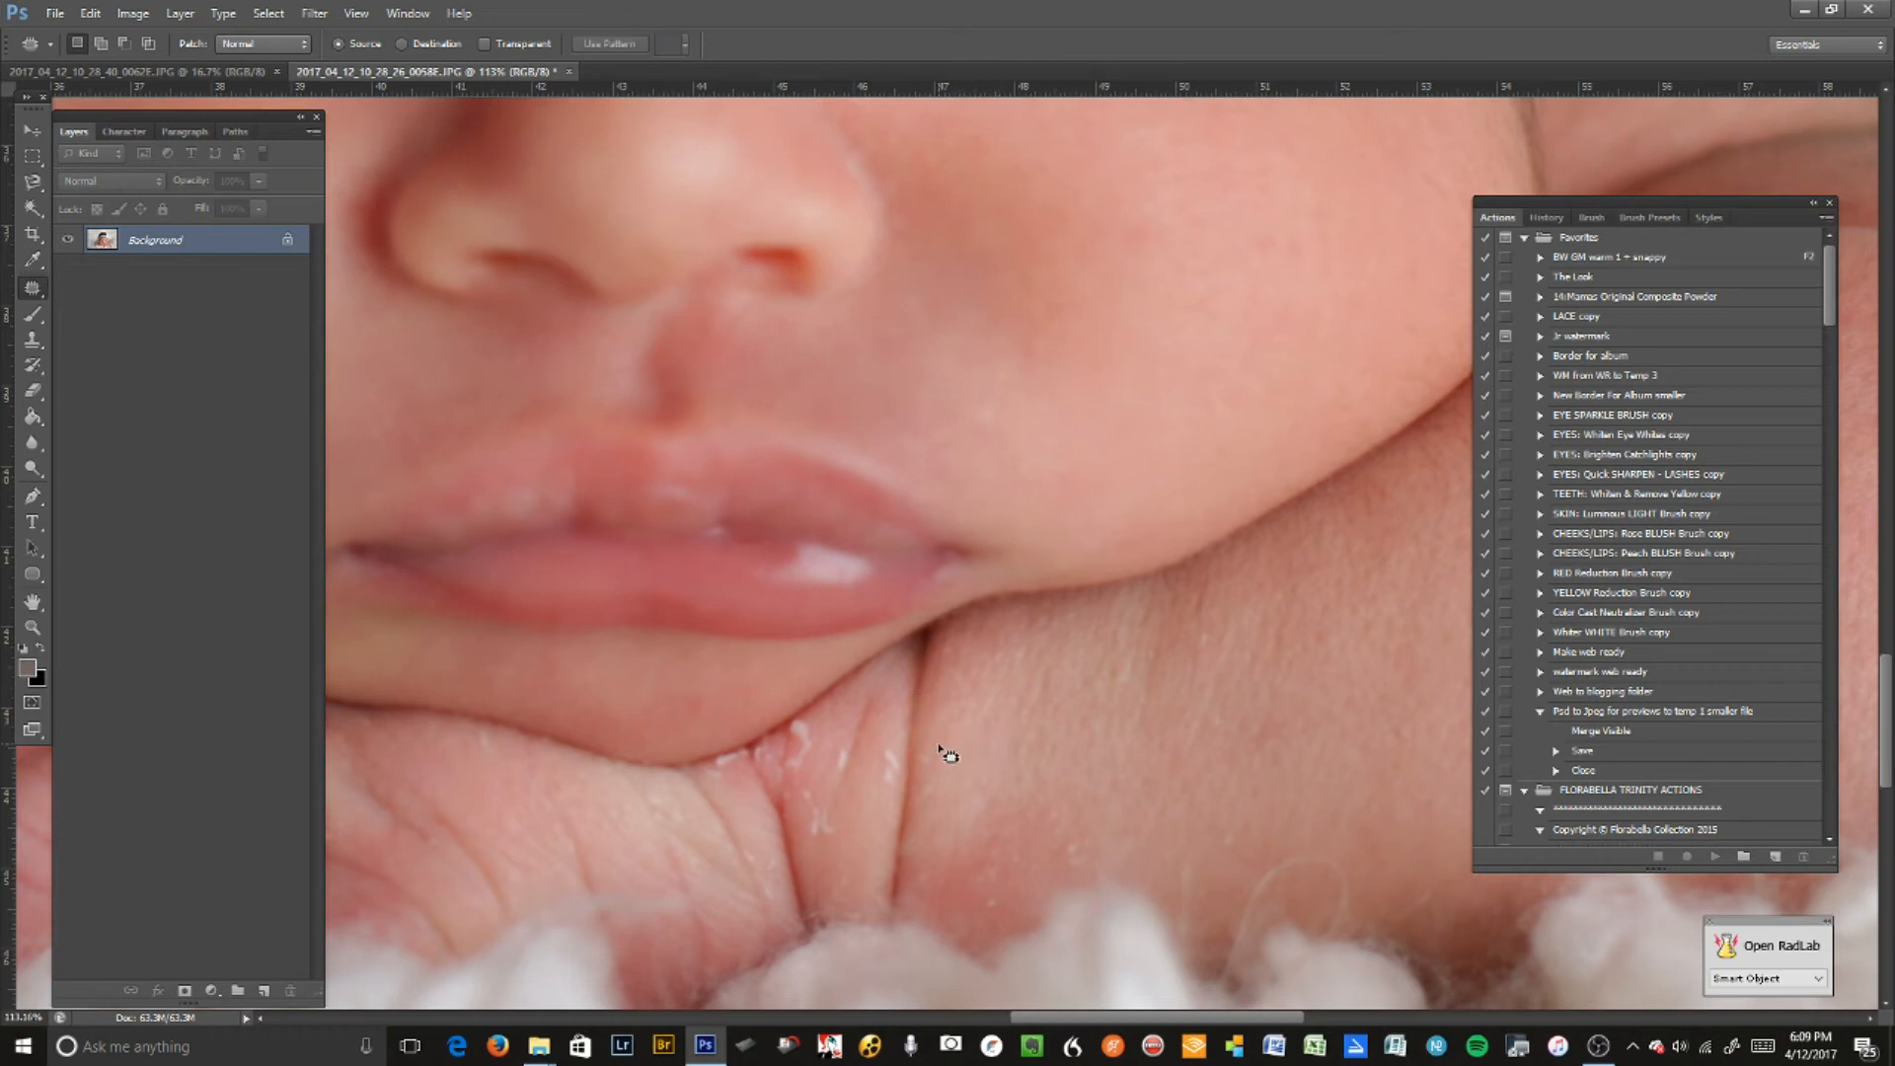
- Patch the rough spot on the hand and the flaky skin between the fingers
{"action": "left_click_drag", "start_coordinate": [949, 752], "coordinate": [925, 798]}
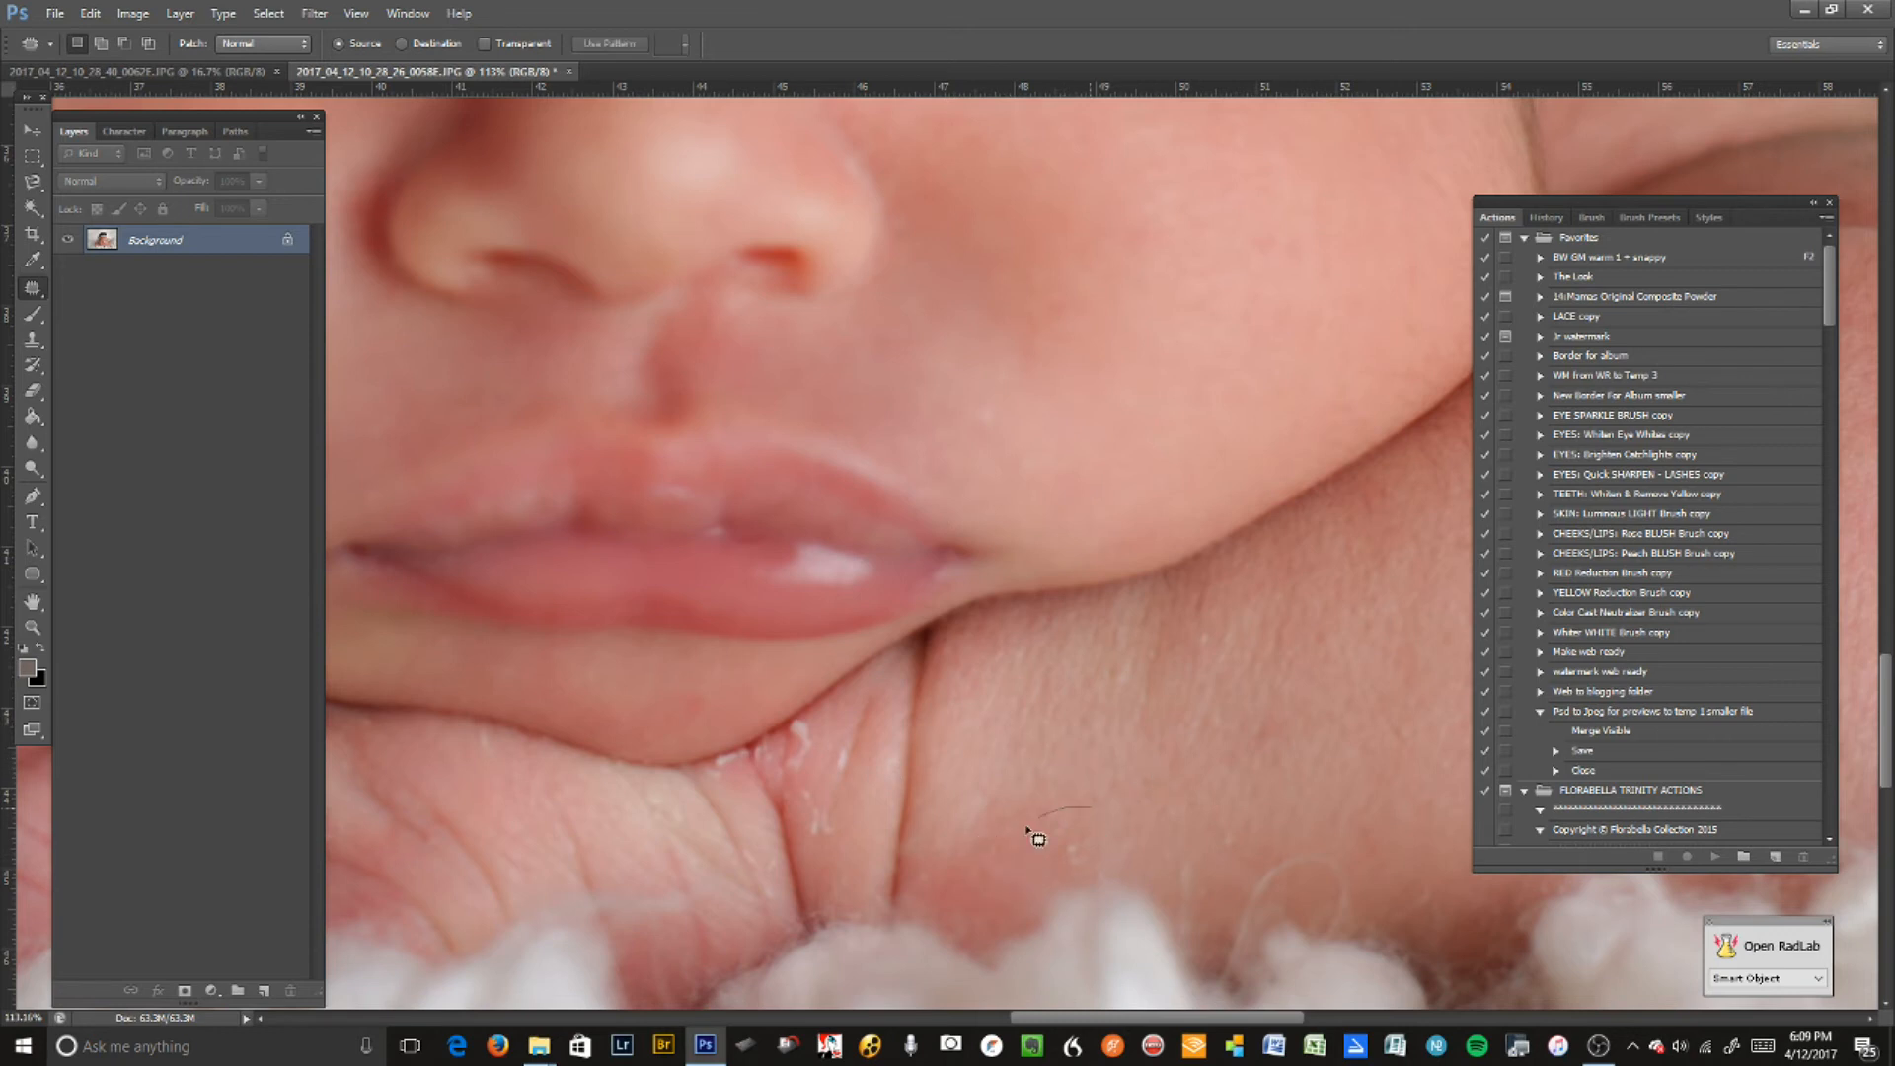
{"action": "left_click_drag", "start_coordinate": [1034, 834], "coordinate": [1347, 761]}
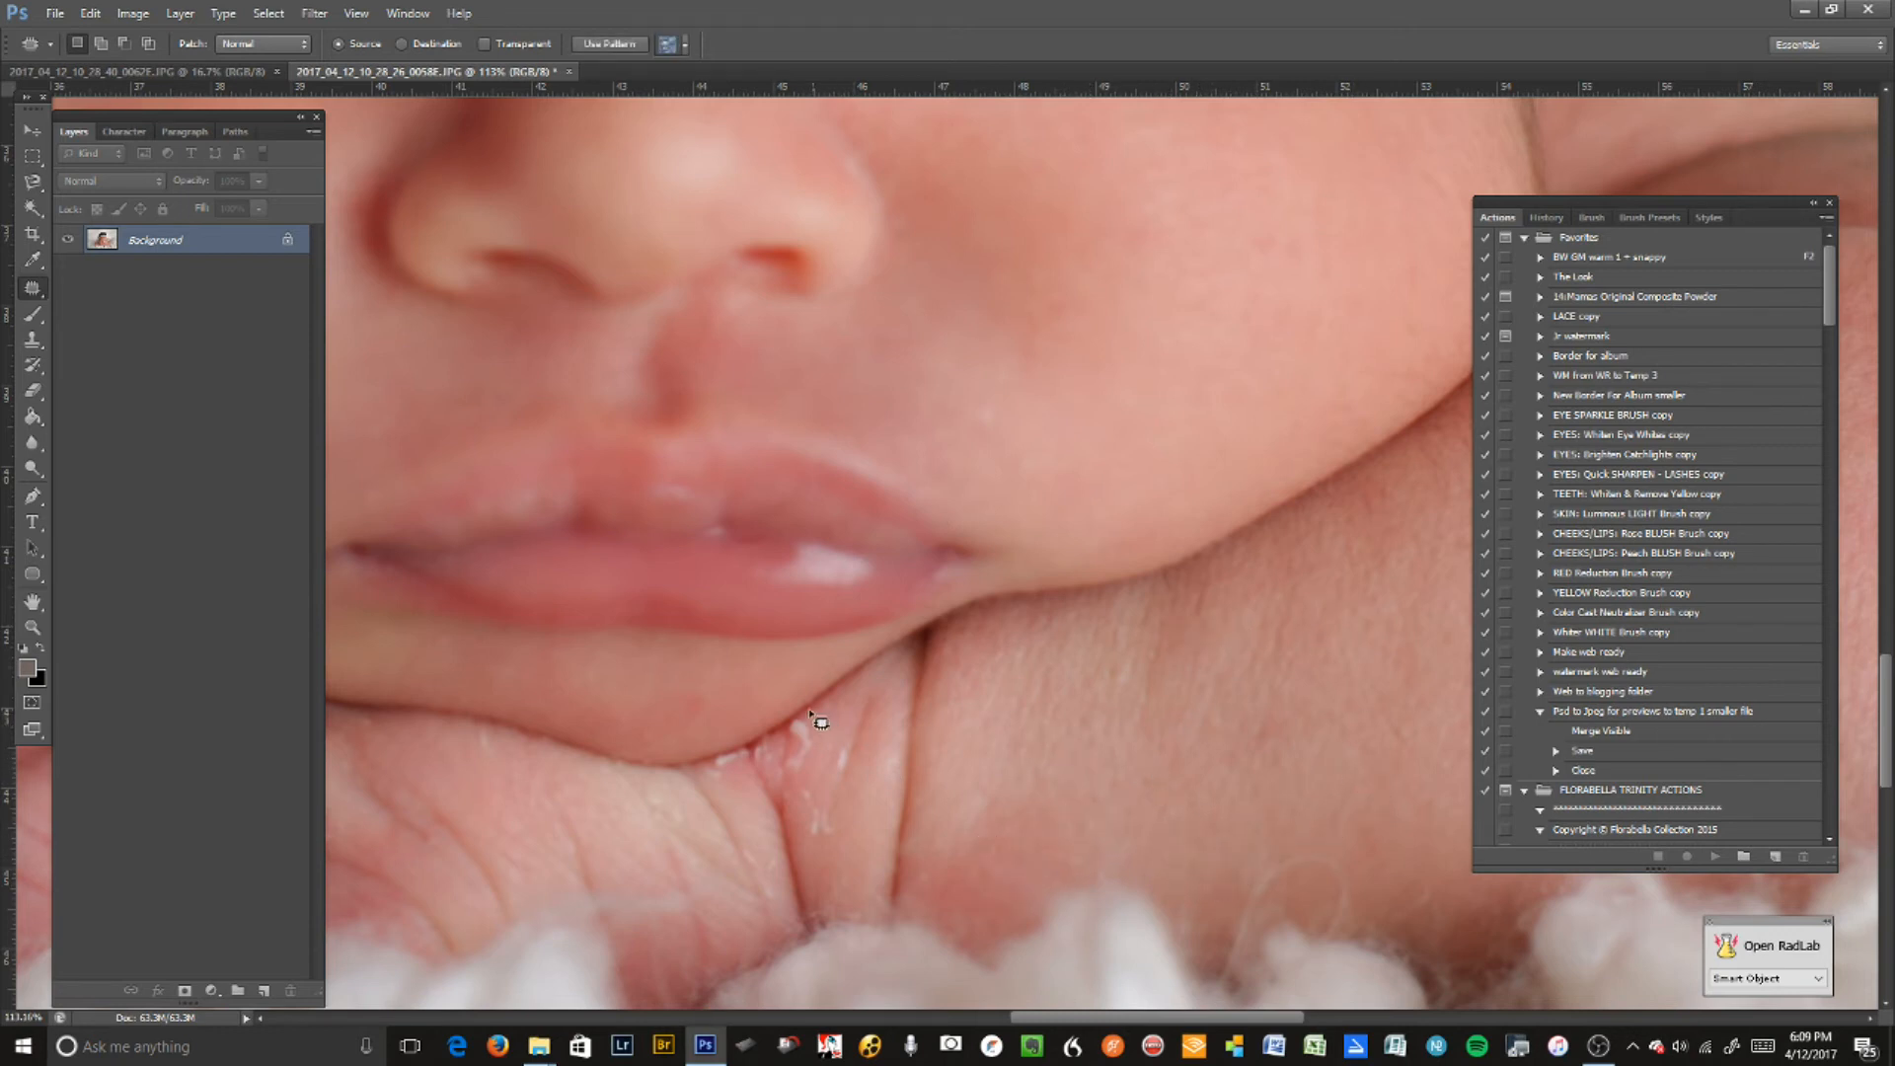
{"action": "left_click_drag", "start_coordinate": [809, 720], "coordinate": [846, 761]}
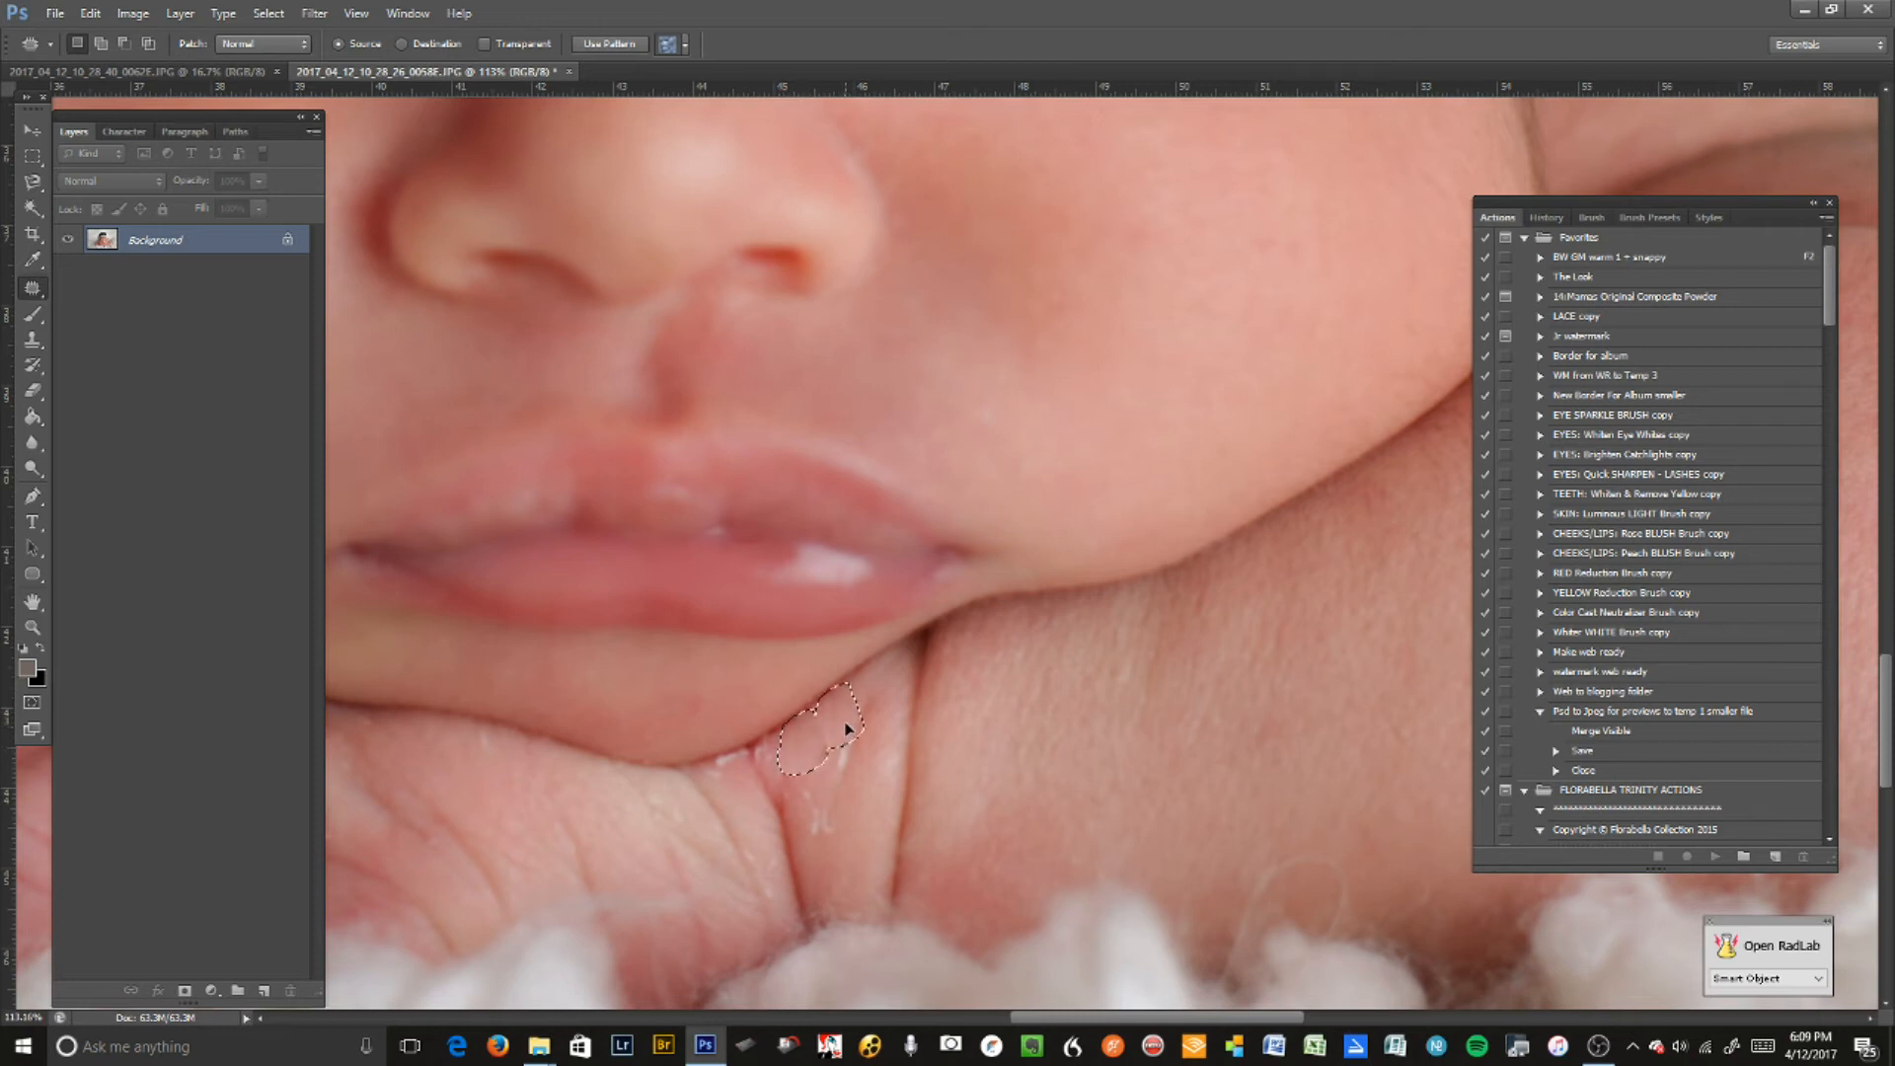
{"action": "left_click_drag", "start_coordinate": [822, 731], "coordinate": [831, 780]}
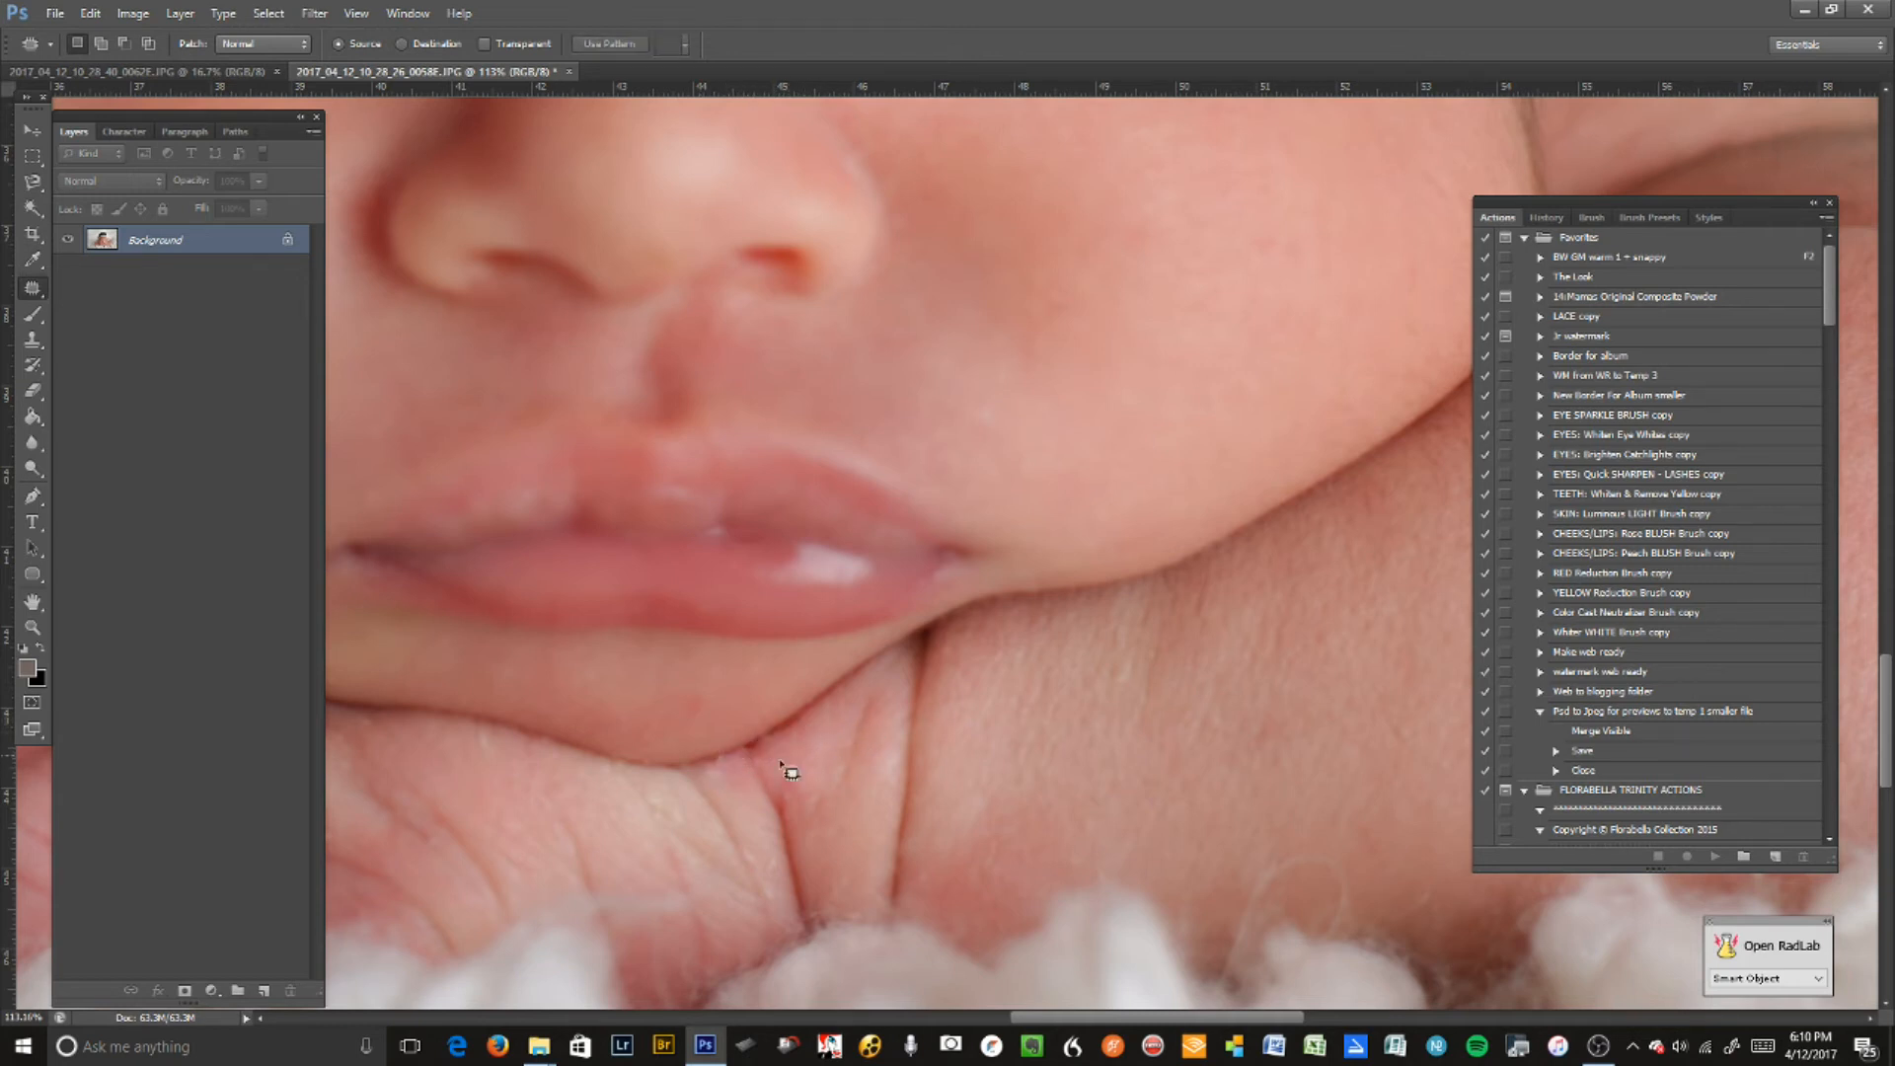
{"action": "left_click_drag", "start_coordinate": [779, 768], "coordinate": [792, 906]}
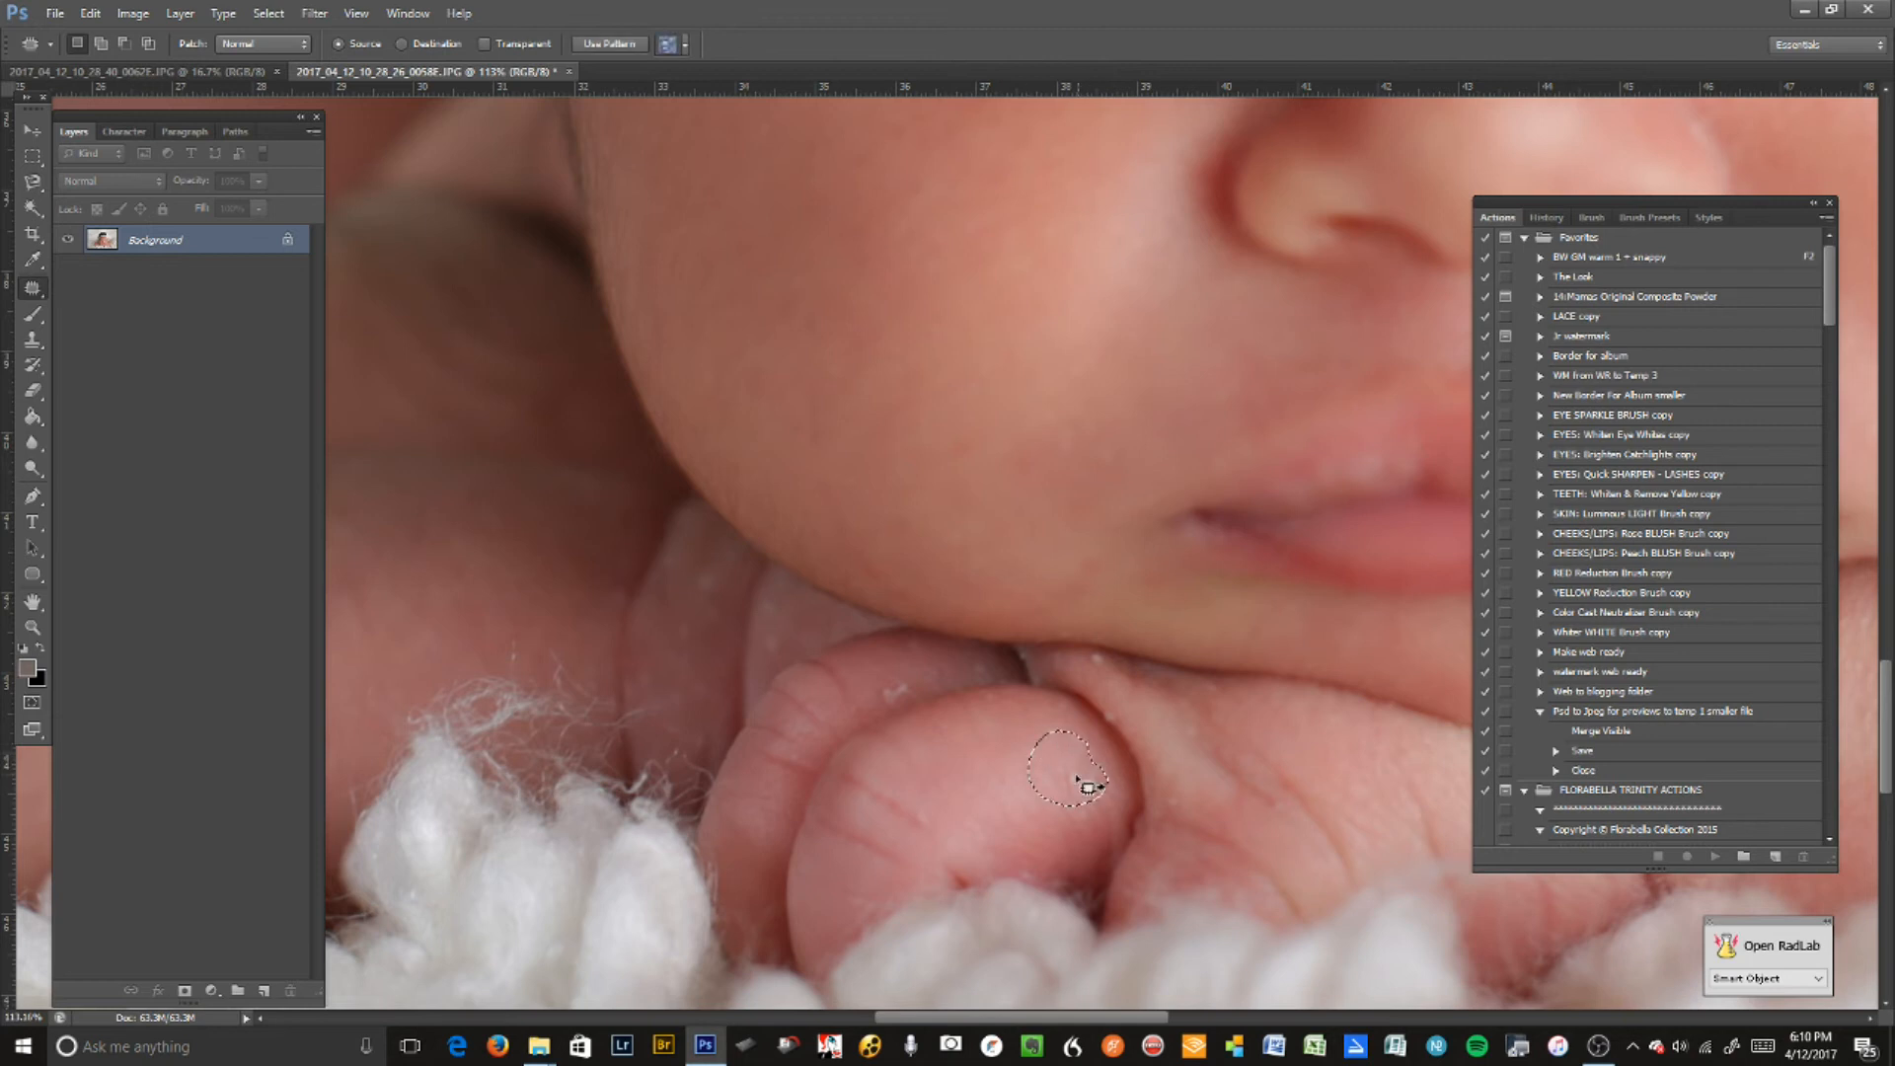
- Drag the finger blemish selection onto nearby clean skin
{"action": "left_click_drag", "start_coordinate": [1064, 780], "coordinate": [1099, 665]}
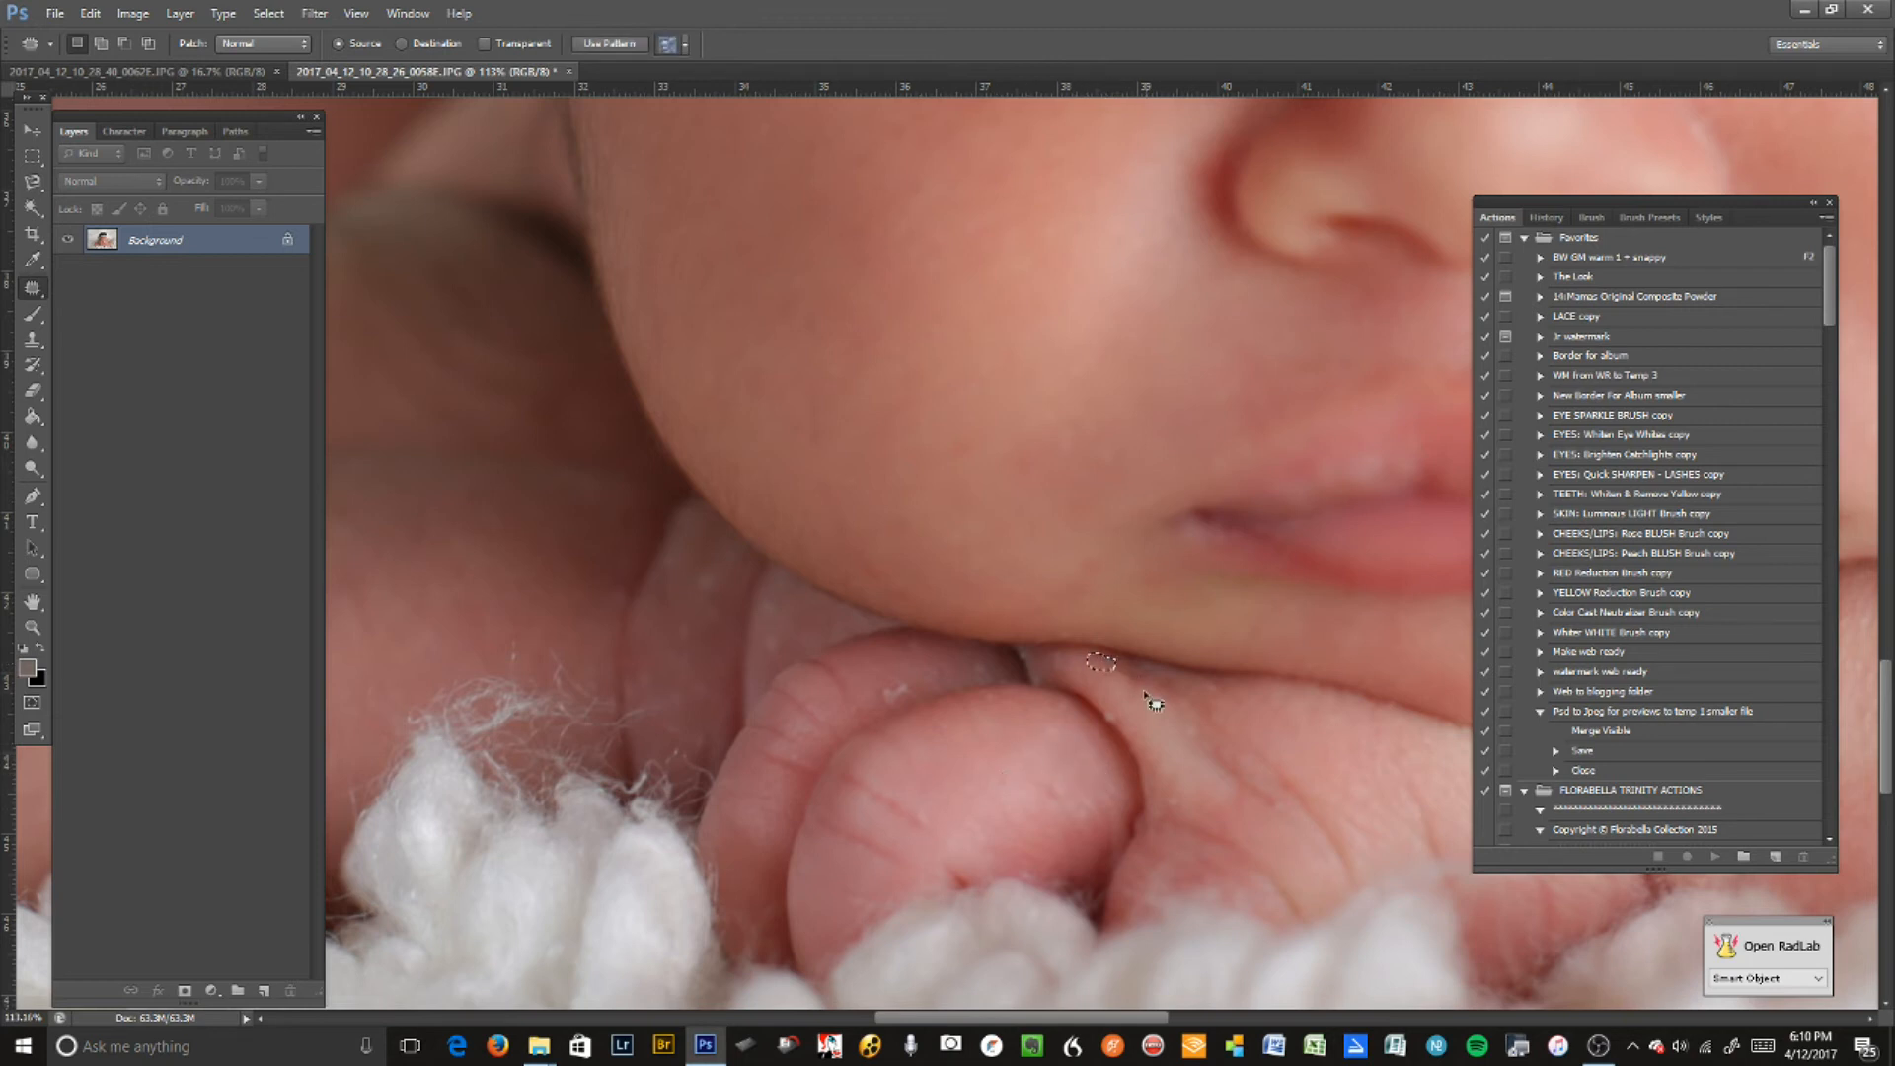
{"action": "mouse_move", "coordinate": [1100, 706]}
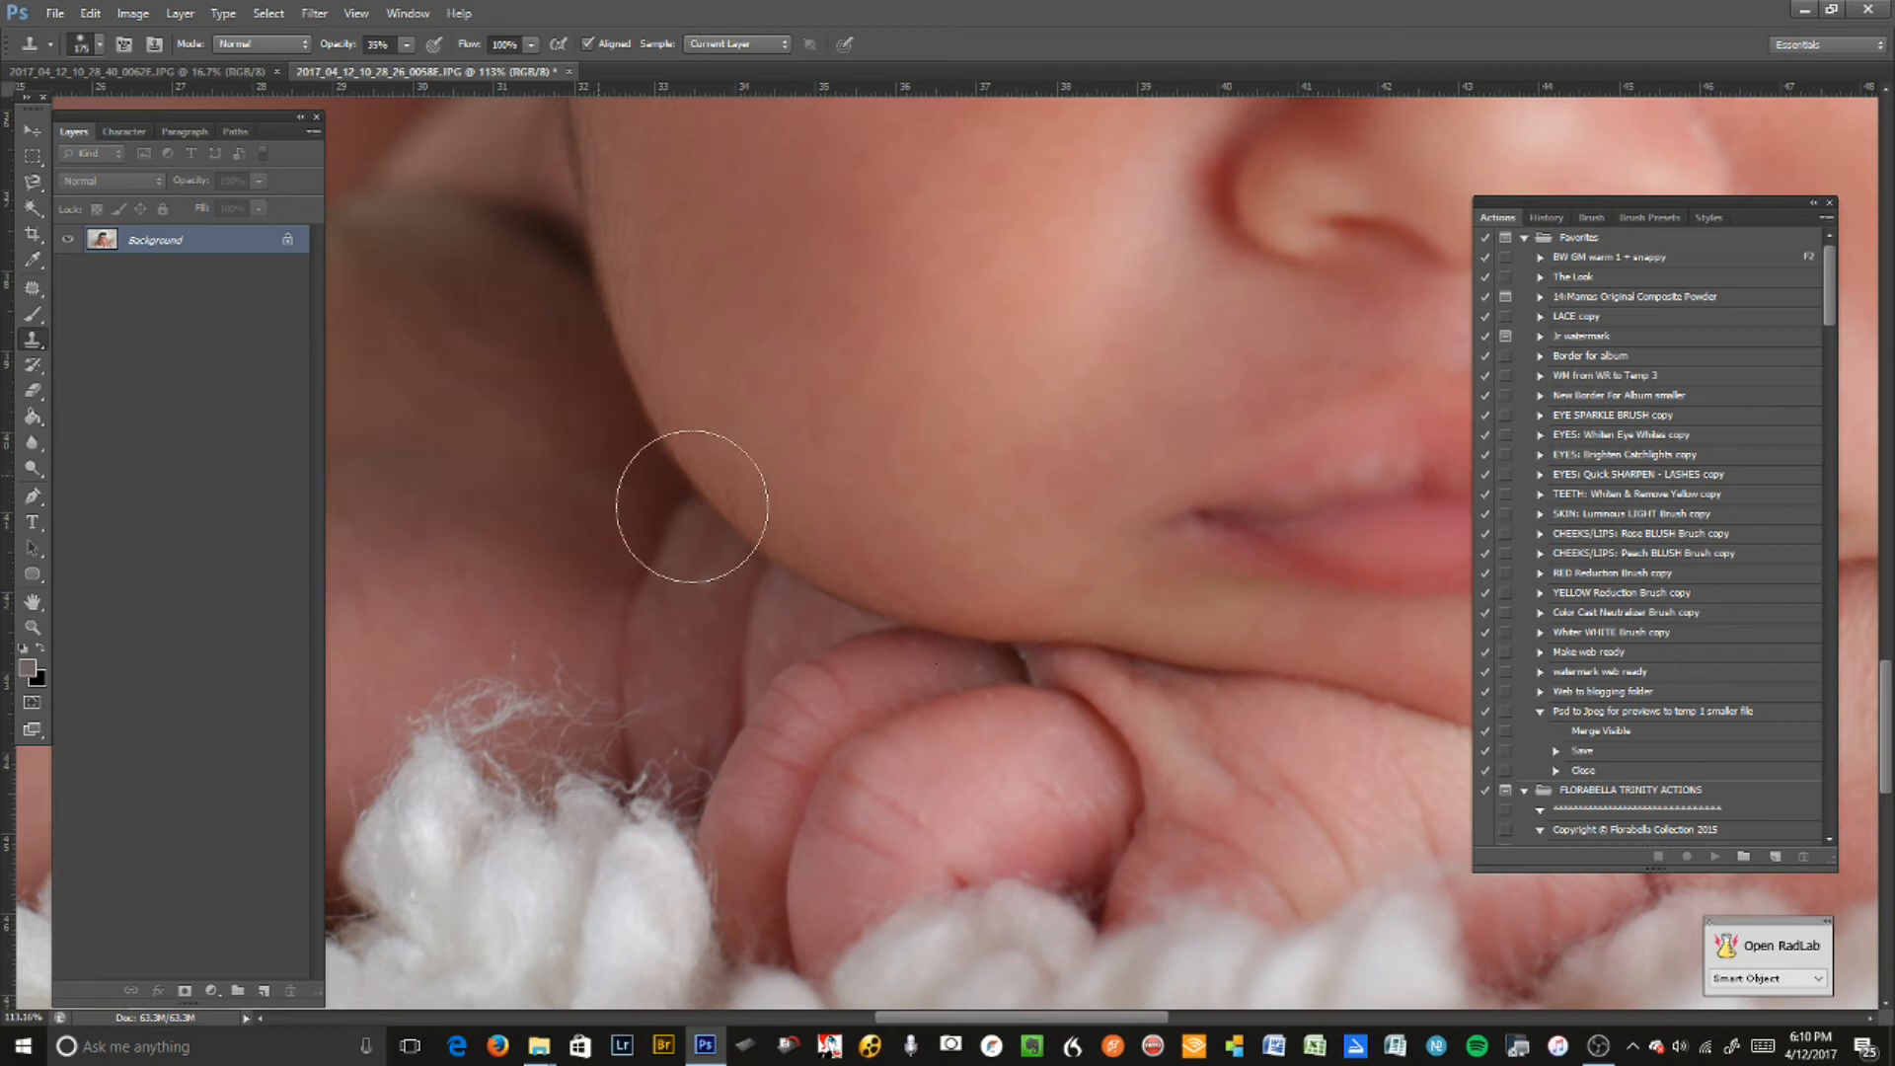
{"action": "mouse_move", "coordinate": [700, 584]}
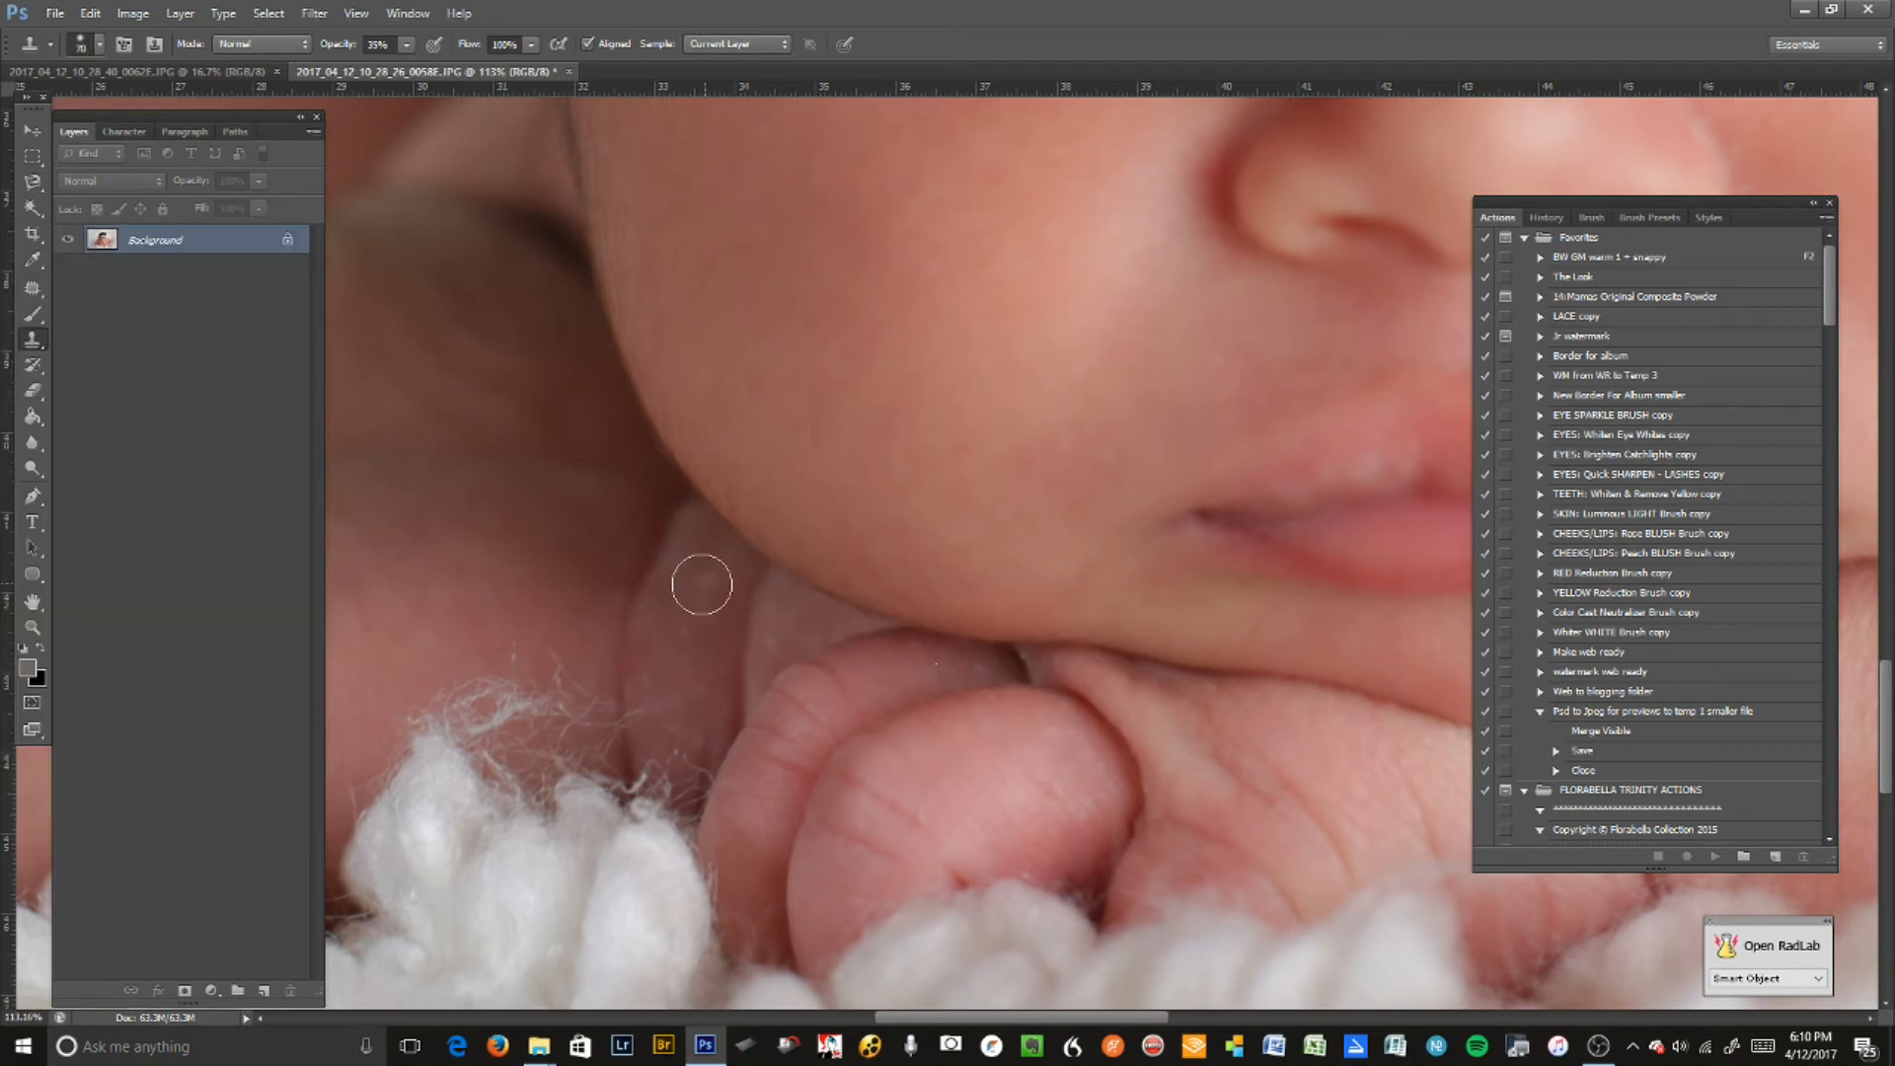
{"action": "mouse_move", "coordinate": [689, 601]}
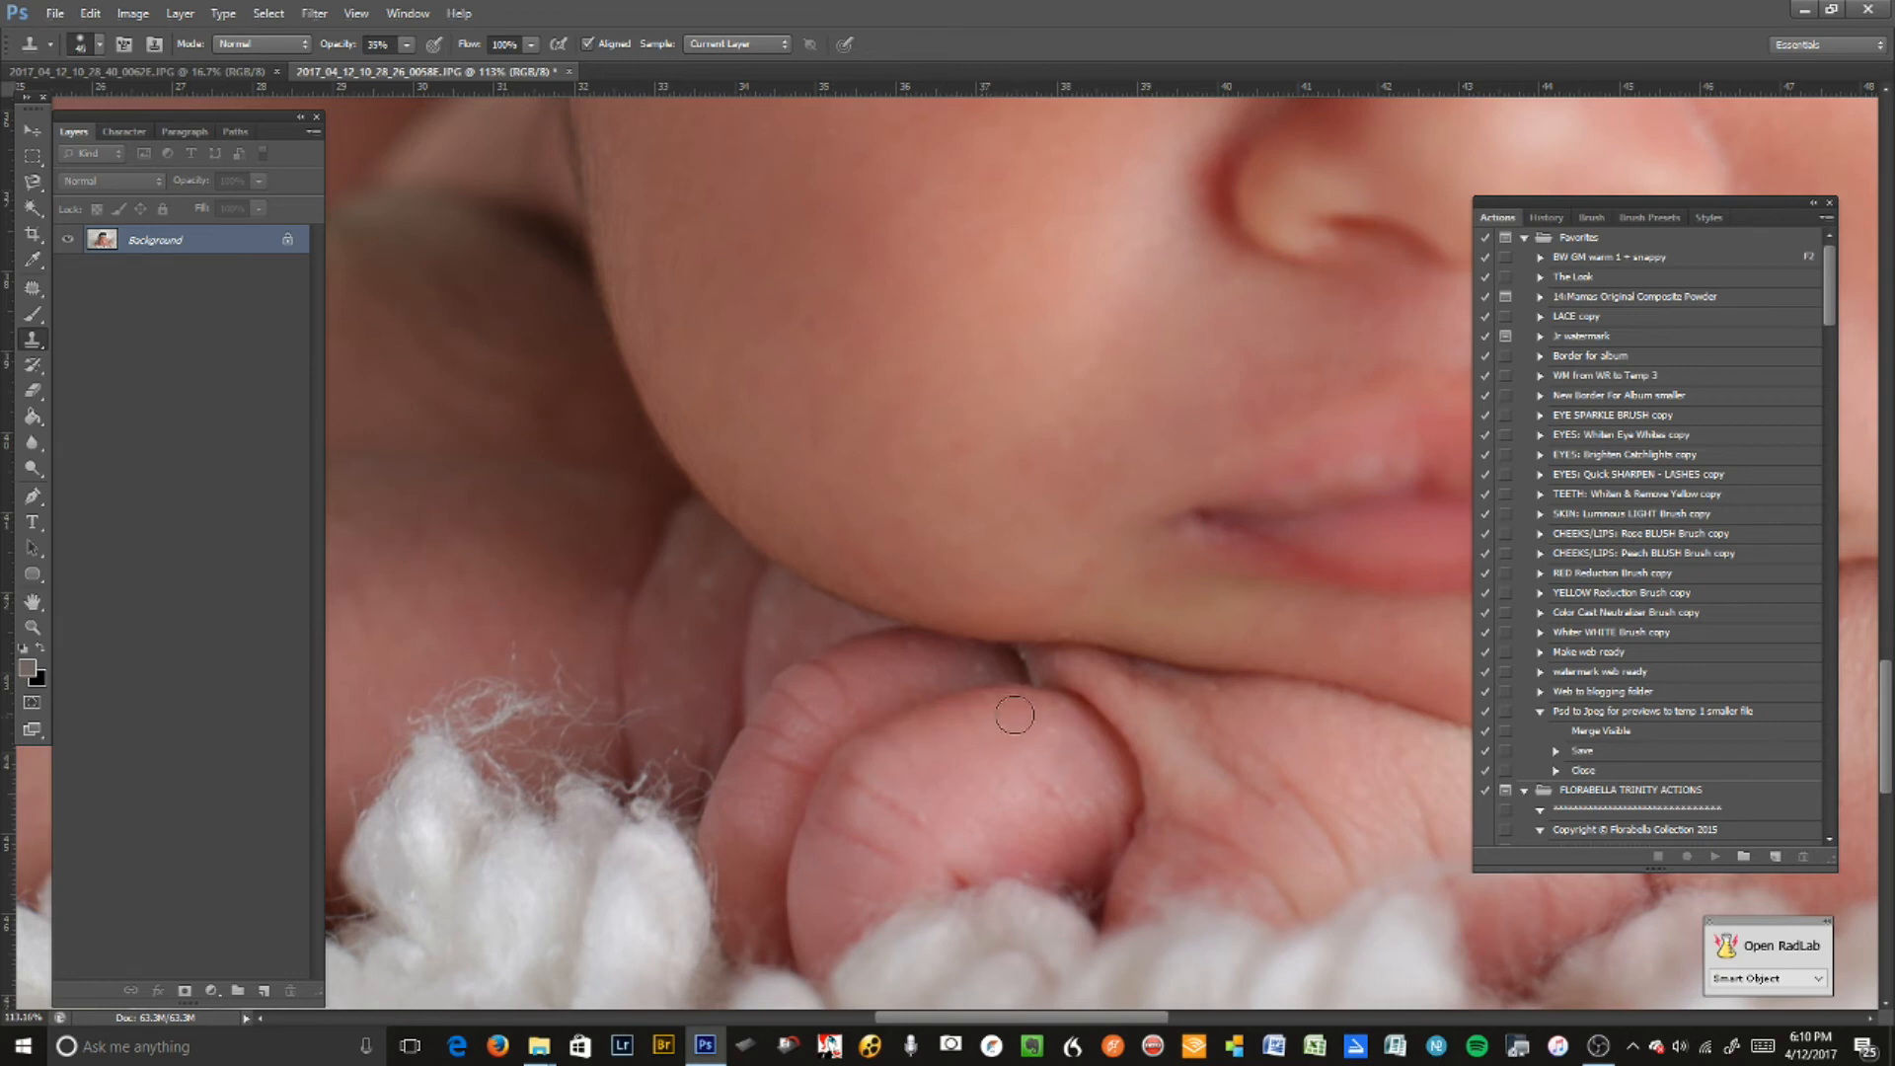
{"action": "mouse_move", "coordinate": [1046, 750]}
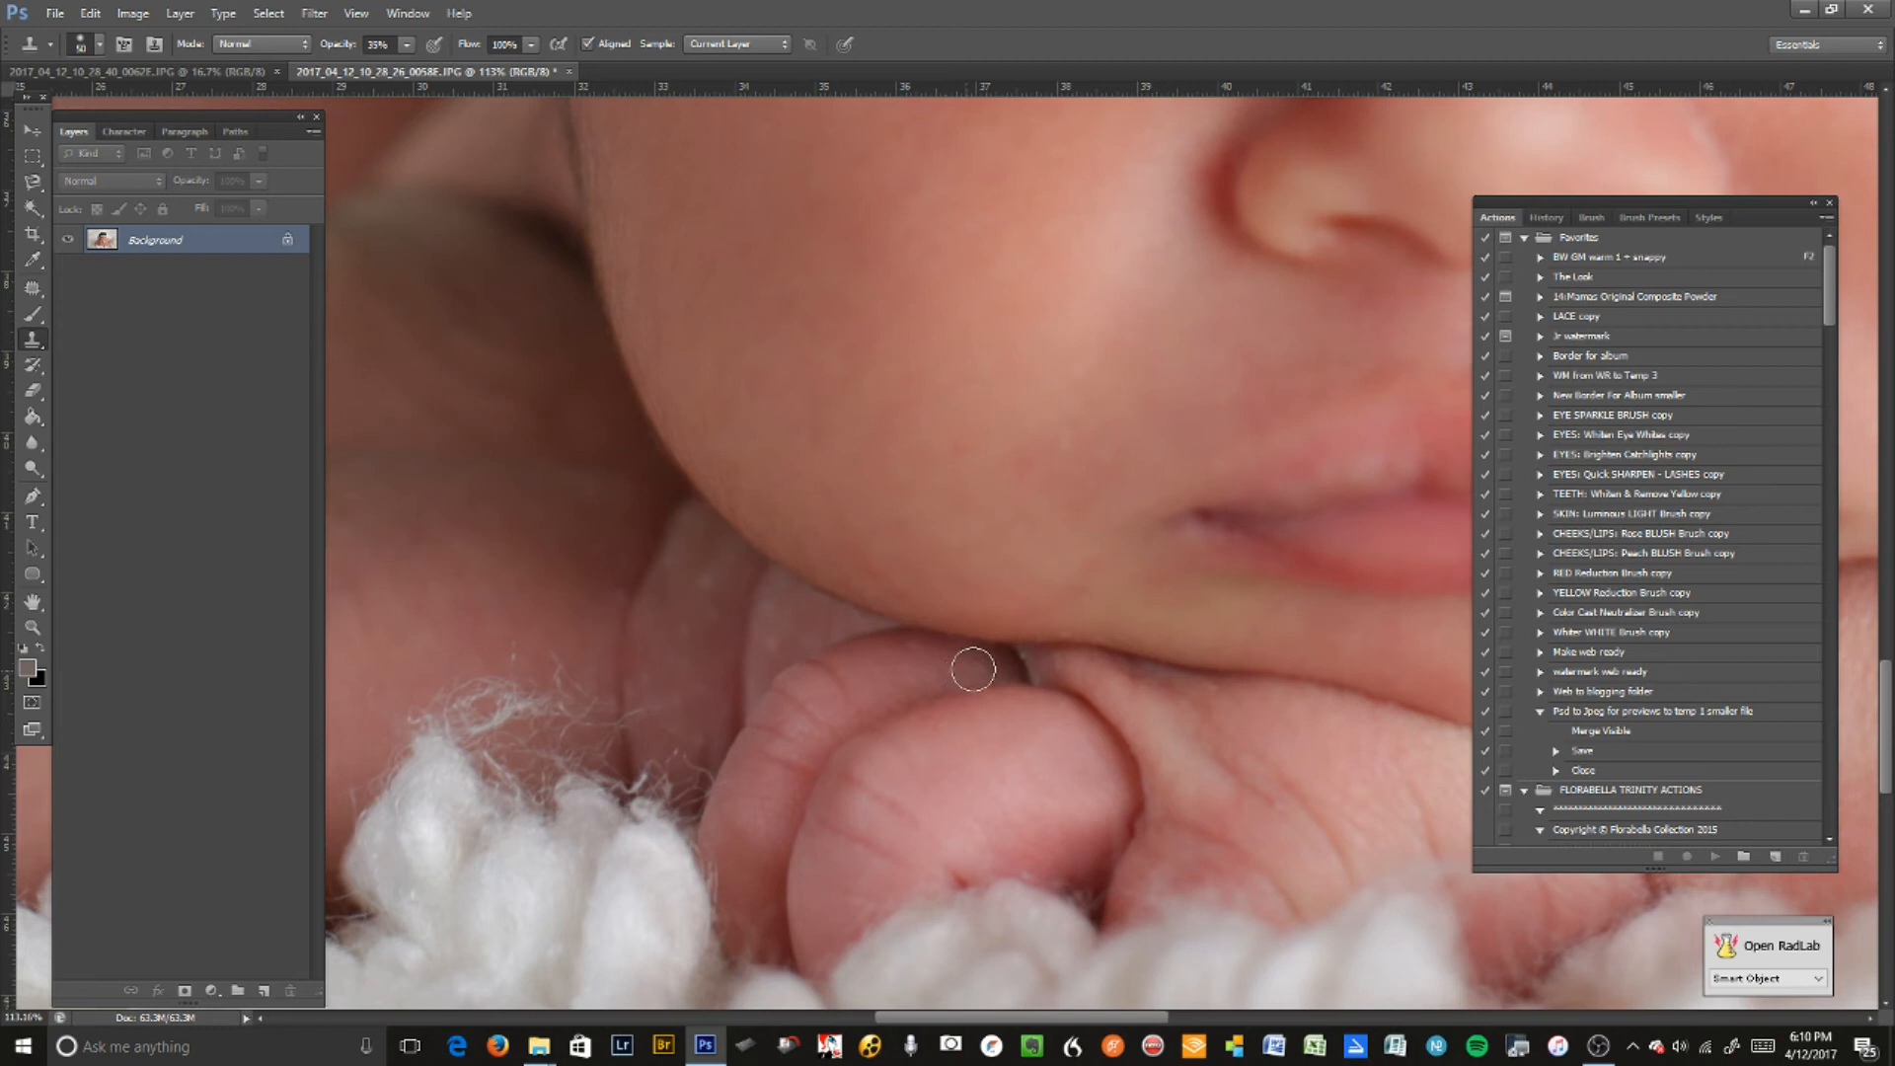
{"action": "mouse_move", "coordinate": [1058, 668]}
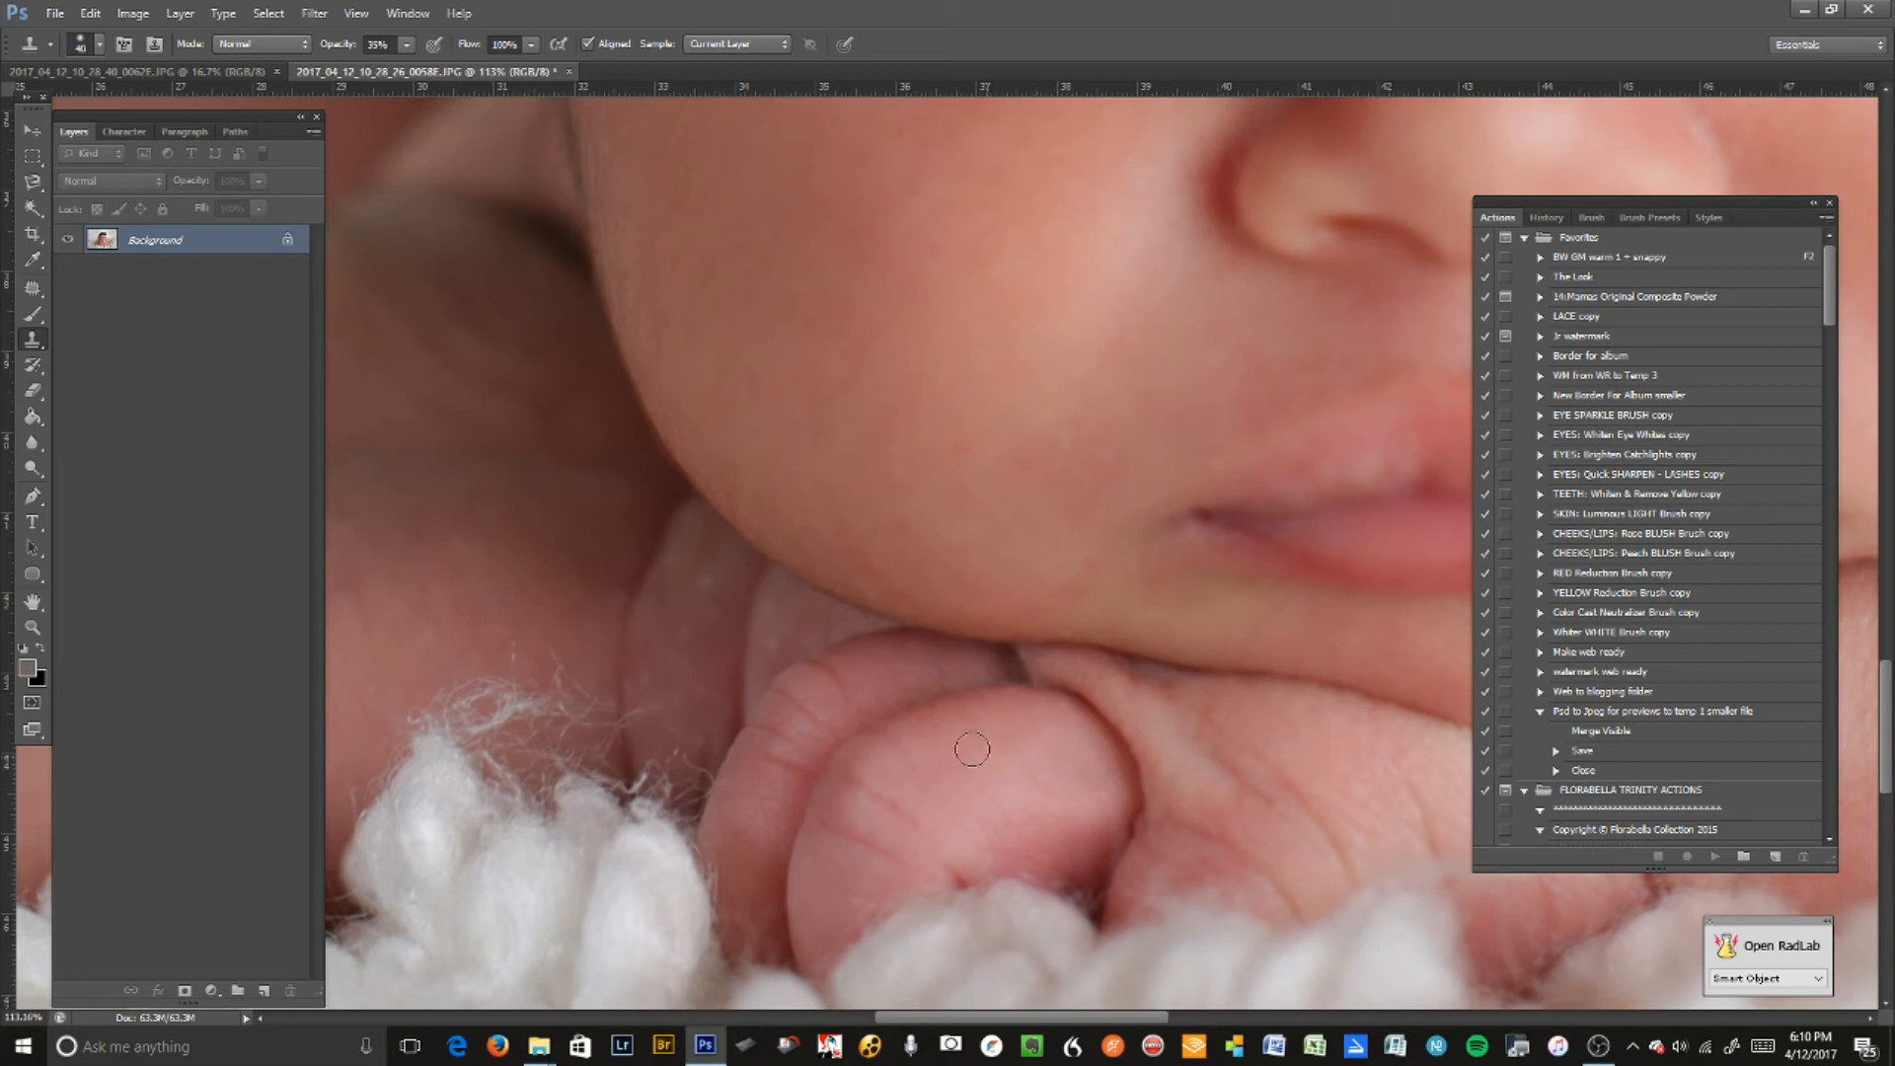
{"action": "mouse_move", "coordinate": [704, 619]}
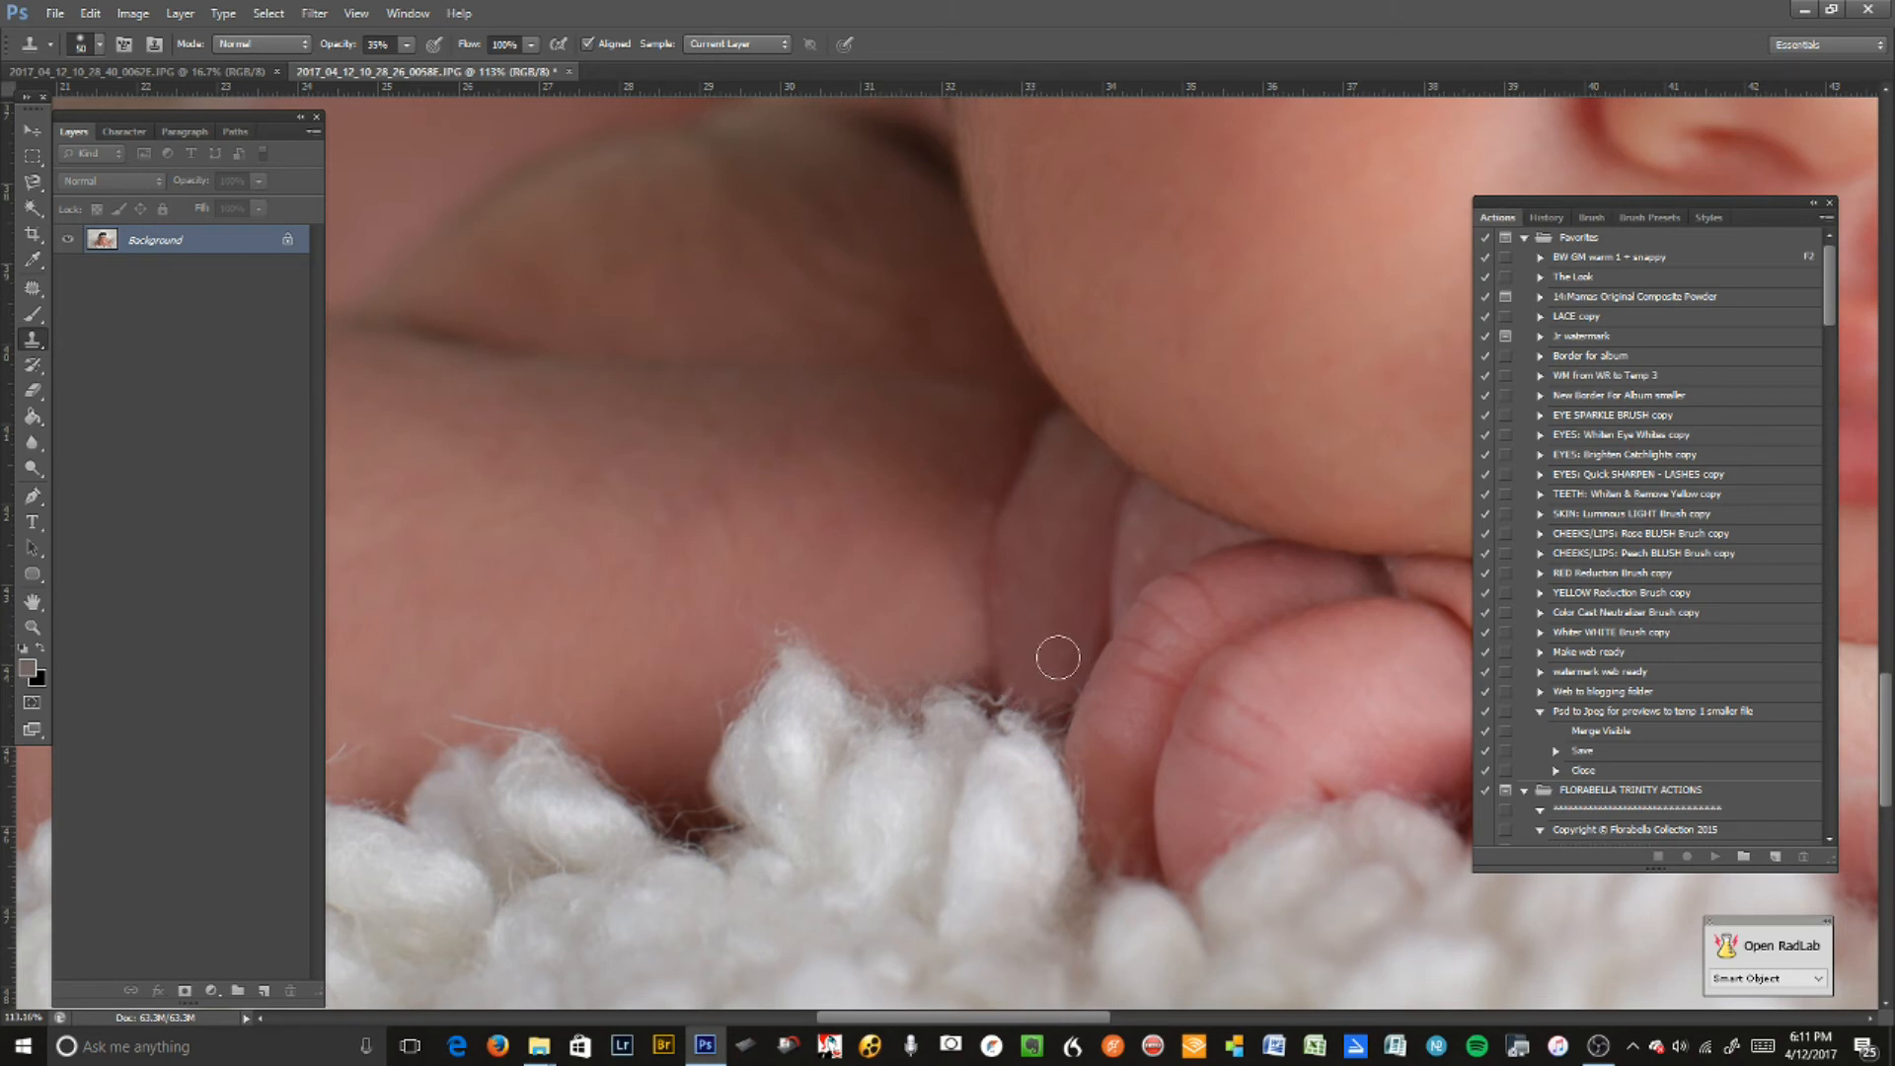
{"action": "mouse_move", "coordinate": [733, 602]}
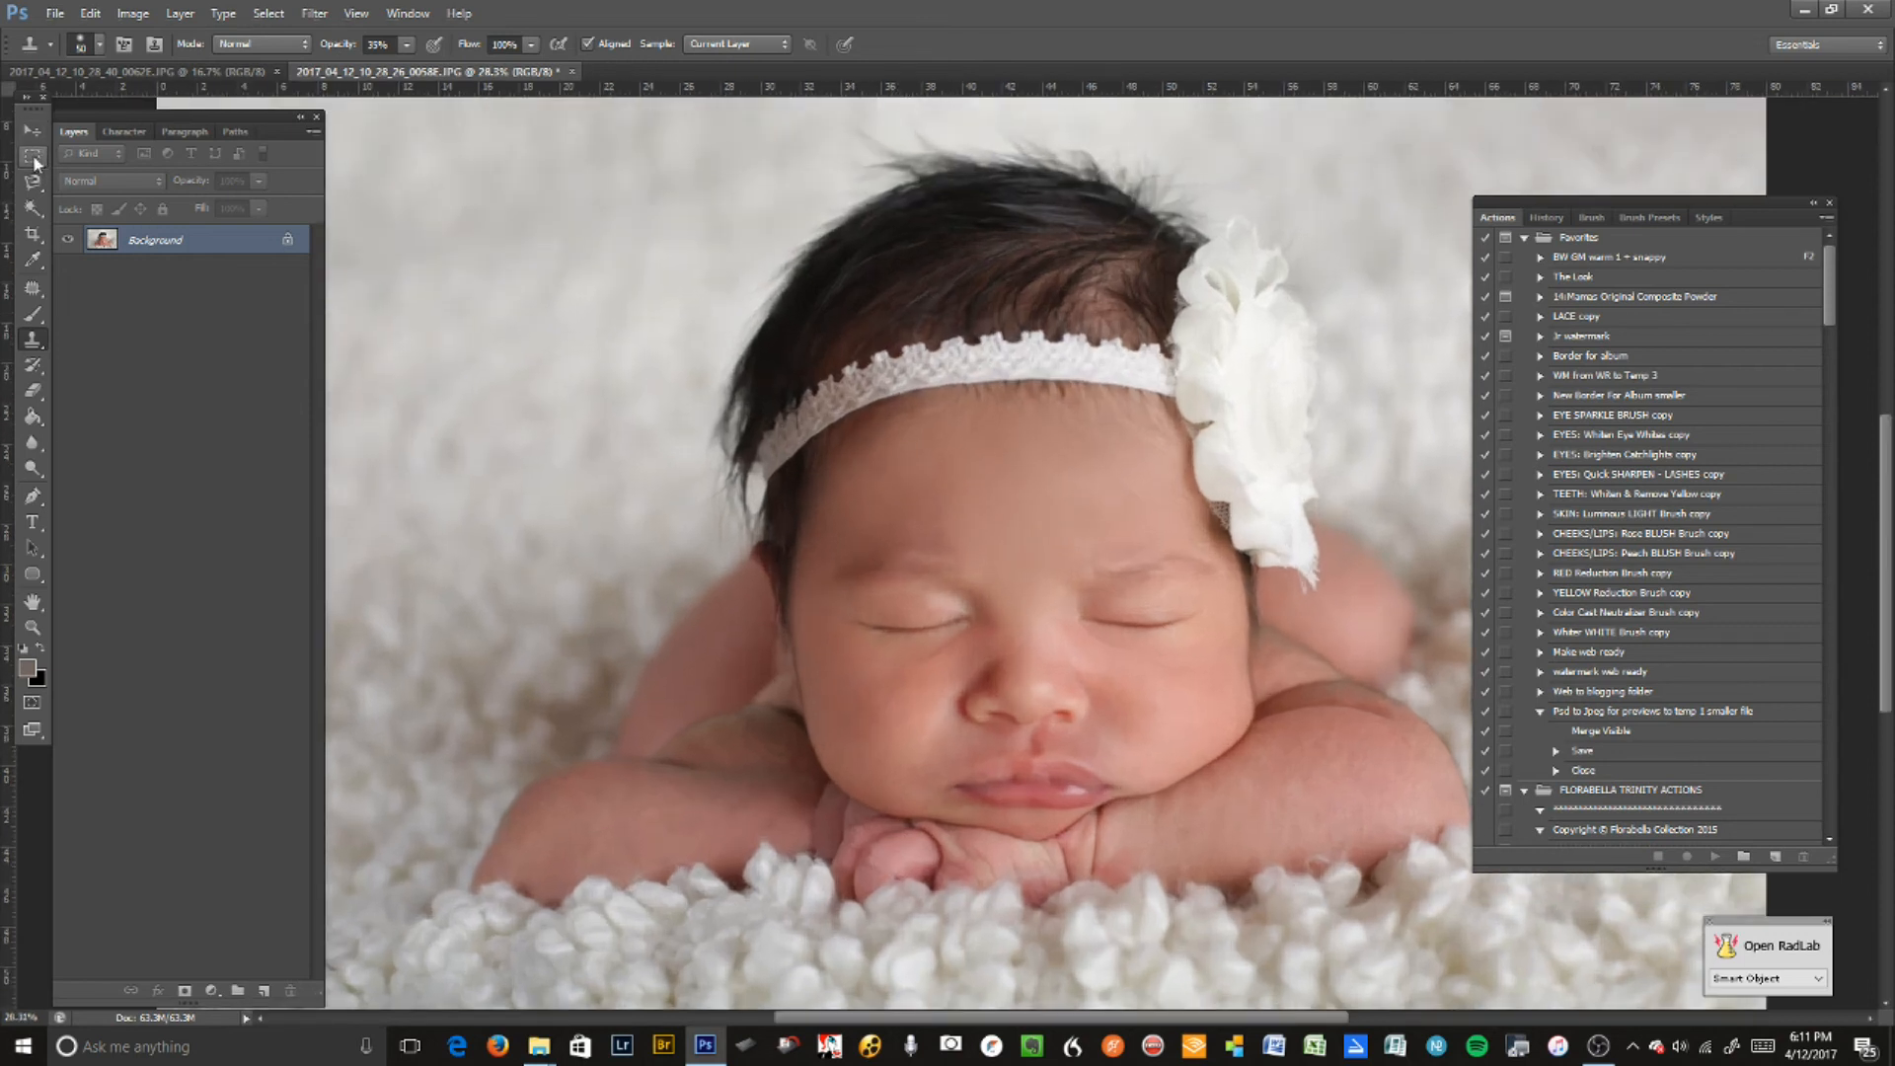
- Lasso around the baby's hands and browse the menus for the Feather command
{"action": "left_click", "coordinate": [33, 182]}
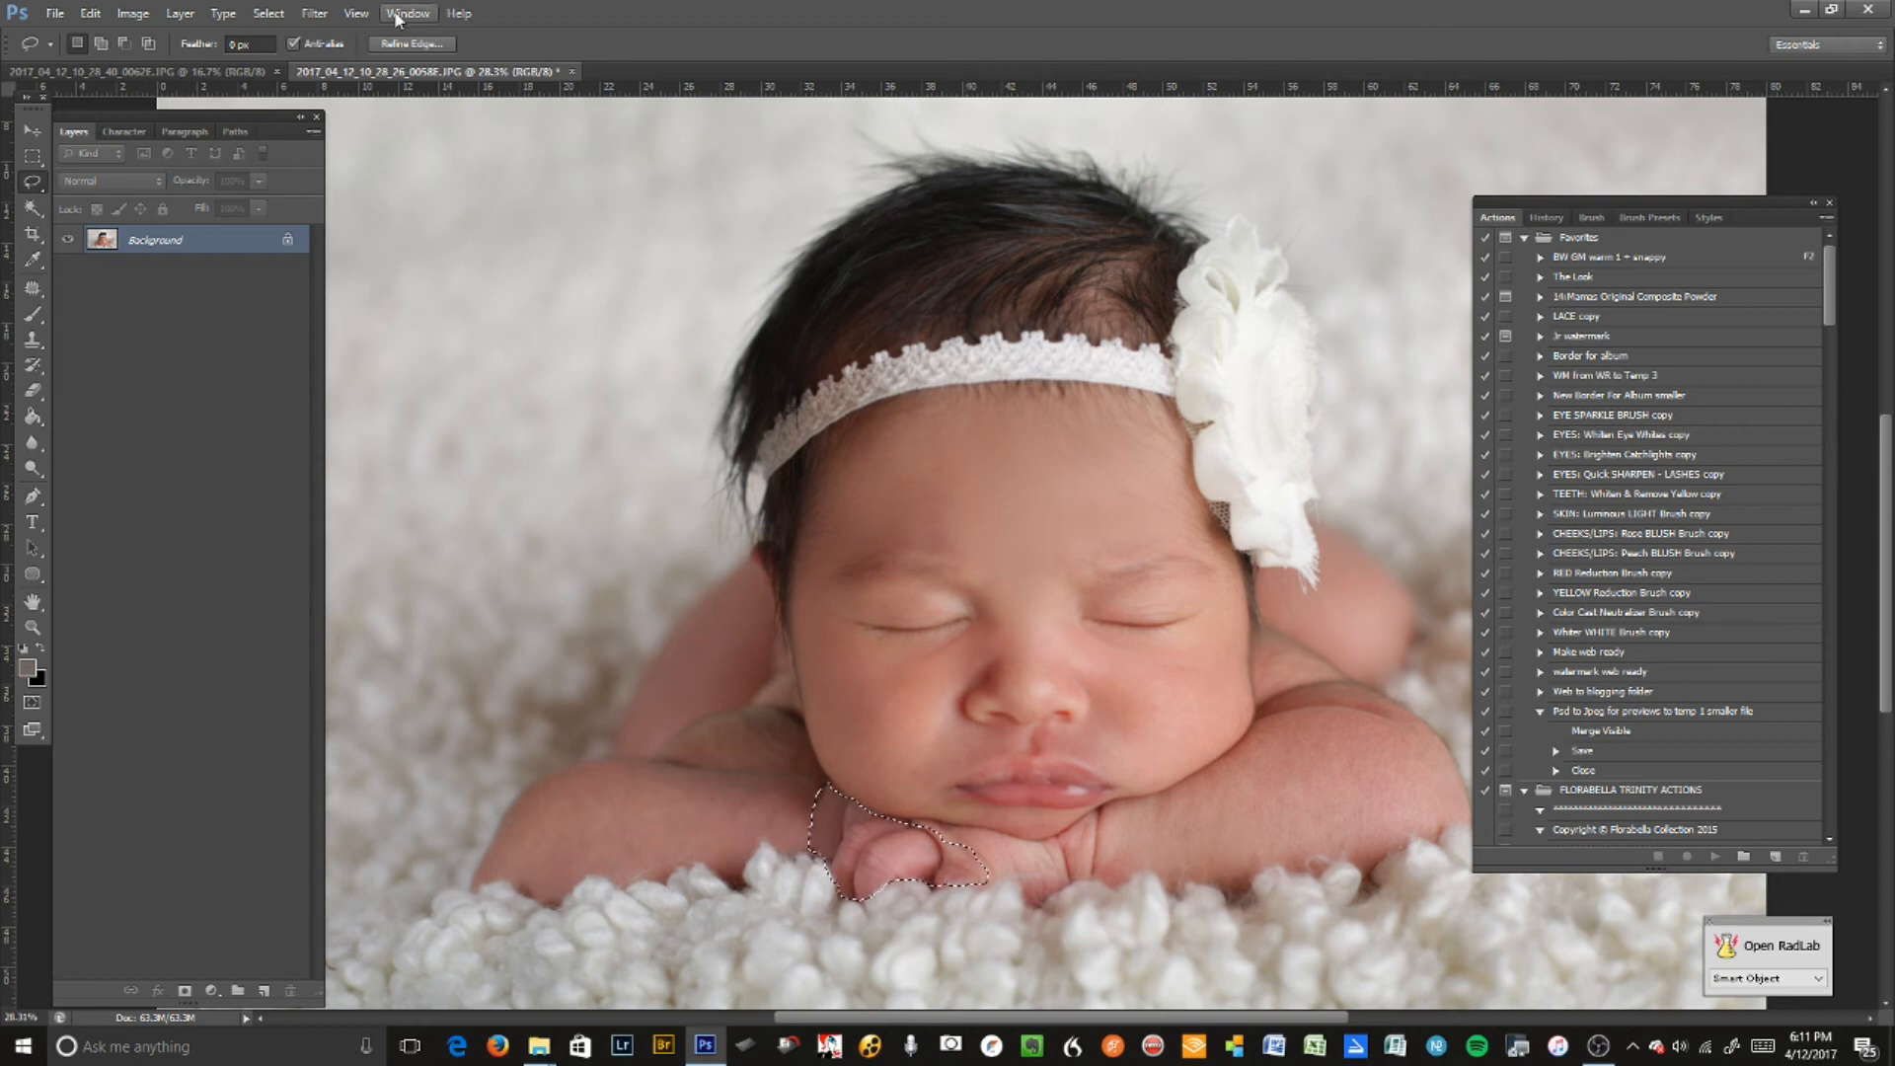
{"action": "left_click", "coordinate": [458, 13]}
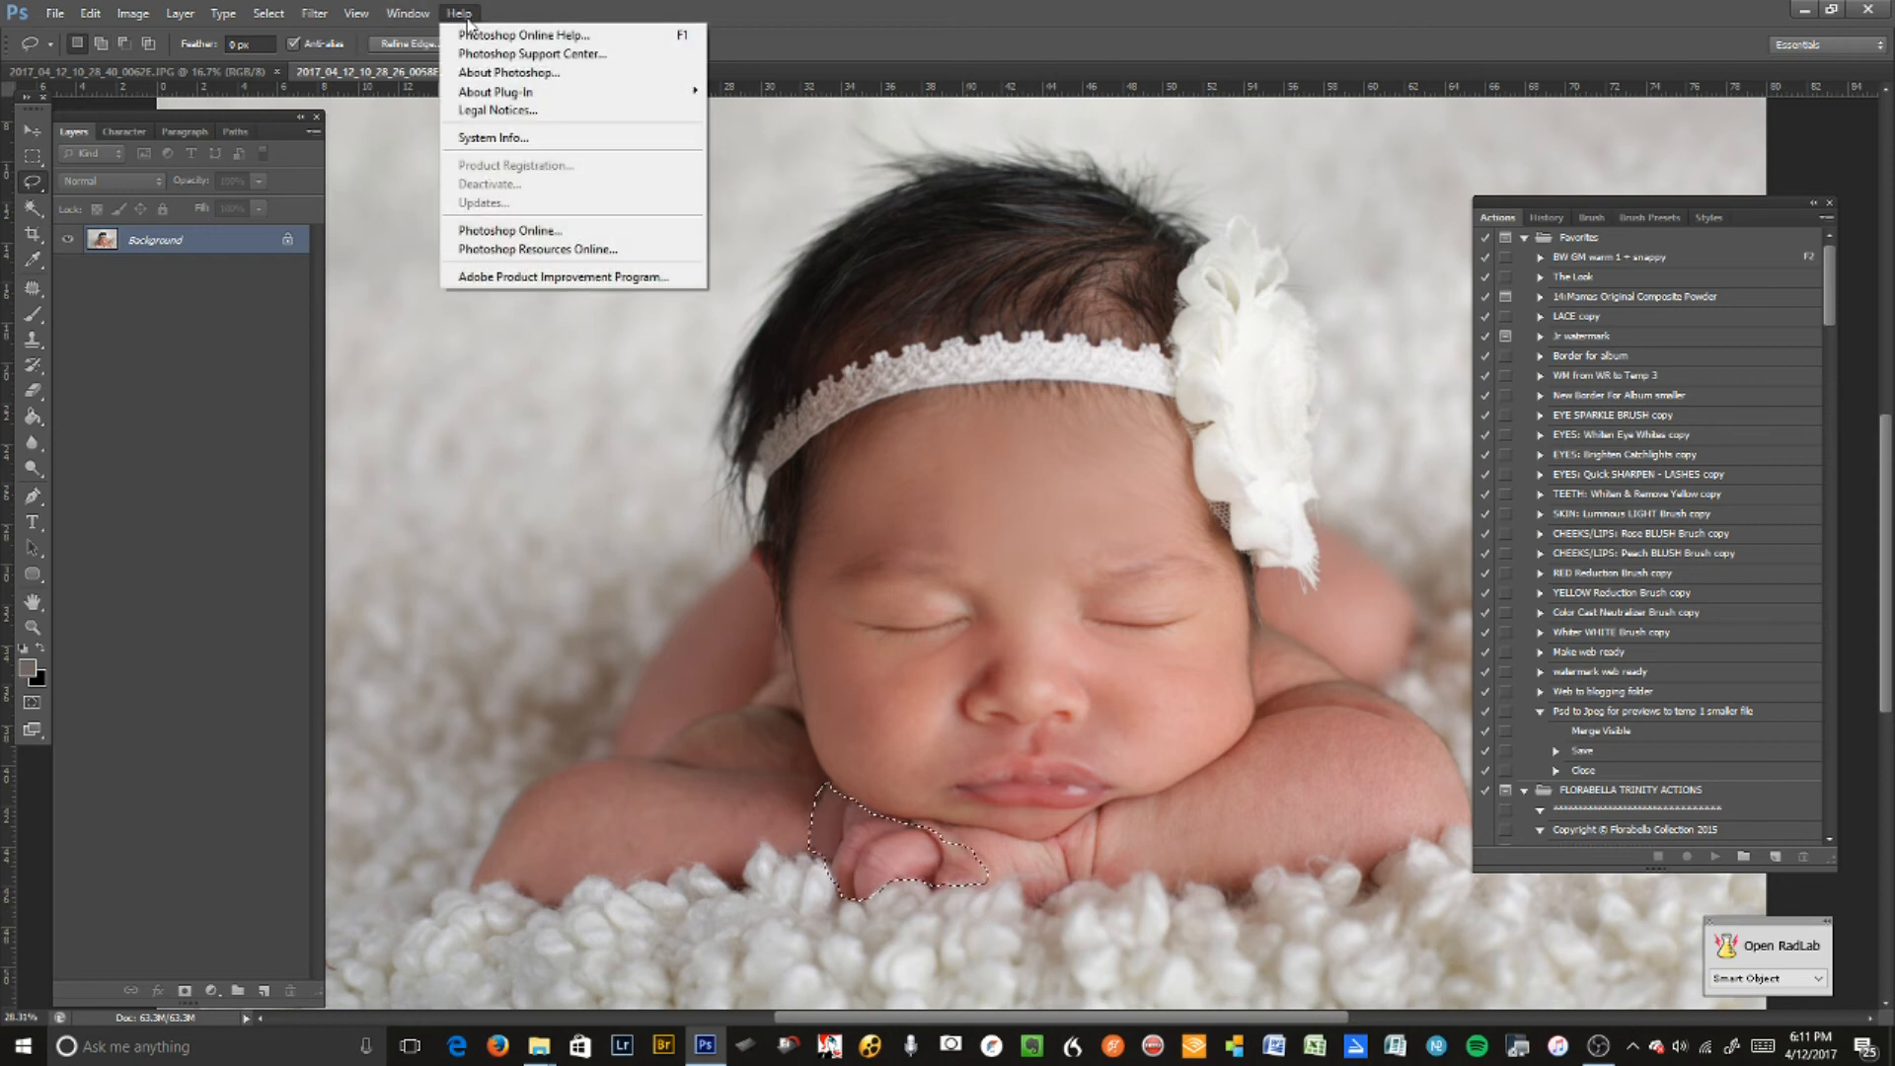
{"action": "left_click", "coordinate": [660, 54]}
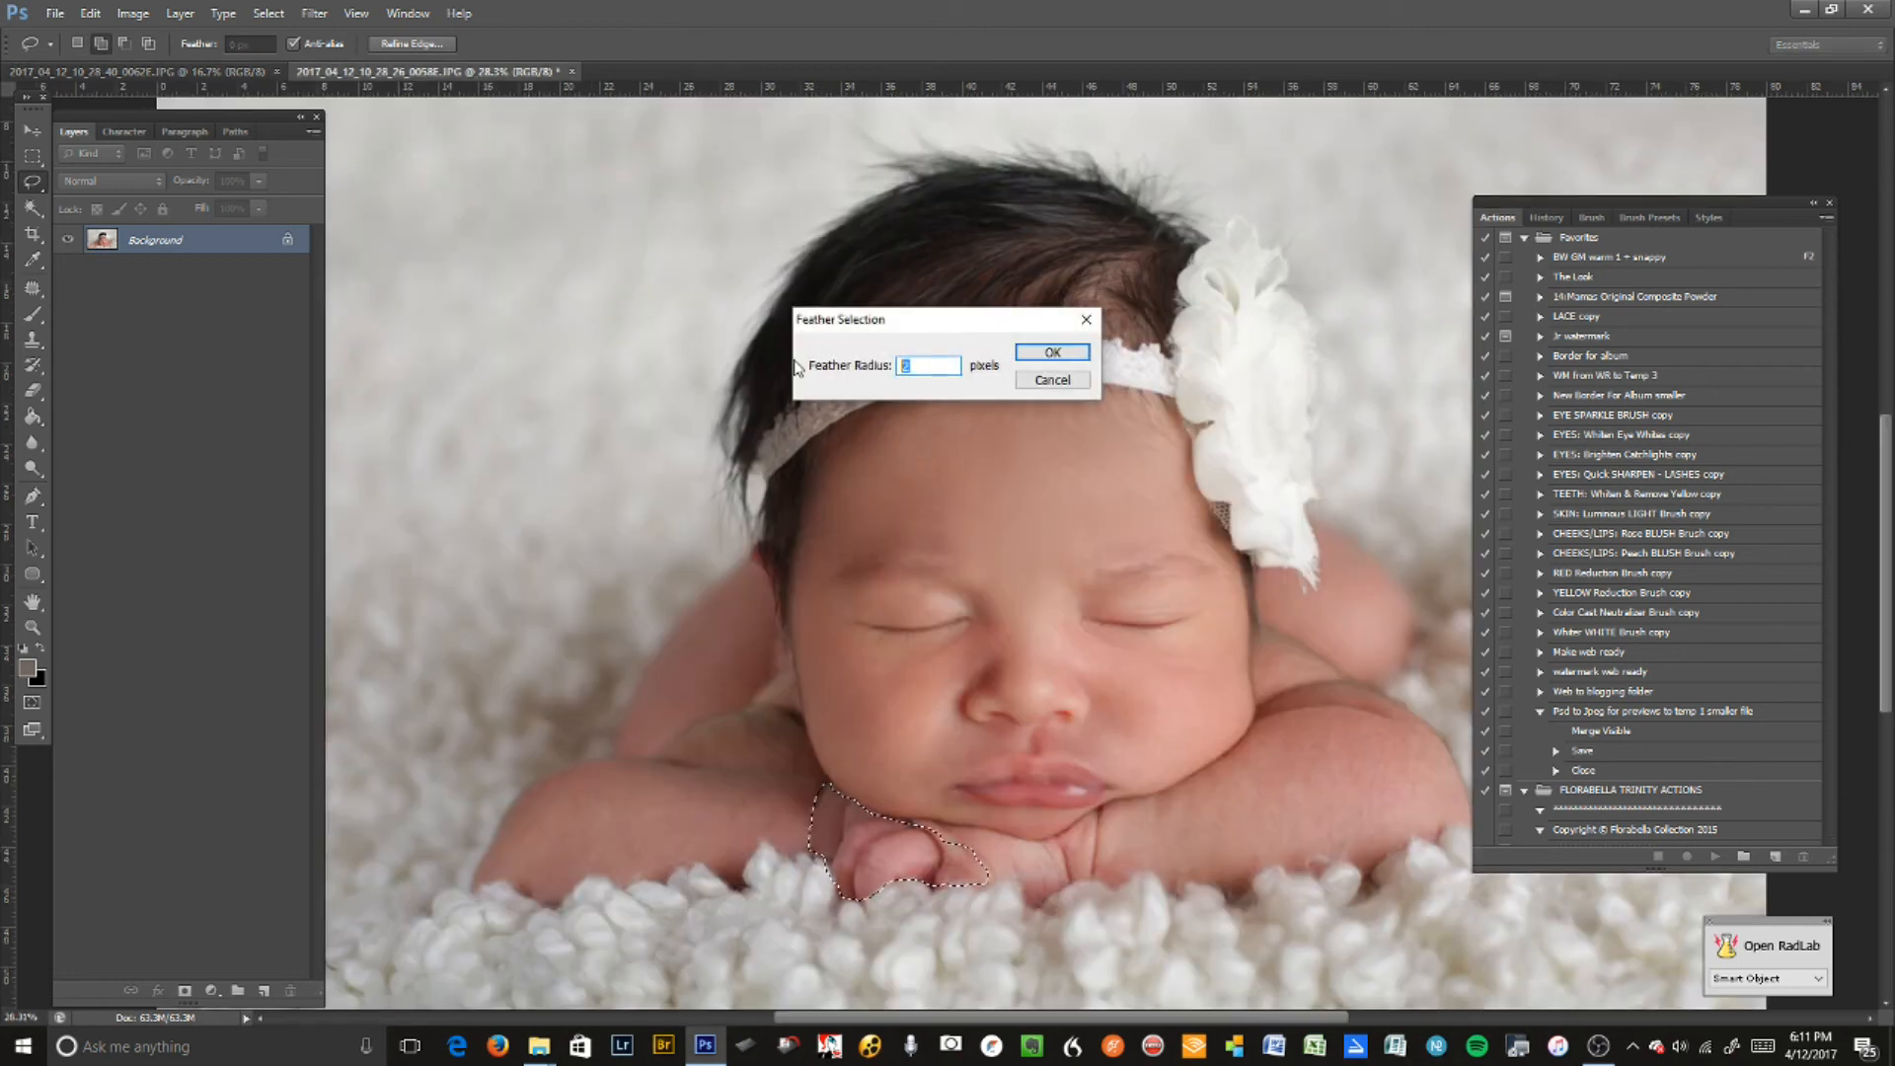
- Enter a 20-pixel Feather Radius and confirm
{"action": "type", "text": "20"}
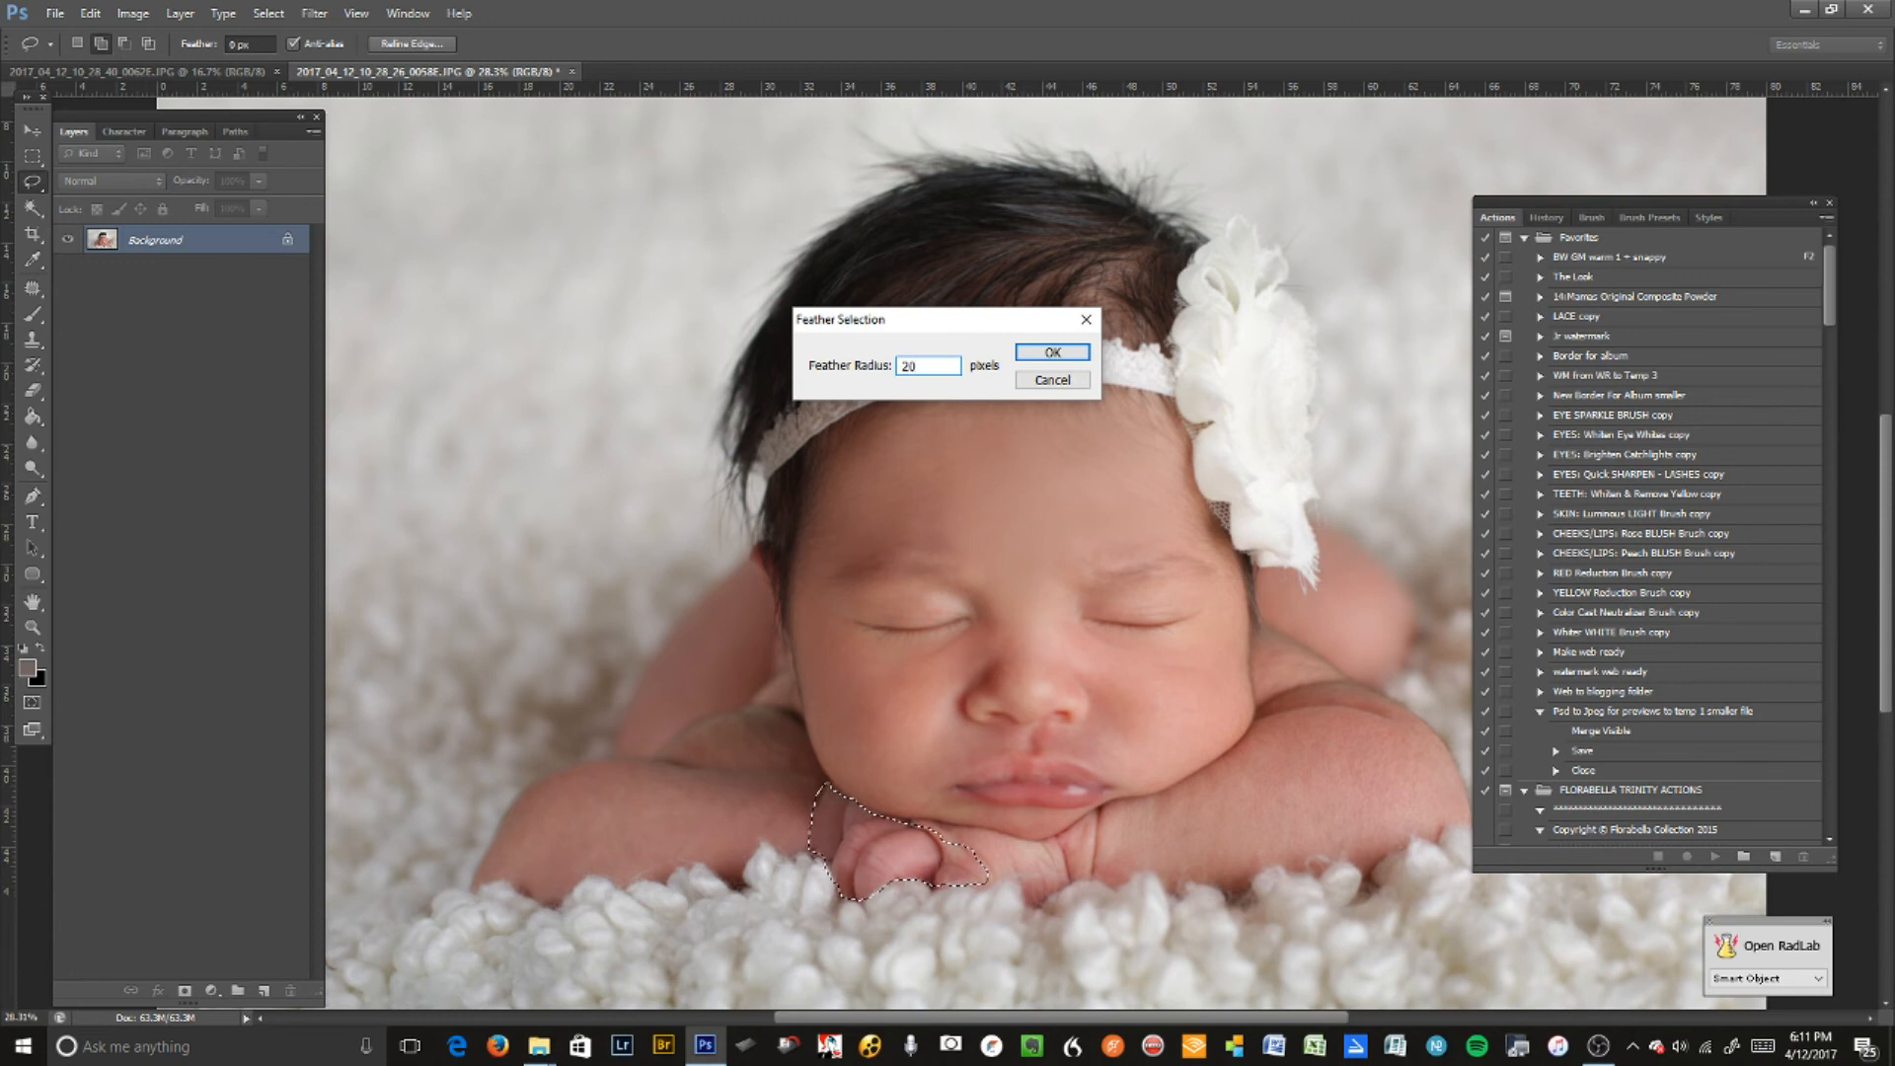
{"action": "left_click", "coordinate": [1050, 352]}
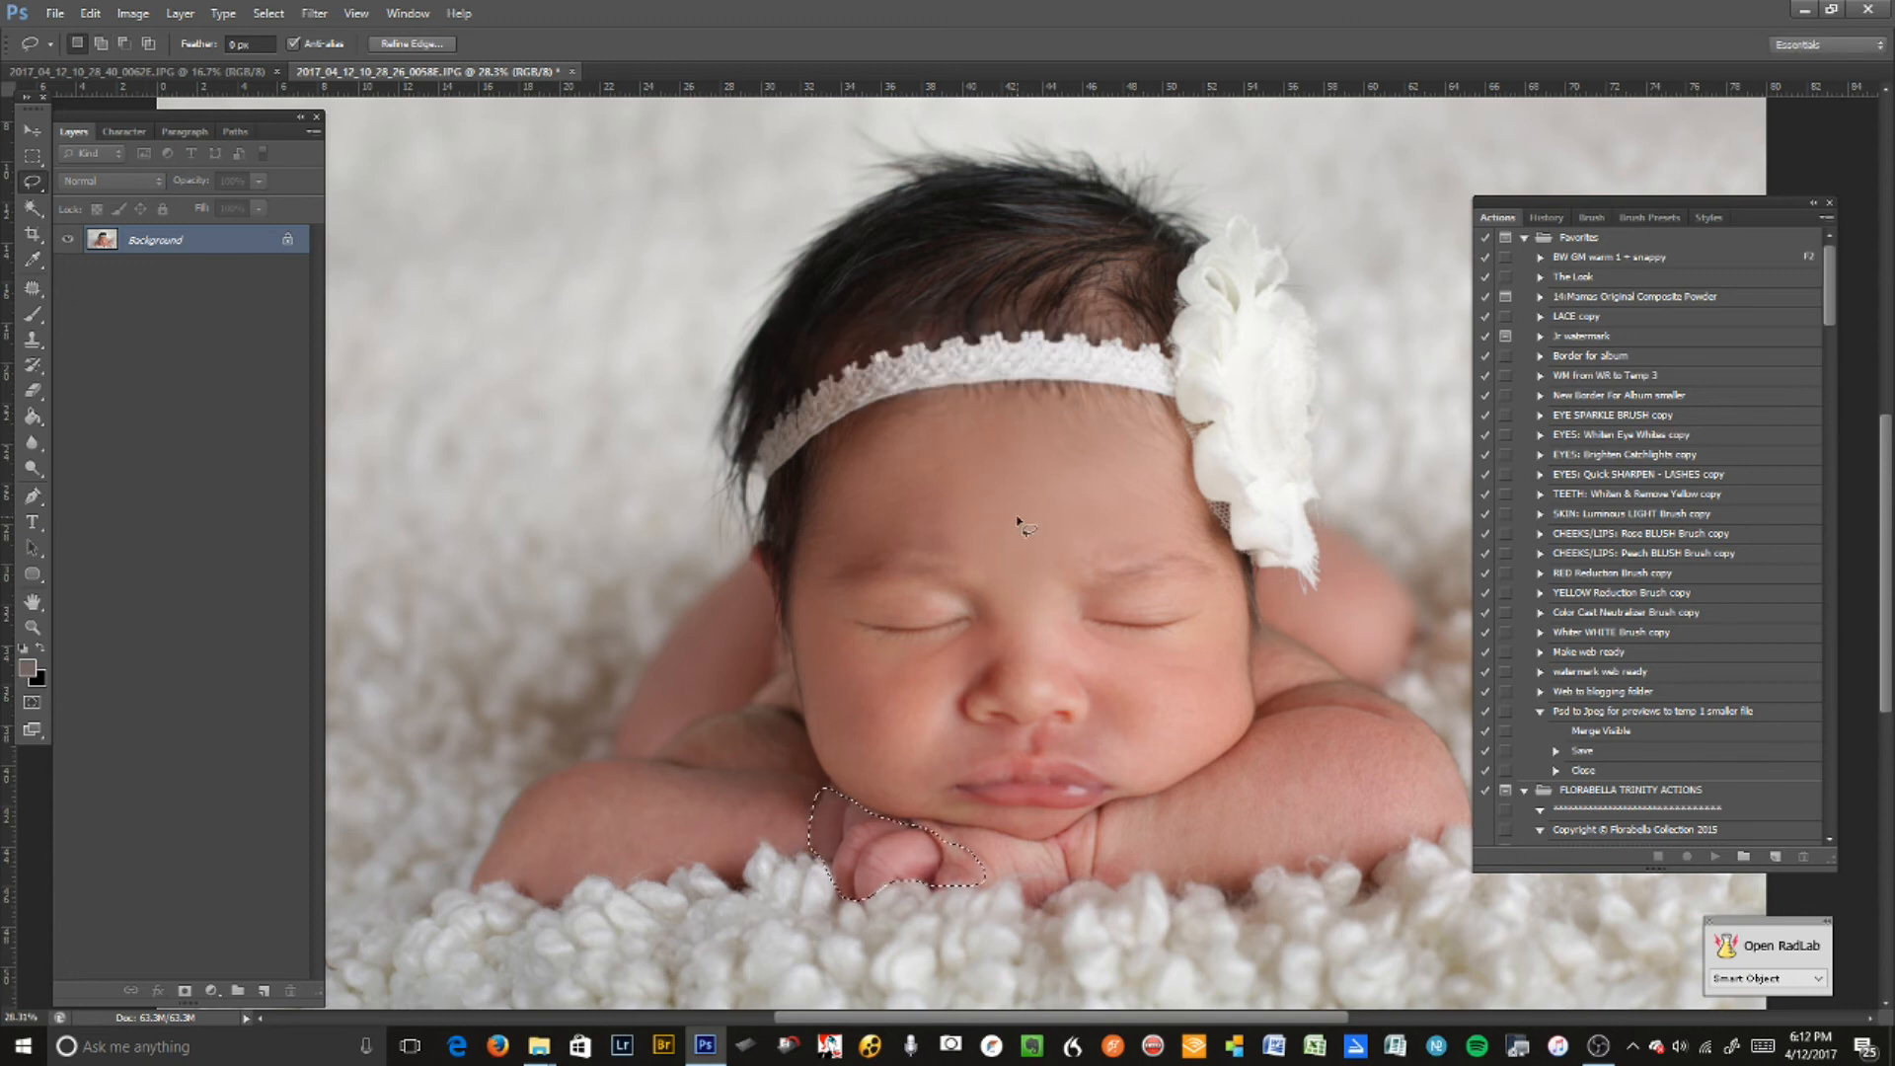
{"action": "mouse_move", "coordinate": [1049, 578]}
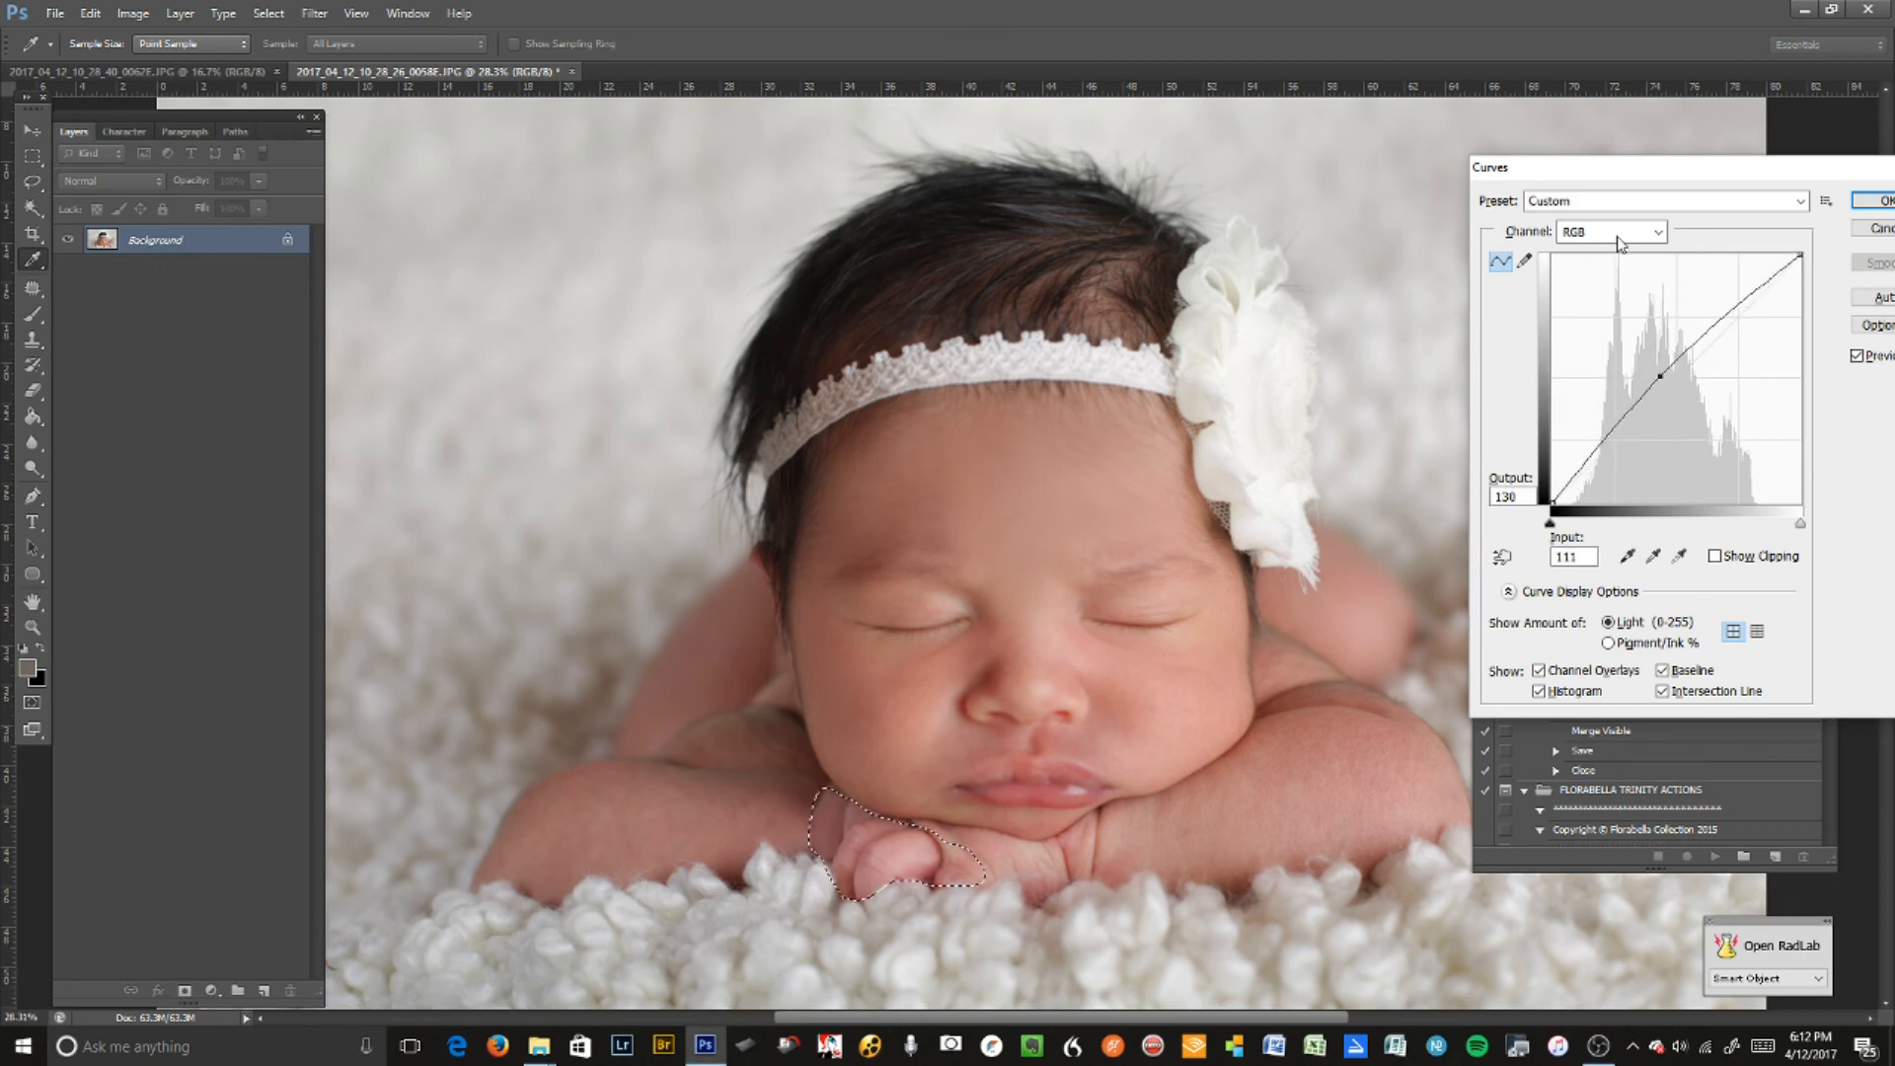
- Pull down the Blue curve midtones and slightly lower the Red curve for the hands, then apply
{"action": "left_click", "coordinate": [1609, 231]}
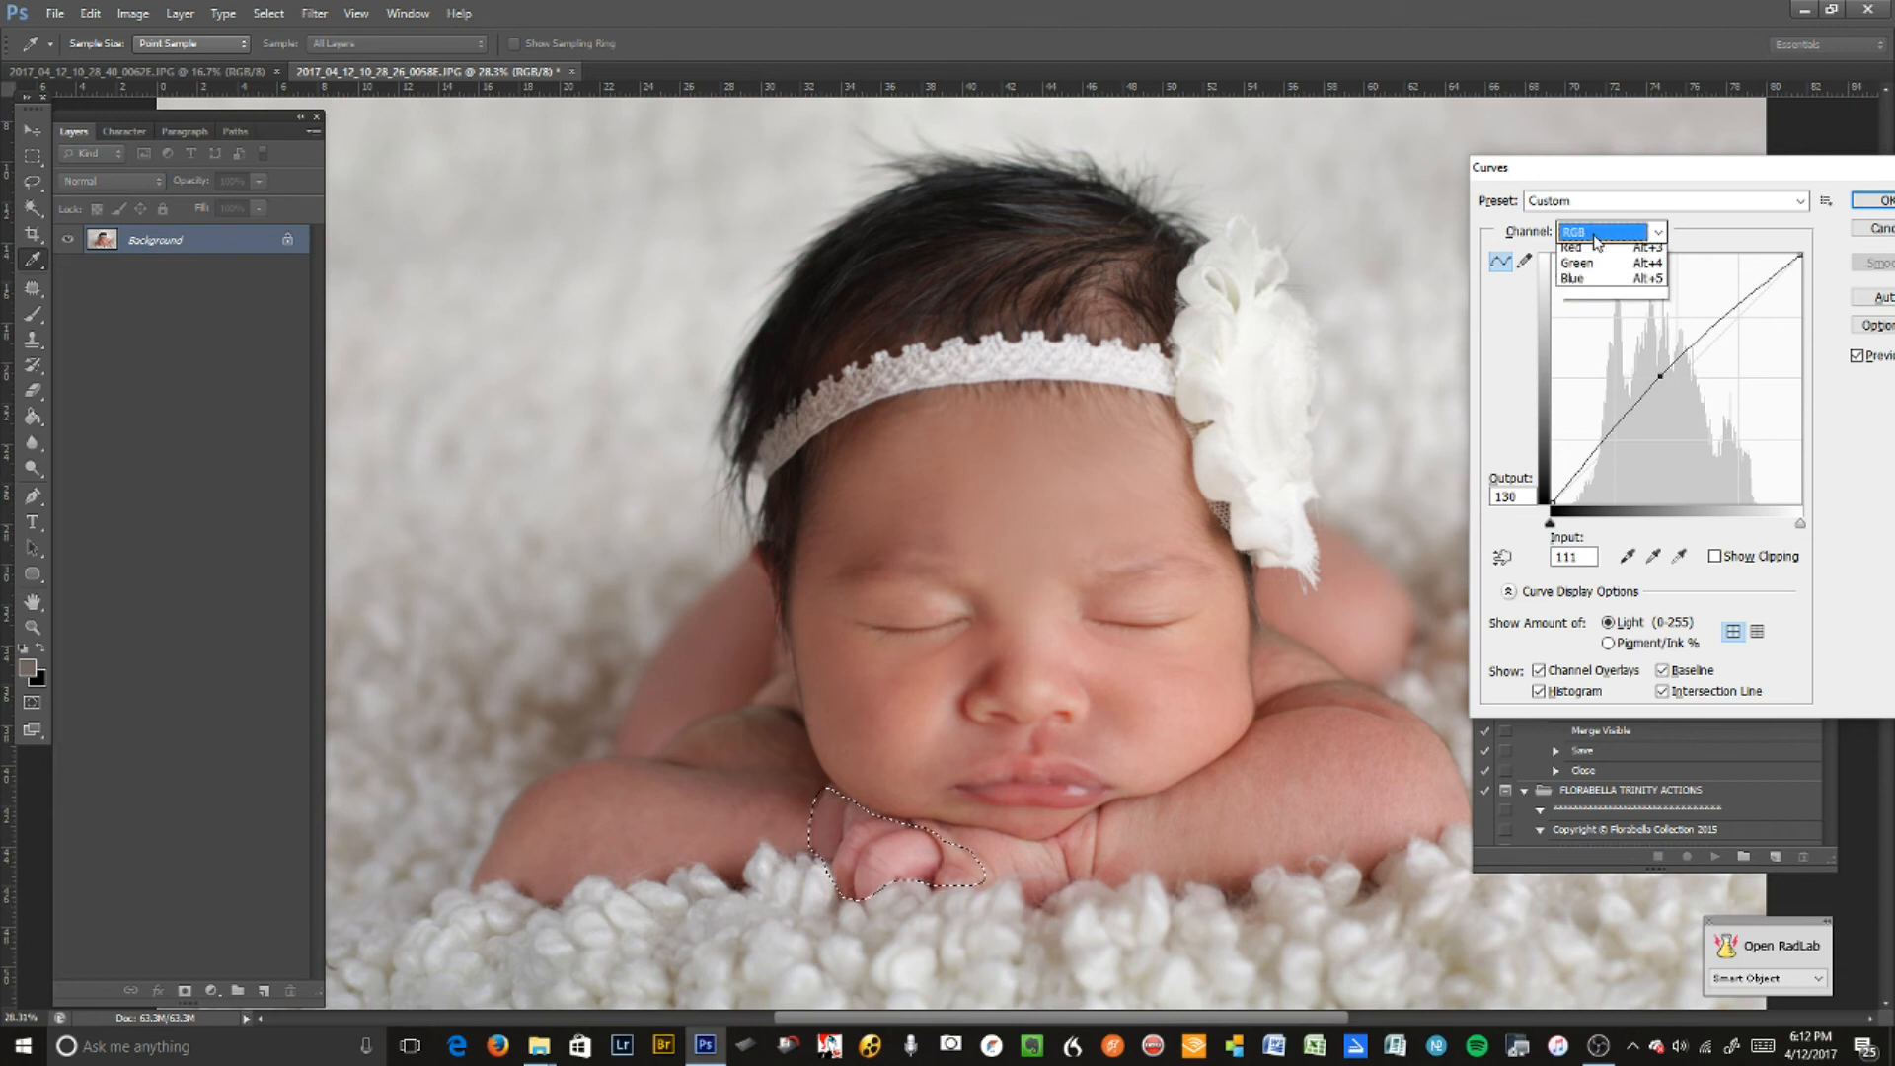
{"action": "left_click", "coordinate": [1575, 300]}
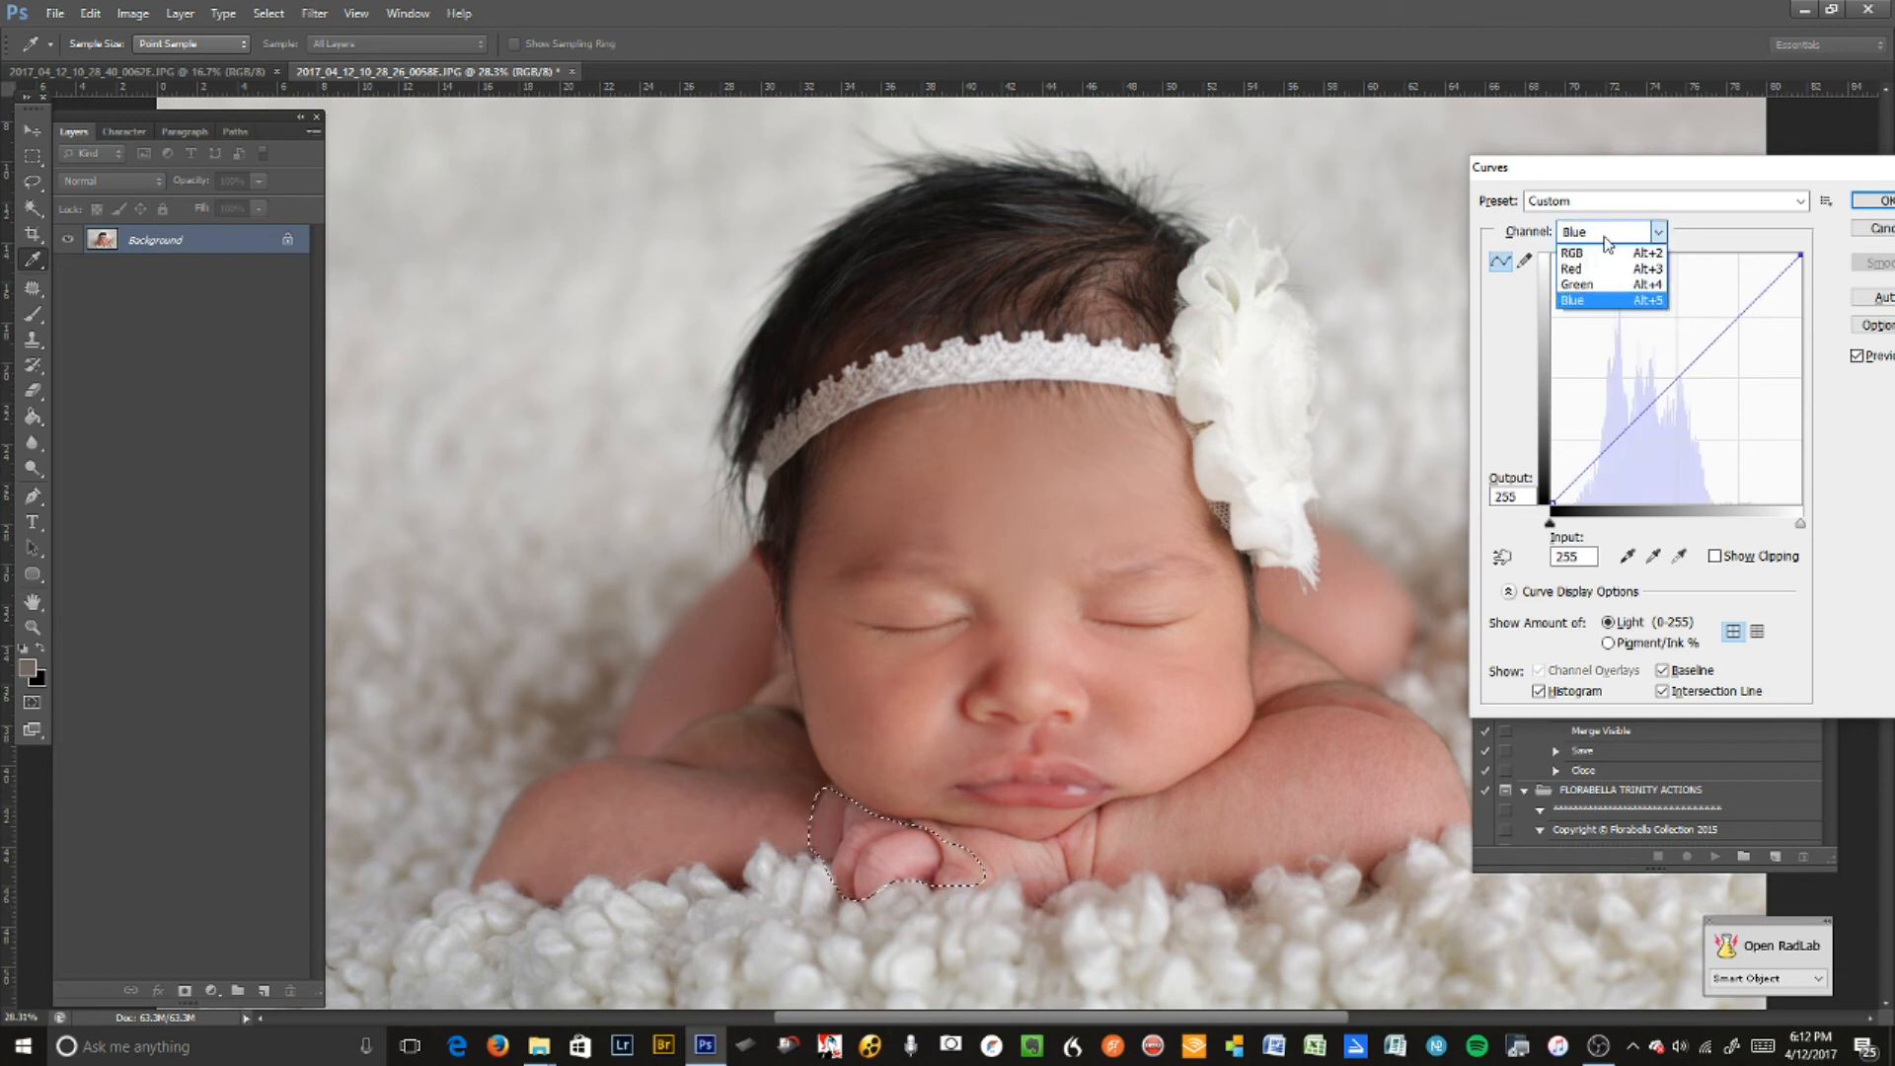
{"action": "mouse_move", "coordinate": [1584, 268]}
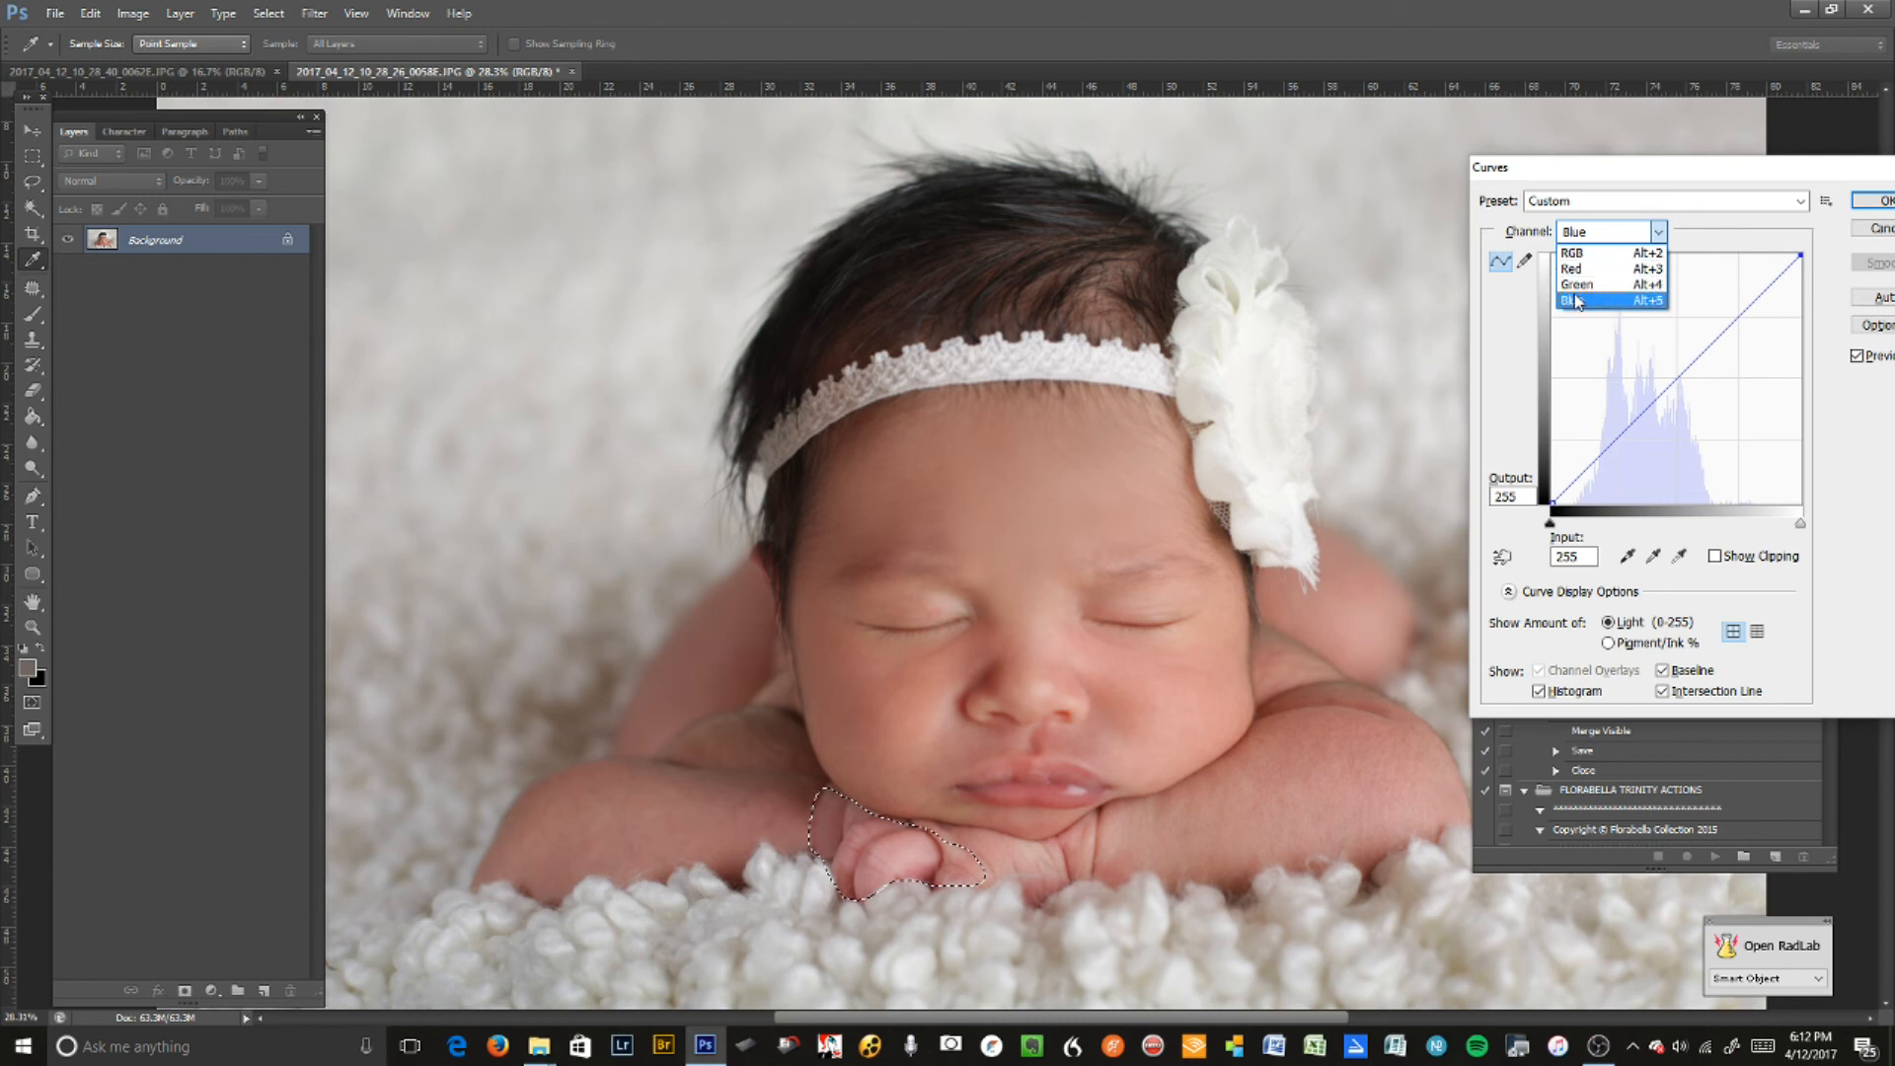
{"action": "left_click", "coordinate": [1575, 300]}
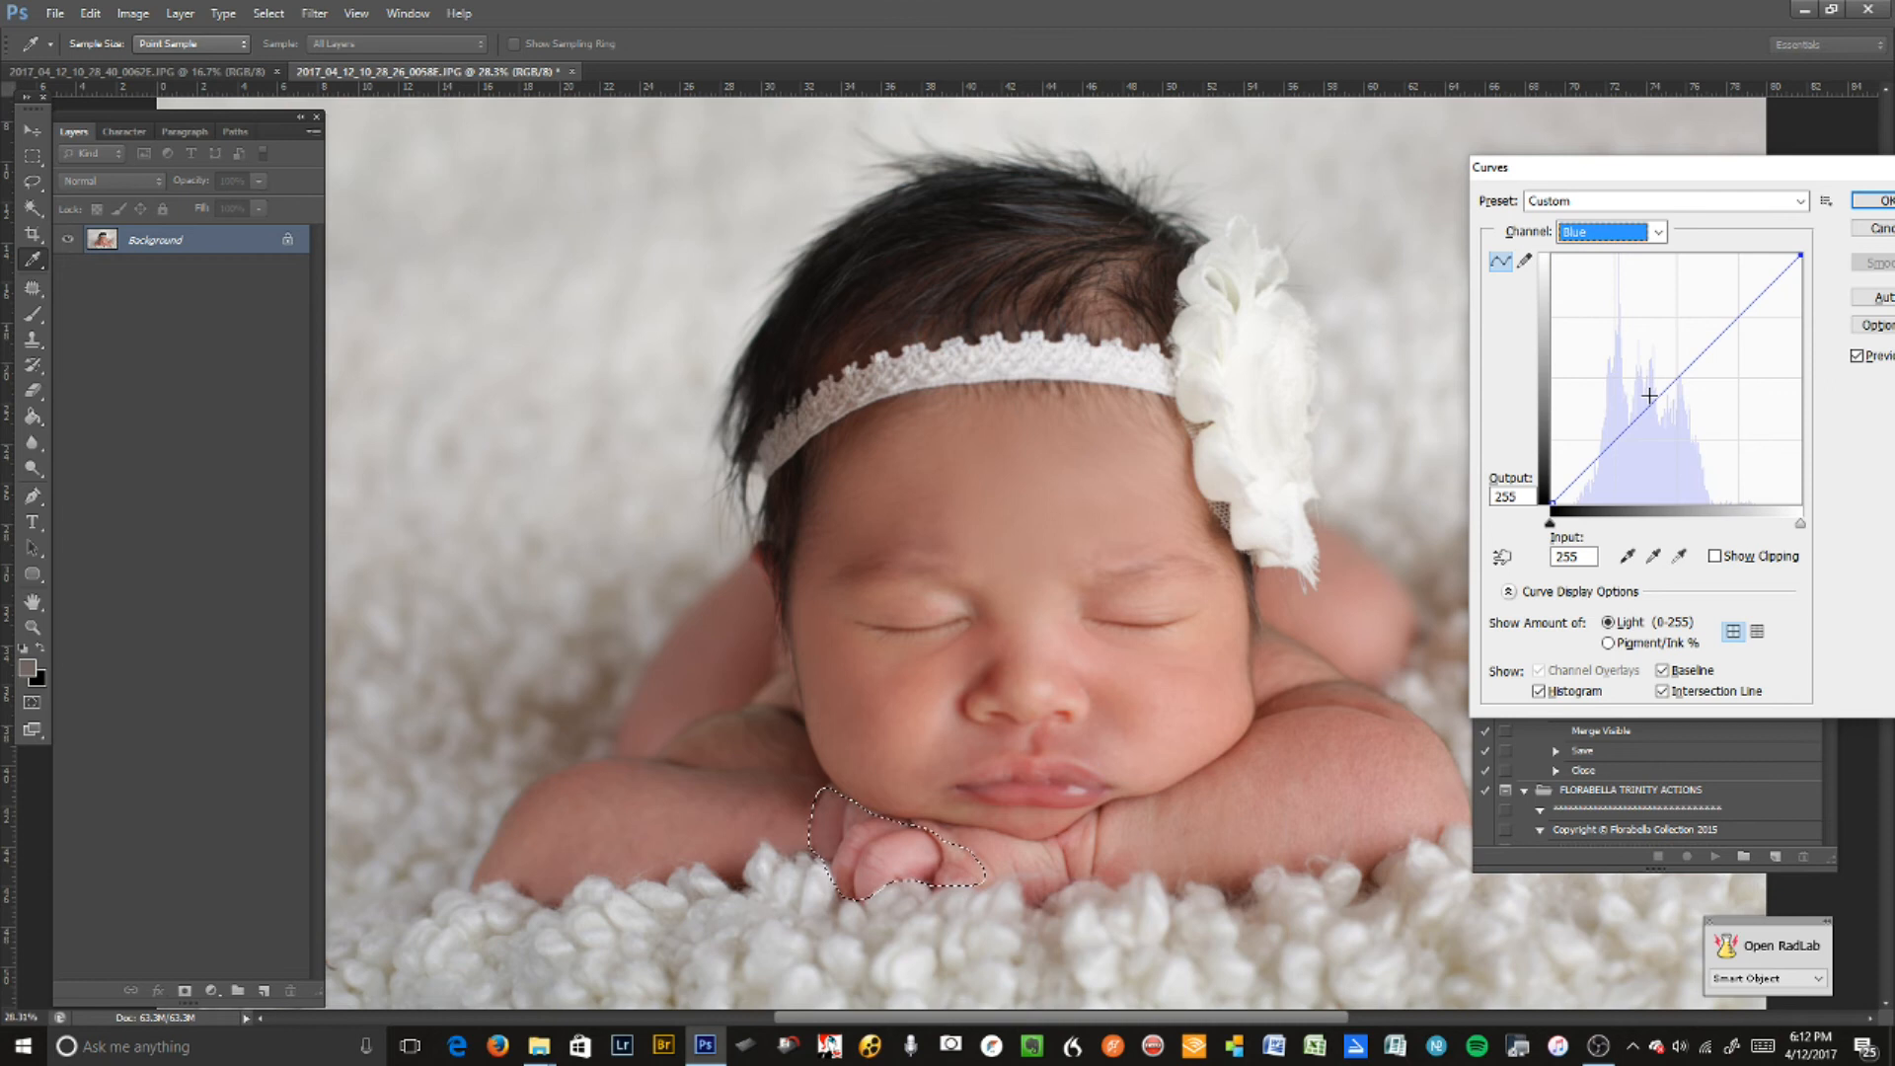
{"action": "left_click_drag", "start_coordinate": [1649, 395], "coordinate": [1656, 412]}
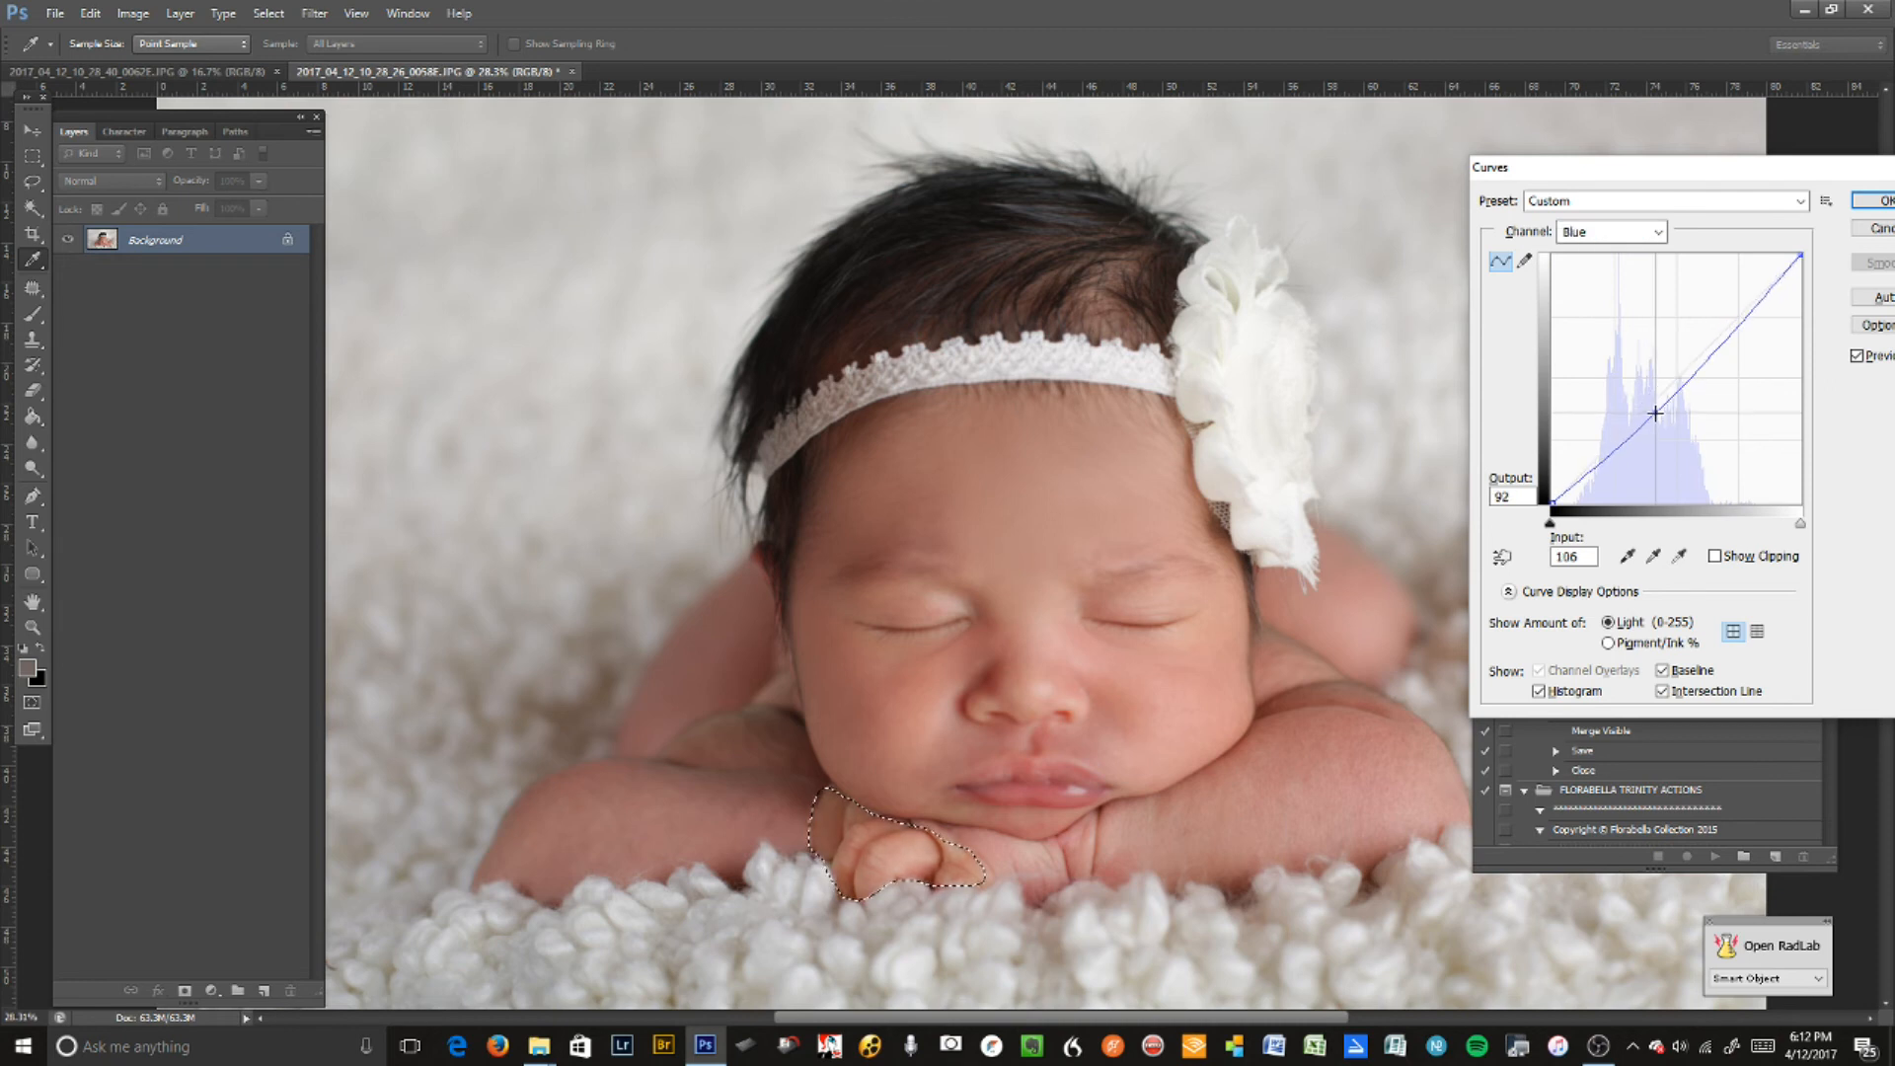
{"action": "left_click_drag", "start_coordinate": [1657, 413], "coordinate": [1652, 409]}
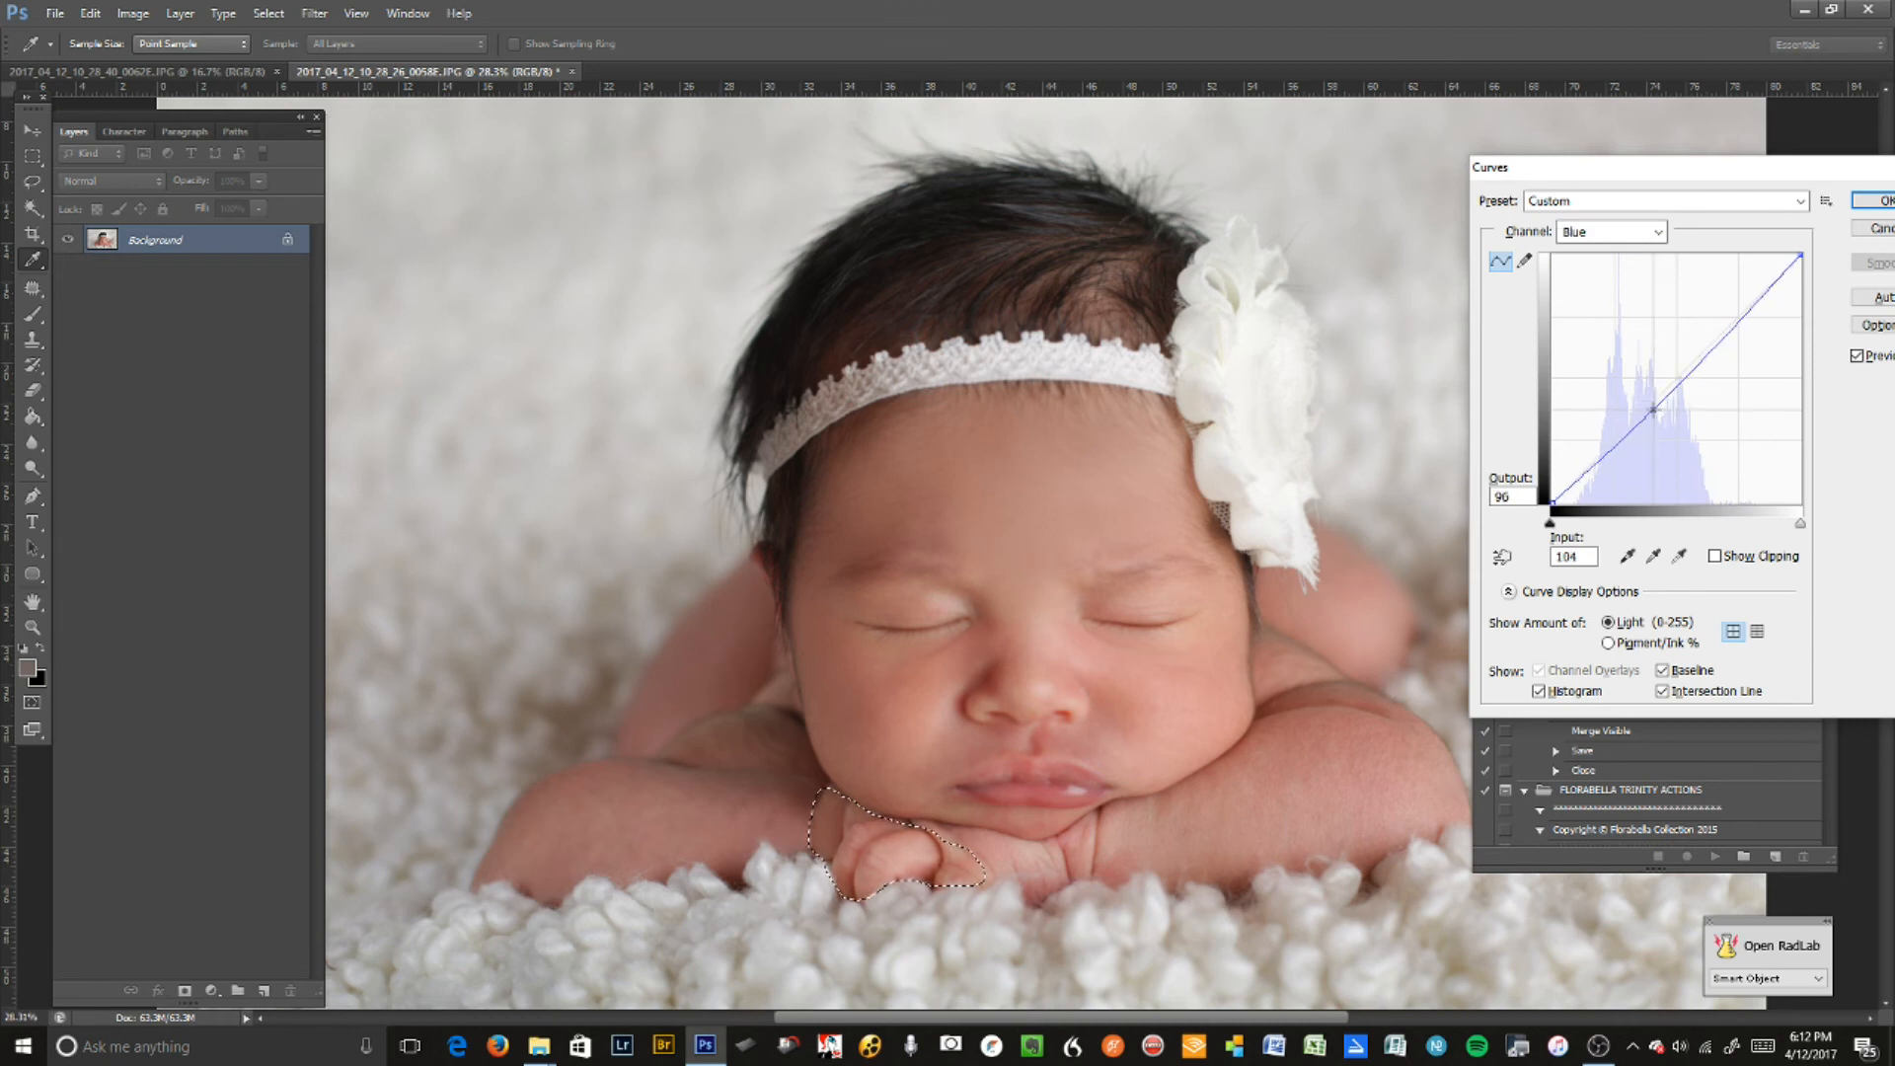
{"action": "left_click", "coordinate": [1656, 231]}
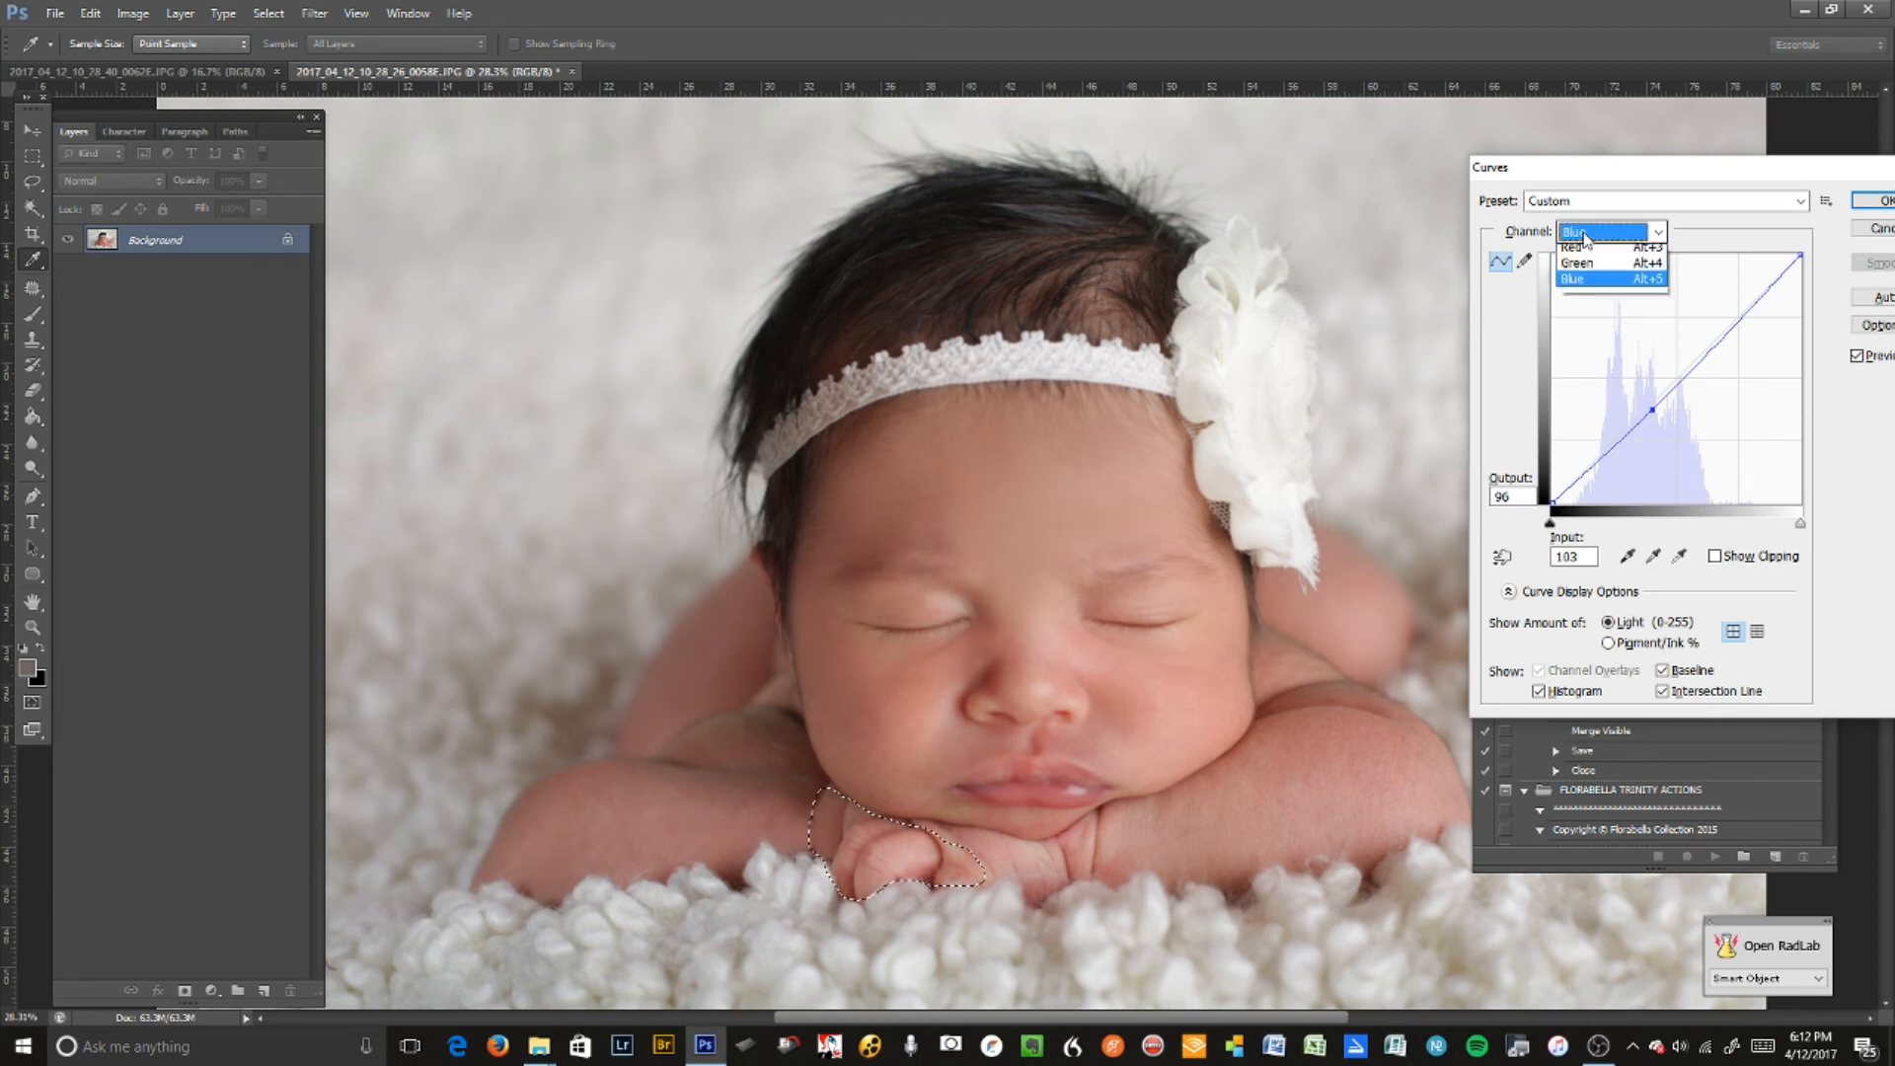
{"action": "left_click", "coordinate": [1577, 247]}
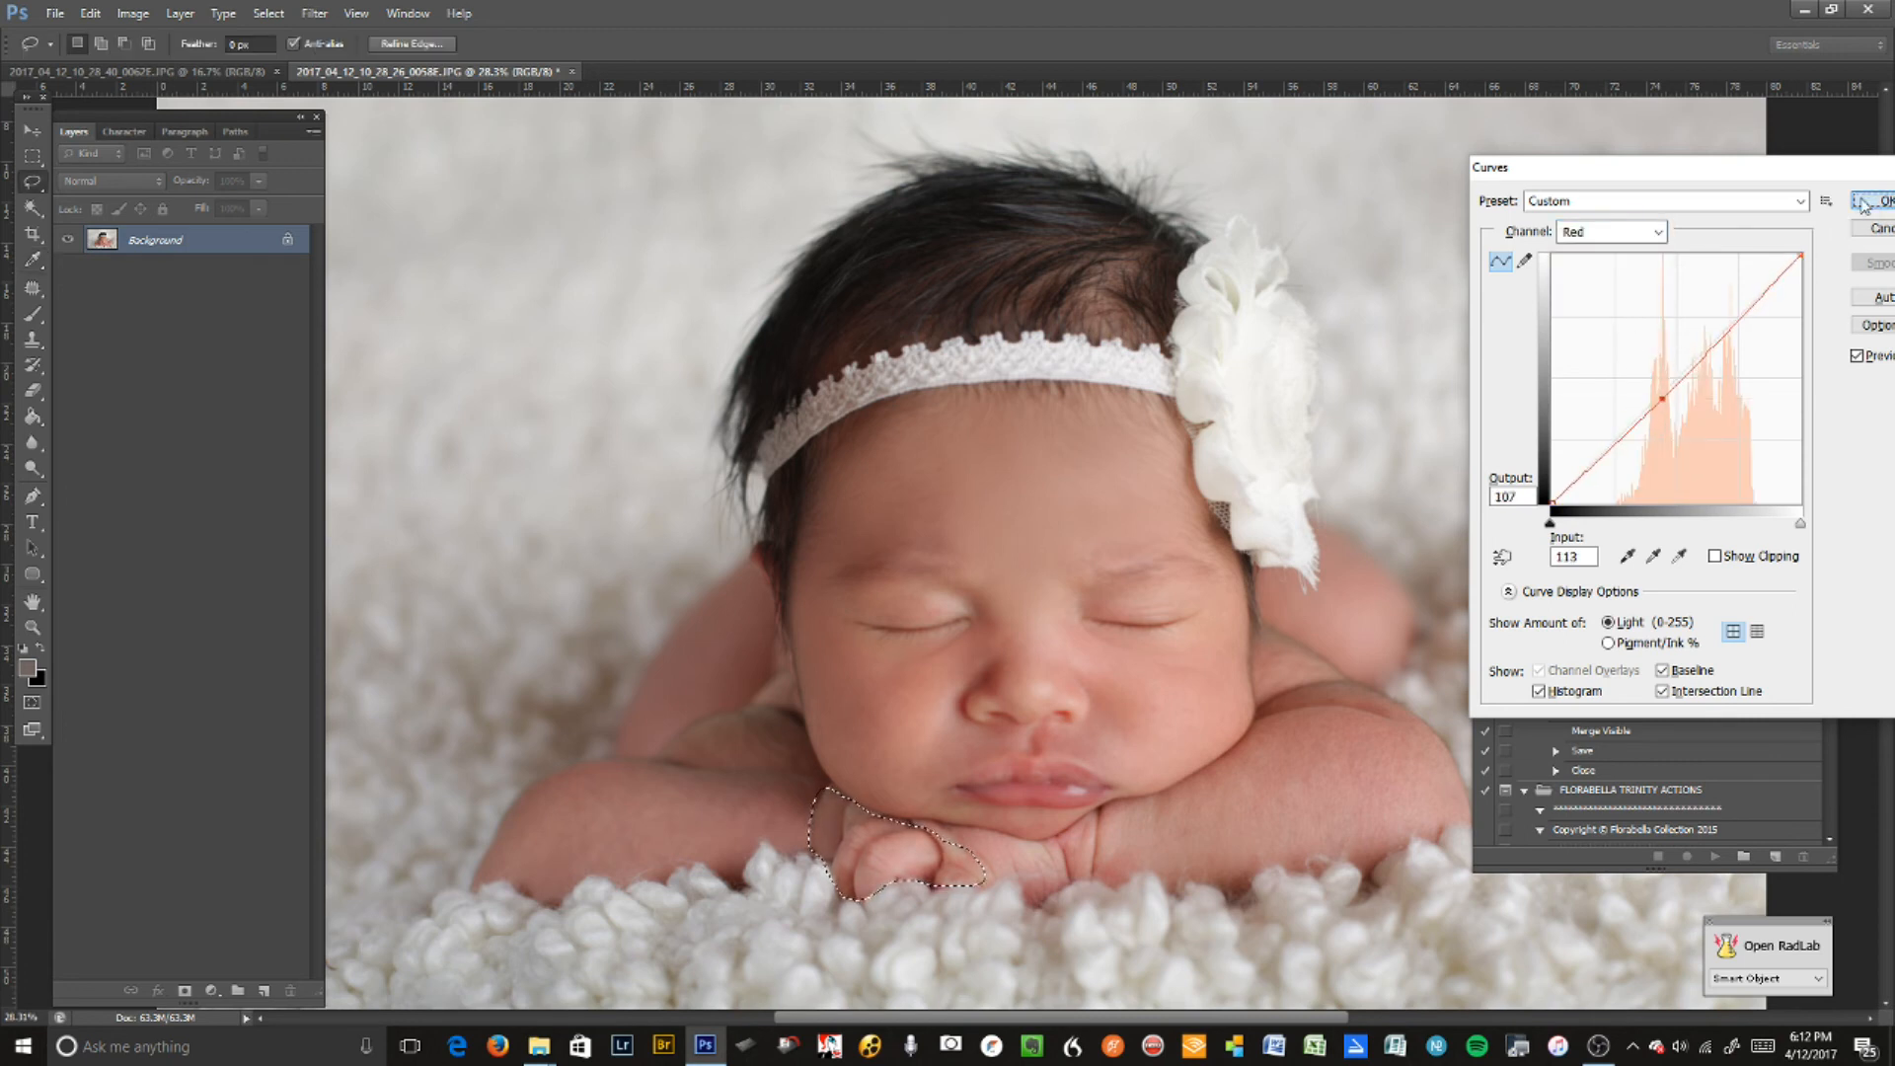
{"action": "left_click", "coordinate": [1880, 200]}
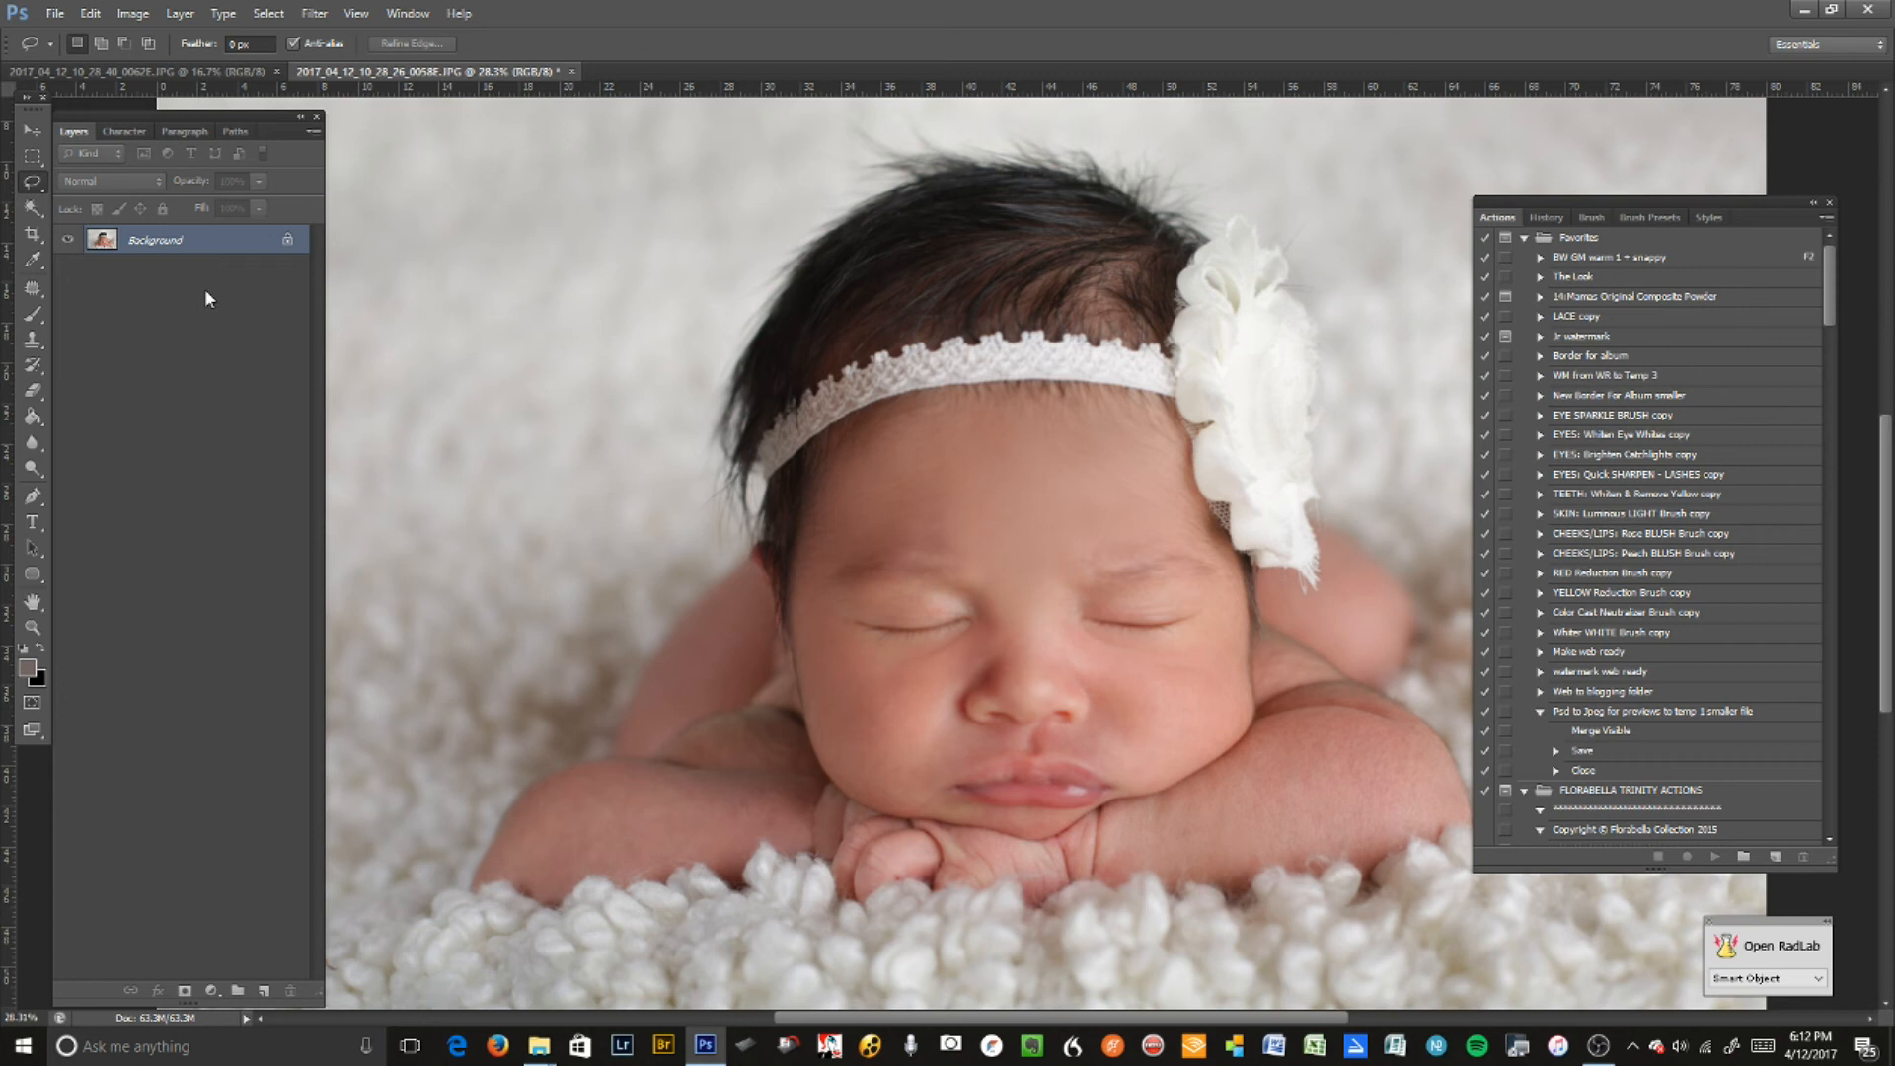
{"action": "mouse_move", "coordinate": [76, 996]}
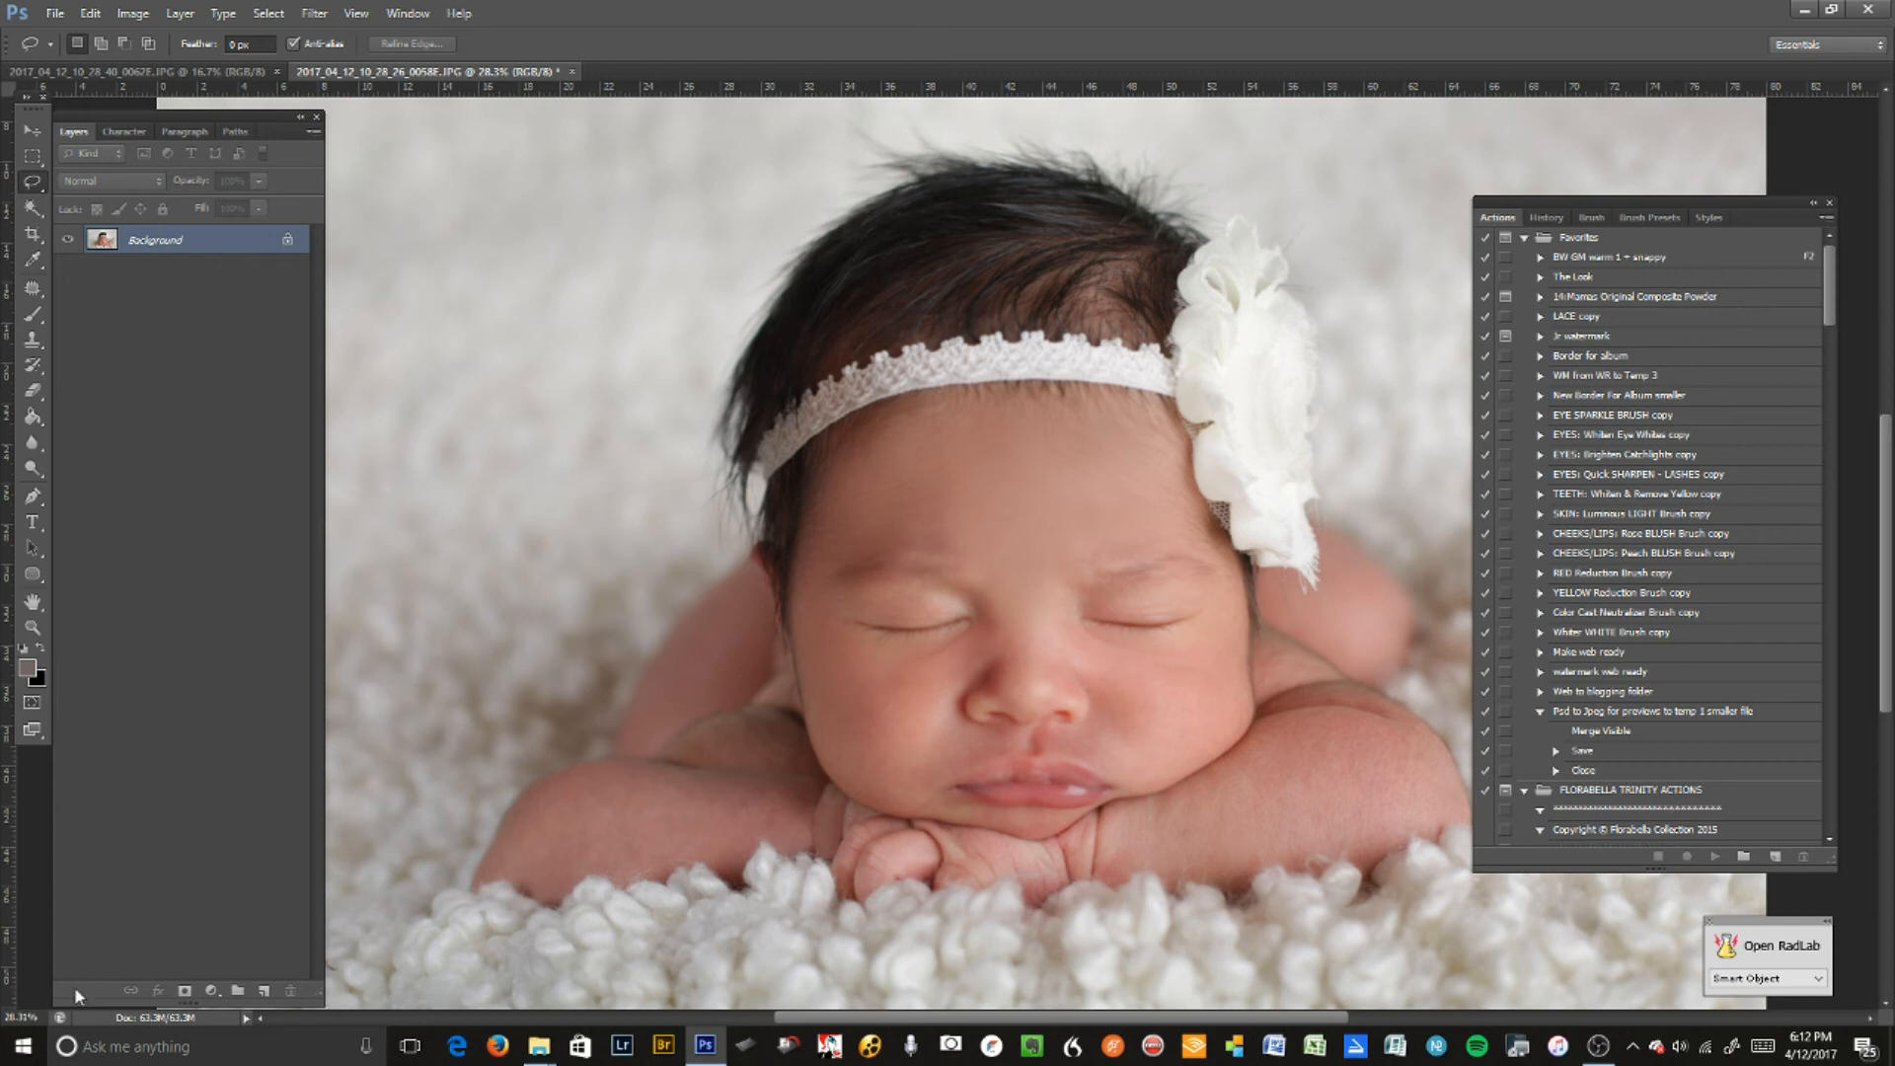
{"action": "left_click", "coordinate": [210, 992]}
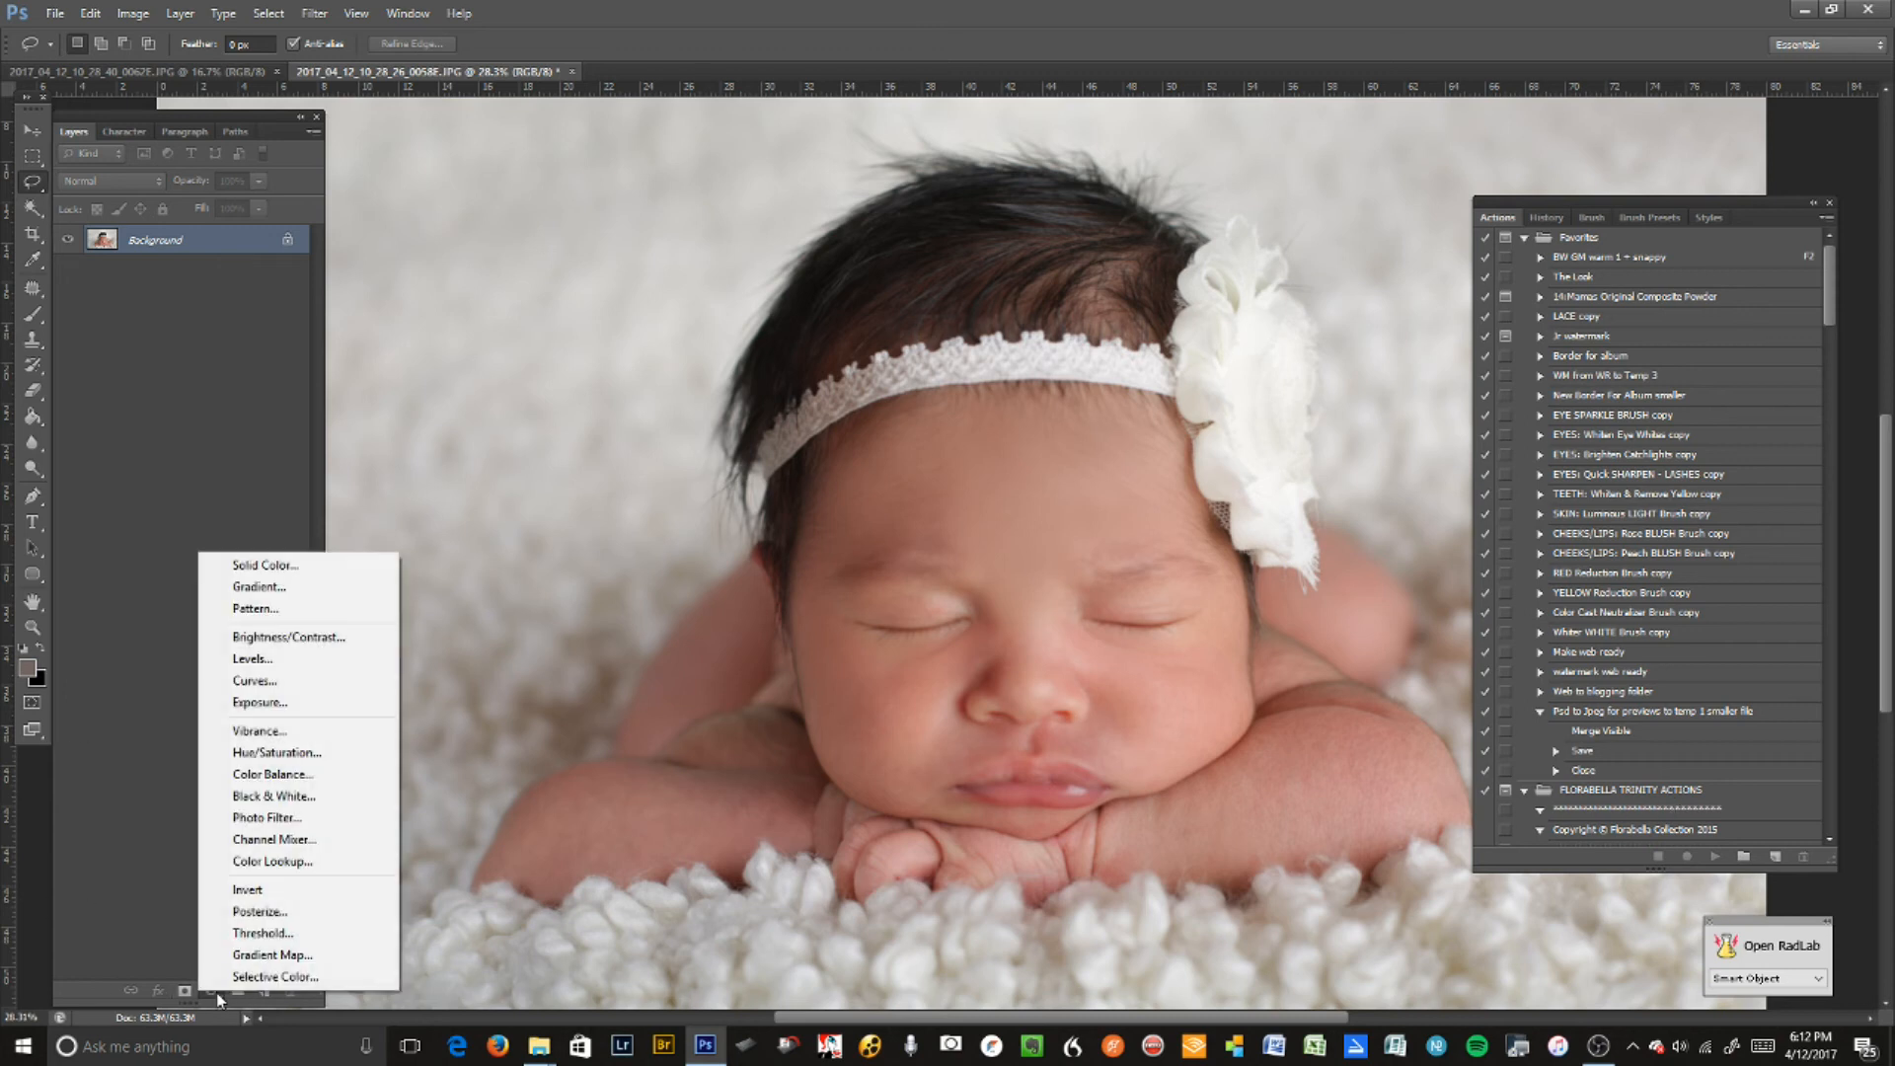
{"action": "mouse_move", "coordinate": [1043, 535]}
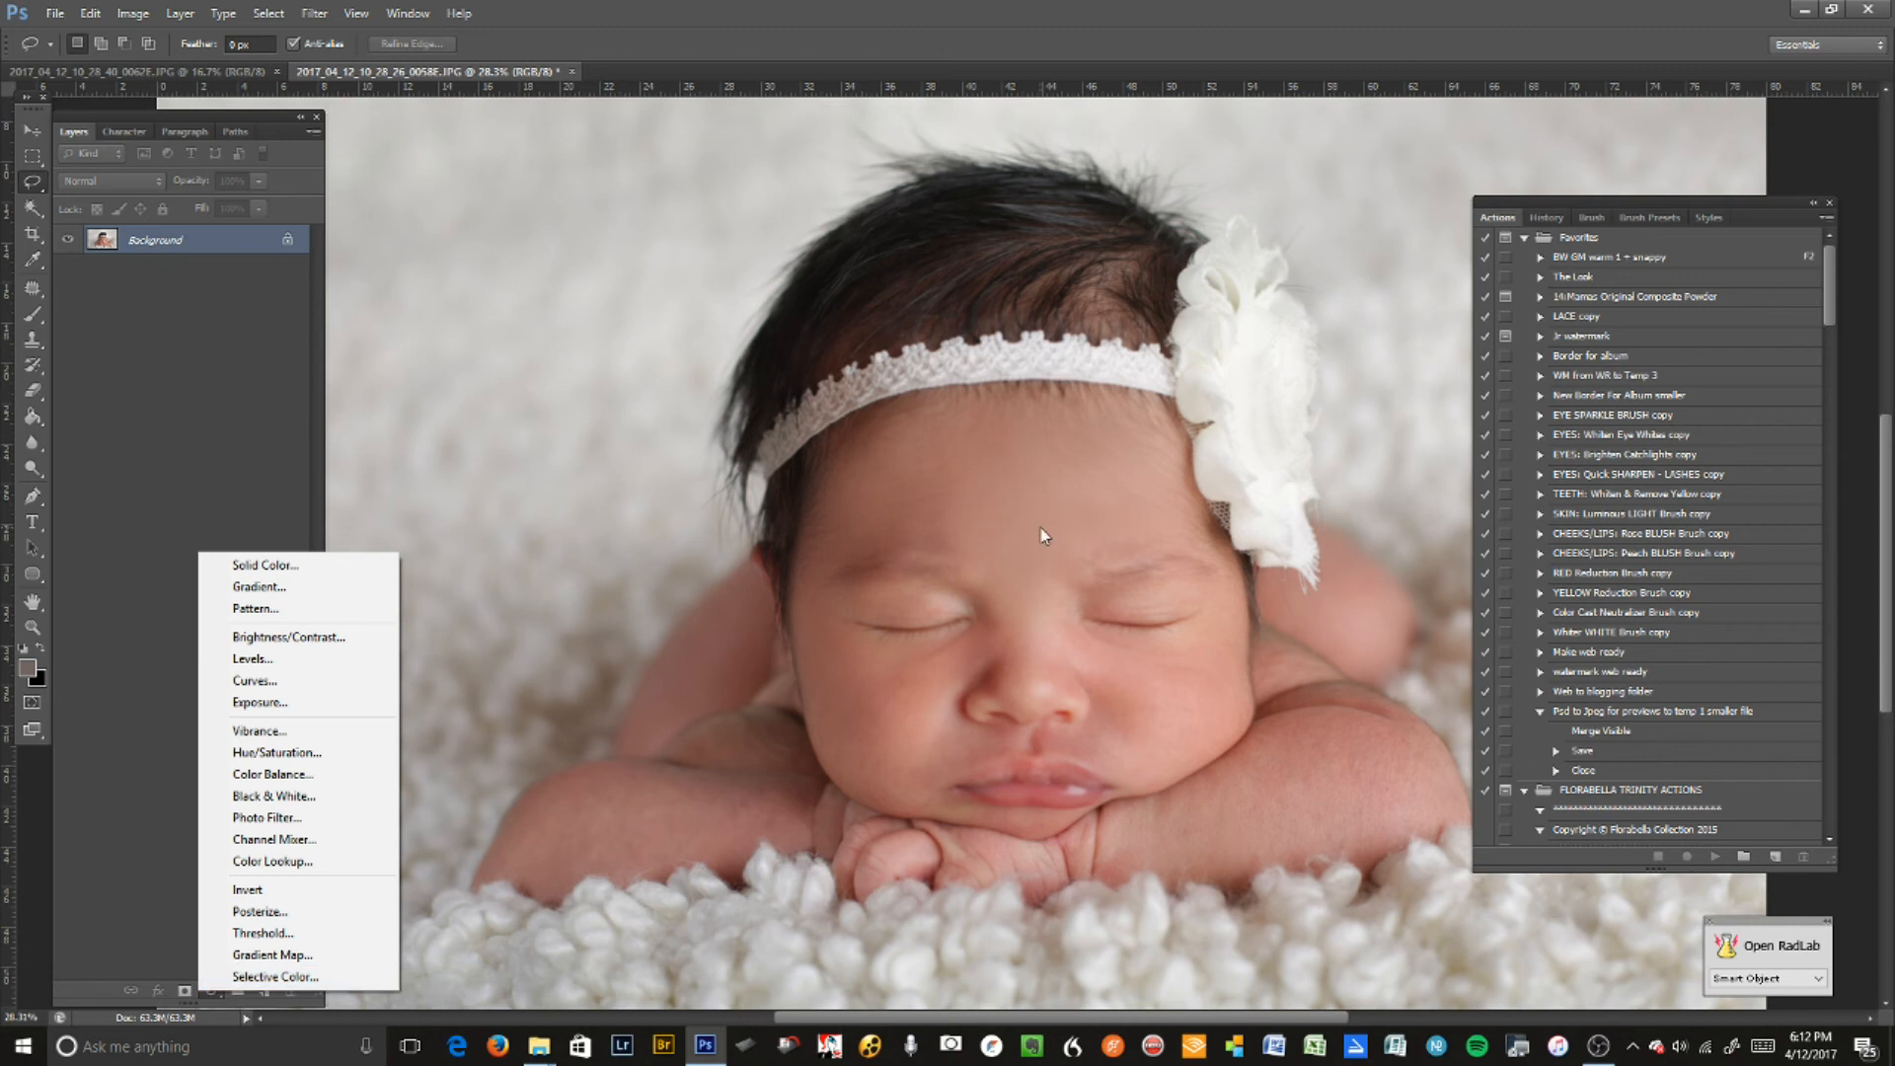
{"action": "left_click", "coordinate": [1217, 651]}
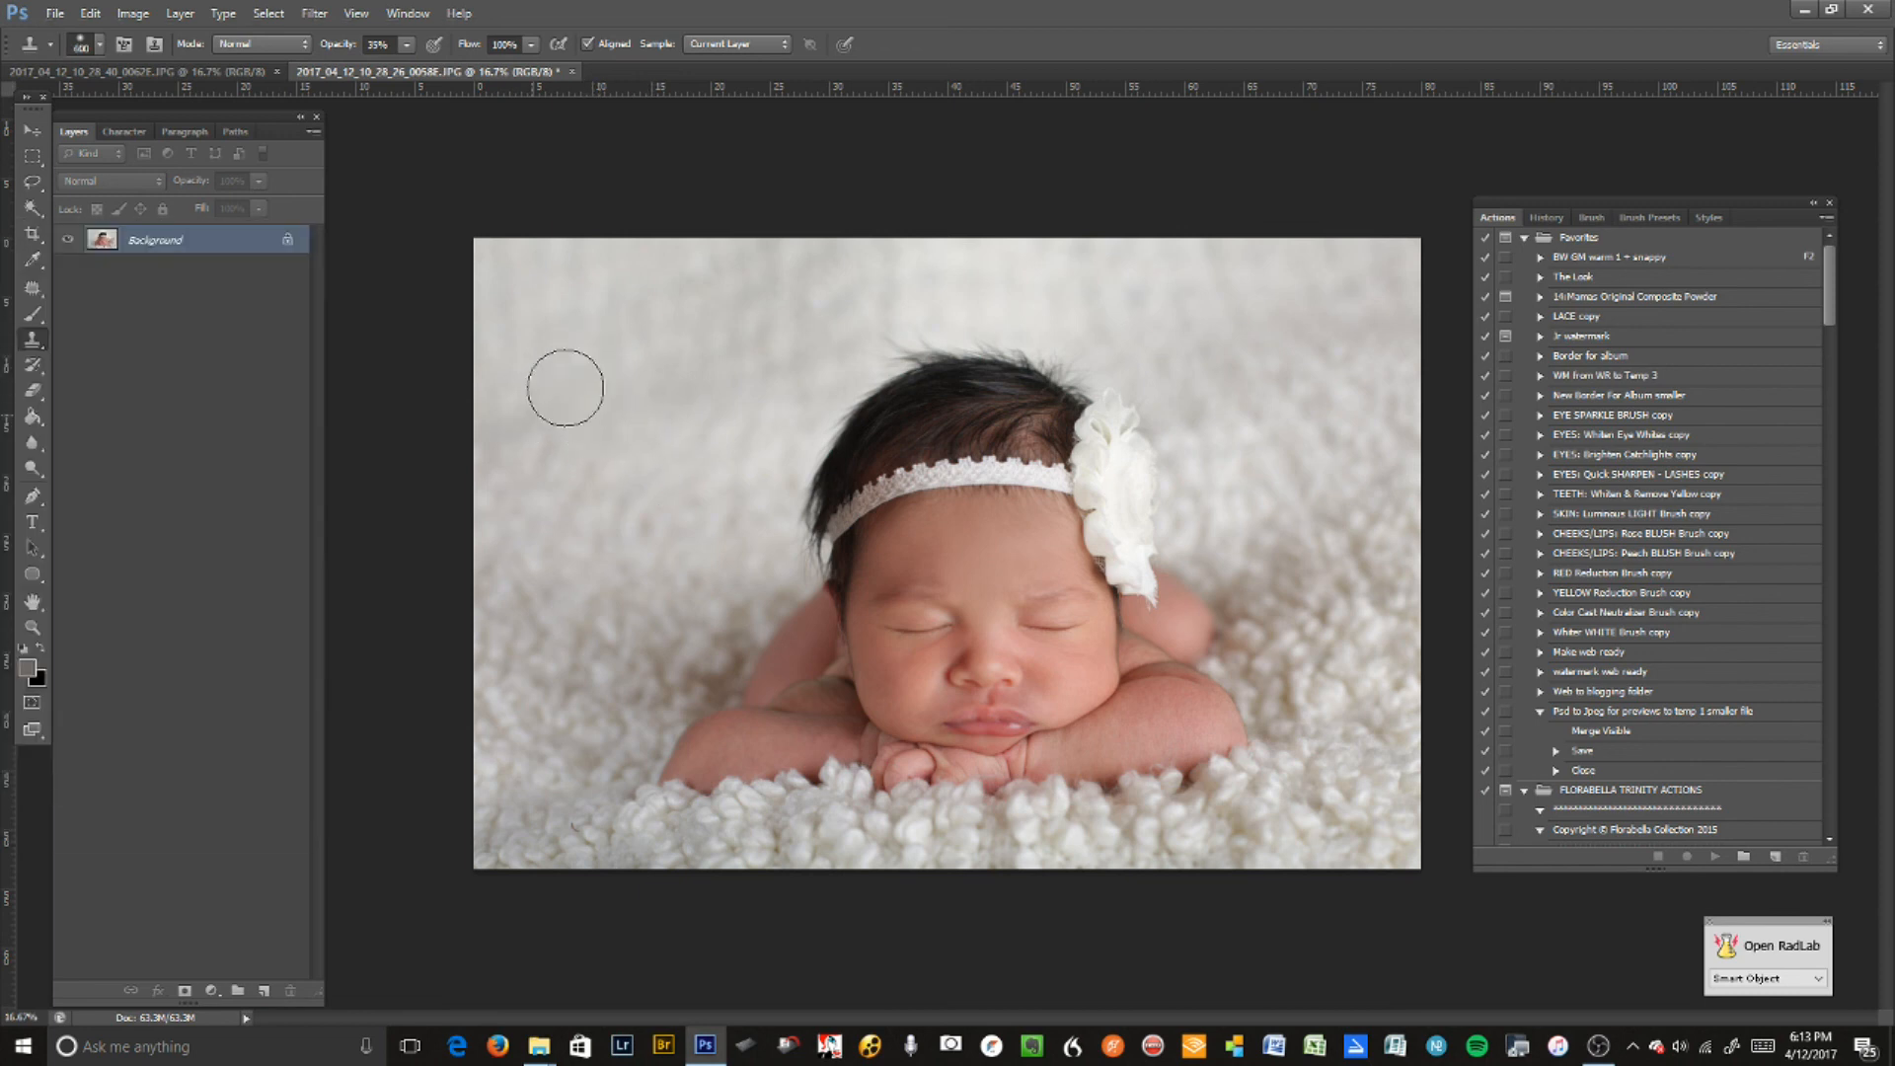
{"action": "mouse_move", "coordinate": [842, 303]}
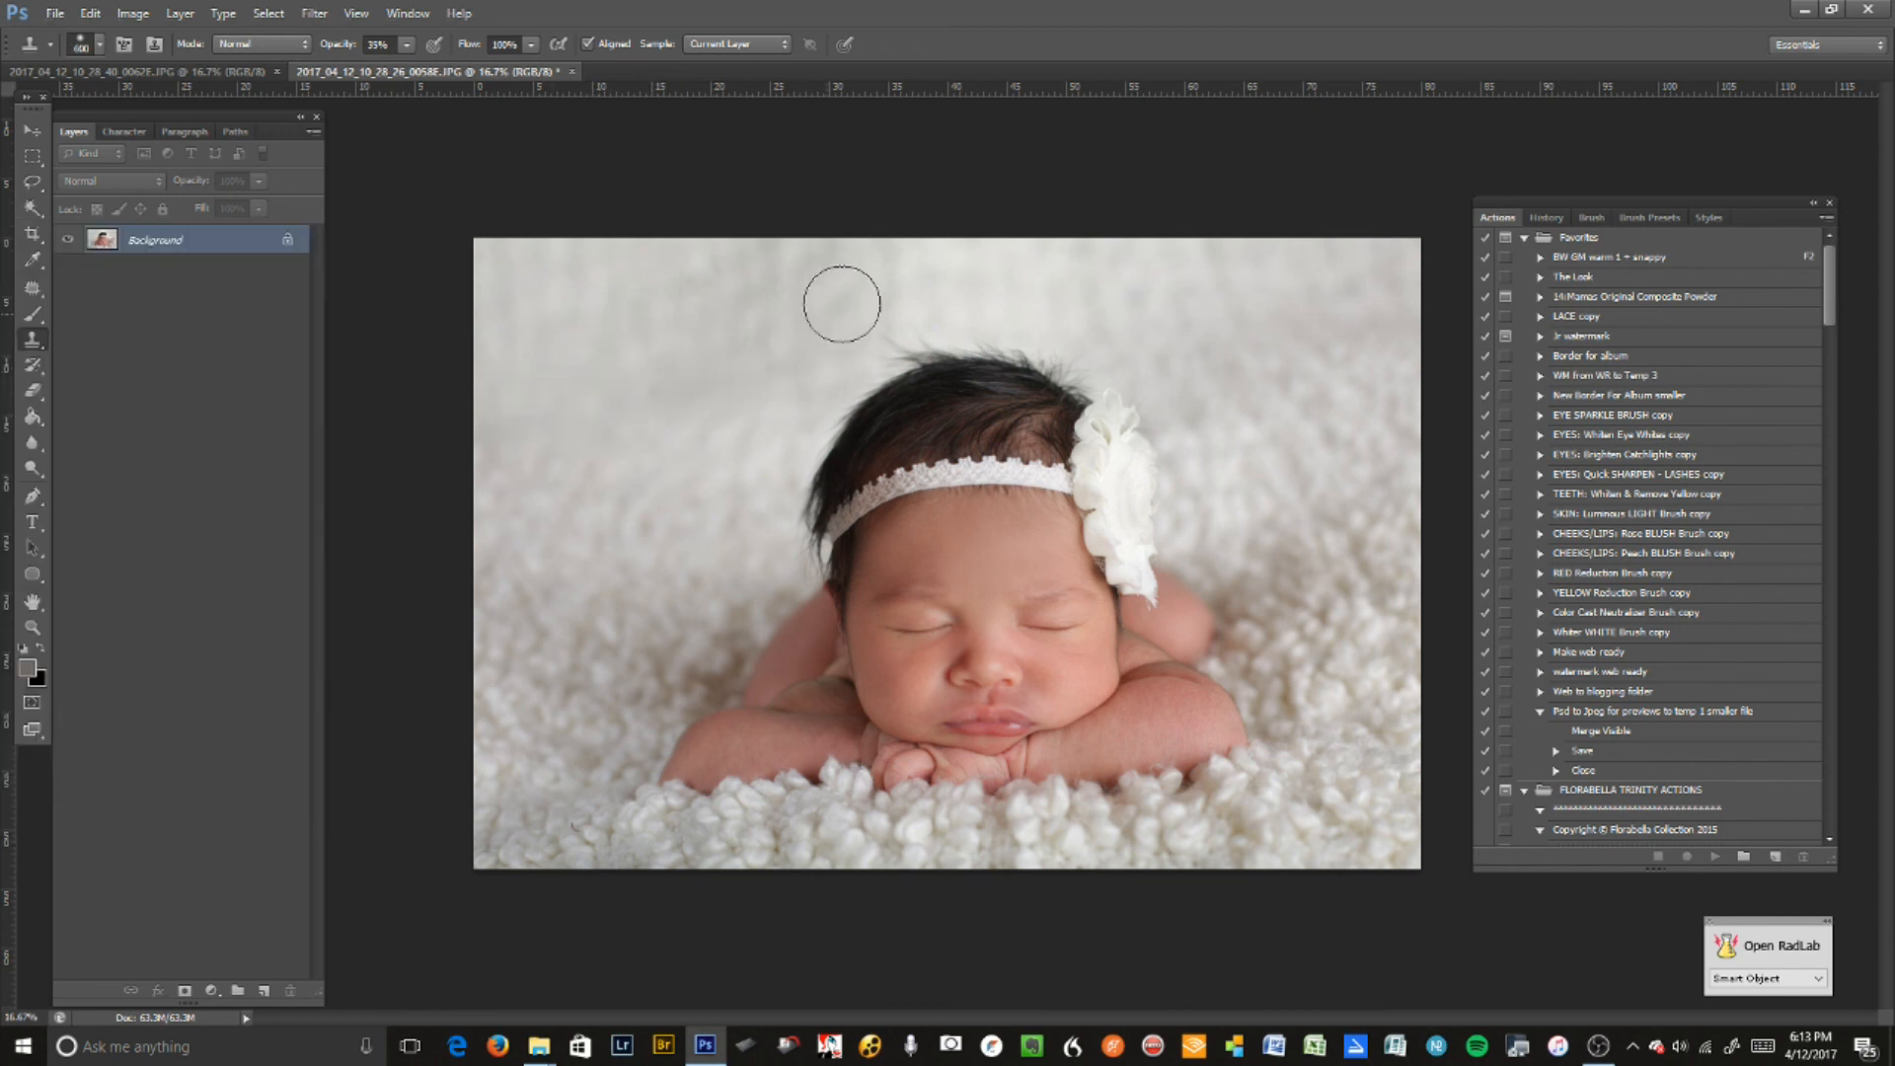
{"action": "mouse_move", "coordinate": [1323, 431]}
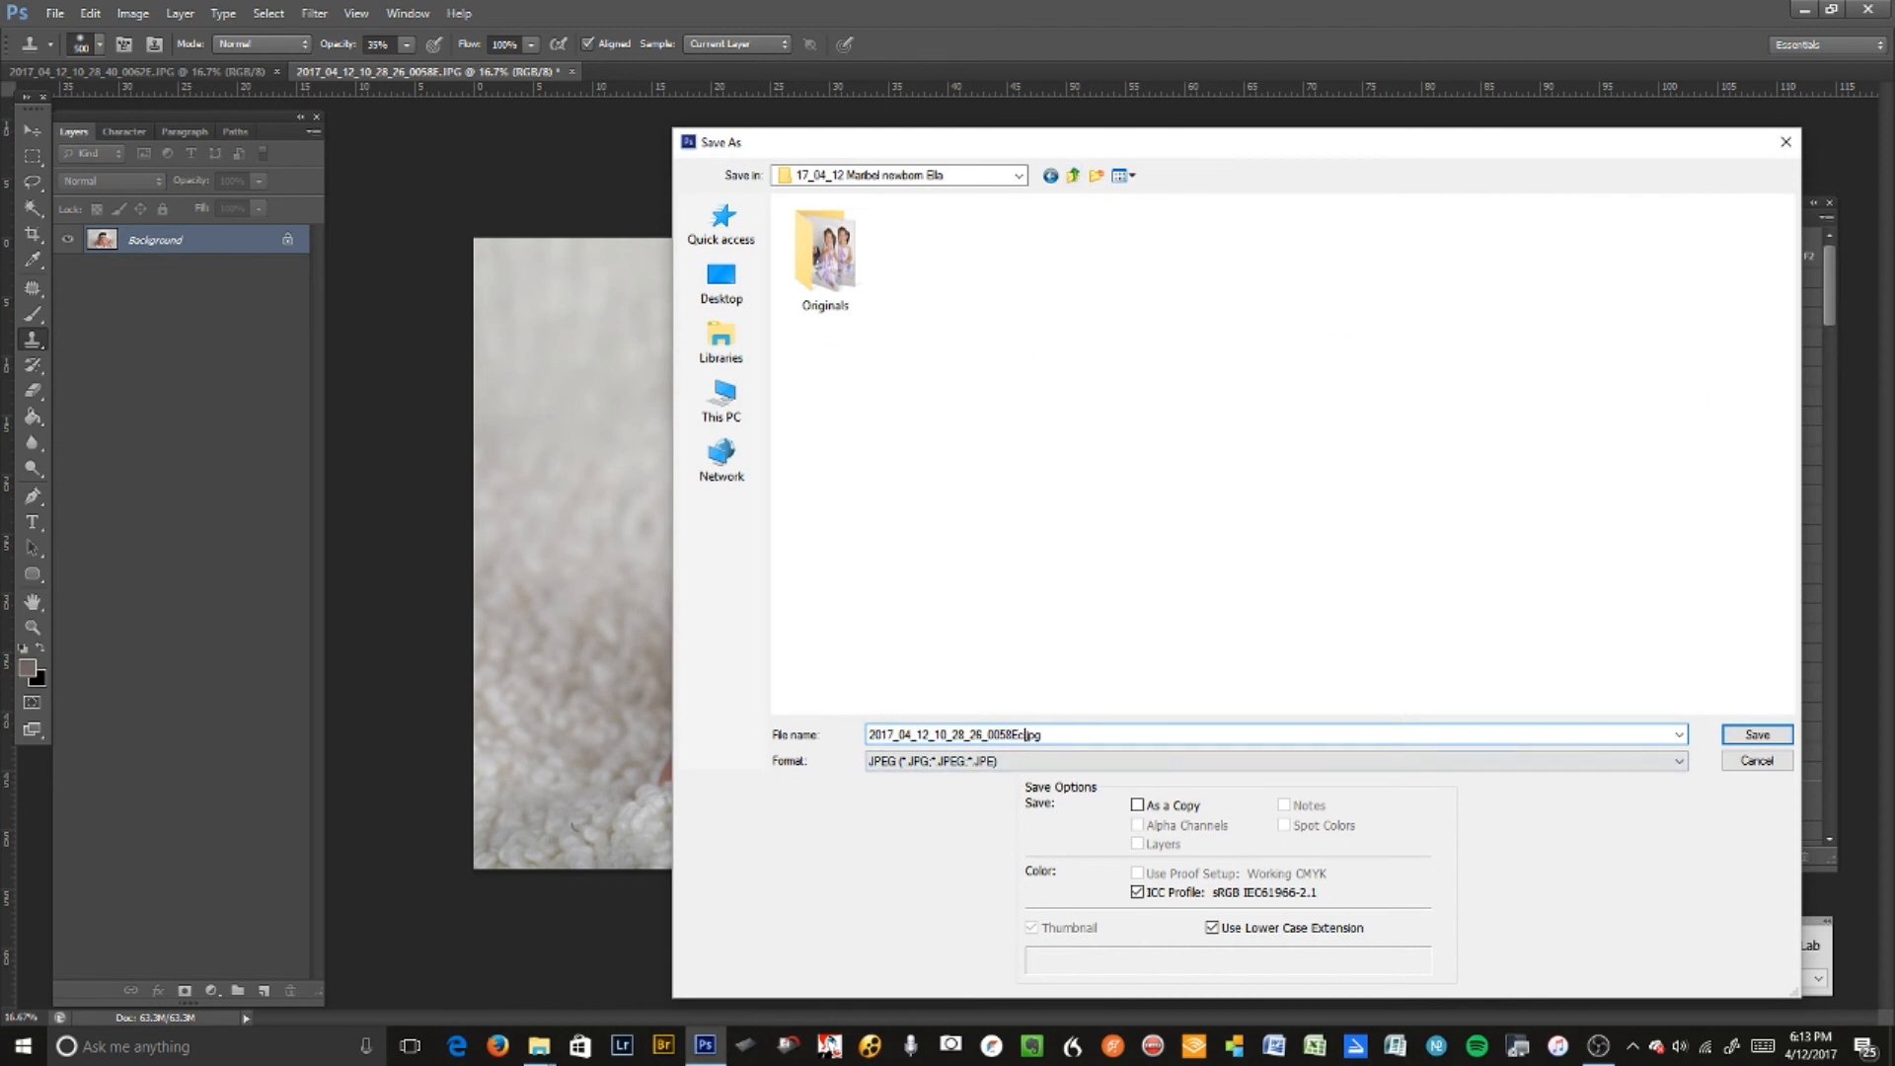
- Save the portrait as a JPEG under its existing name, then send it to RadLab
{"action": "left_click", "coordinate": [1756, 735]}
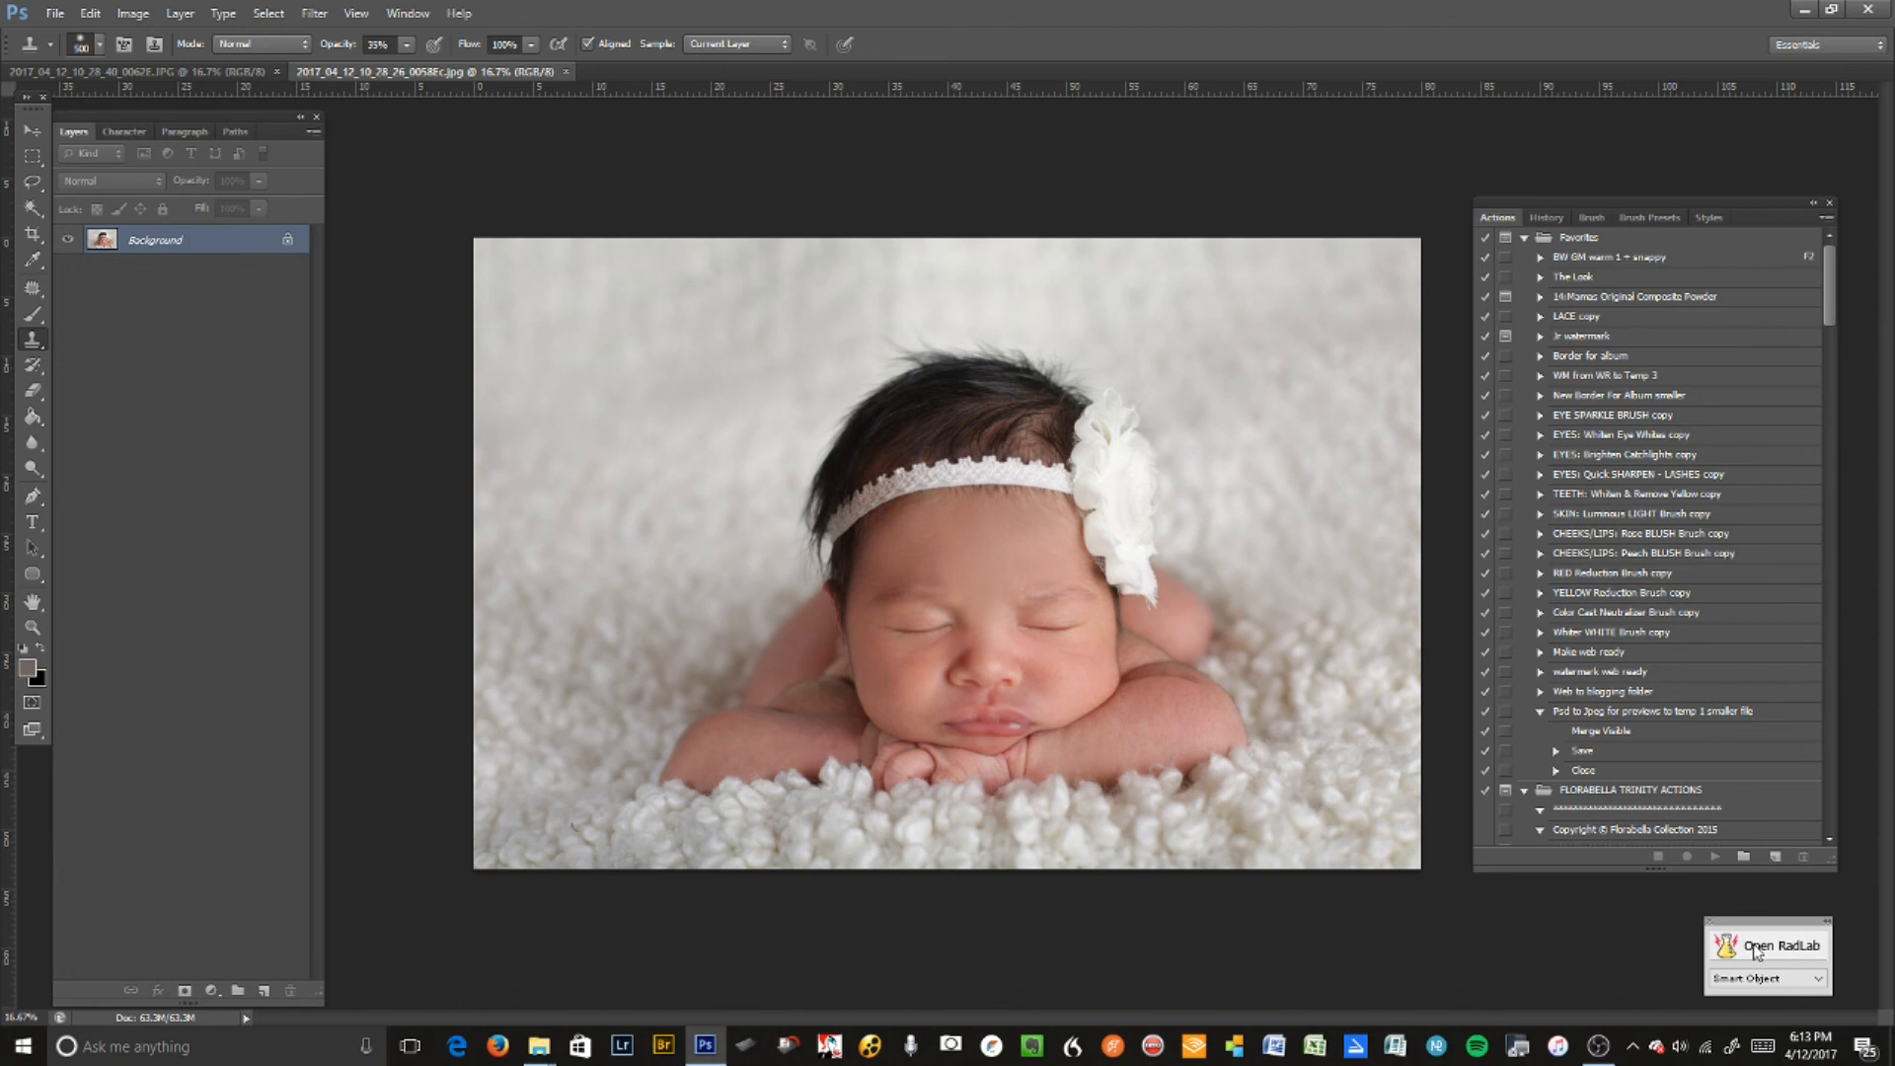
{"action": "mouse_move", "coordinate": [1757, 953]}
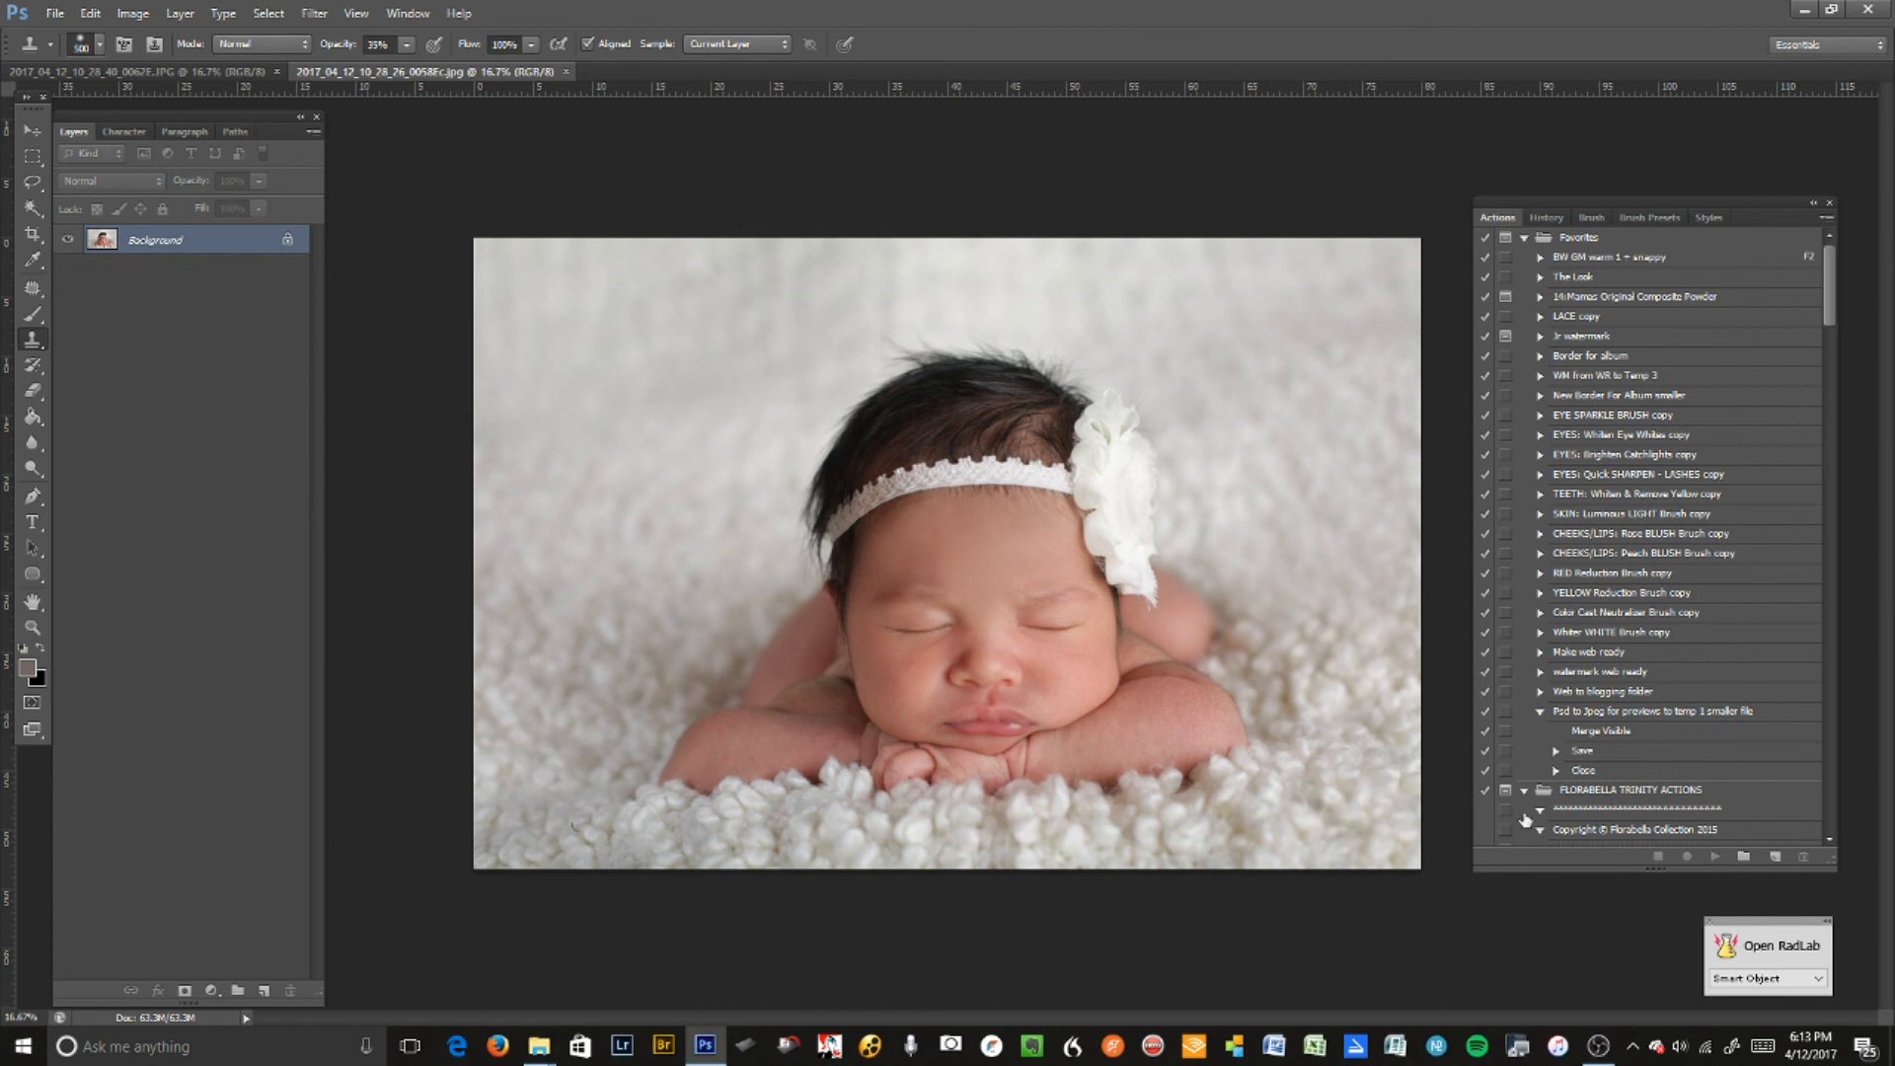
{"action": "left_click", "coordinate": [1775, 947]}
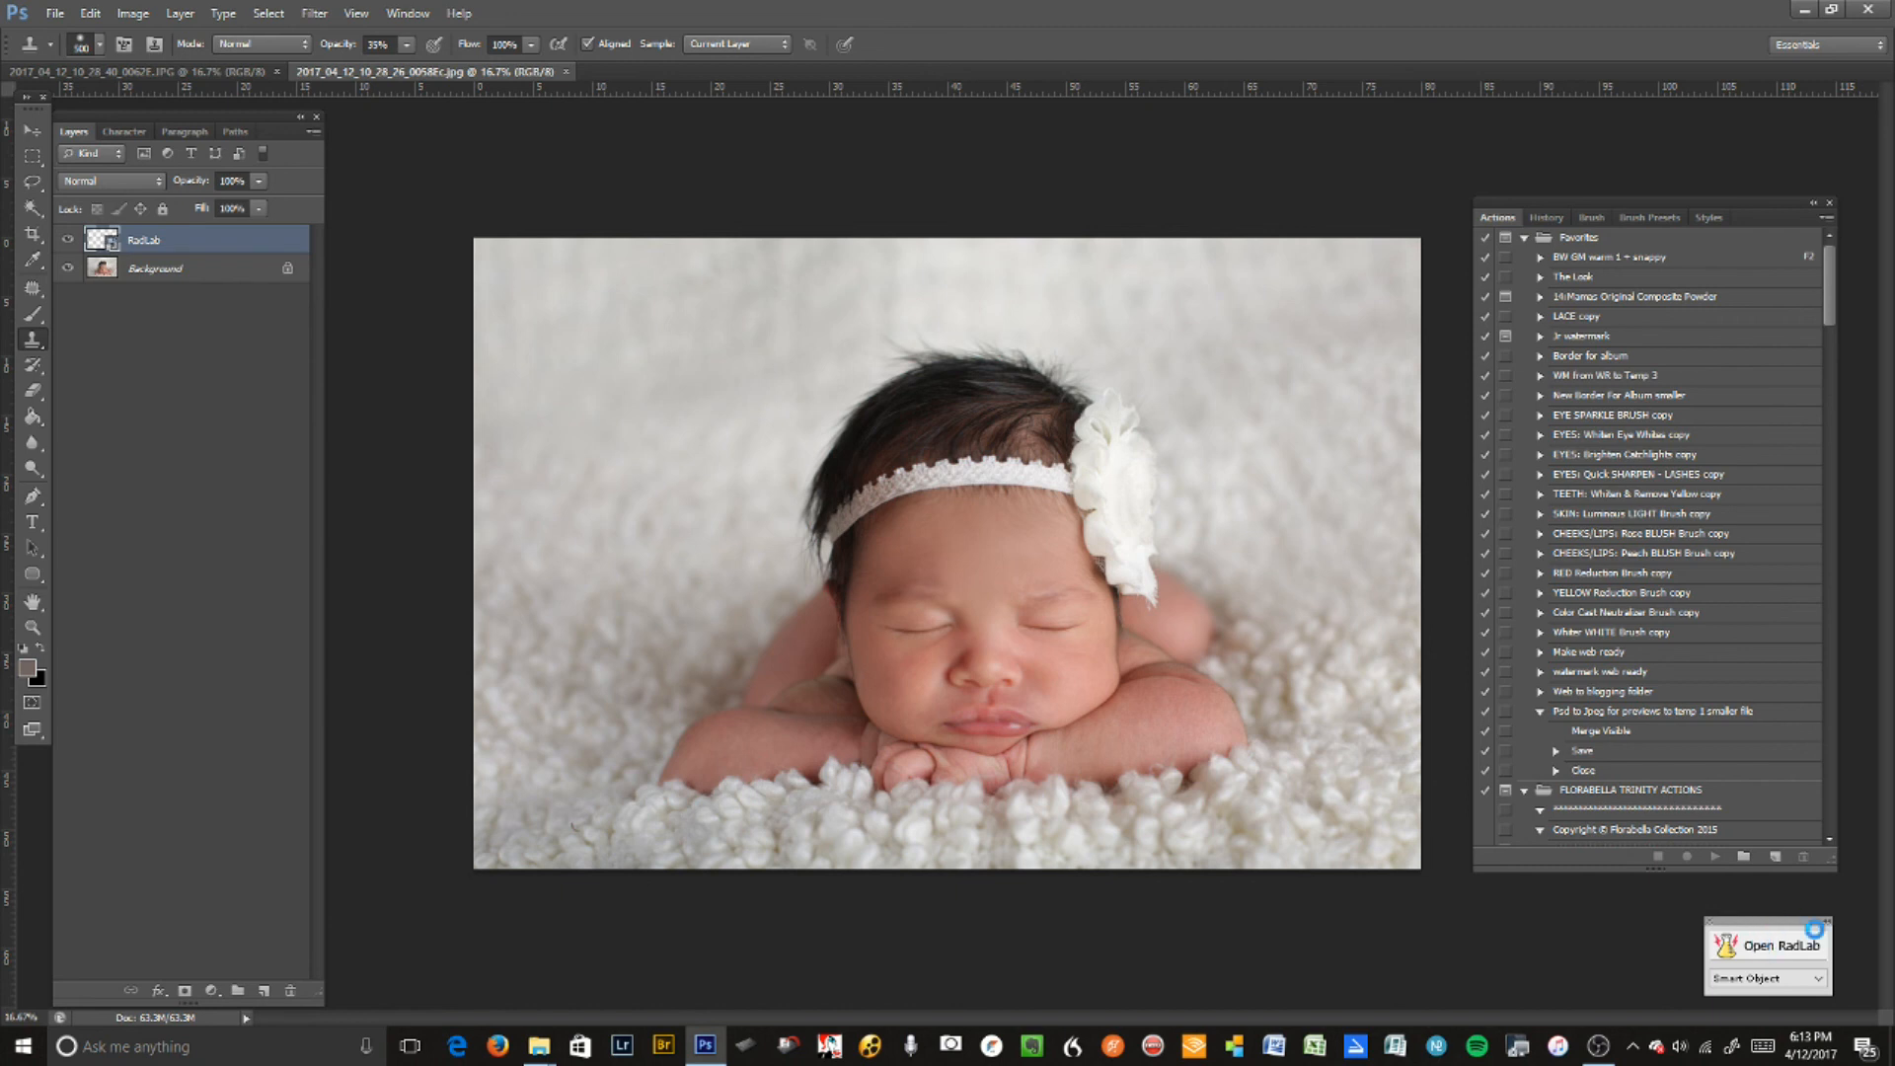
- Look over the RadLab recipes, then return to Stylets and add Edge Blur
{"action": "left_click", "coordinate": [1777, 943]}
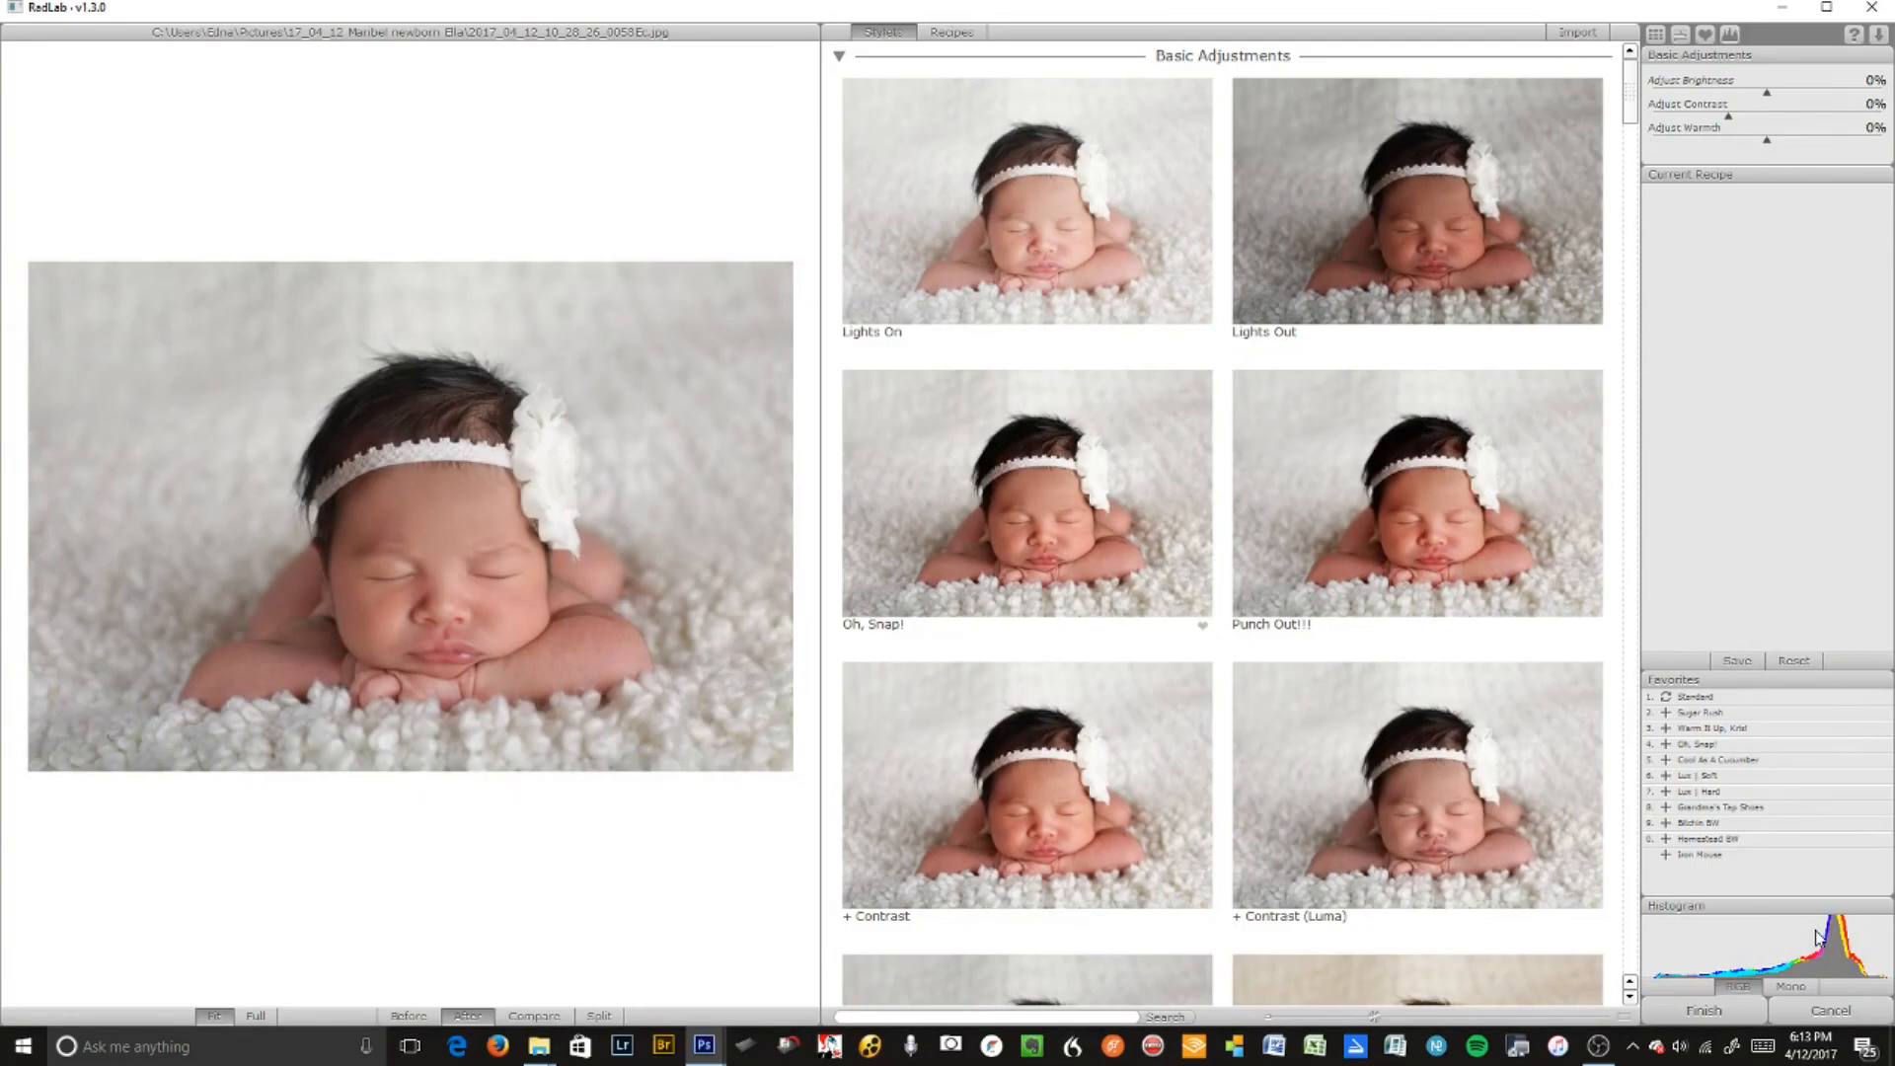
{"action": "left_click", "coordinate": [951, 31]}
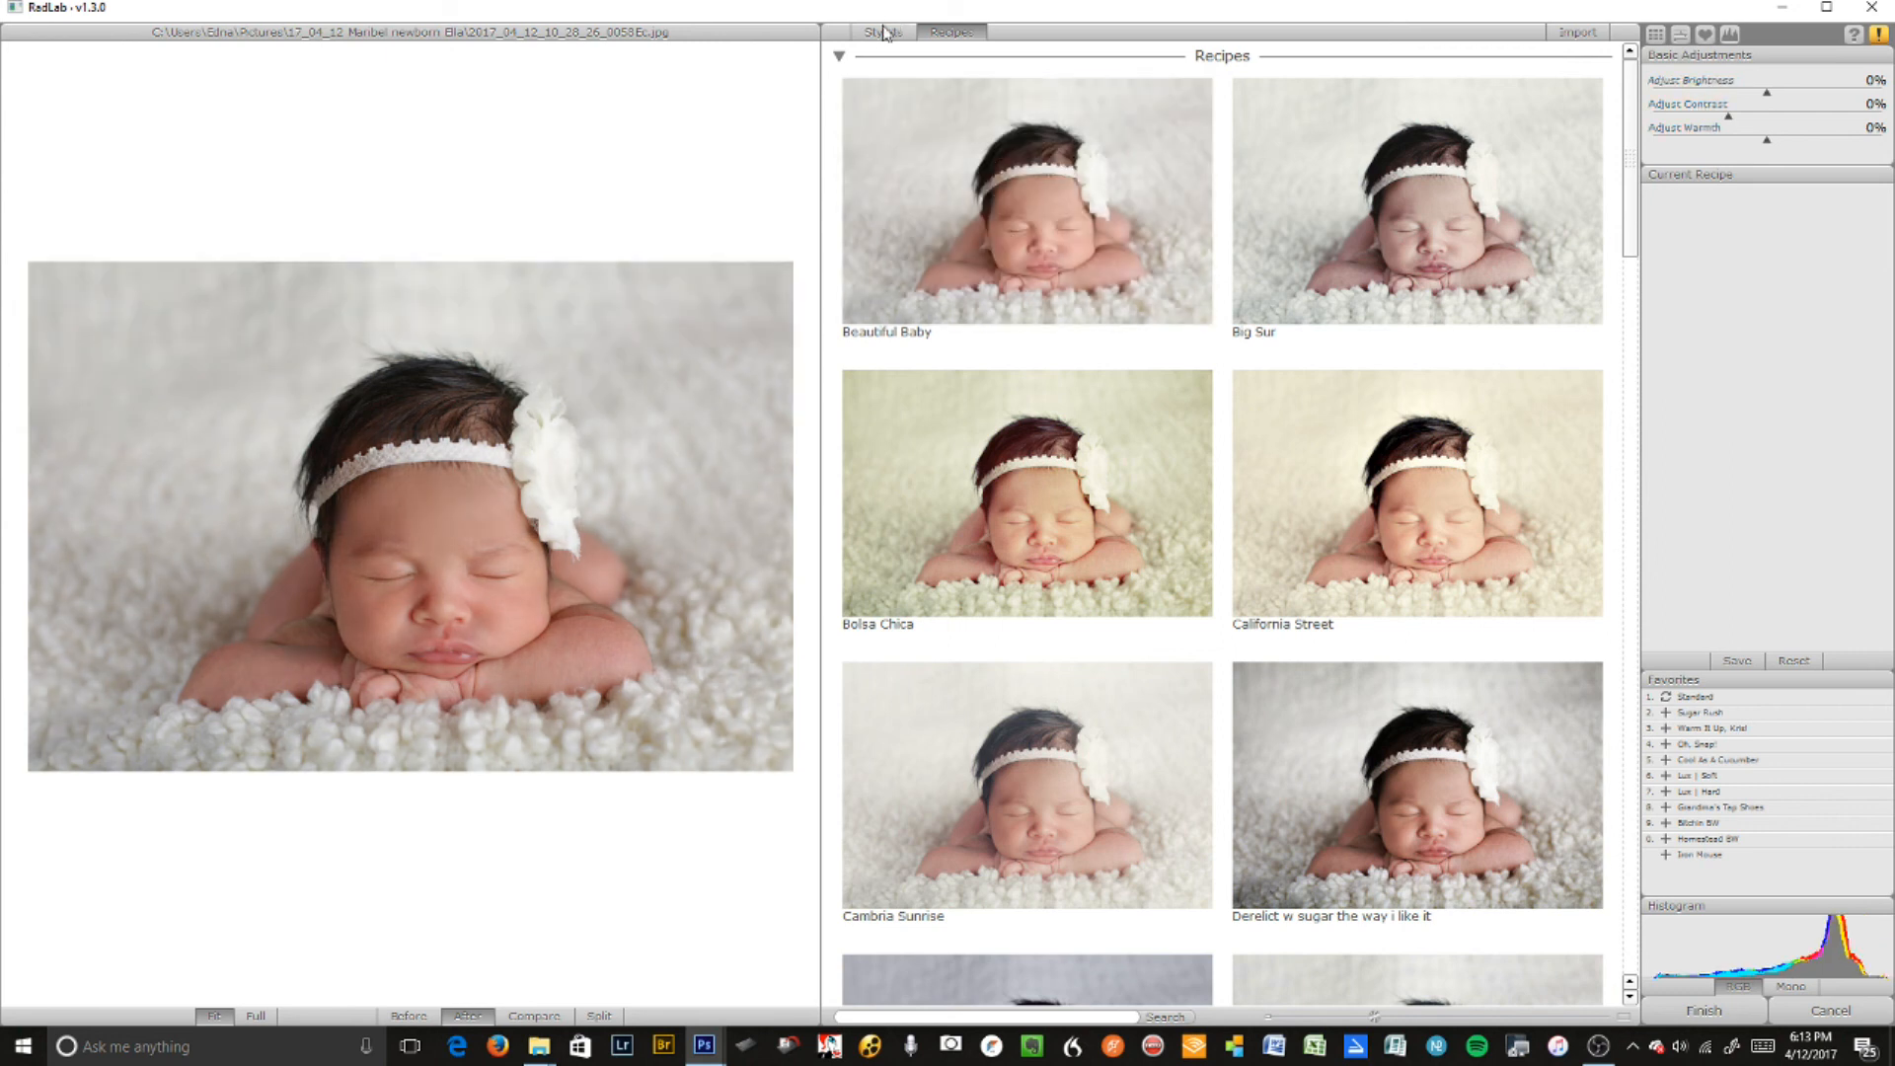
{"action": "left_click", "coordinate": [882, 31]}
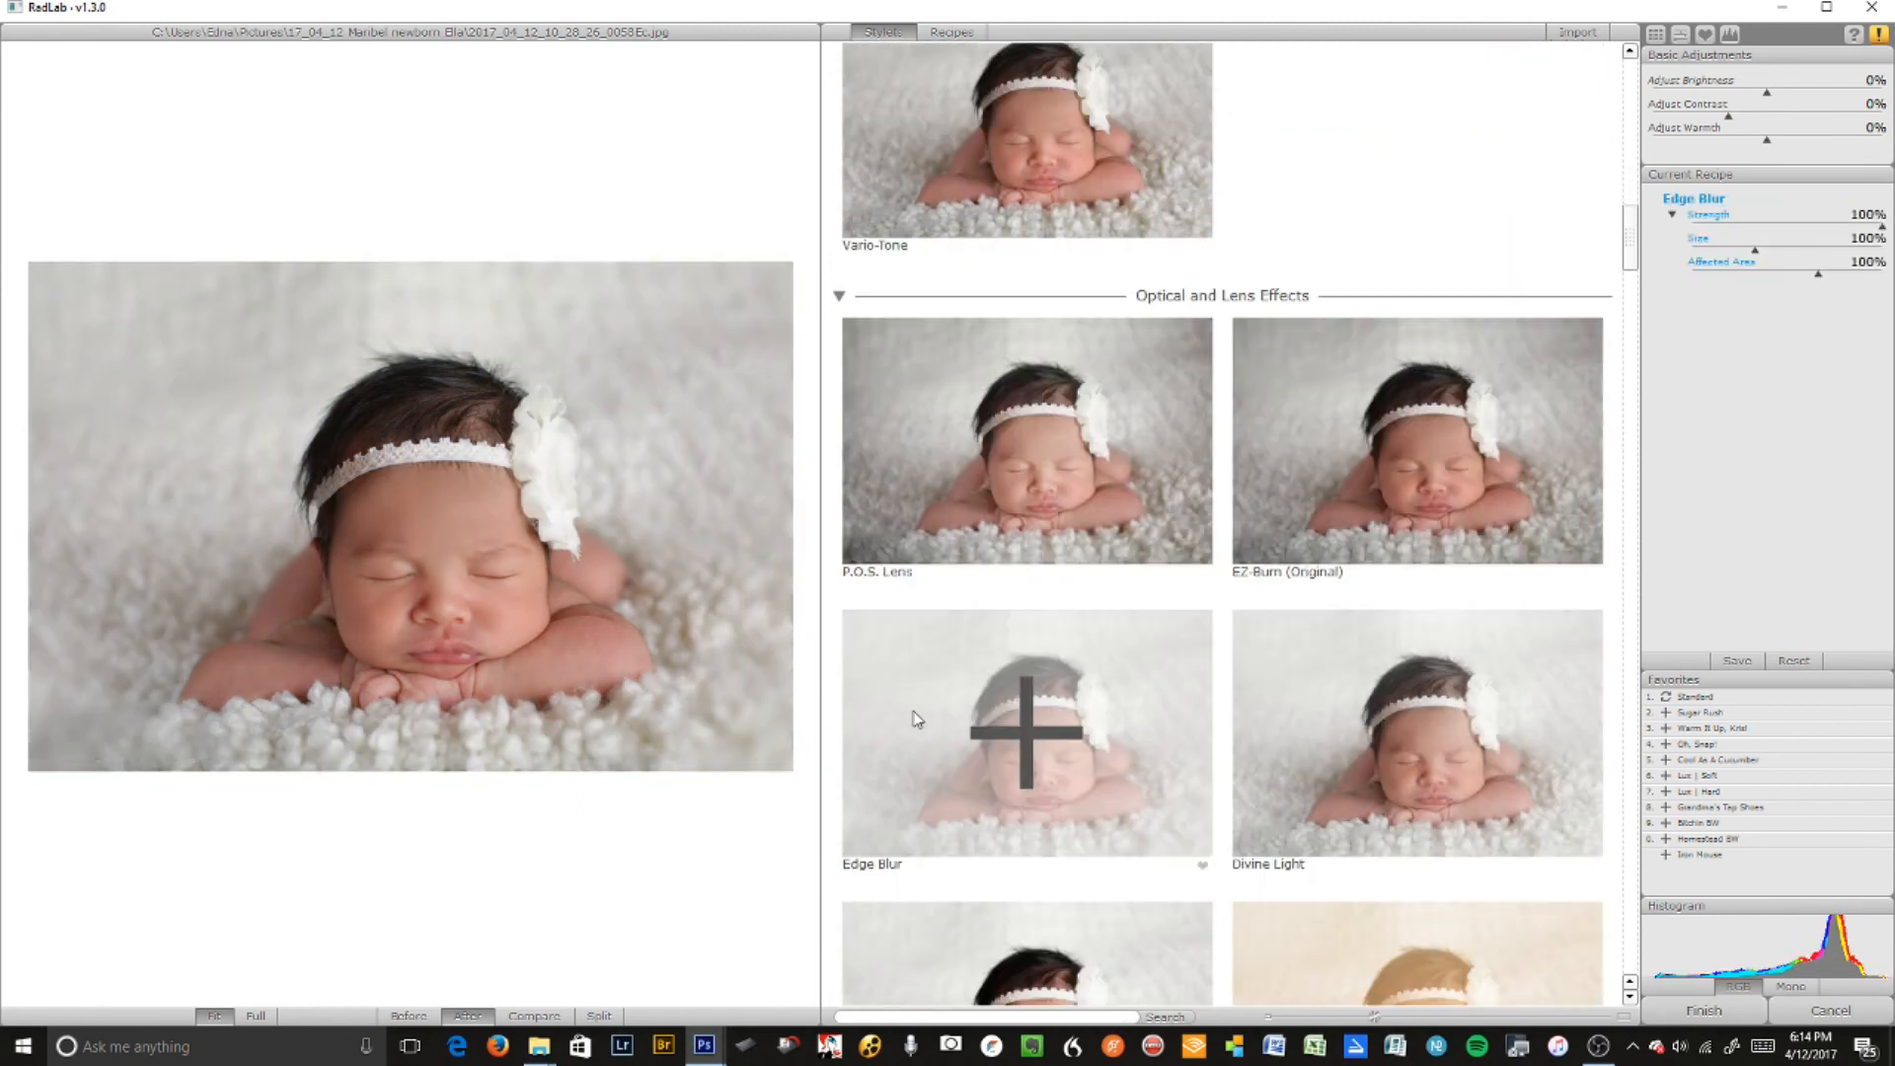
- Apply the Lights On, + Contrast, Sugar Rush, Edge Blur recipe with Edge Blur at 24%, and finish
{"action": "left_click", "coordinate": [952, 32]}
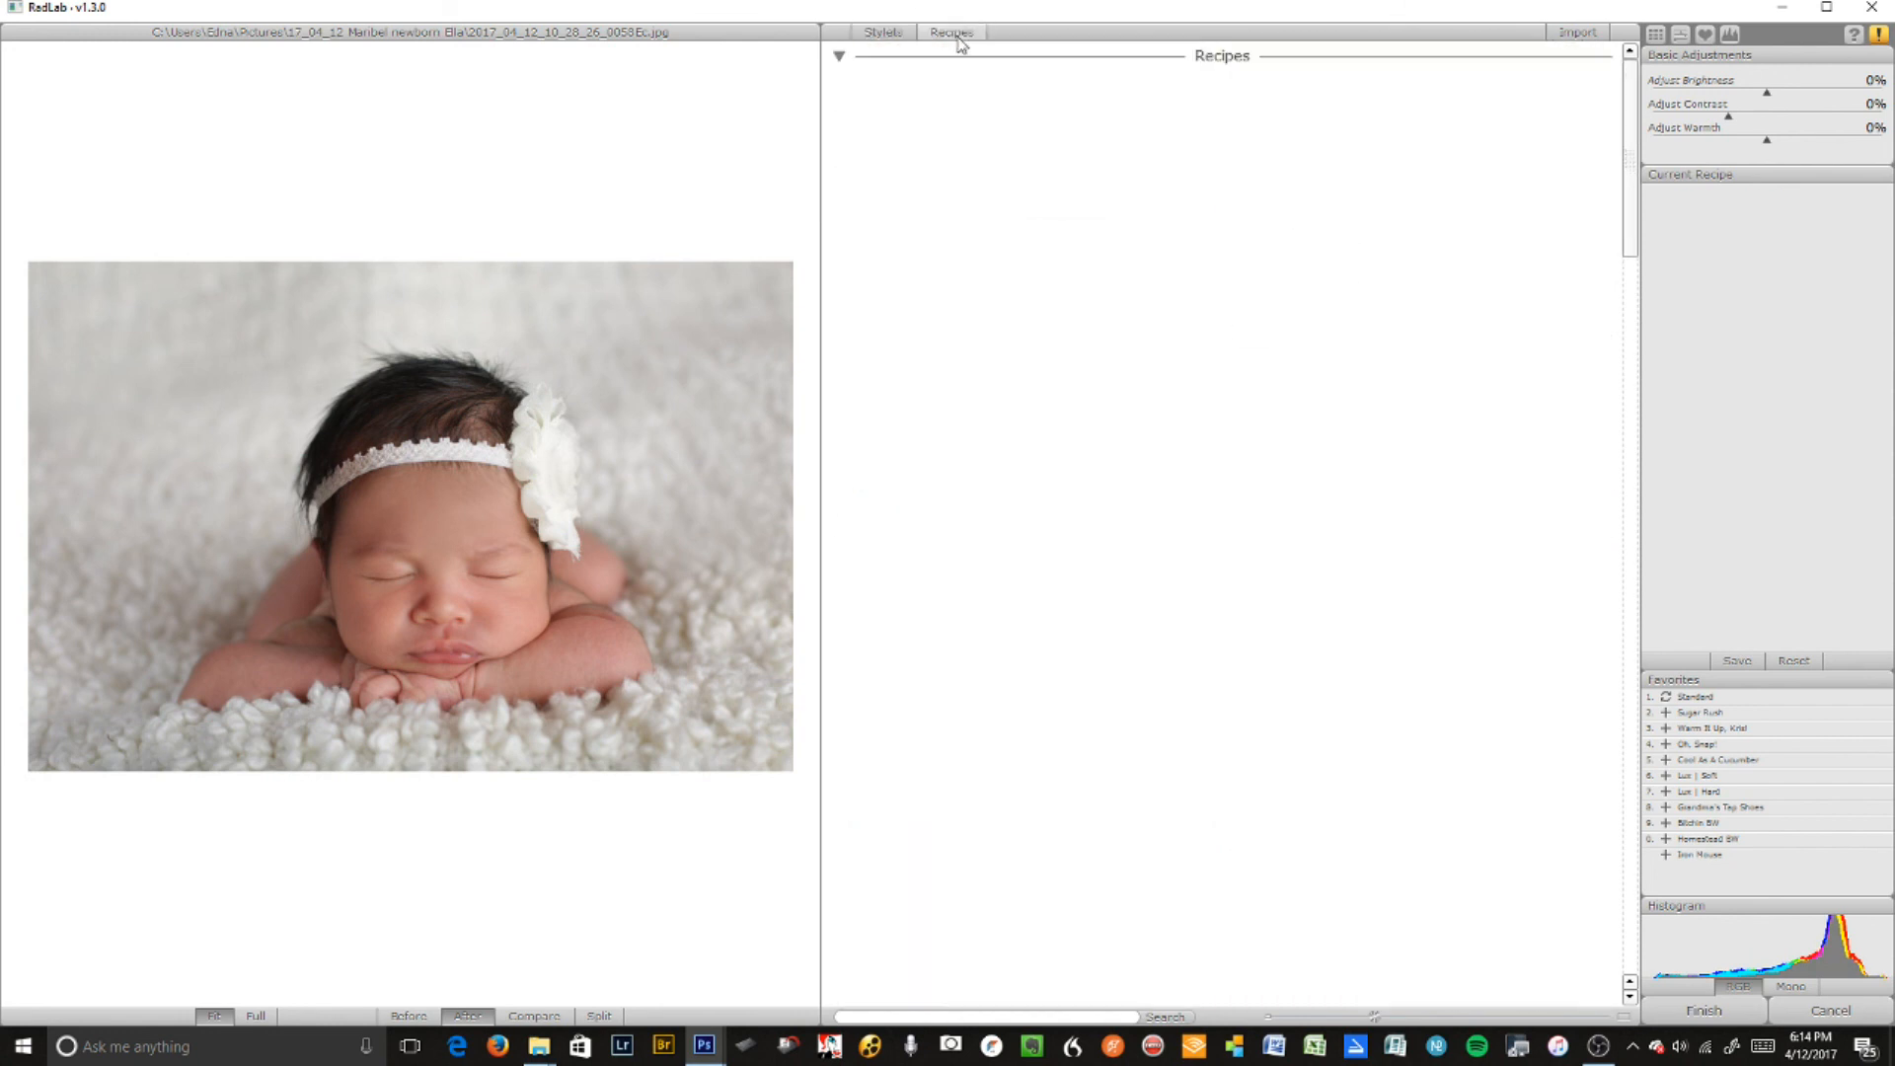
{"action": "left_click", "coordinate": [951, 32]}
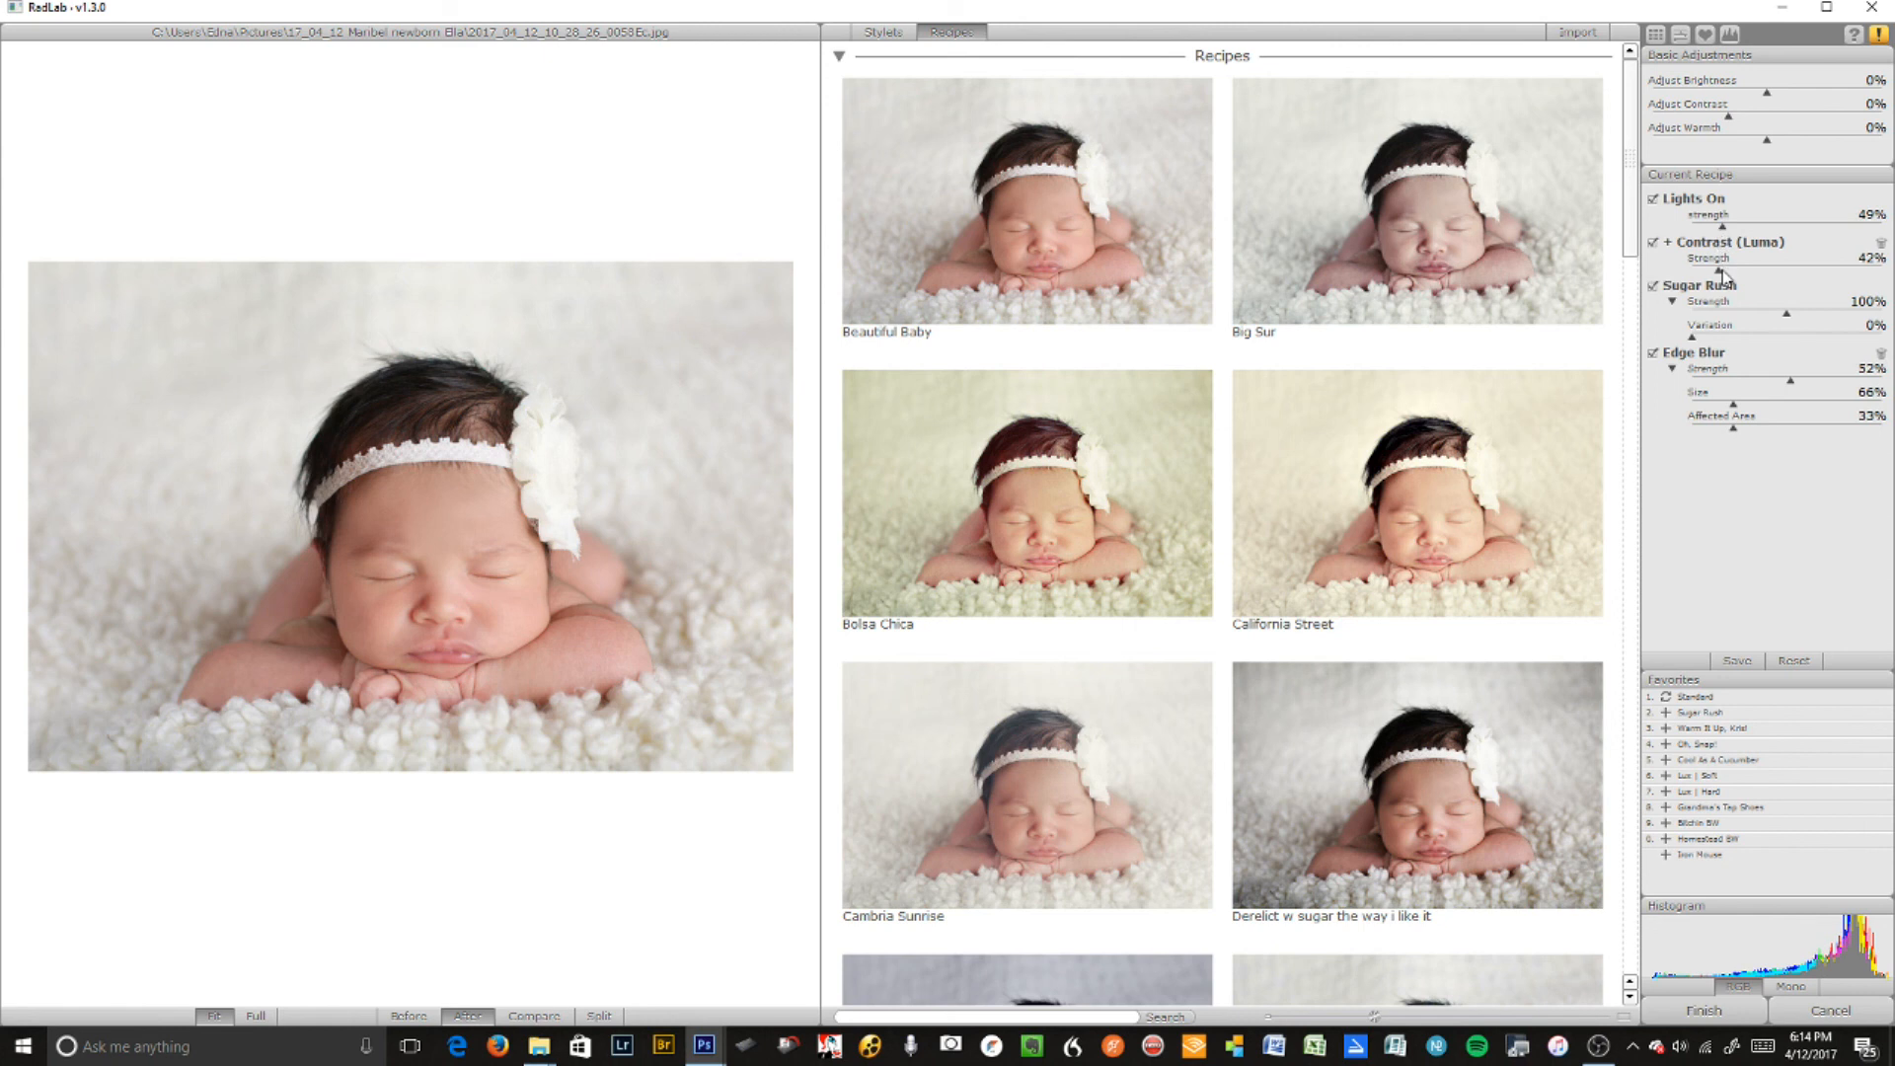
{"action": "mouse_move", "coordinate": [1752, 313]}
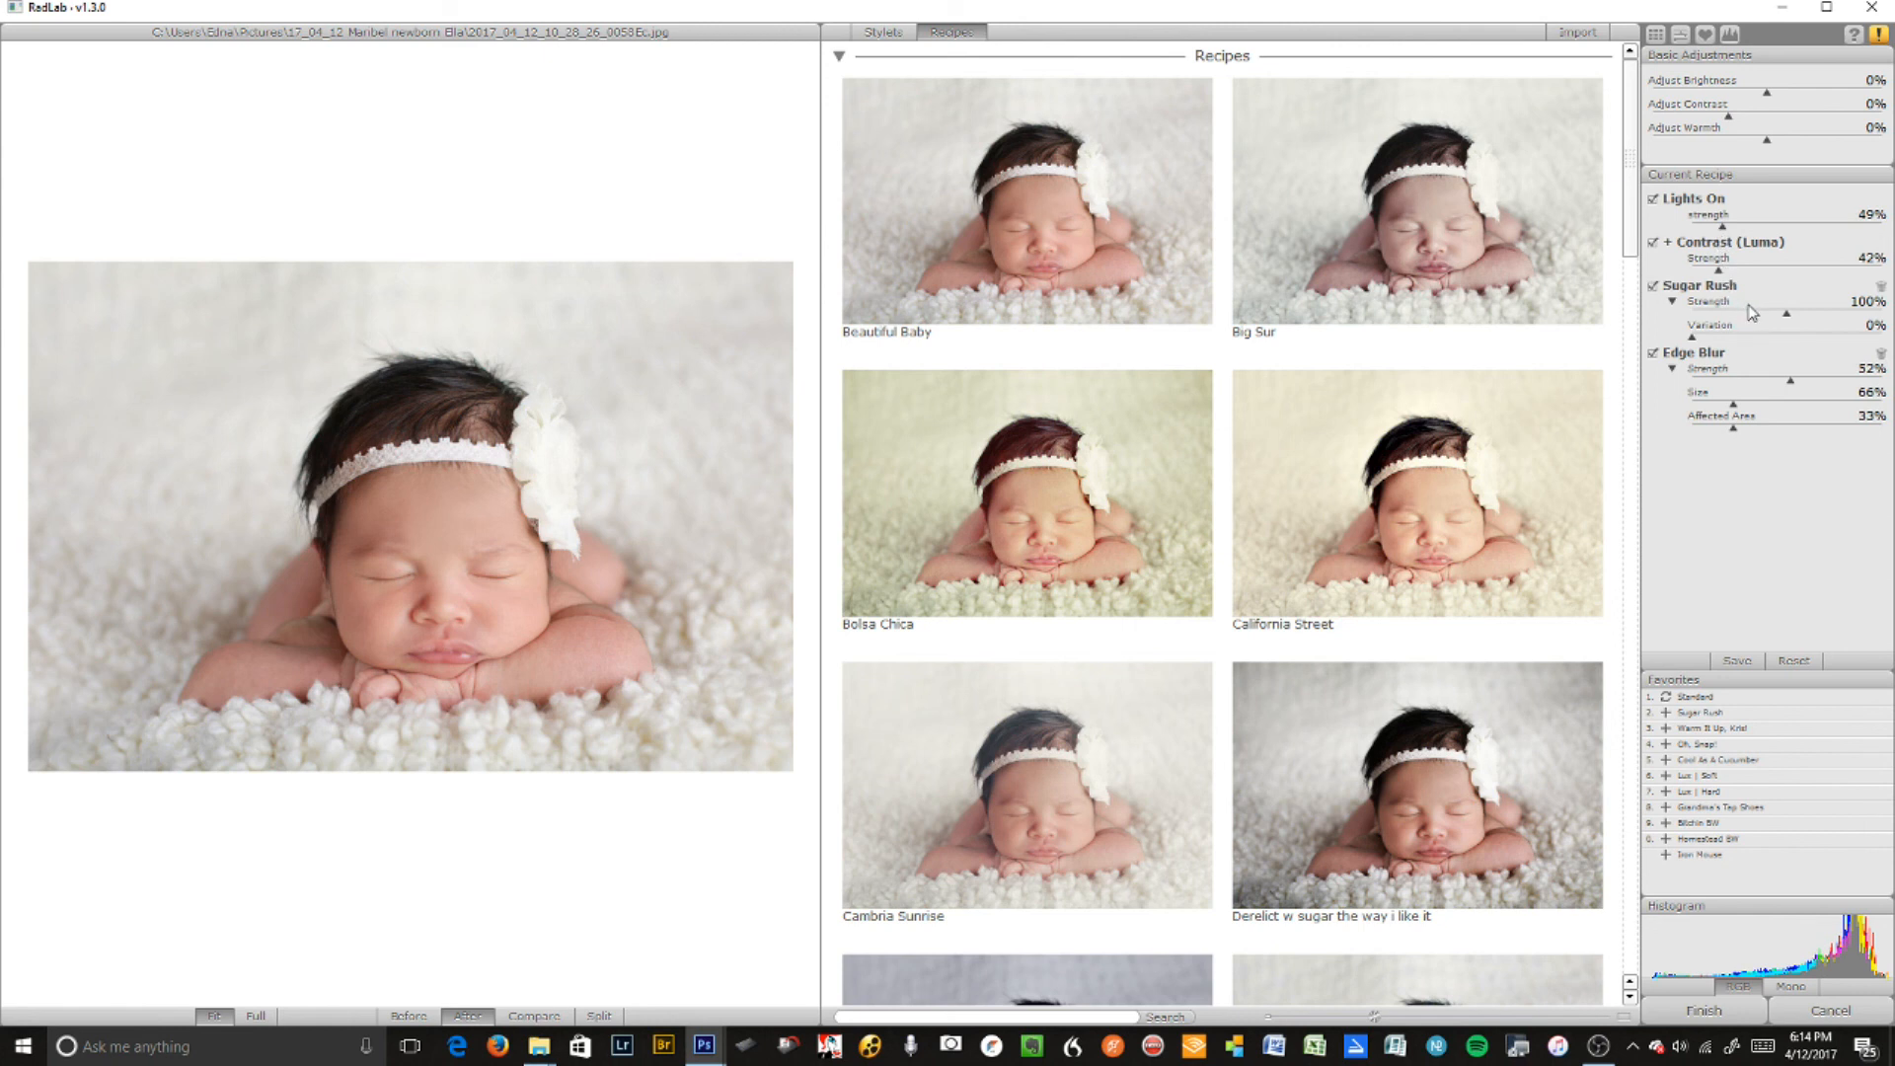
{"action": "mouse_move", "coordinate": [1738, 329]}
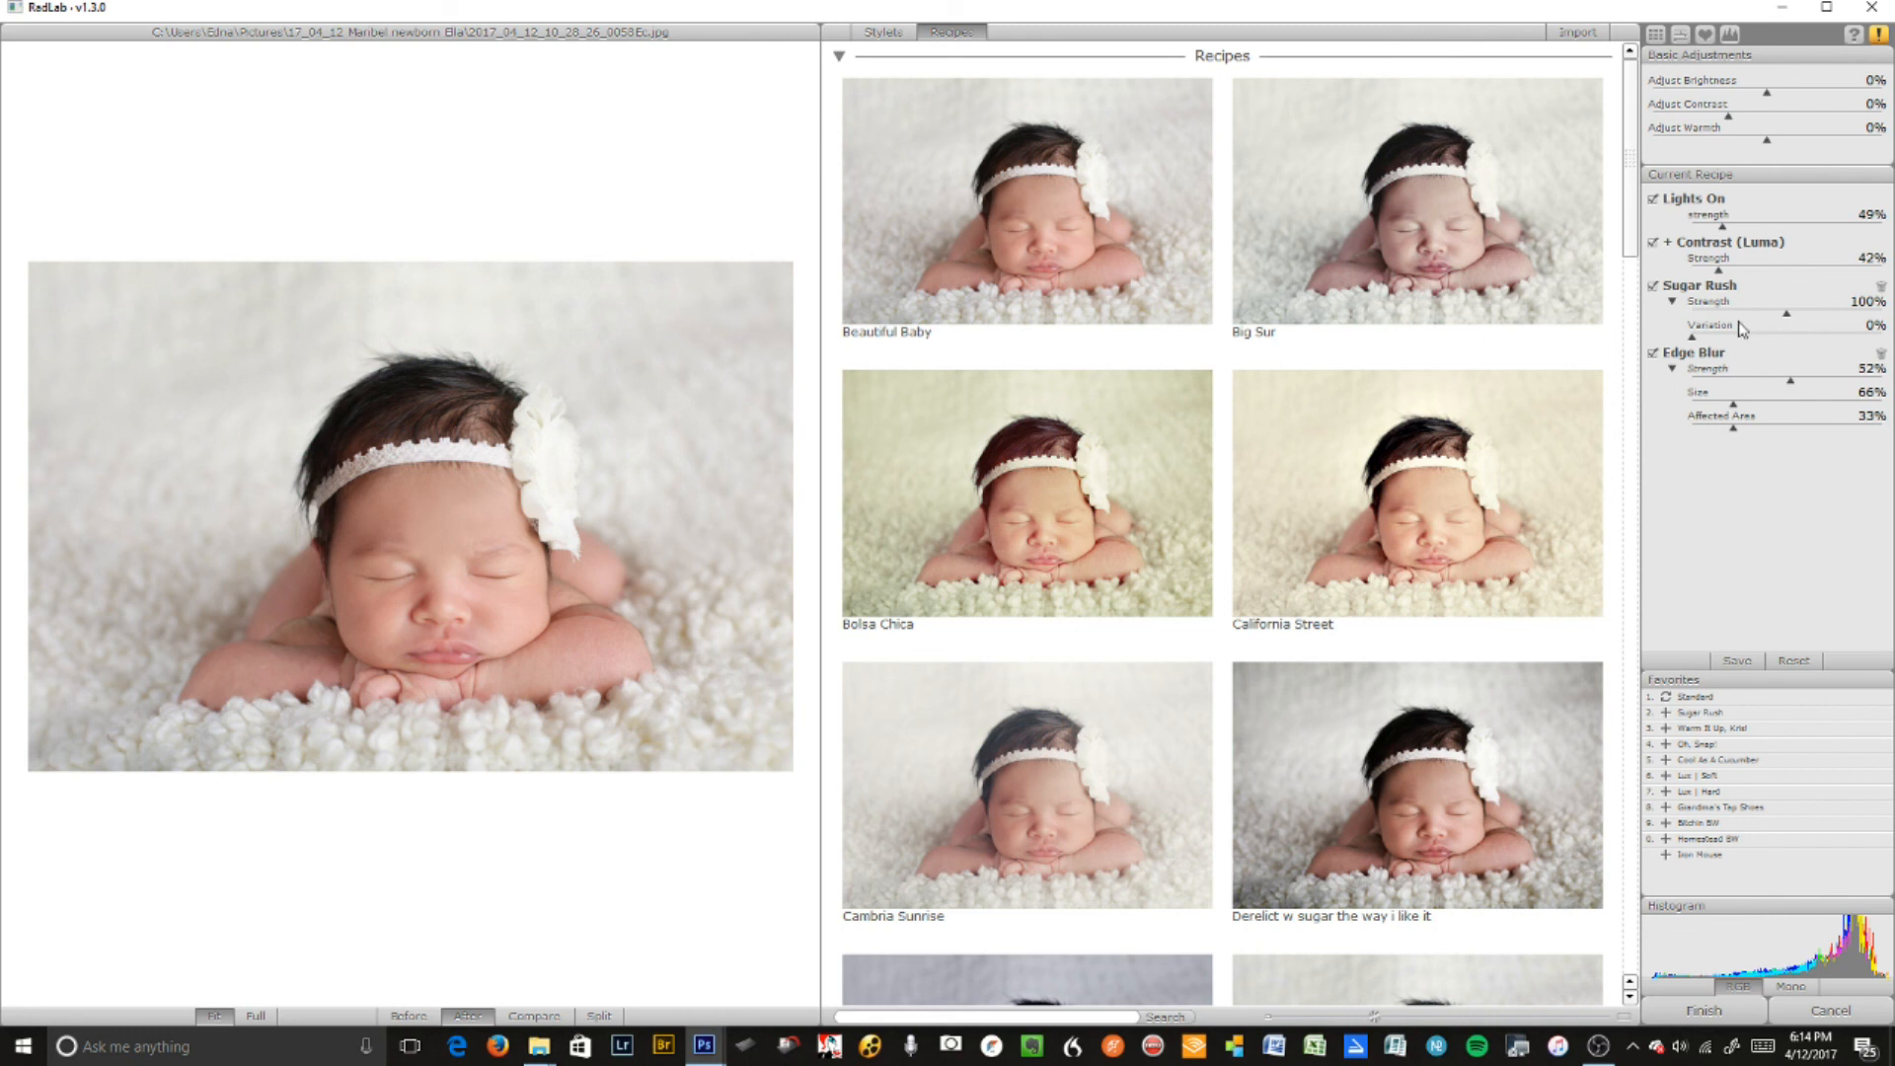
{"action": "left_click_drag", "start_coordinate": [1766, 395], "coordinate": [1741, 395]}
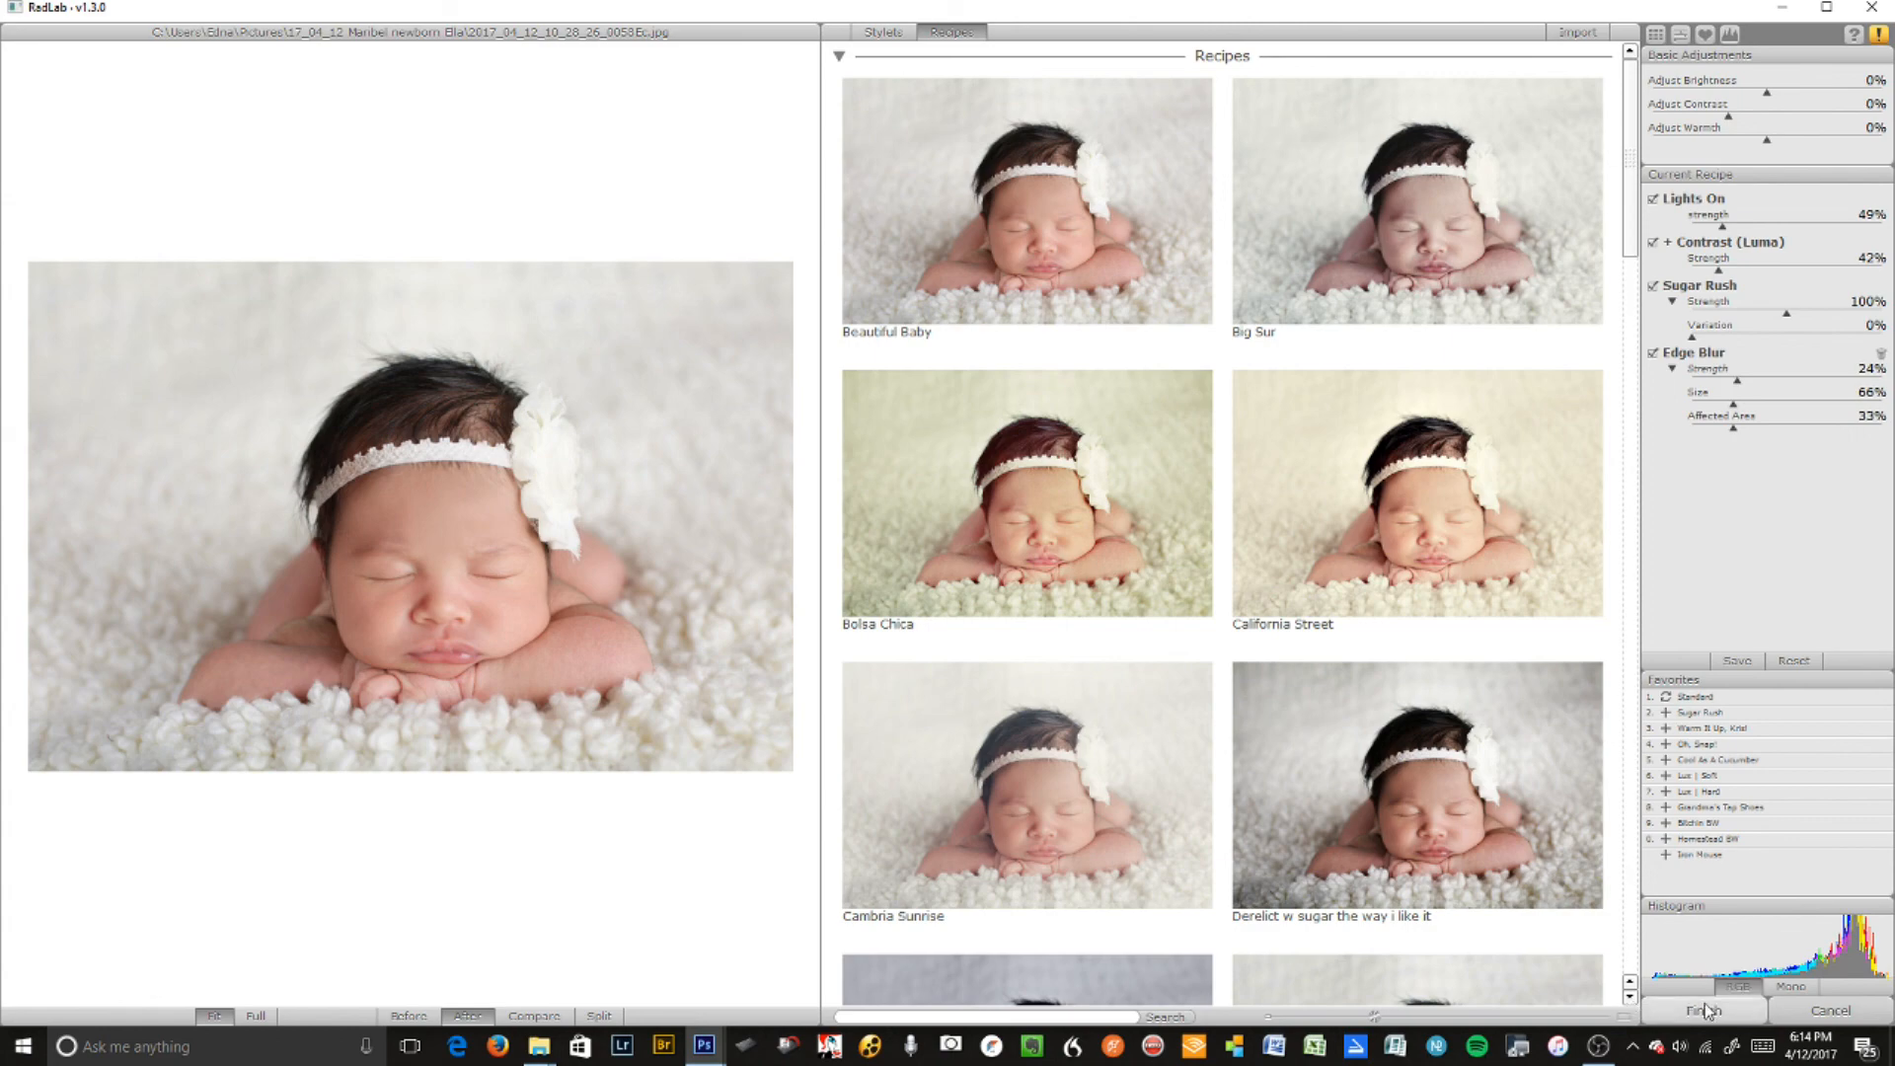
{"action": "left_click", "coordinate": [1703, 1011]}
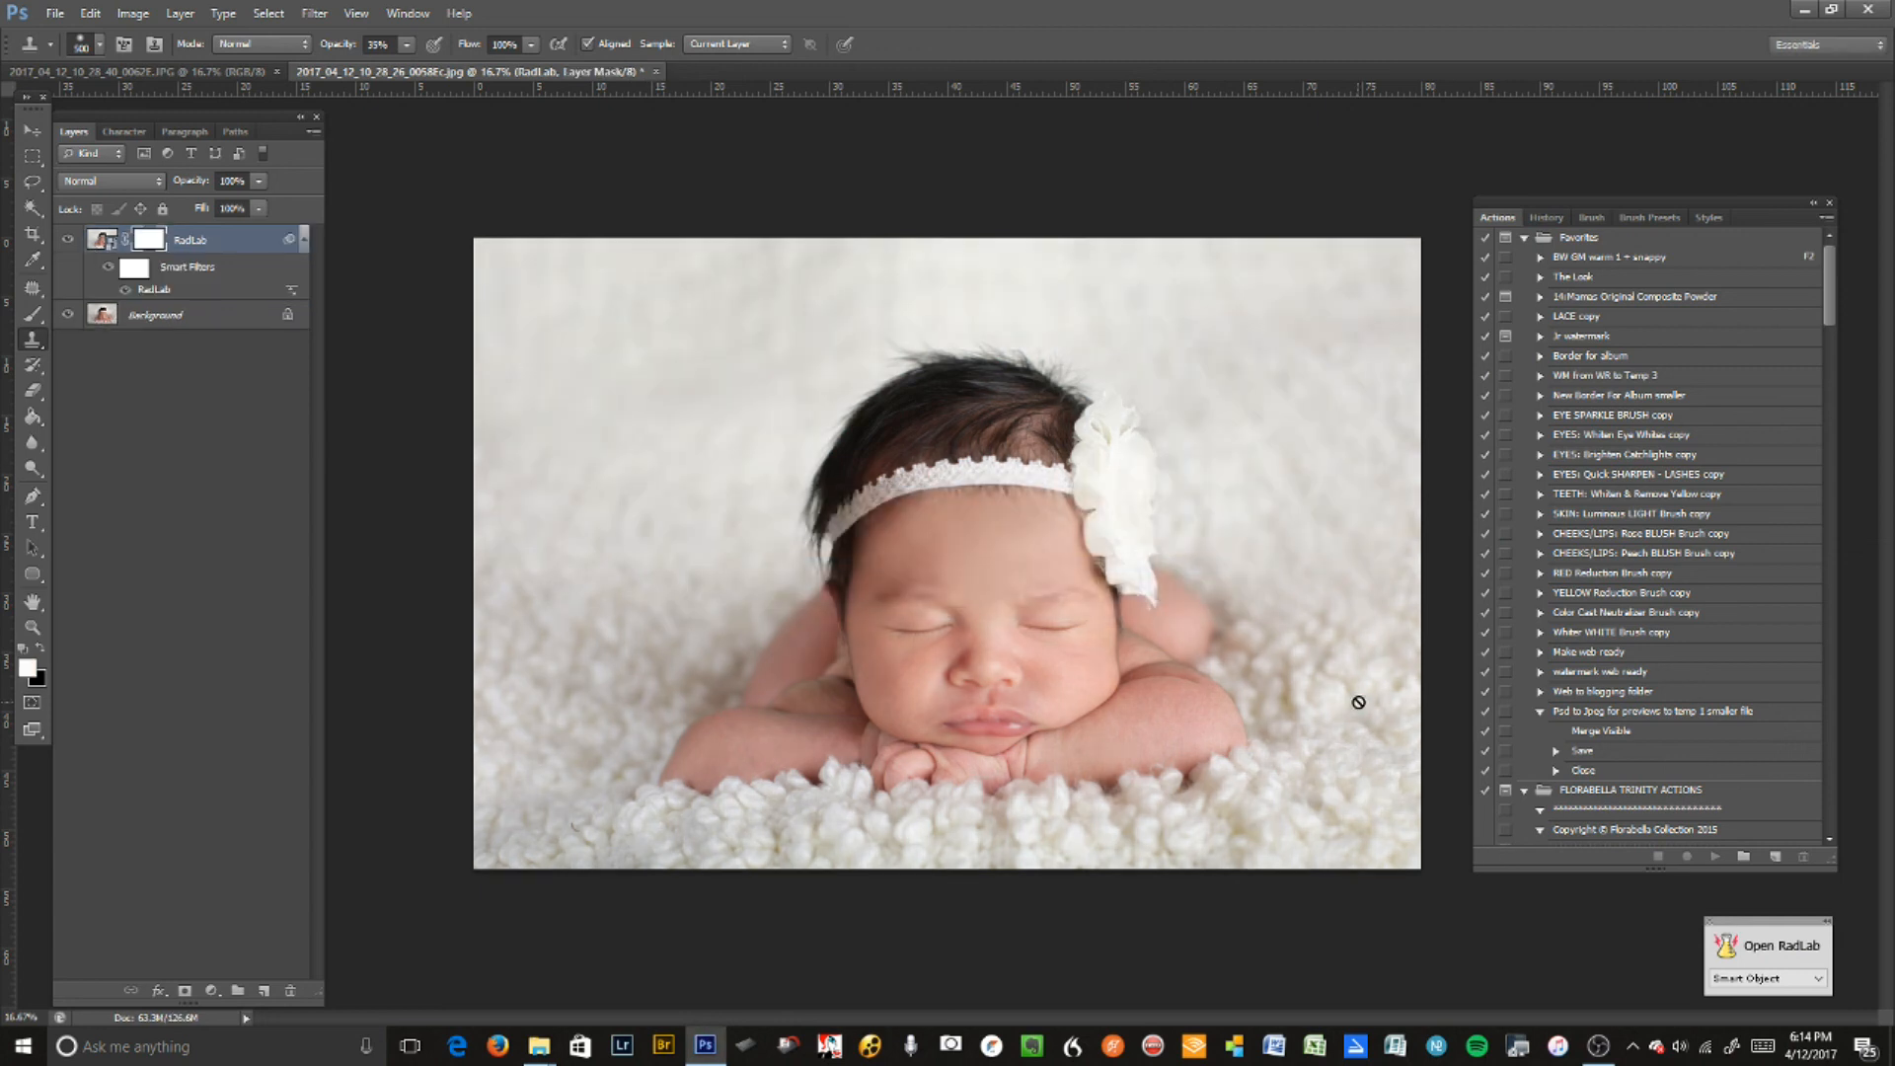
{"action": "mouse_move", "coordinate": [1471, 381]}
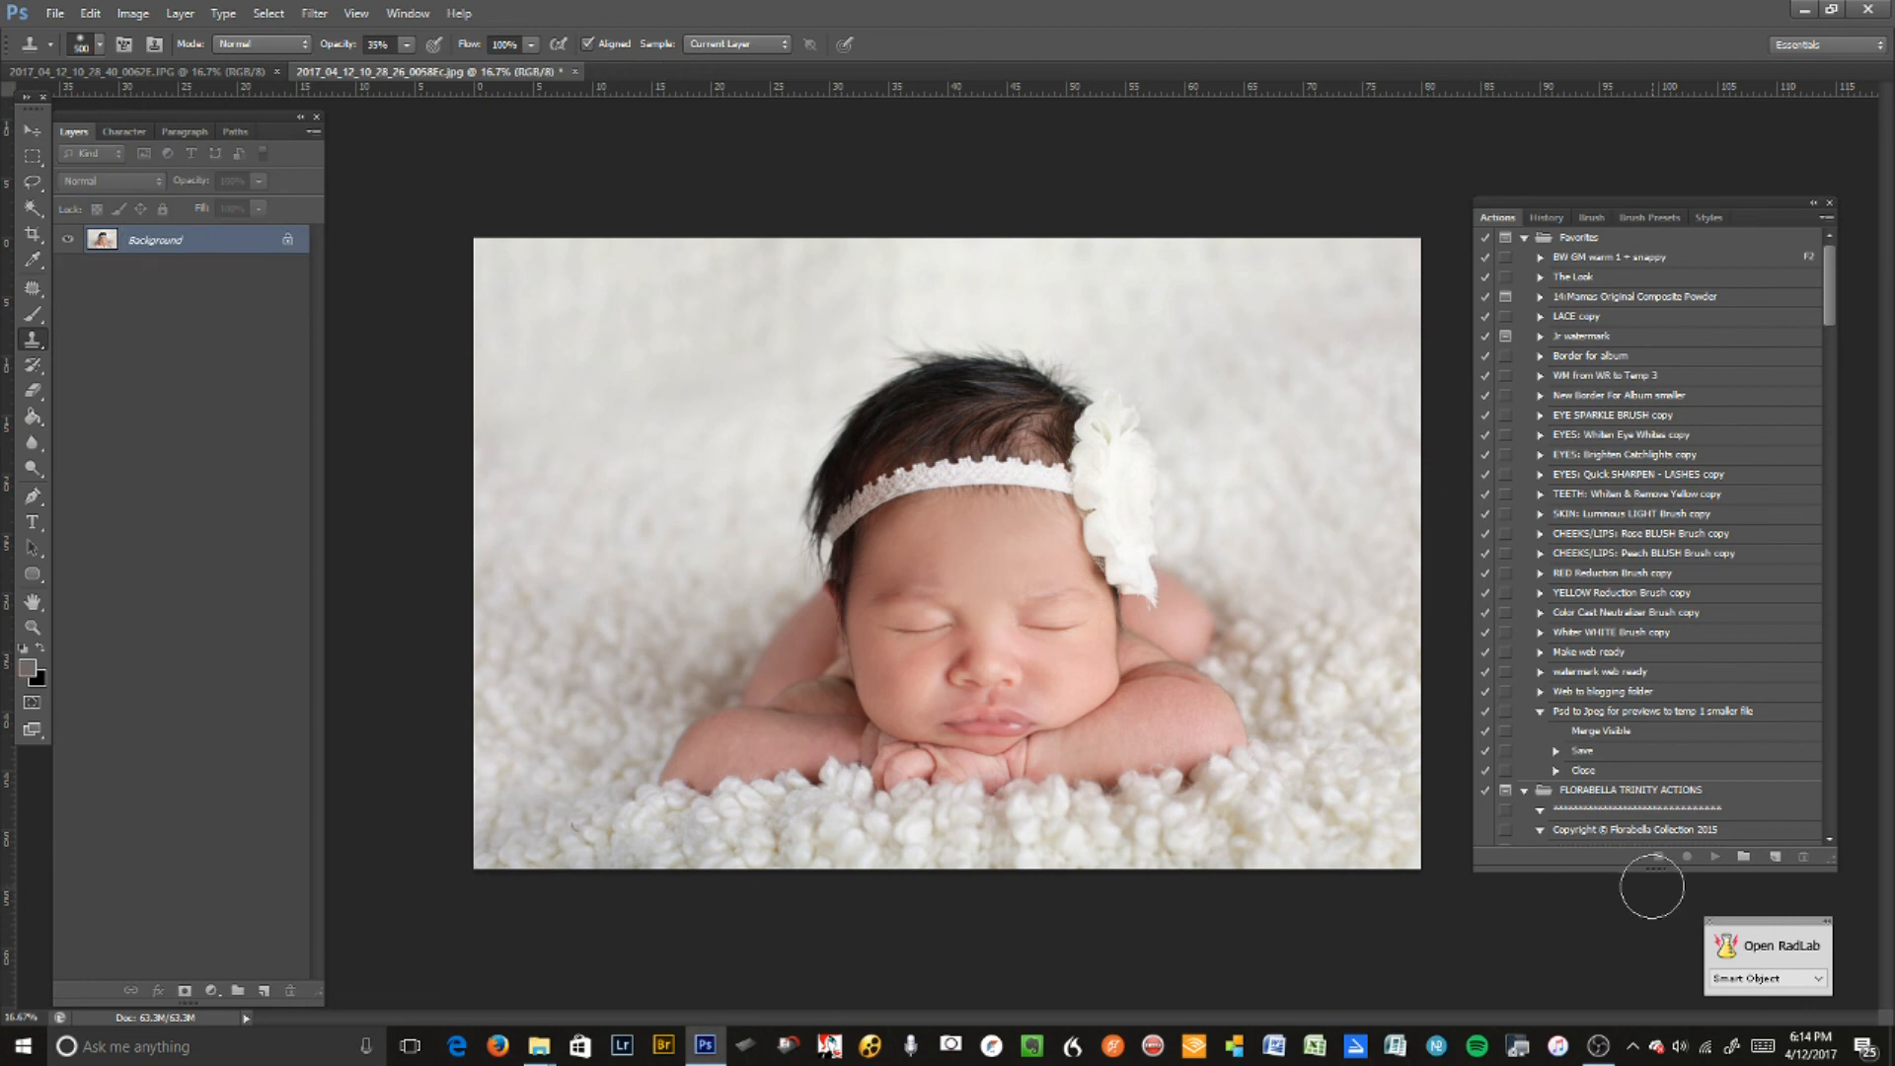
{"action": "mouse_move", "coordinate": [592, 712]}
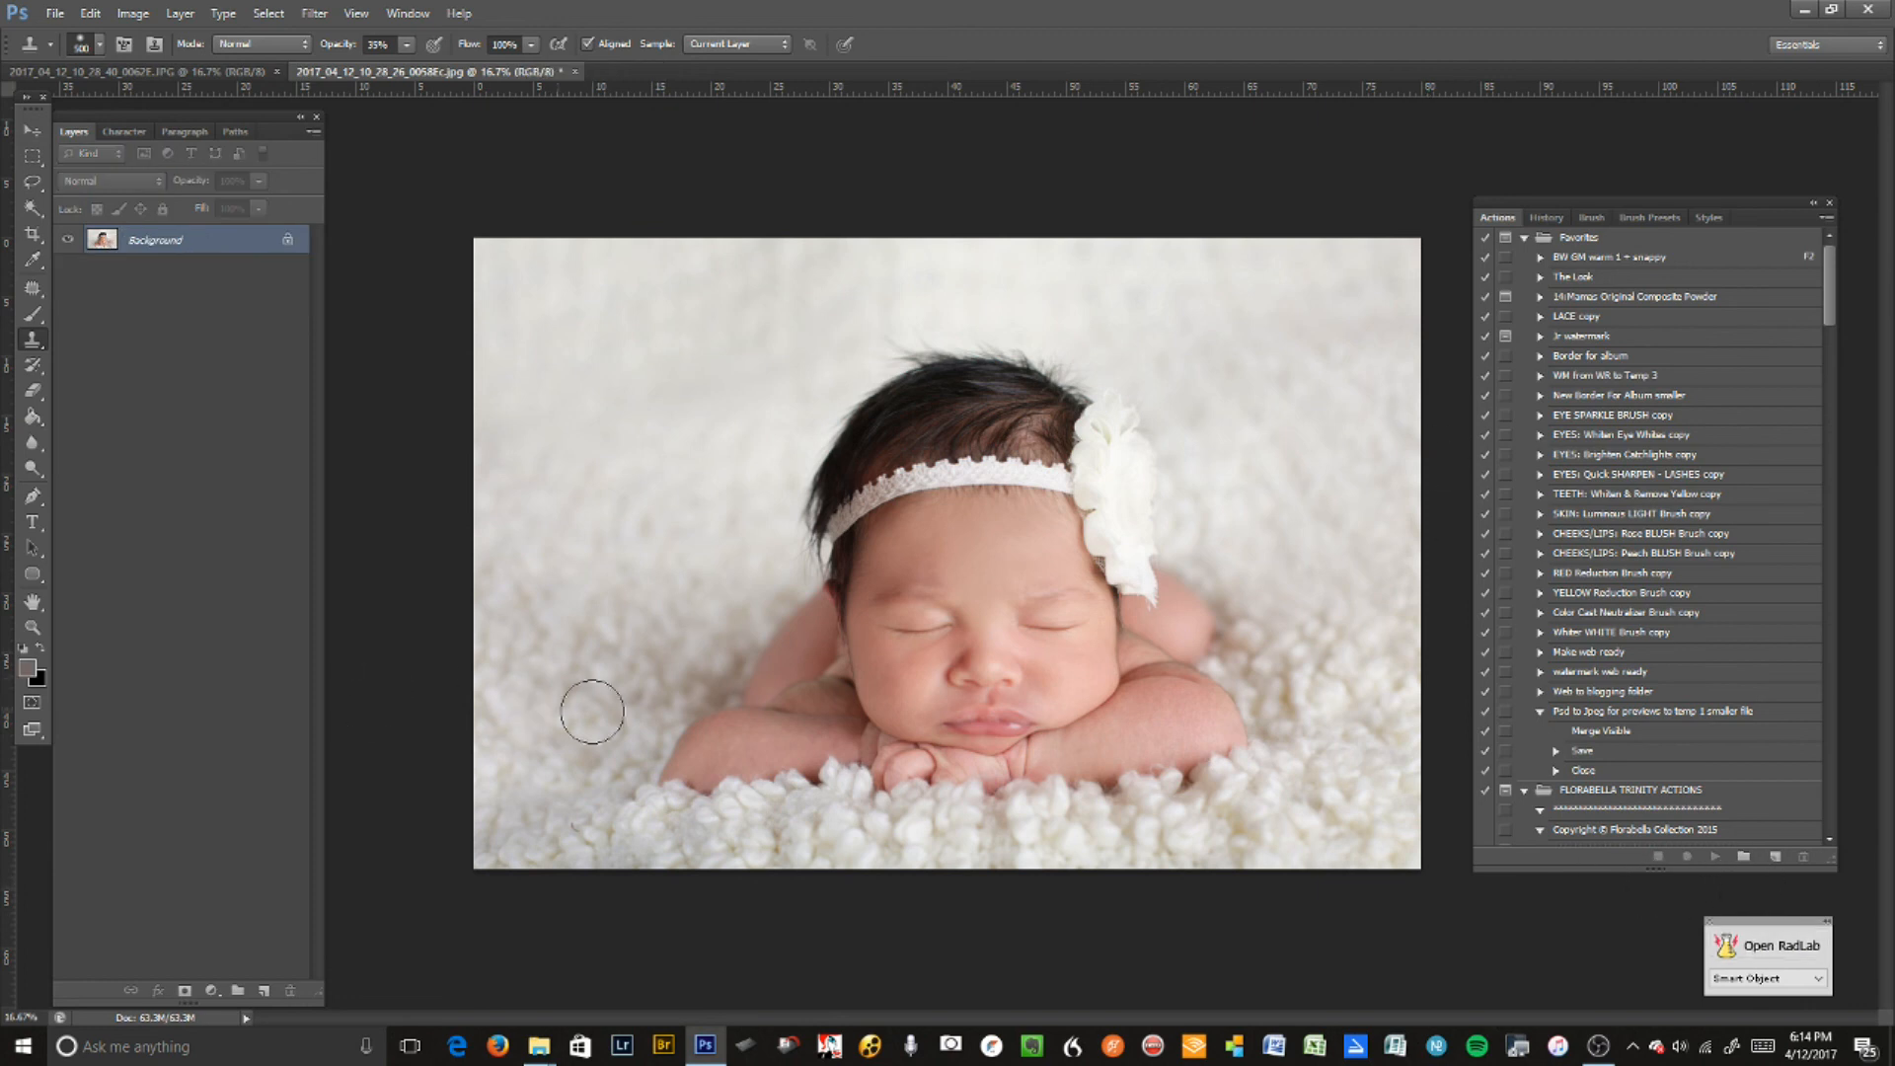
- Scroll through the Florabella colour and light actions in the Actions panel
{"action": "scroll", "scroll_direction": "down", "scroll_amount": 3}
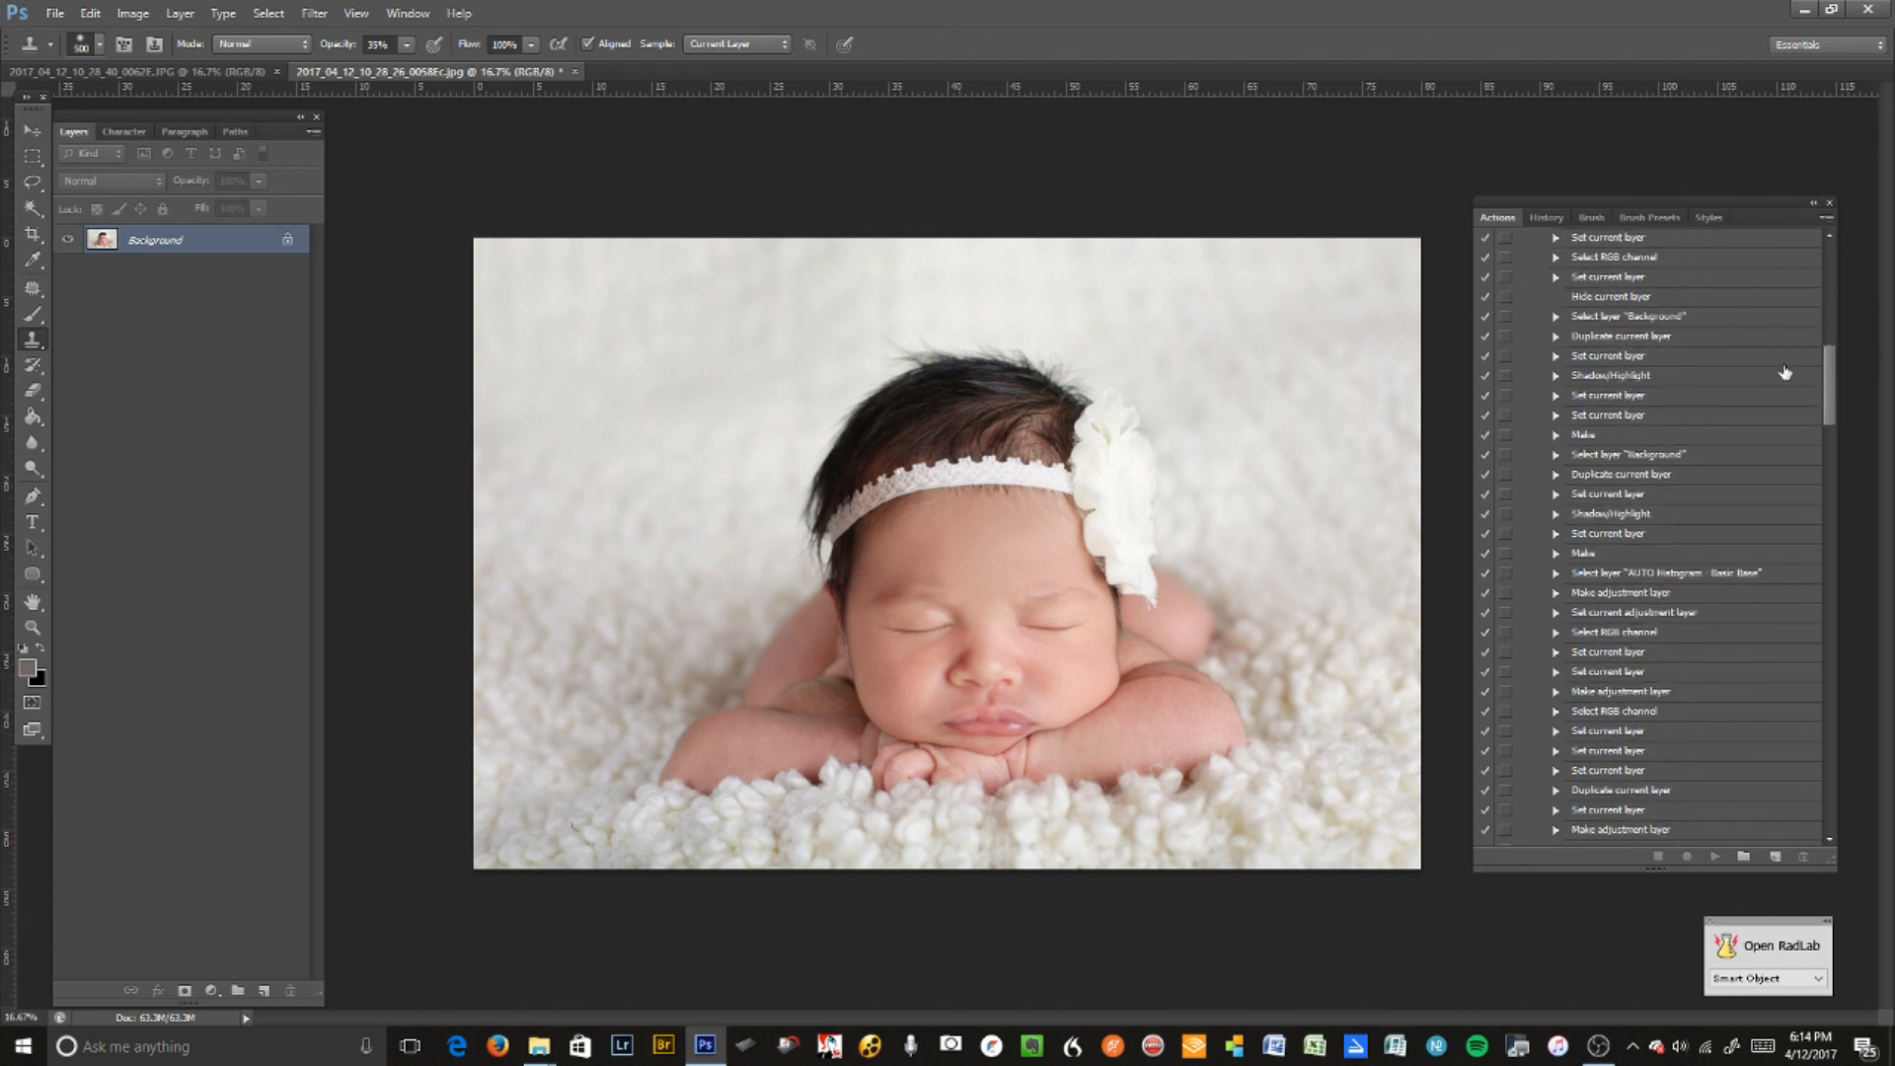
{"action": "scroll", "scroll_direction": "down", "scroll_amount": 3}
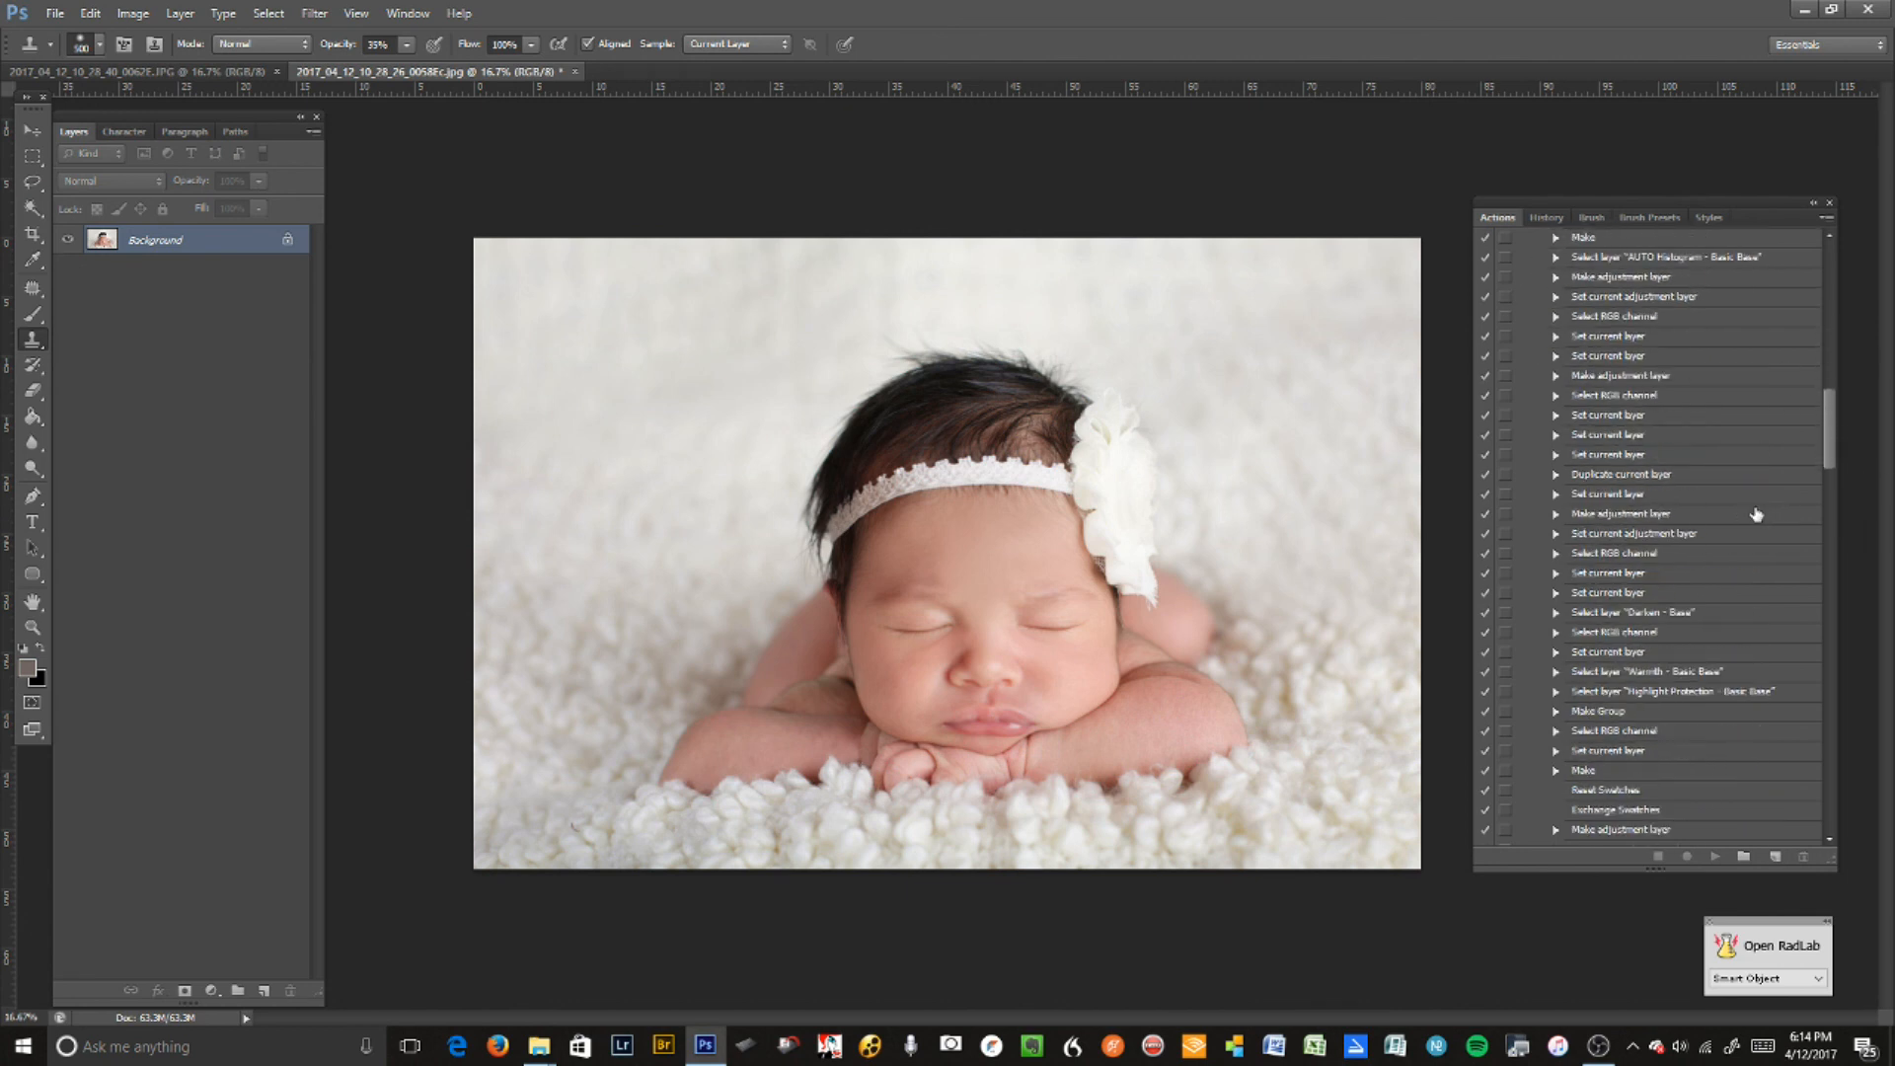
{"action": "scroll", "scroll_direction": "down", "scroll_amount": 3}
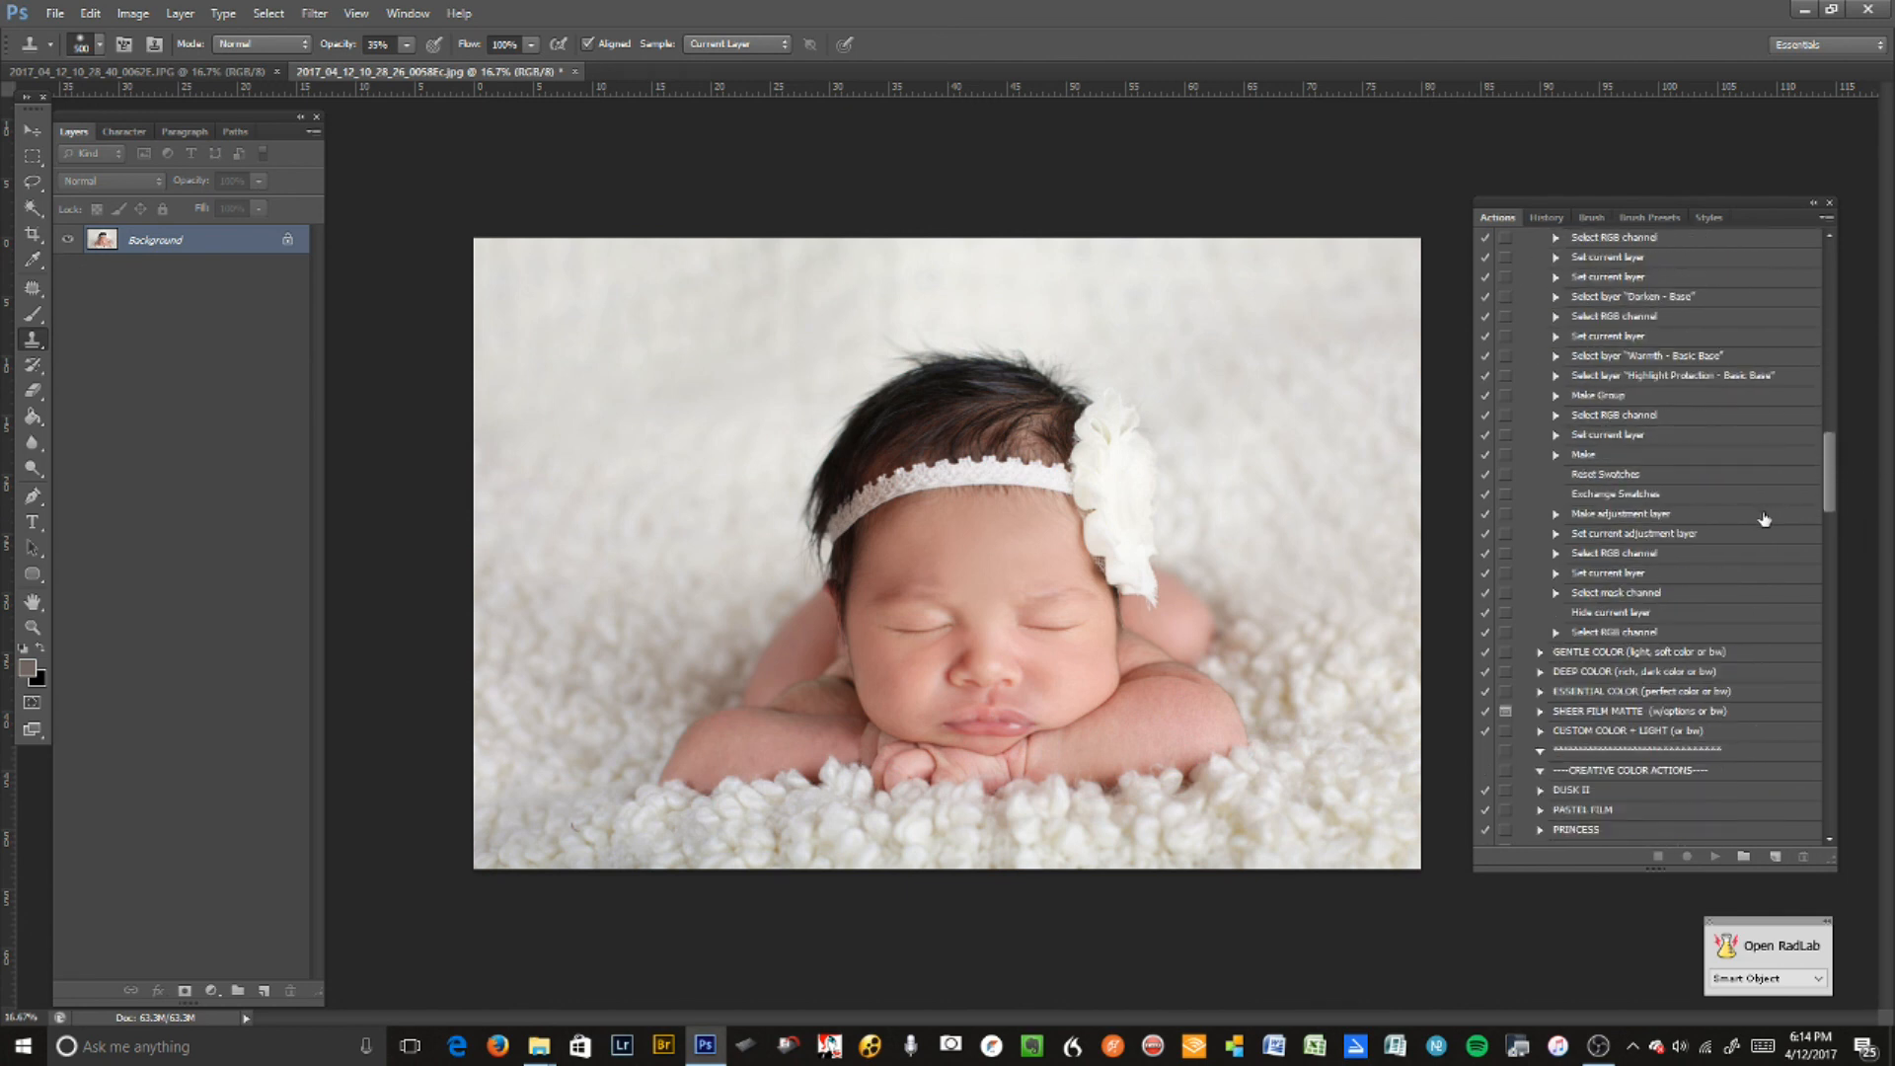
{"action": "scroll", "scroll_direction": "down", "scroll_amount": 3}
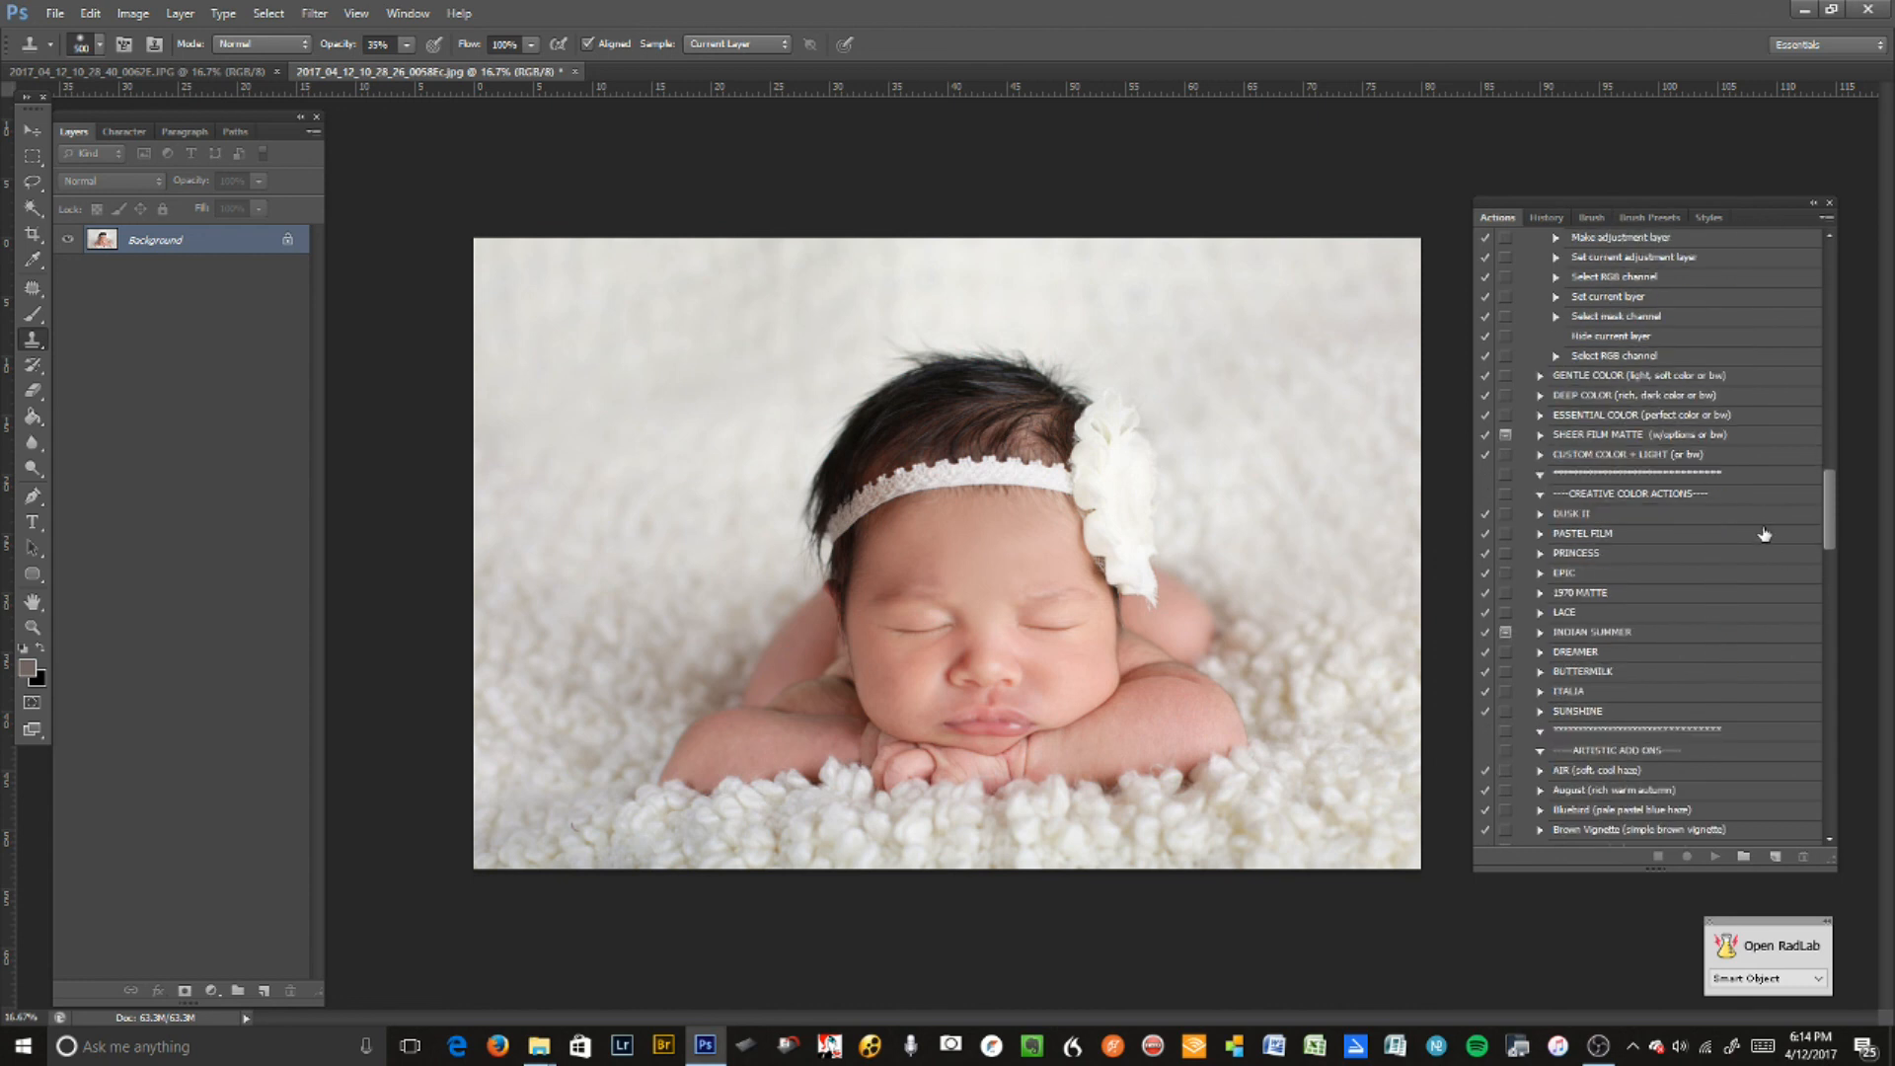
{"action": "scroll", "scroll_direction": "down", "scroll_amount": 3}
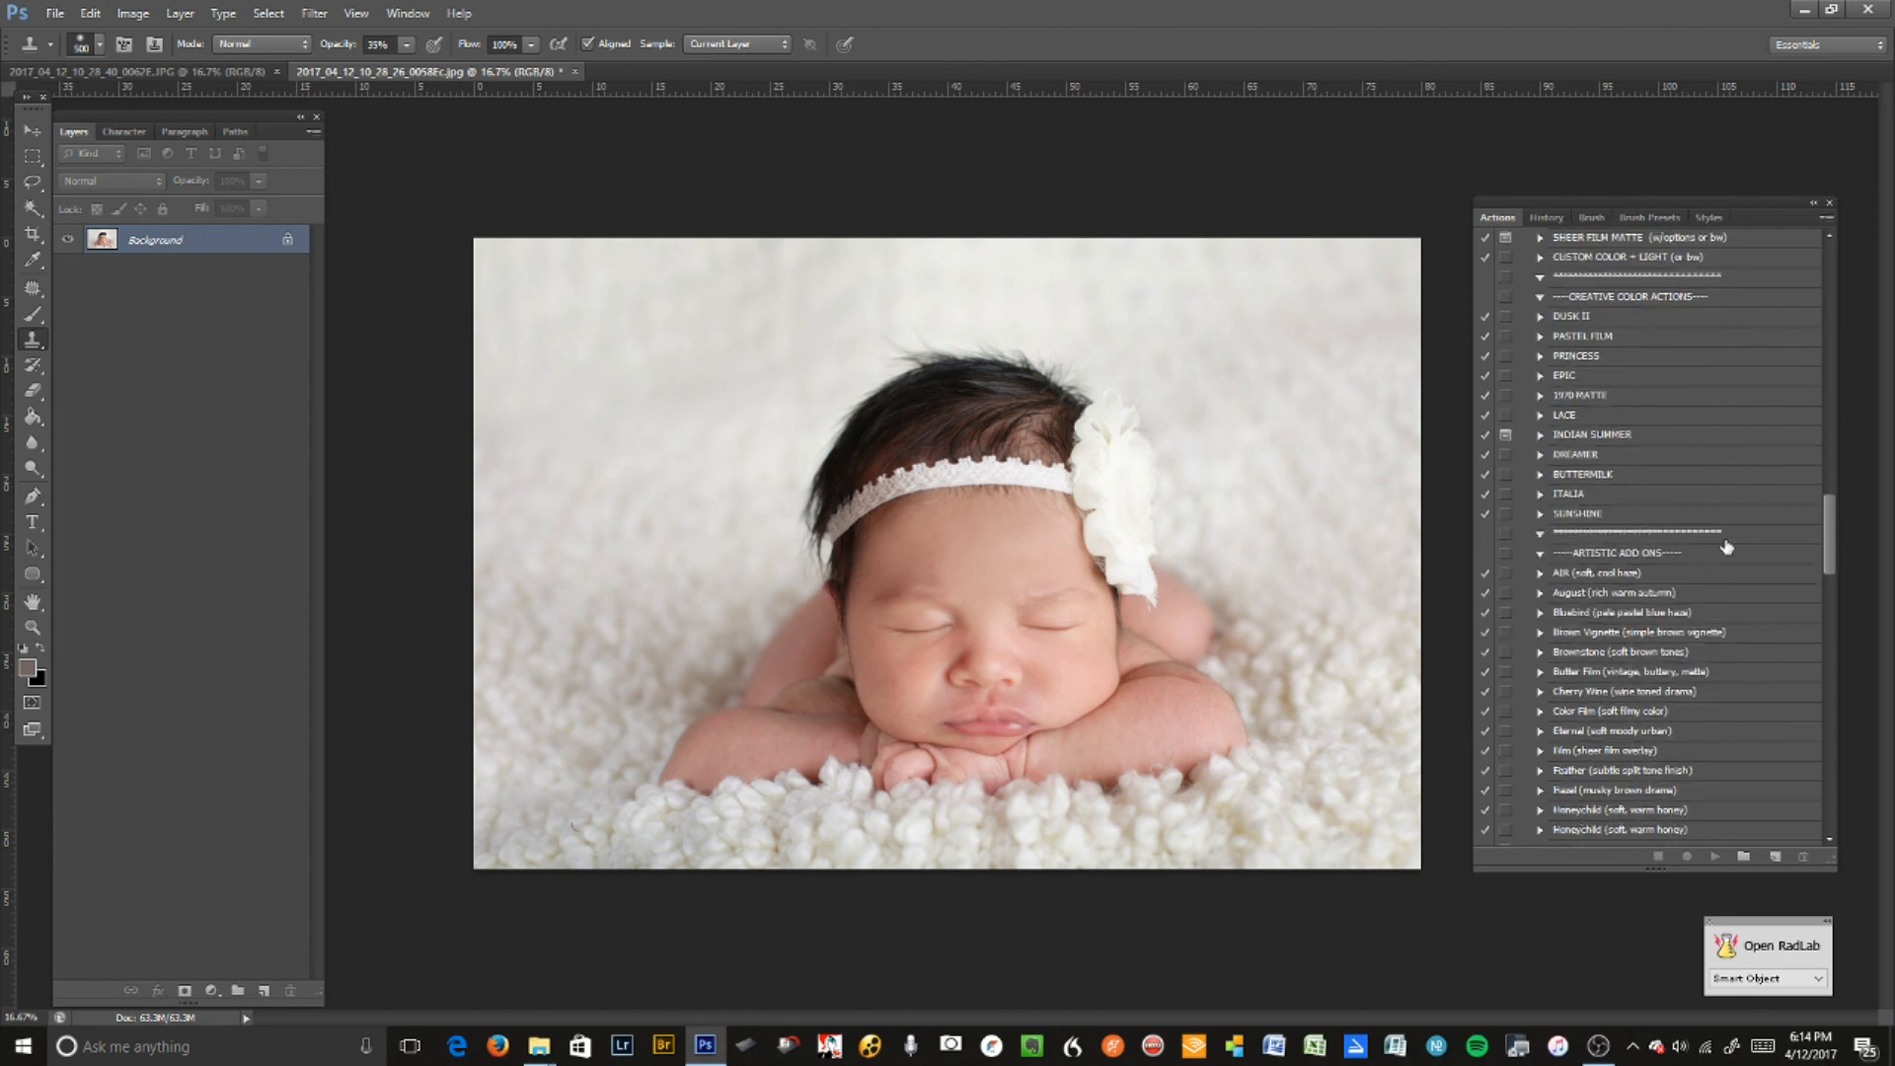
{"action": "scroll", "scroll_direction": "down", "scroll_amount": 3}
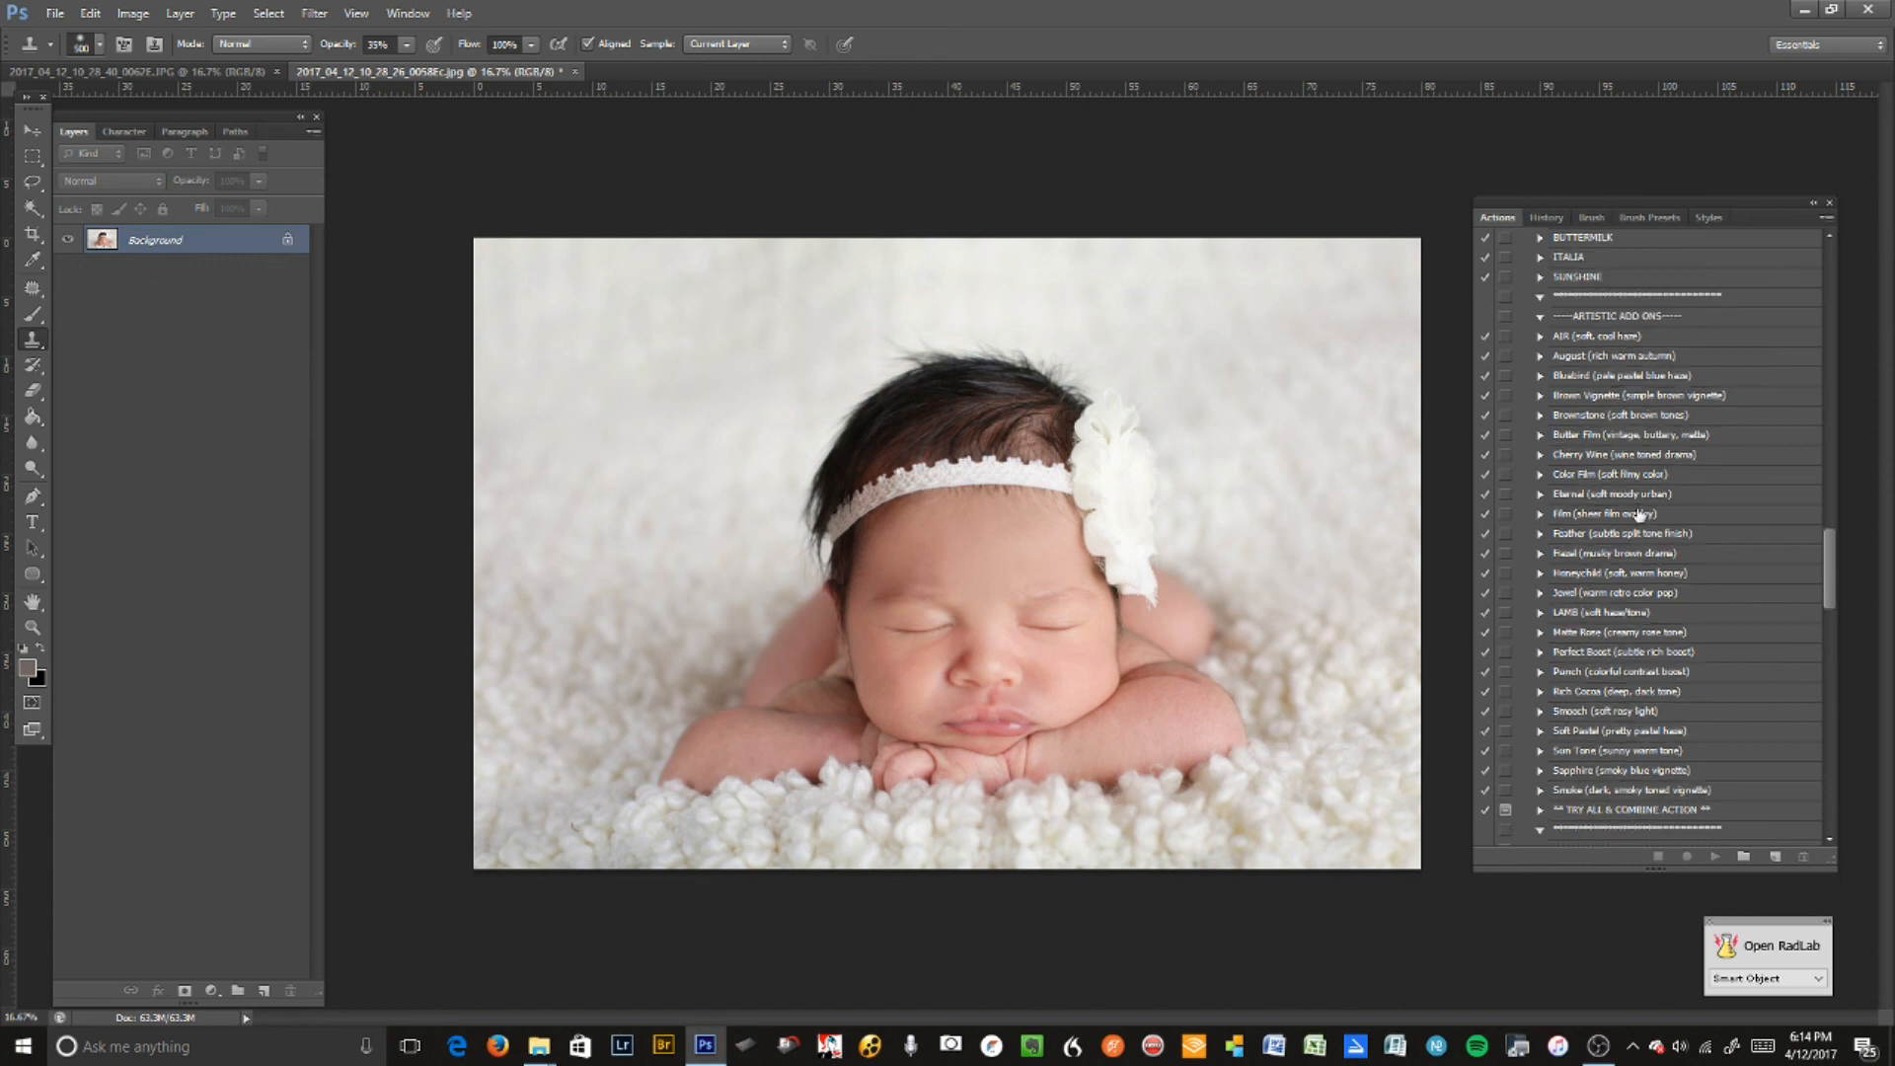
{"action": "scroll", "scroll_direction": "down", "scroll_amount": 3}
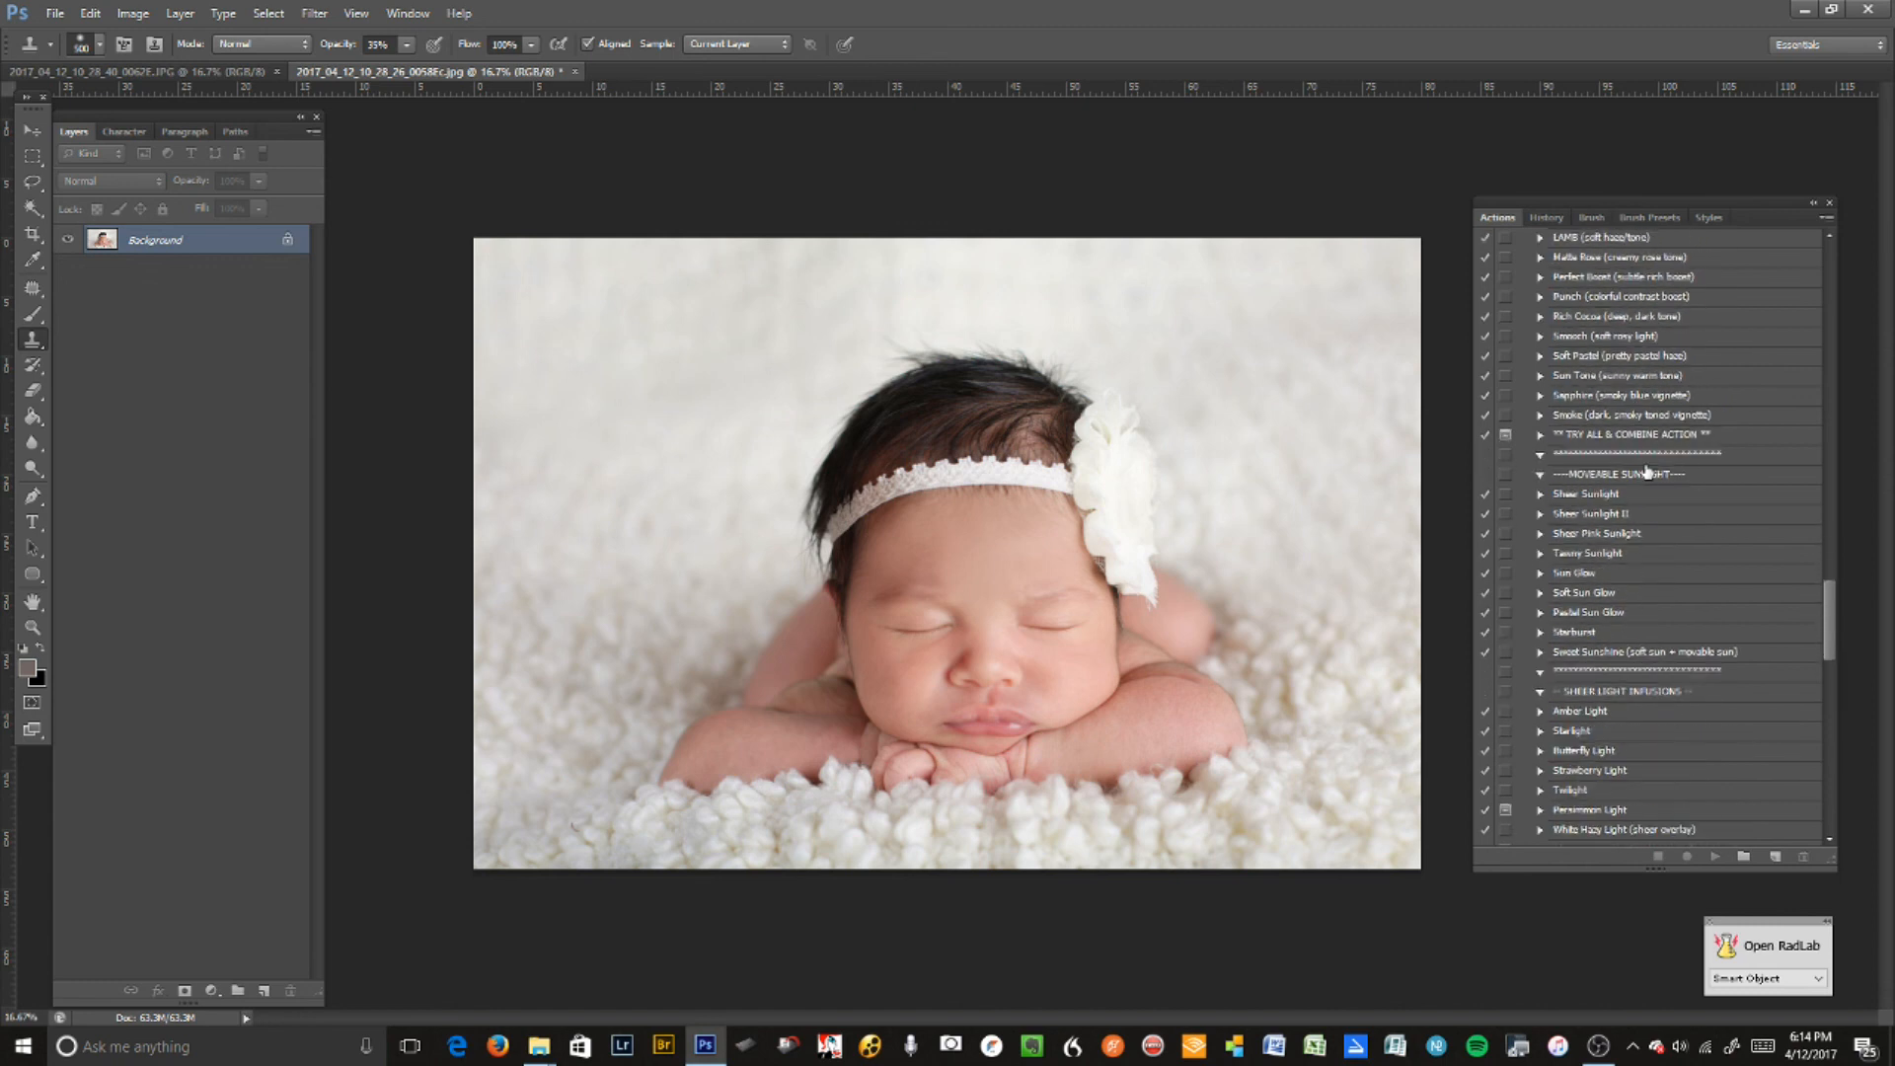
{"action": "mouse_move", "coordinate": [1708, 904]}
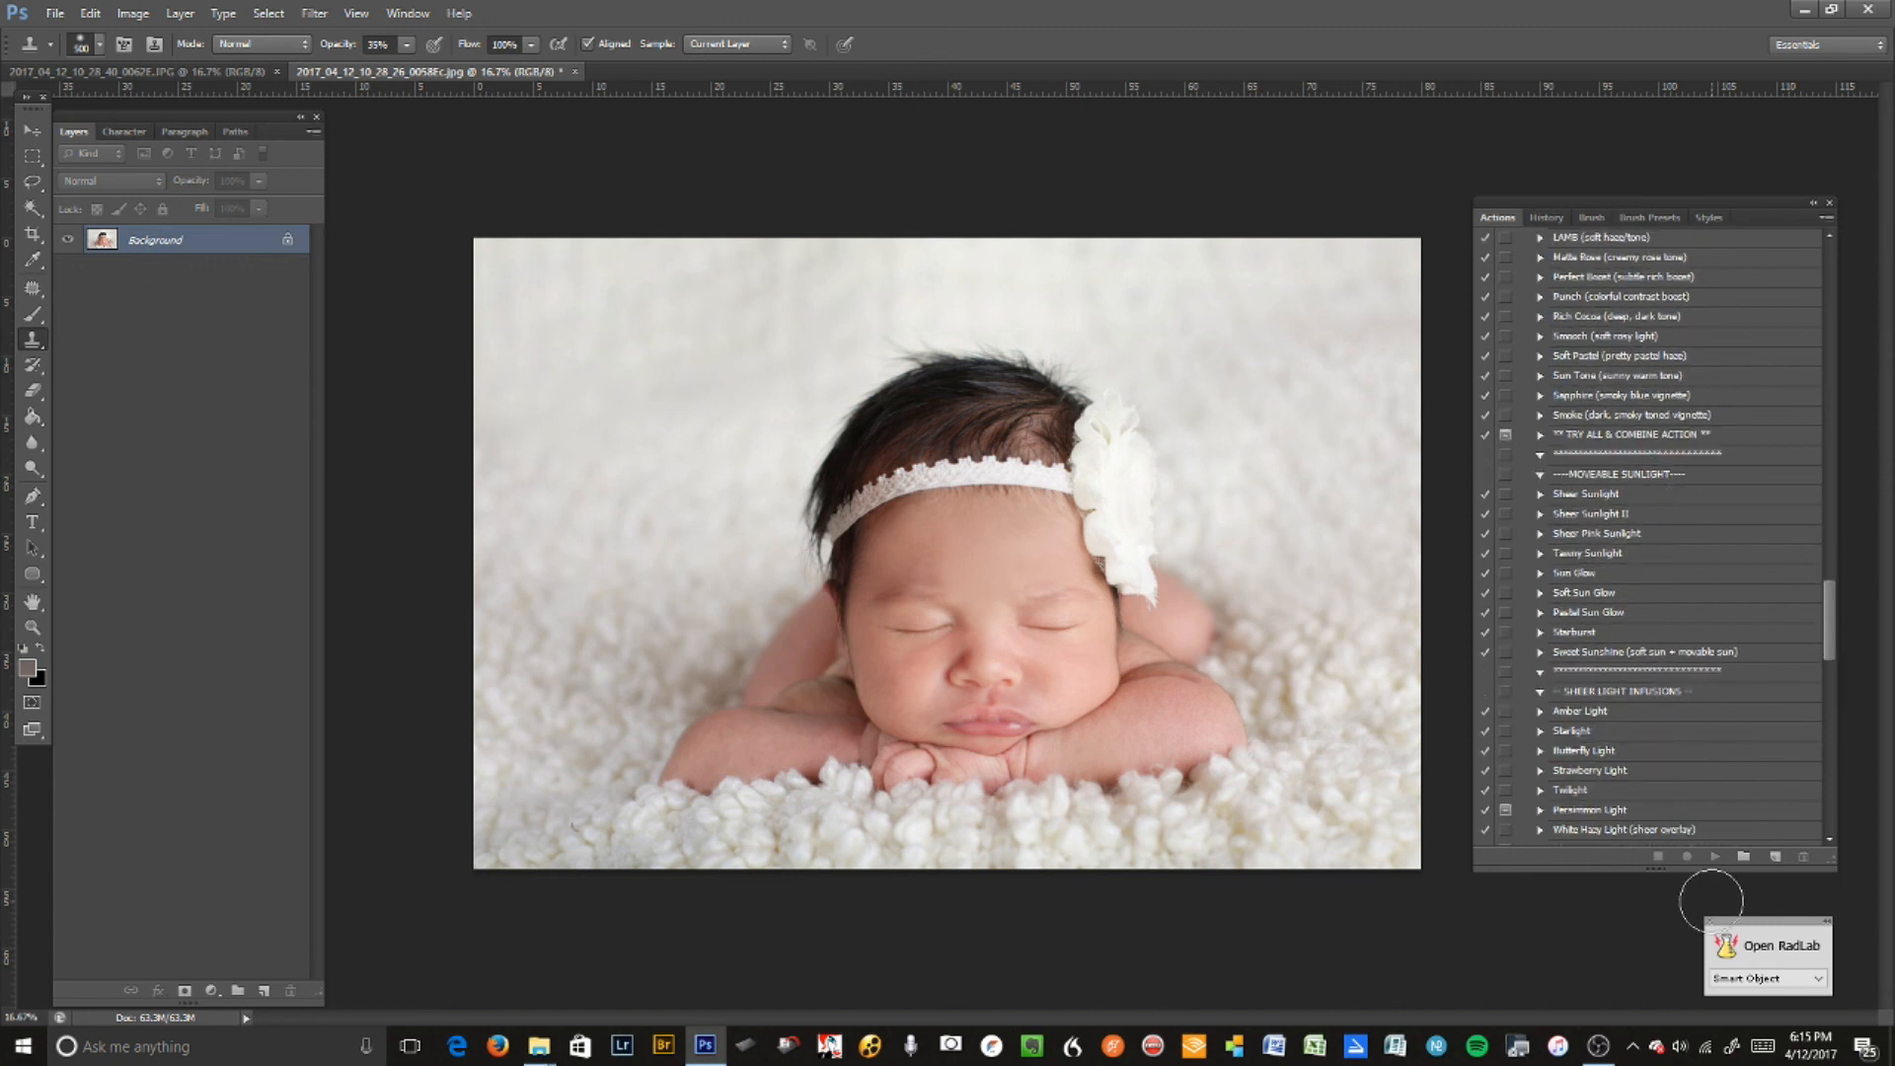
{"action": "mouse_move", "coordinate": [1260, 479]}
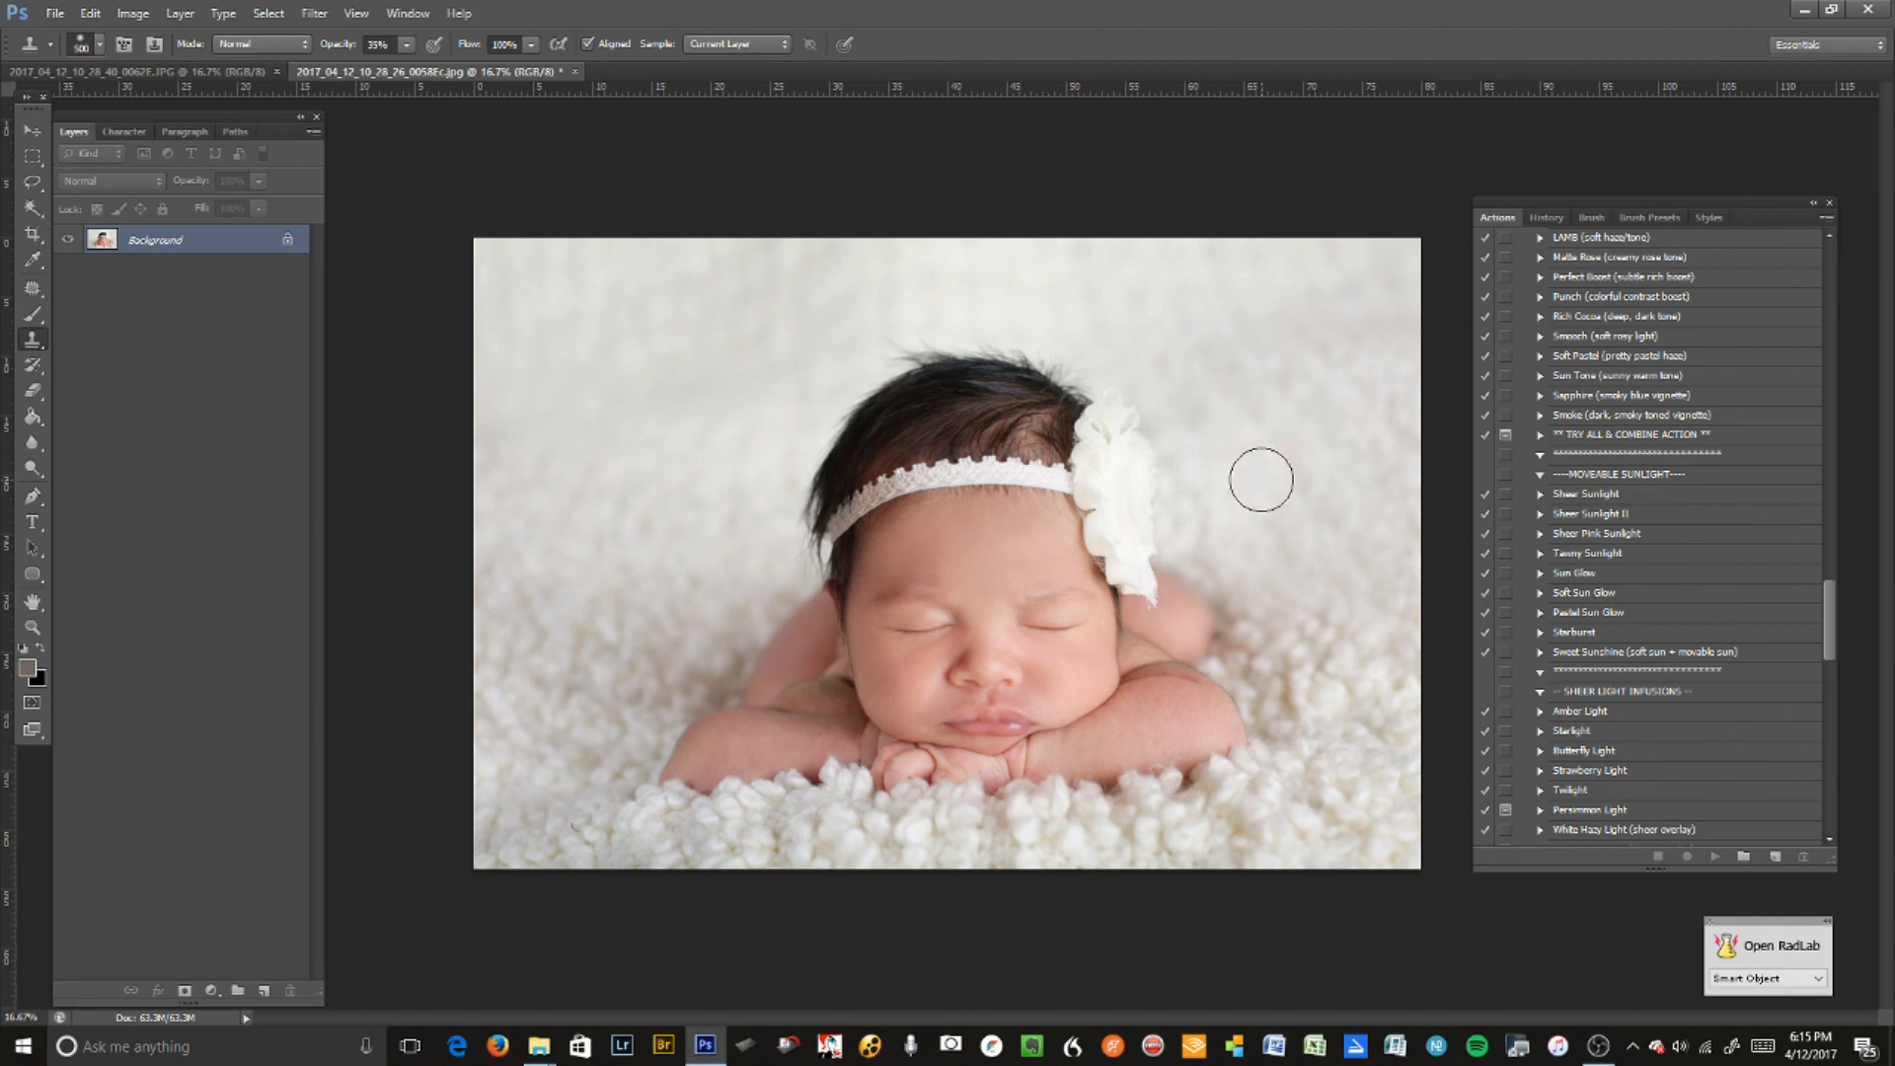
{"action": "mouse_move", "coordinate": [1269, 472]}
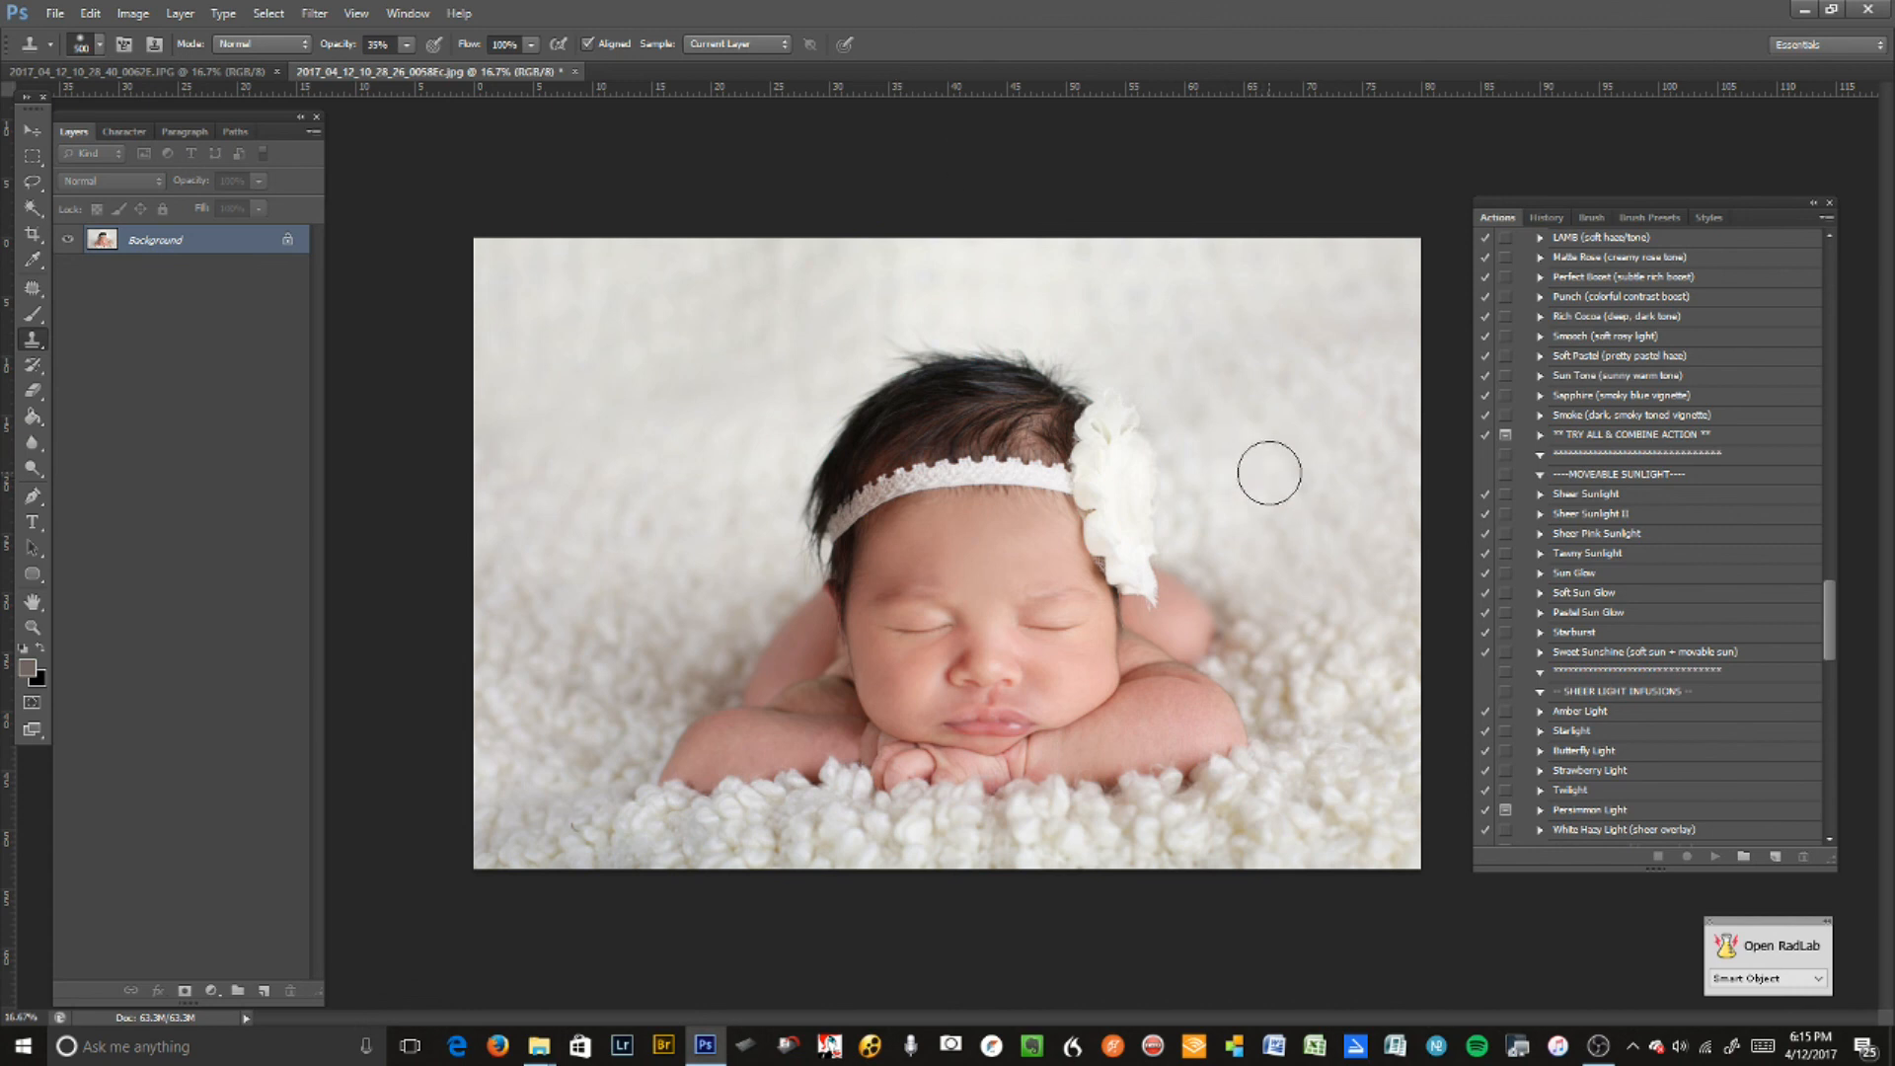
{"action": "mouse_move", "coordinate": [1346, 451]}
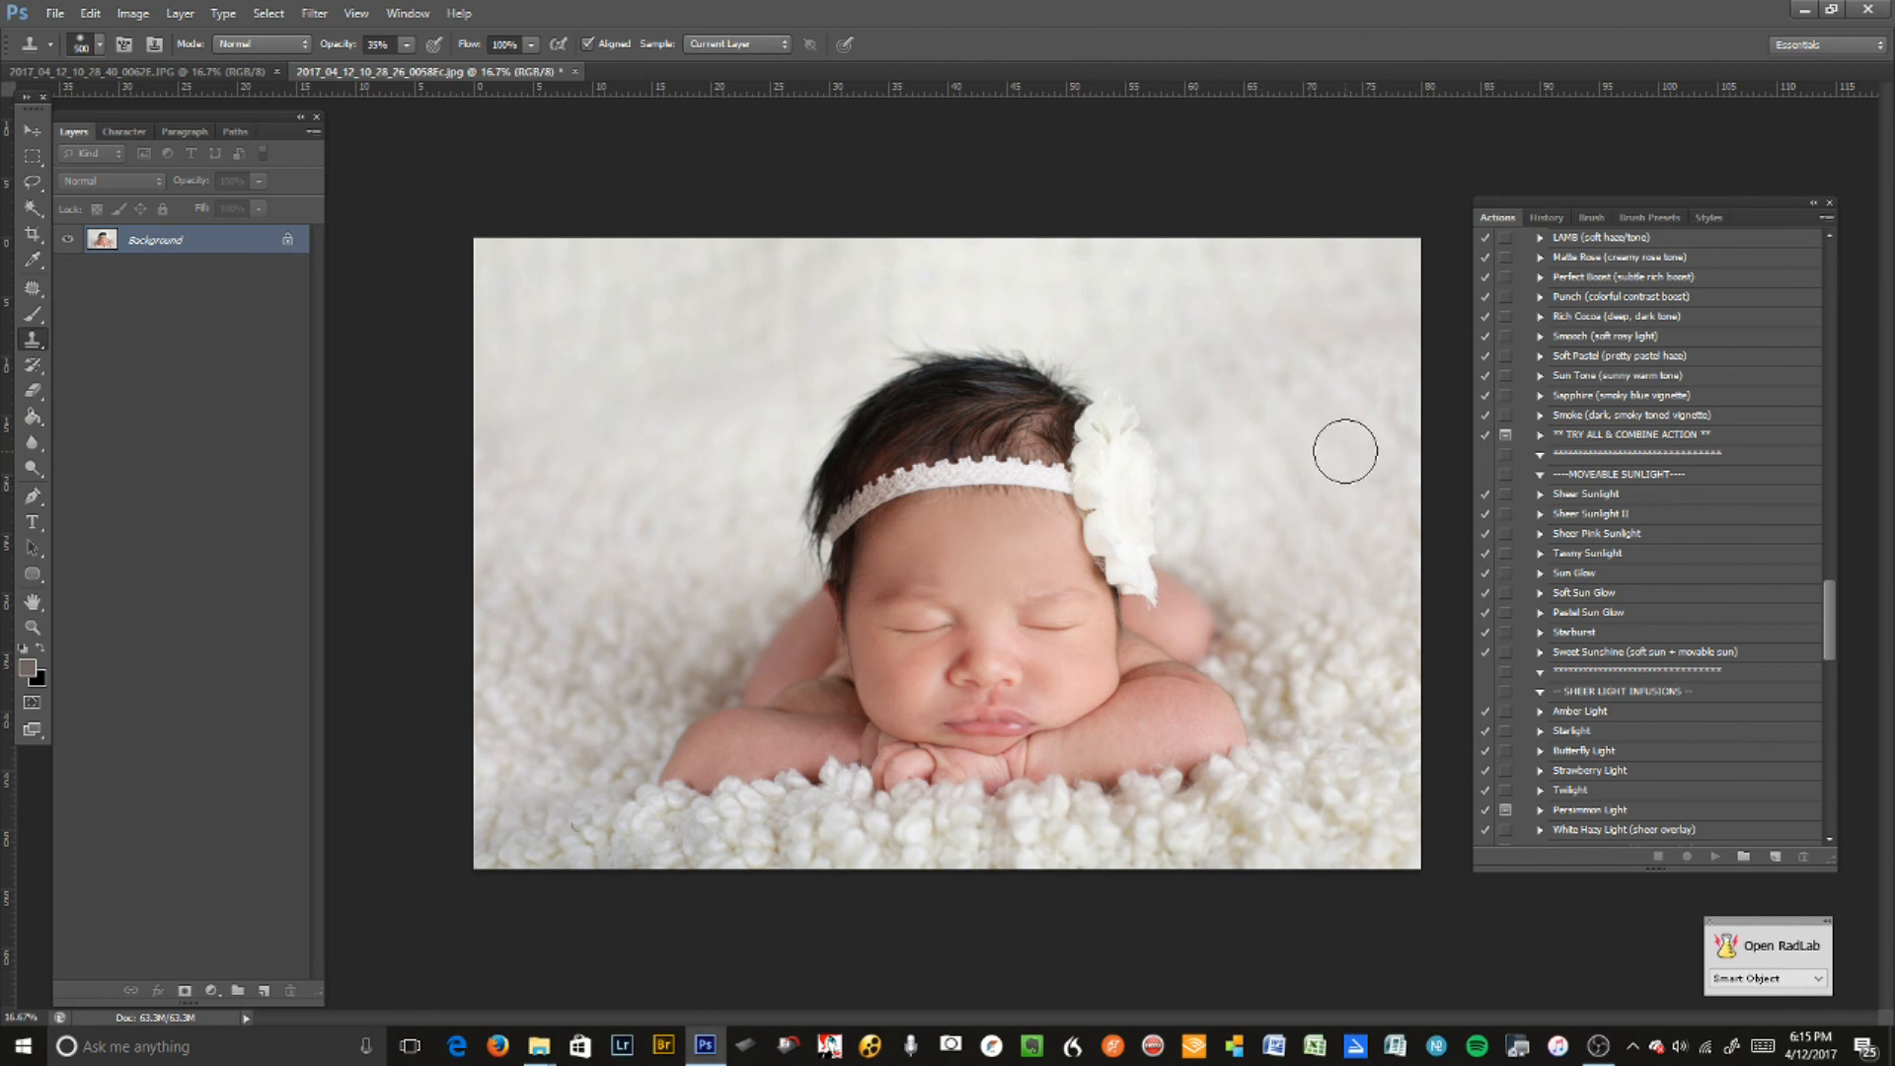
{"action": "mouse_move", "coordinate": [1555, 378]}
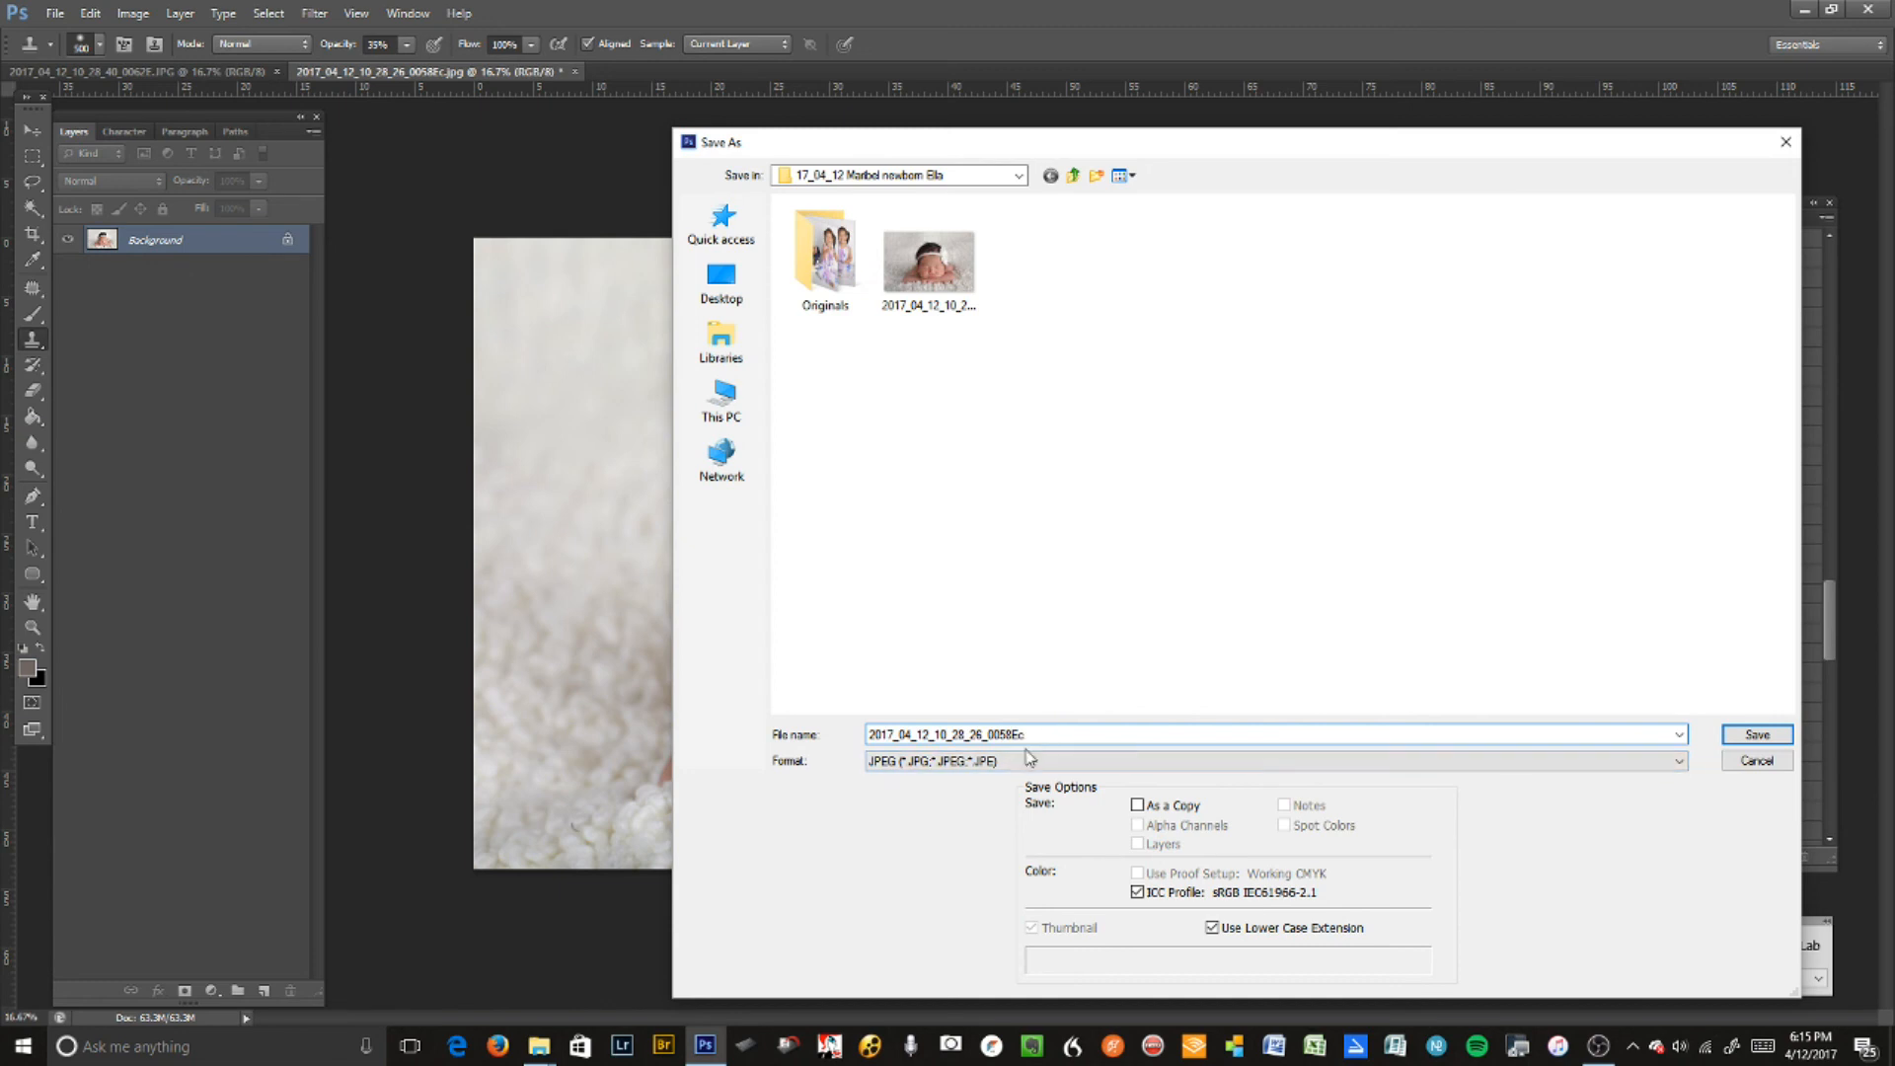
- Save the RadLab-finished portrait as a separate JPEG, keeping its file name
{"action": "left_click", "coordinate": [1755, 733]}
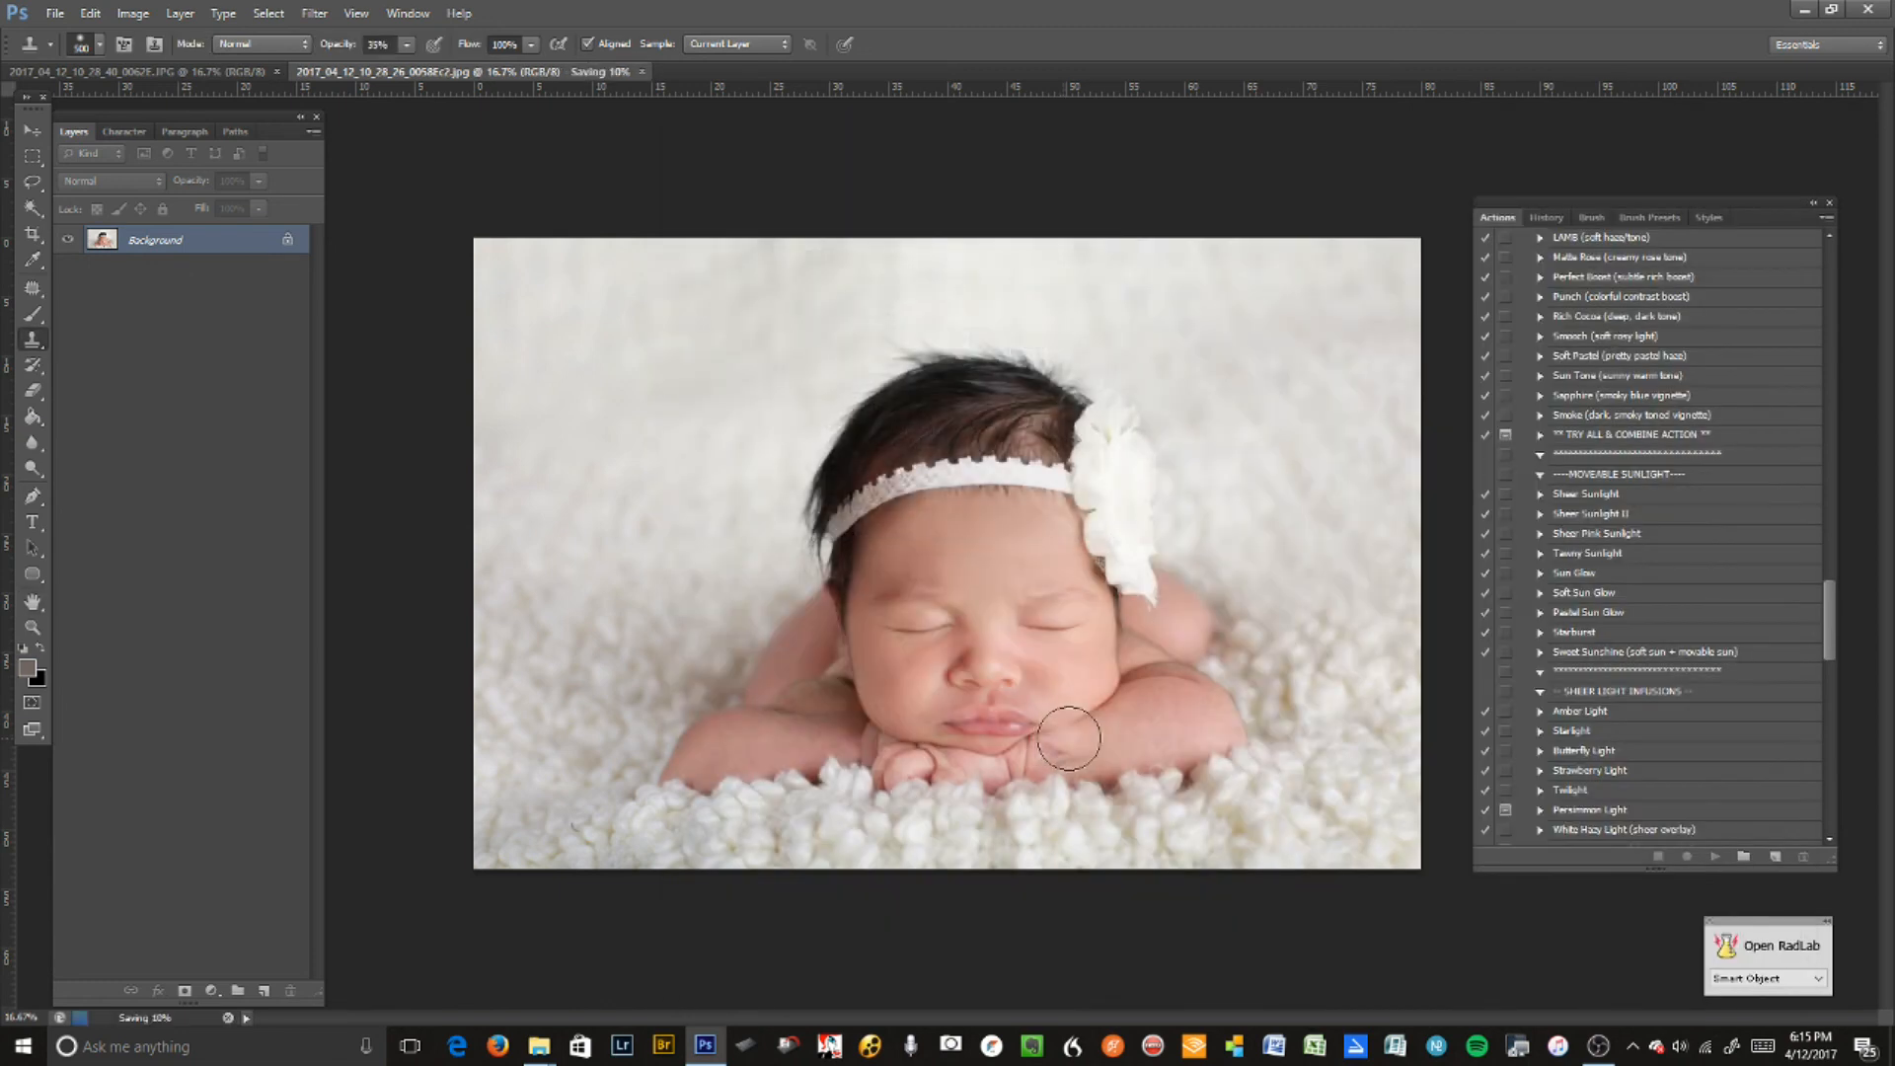